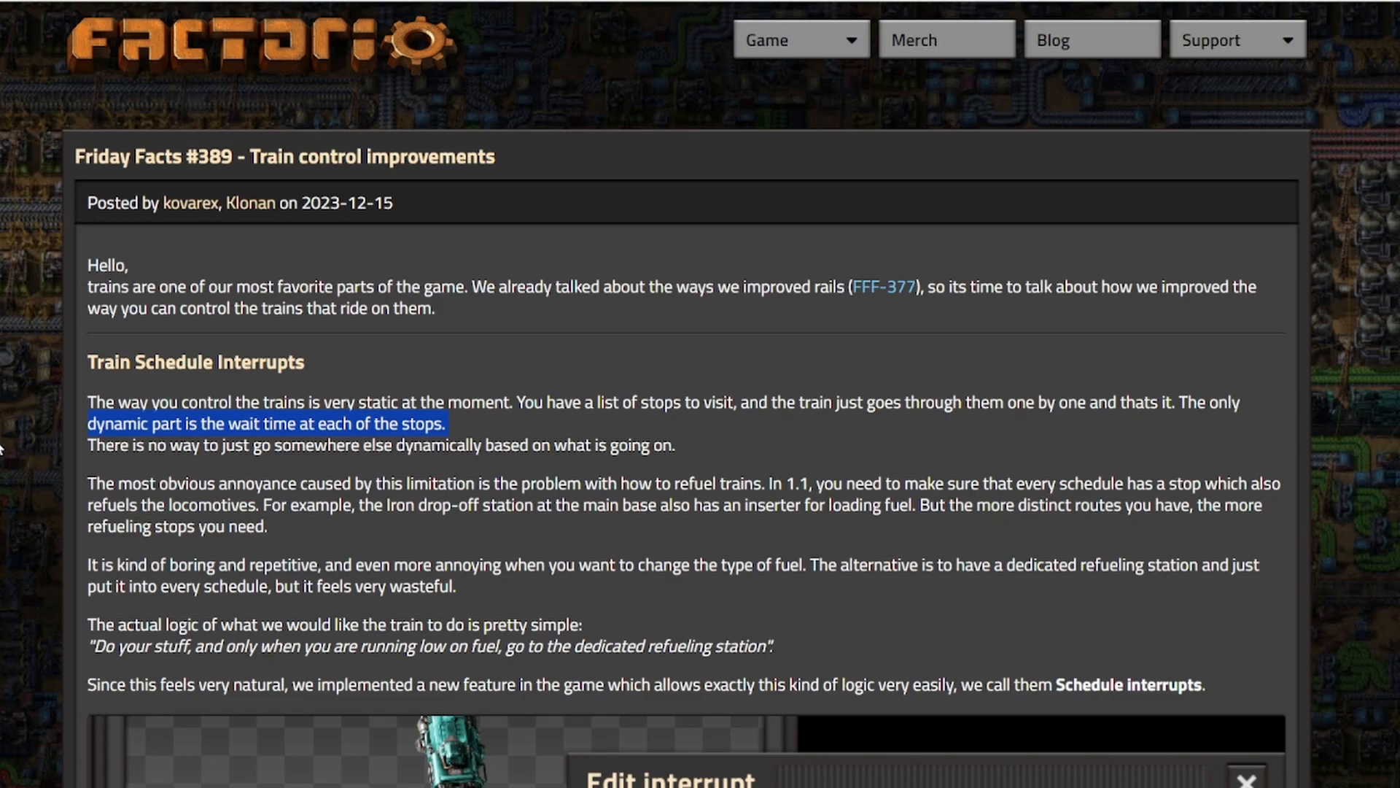
- Scroll past the Train Schedule Interrupts text to the Edit interrupt screenshot showing the Refuel conditions
left_click(499, 379)
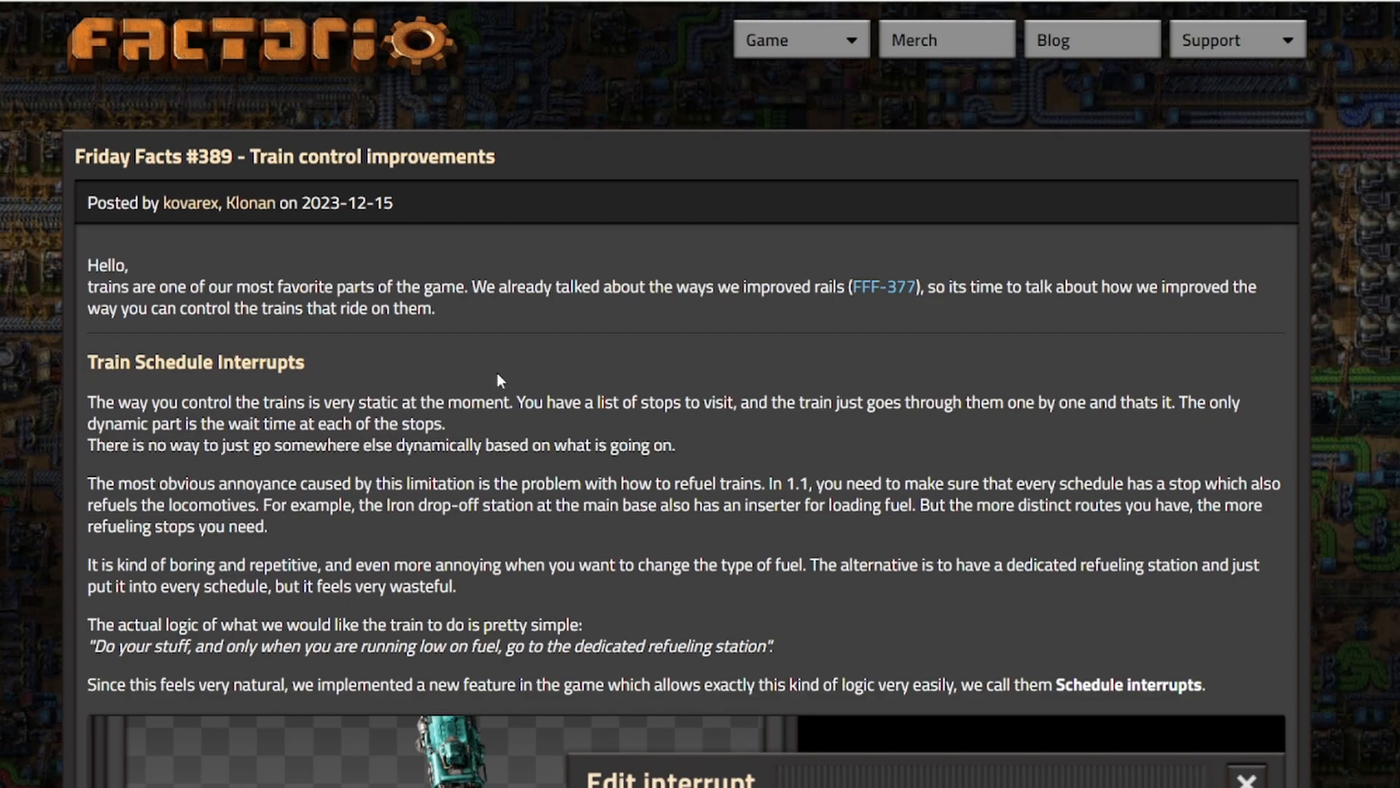
scroll("down", 3)
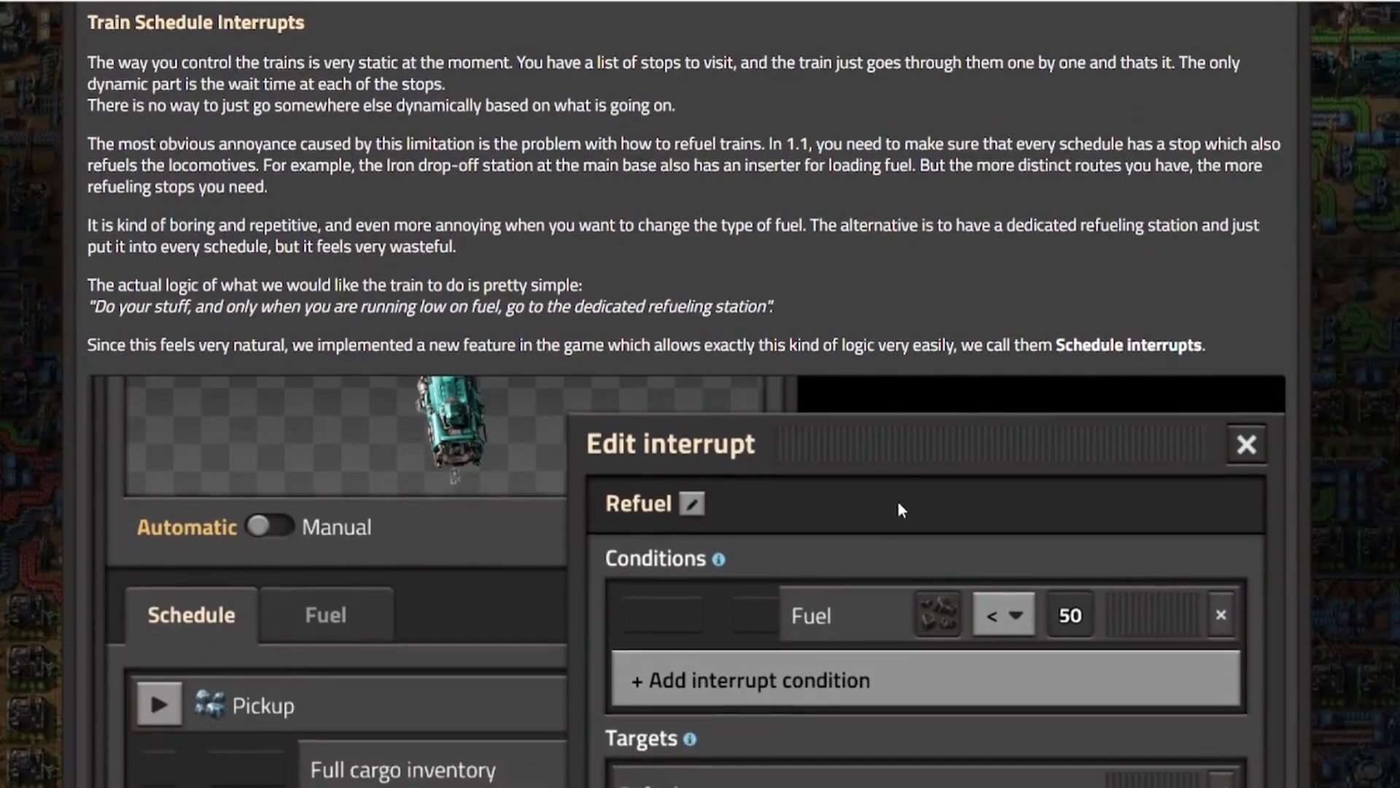
scroll("up", 3)
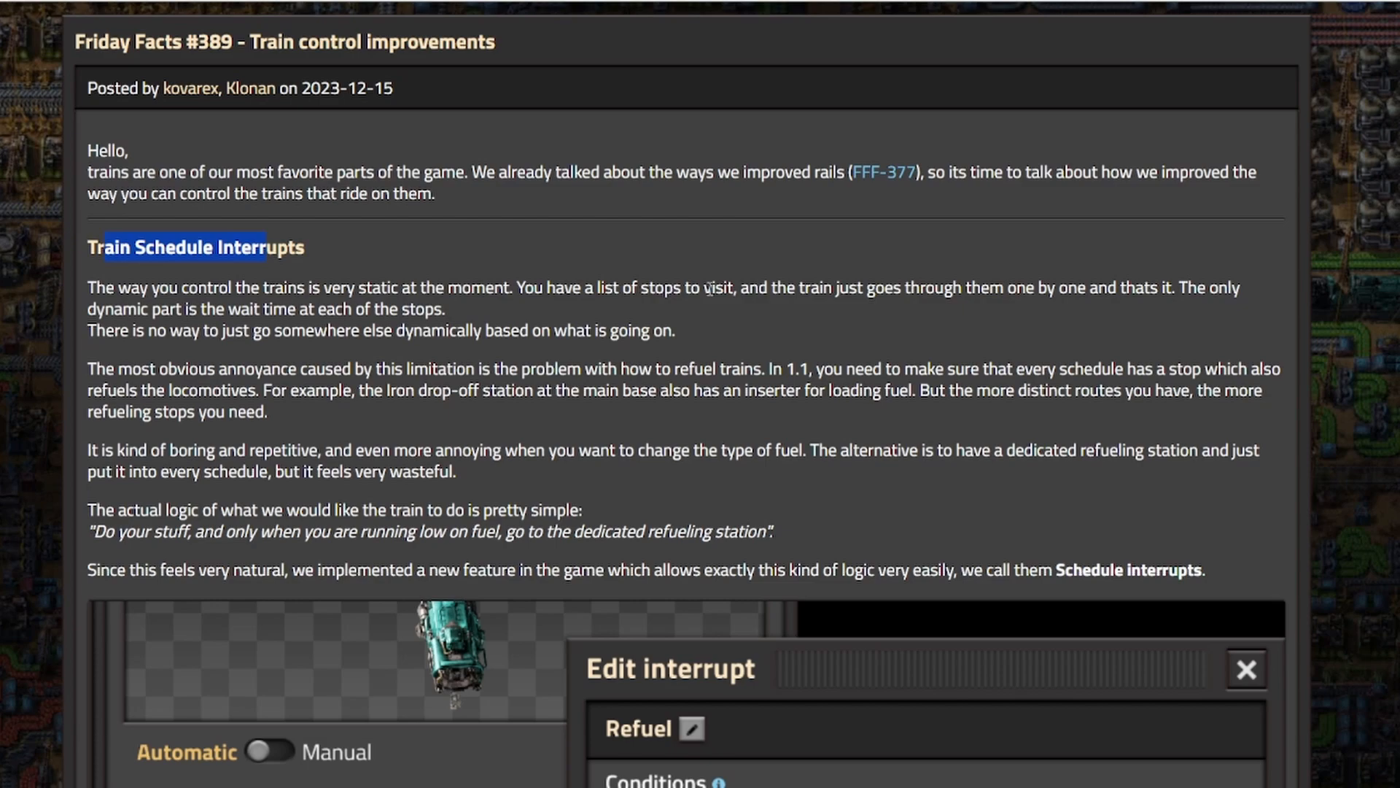
scroll("down", 3)
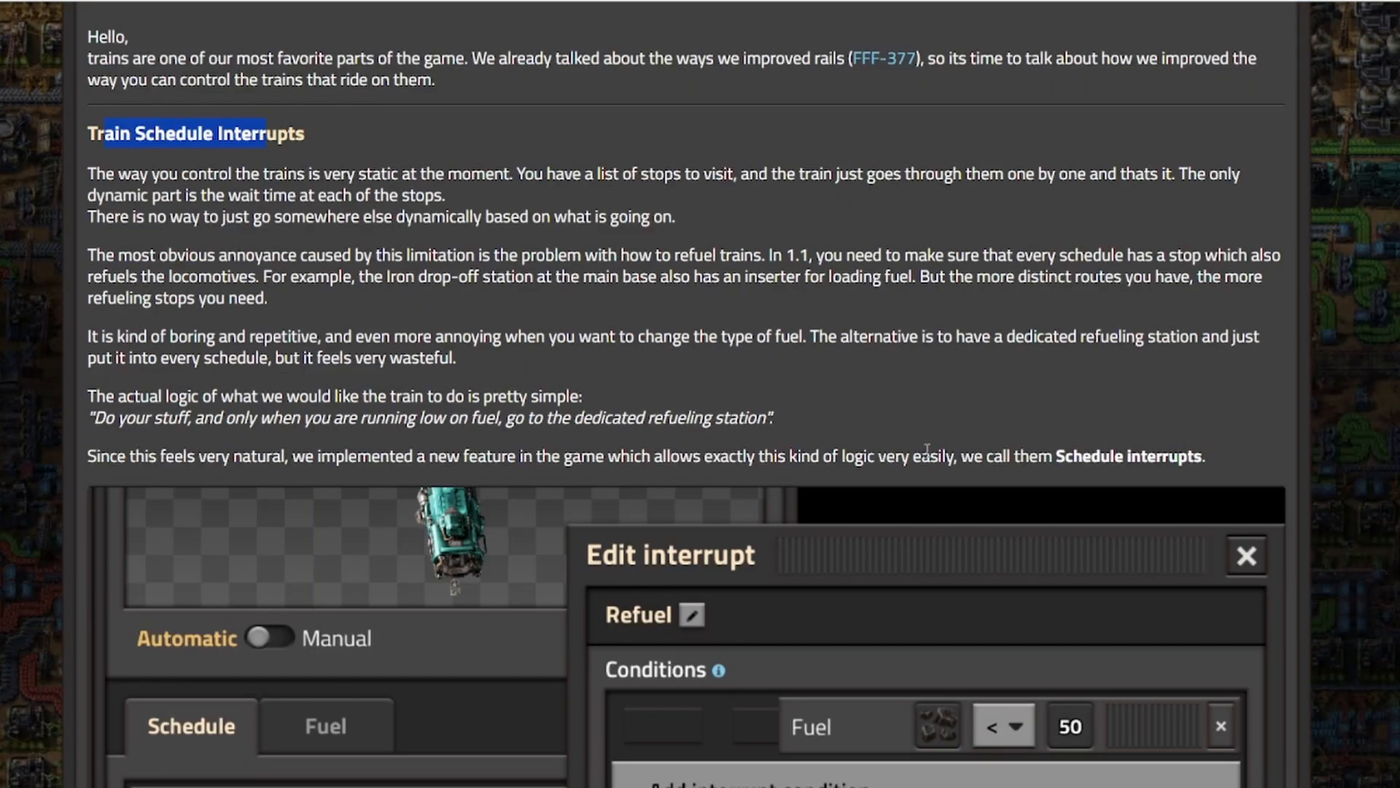
scroll("down", 3)
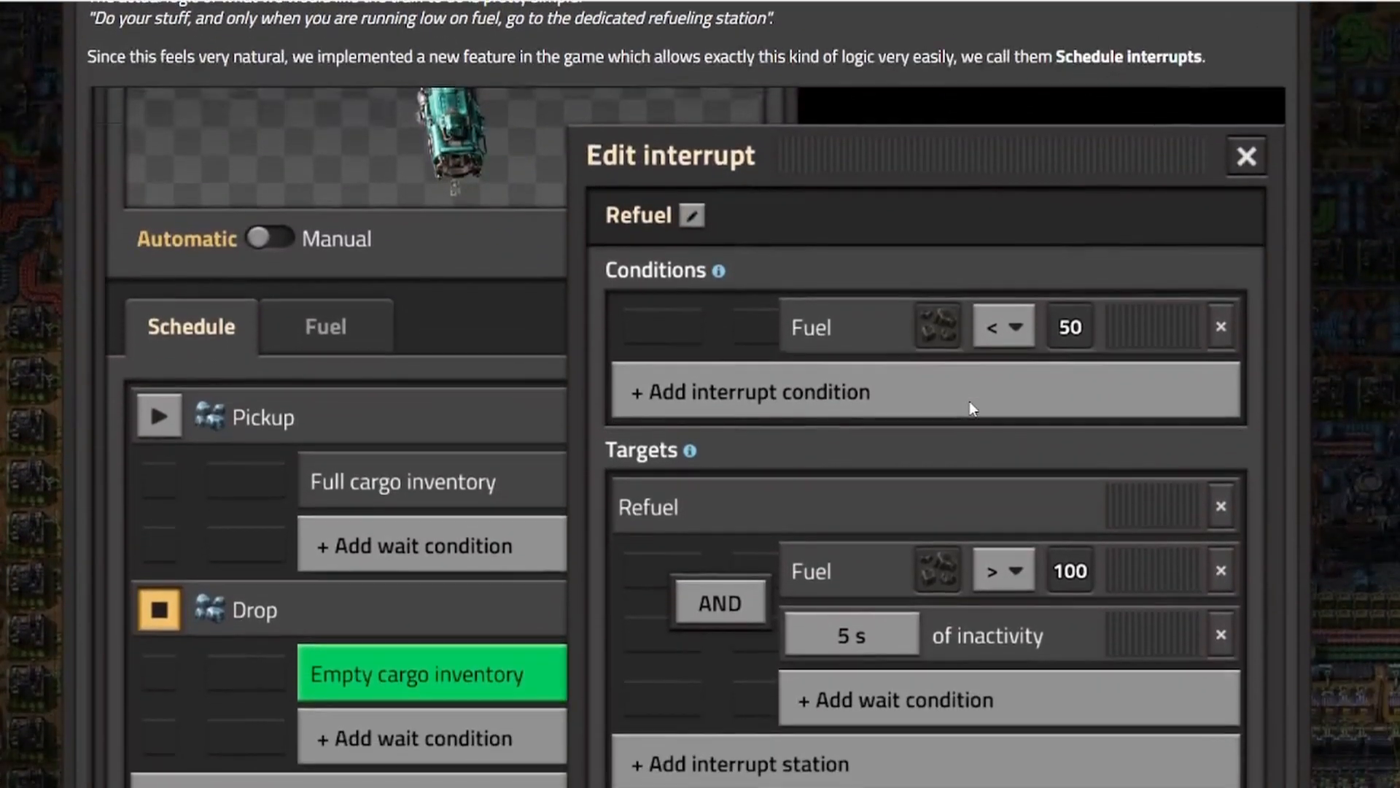
scroll("down", 3)
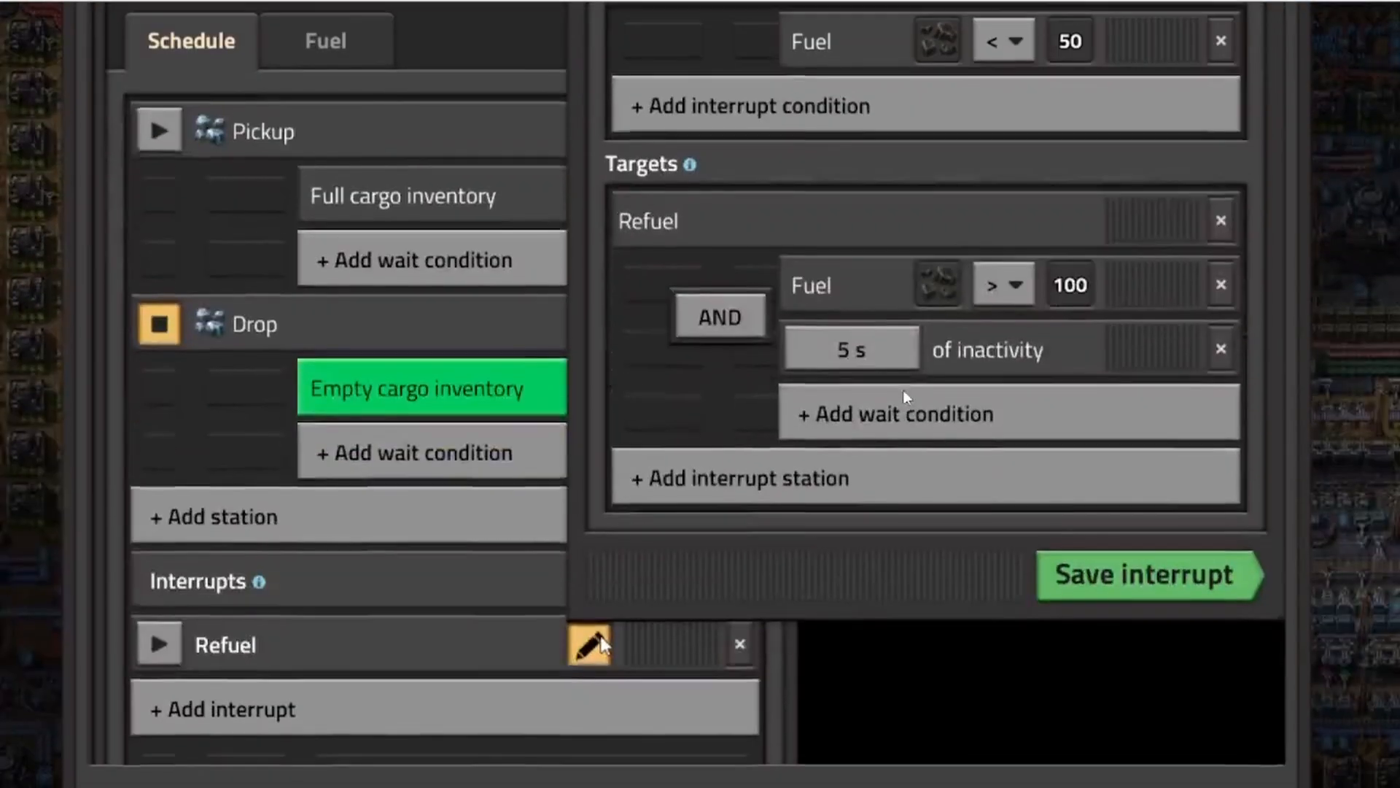
scroll("up", 3)
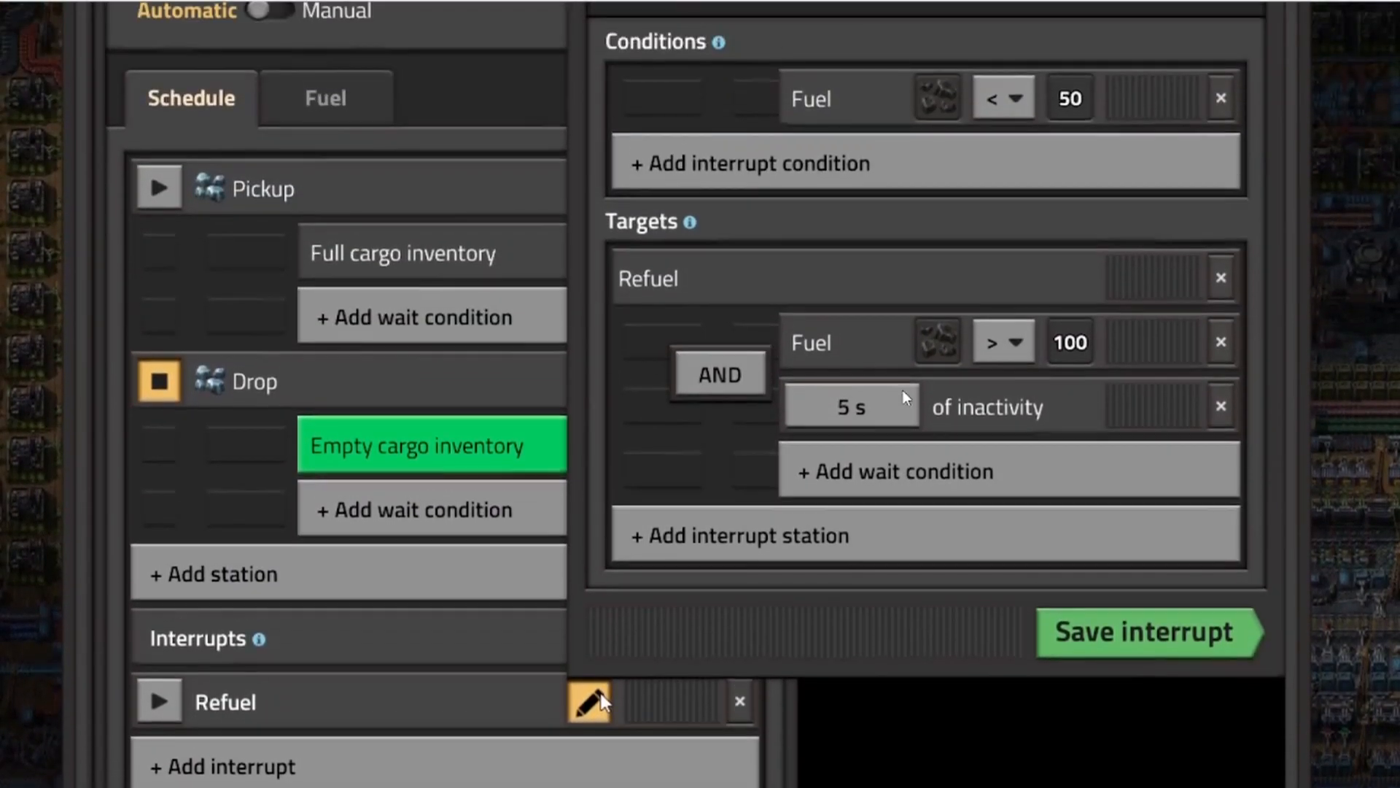
scroll("up", 3)
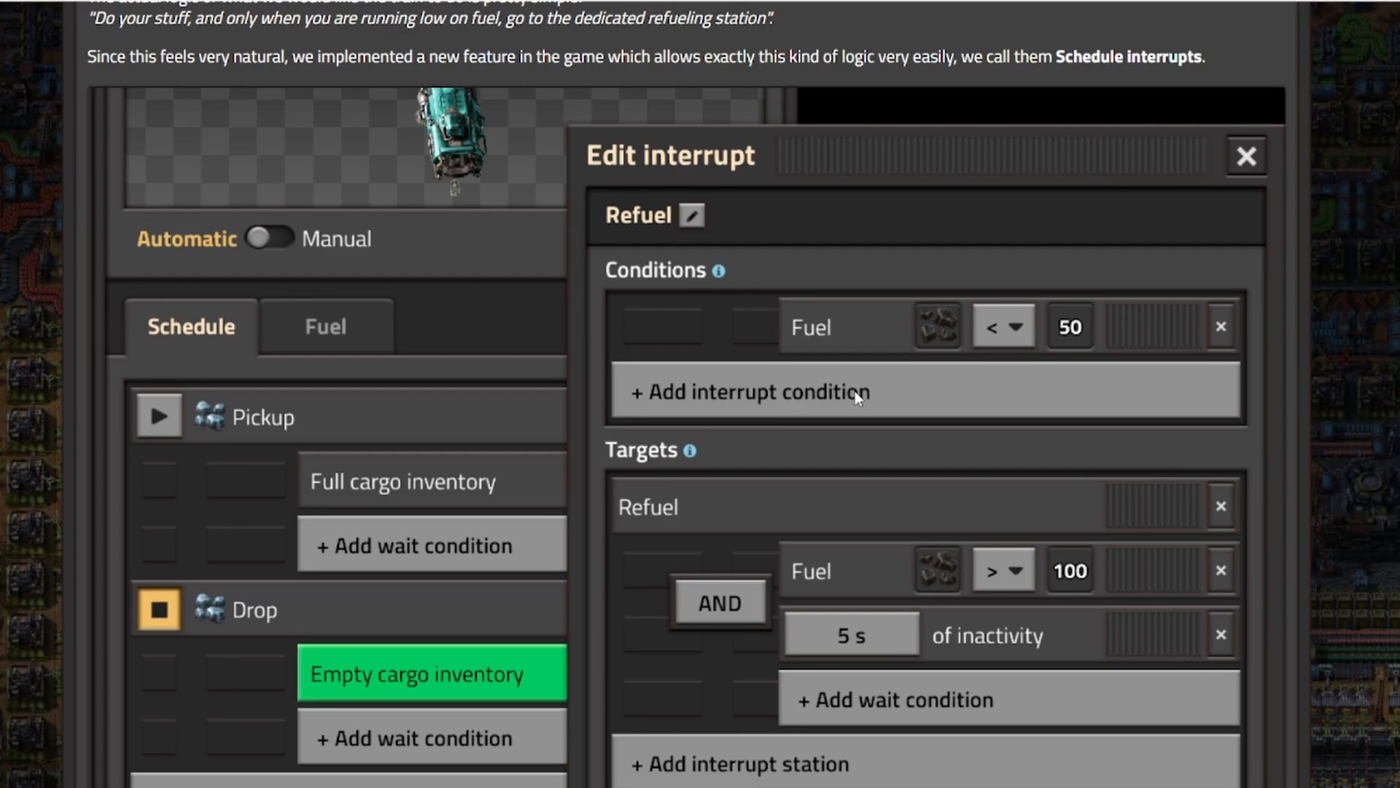
scroll("down", 3)
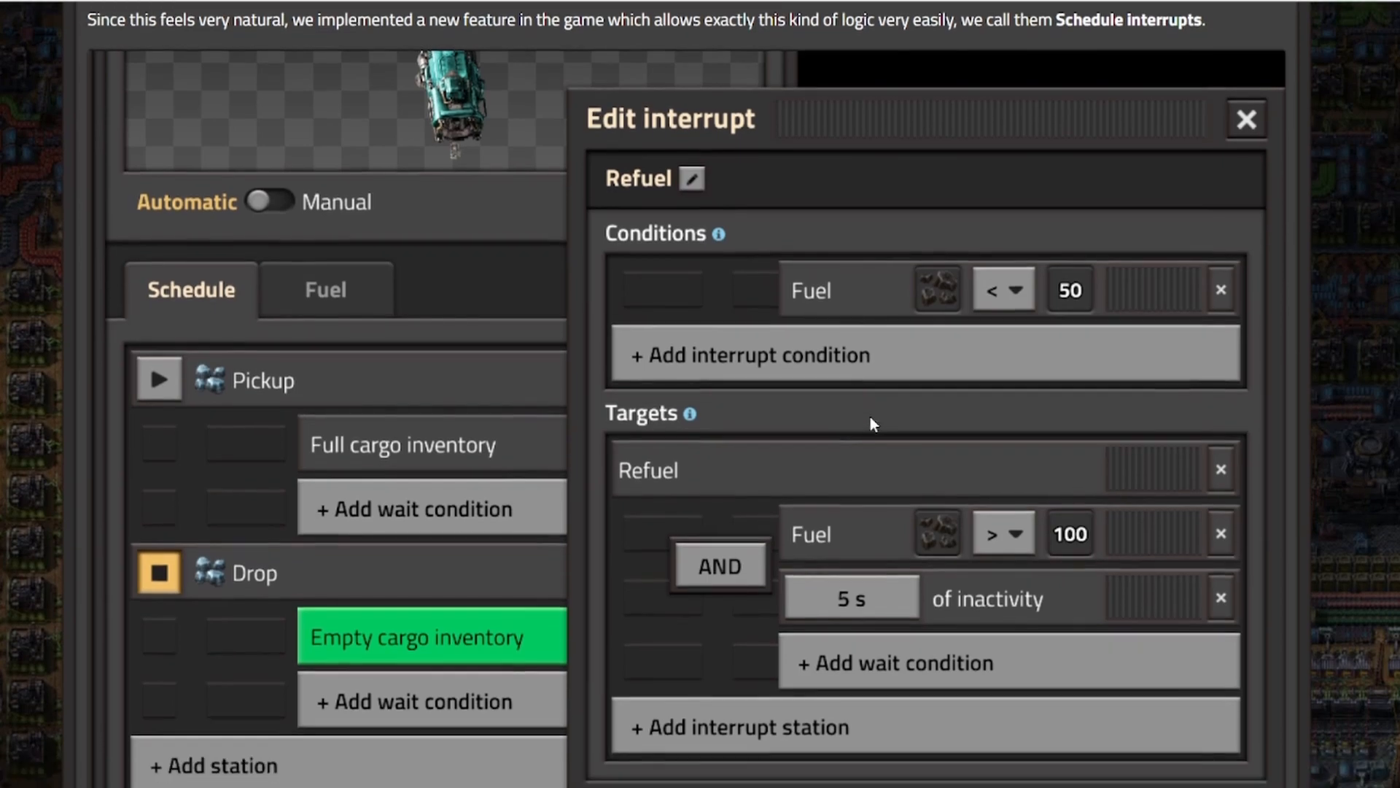
scroll("down", 3)
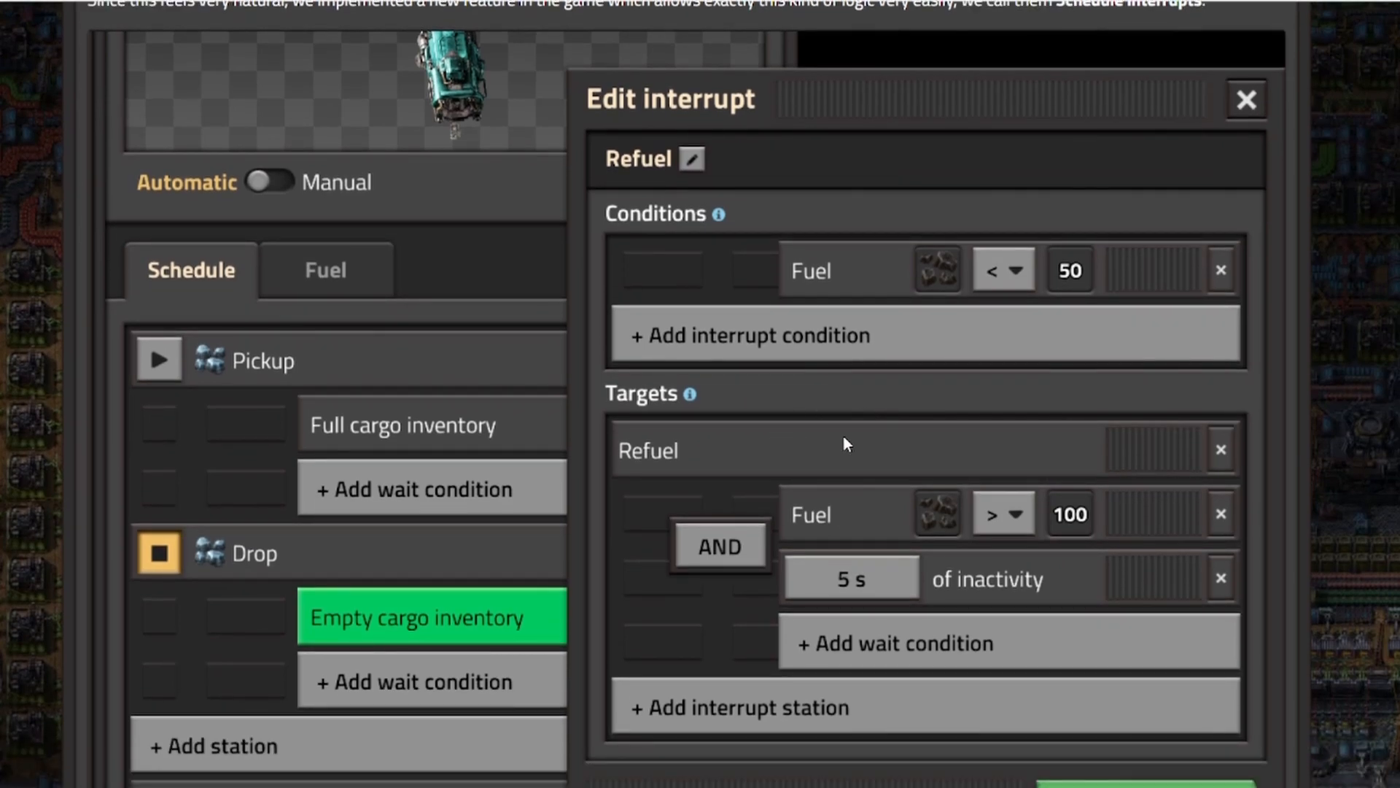
scroll("down", 3)
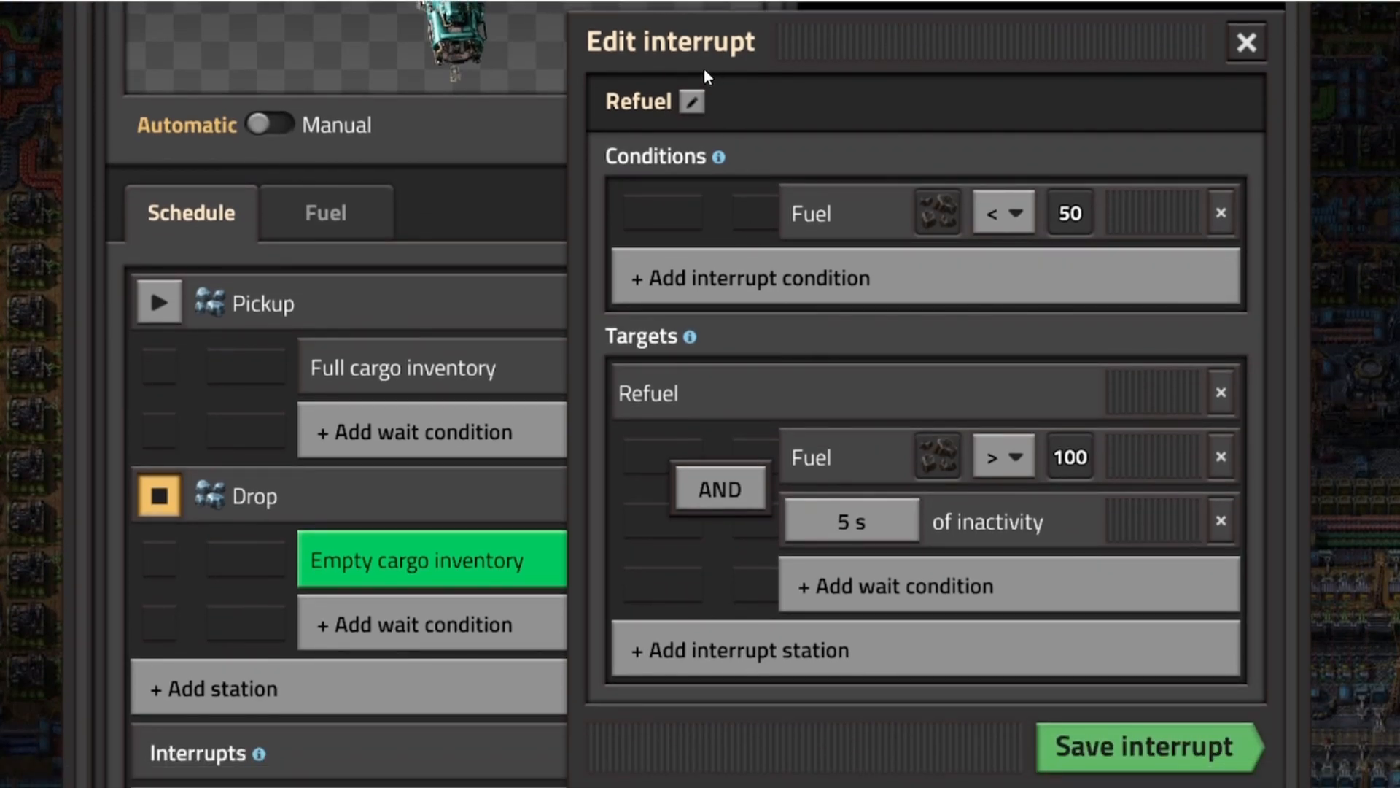
mouse_move(446, 245)
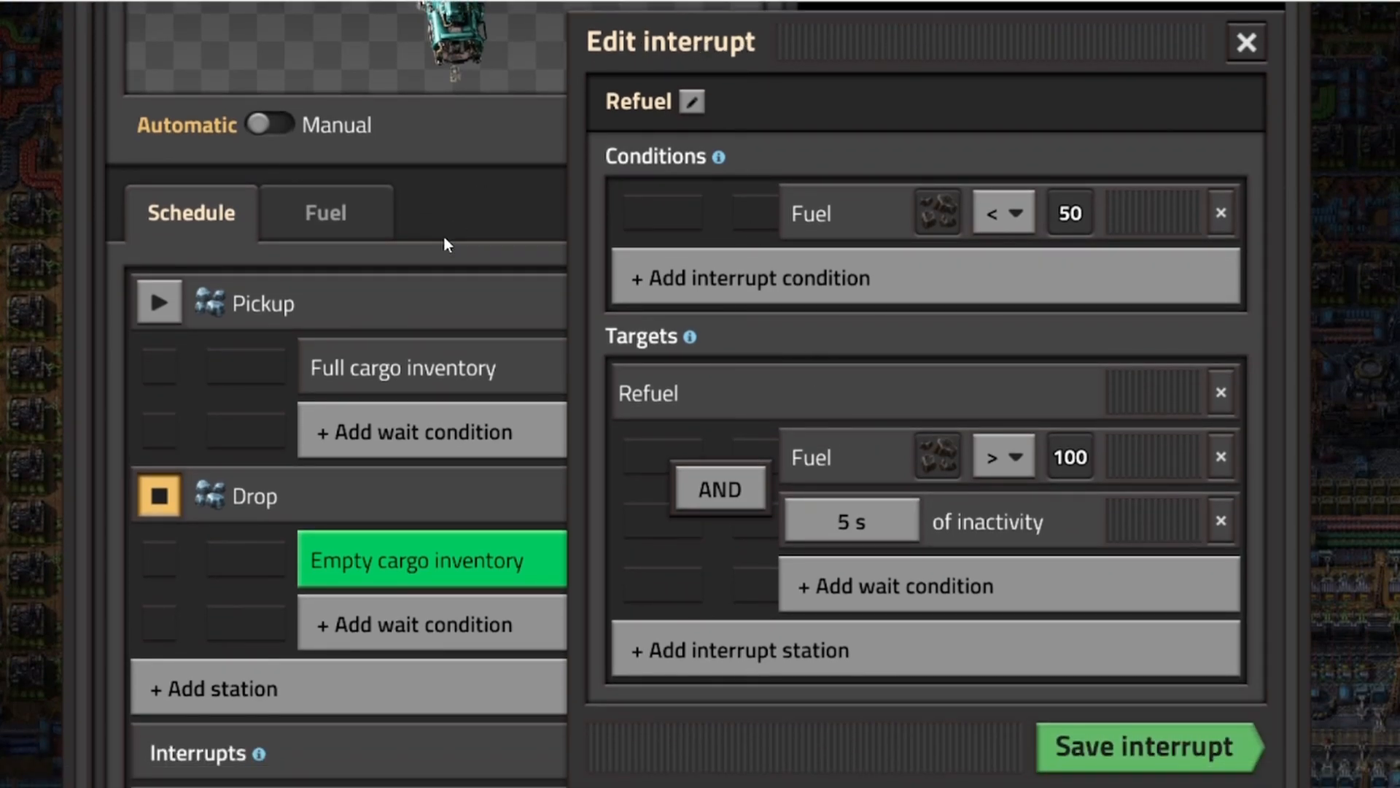
mouse_move(176, 306)
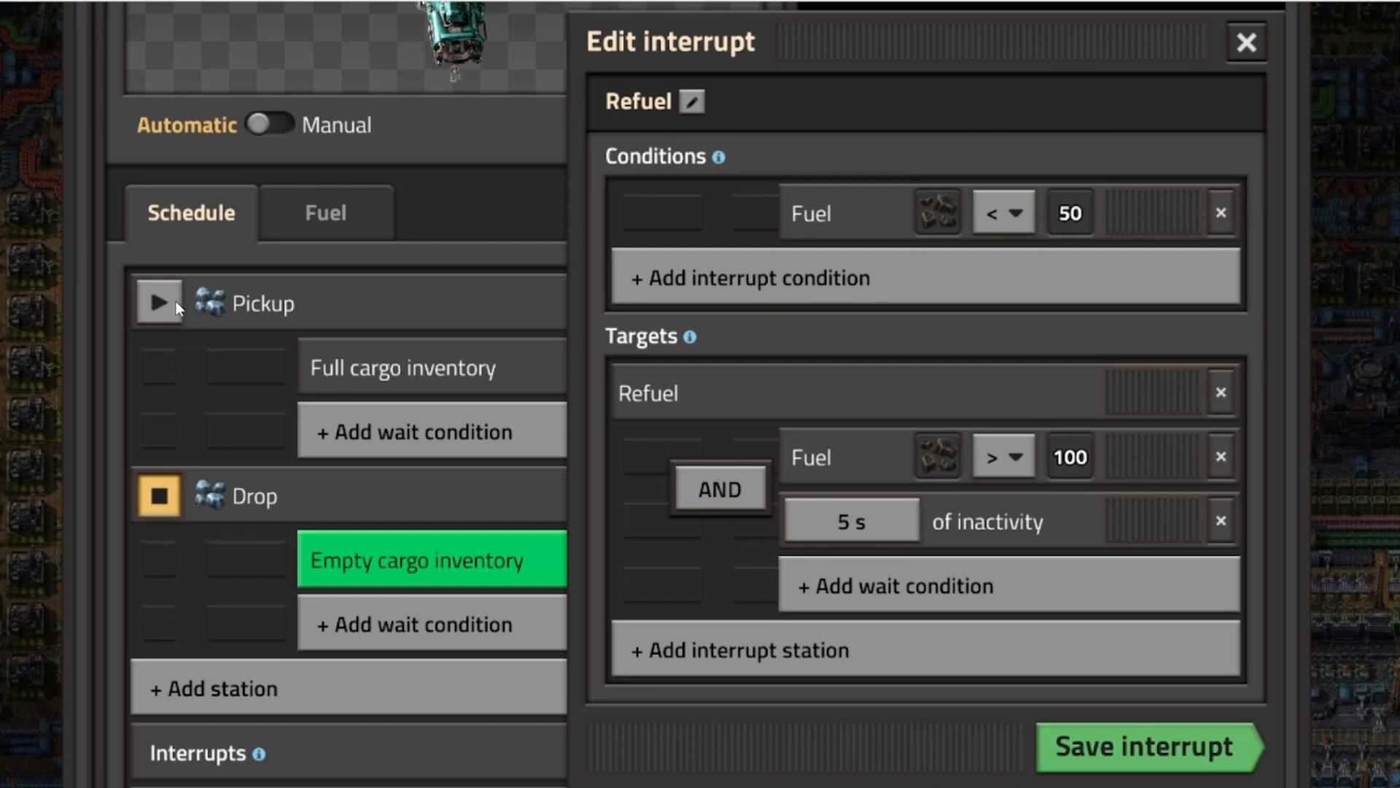
mouse_move(215, 324)
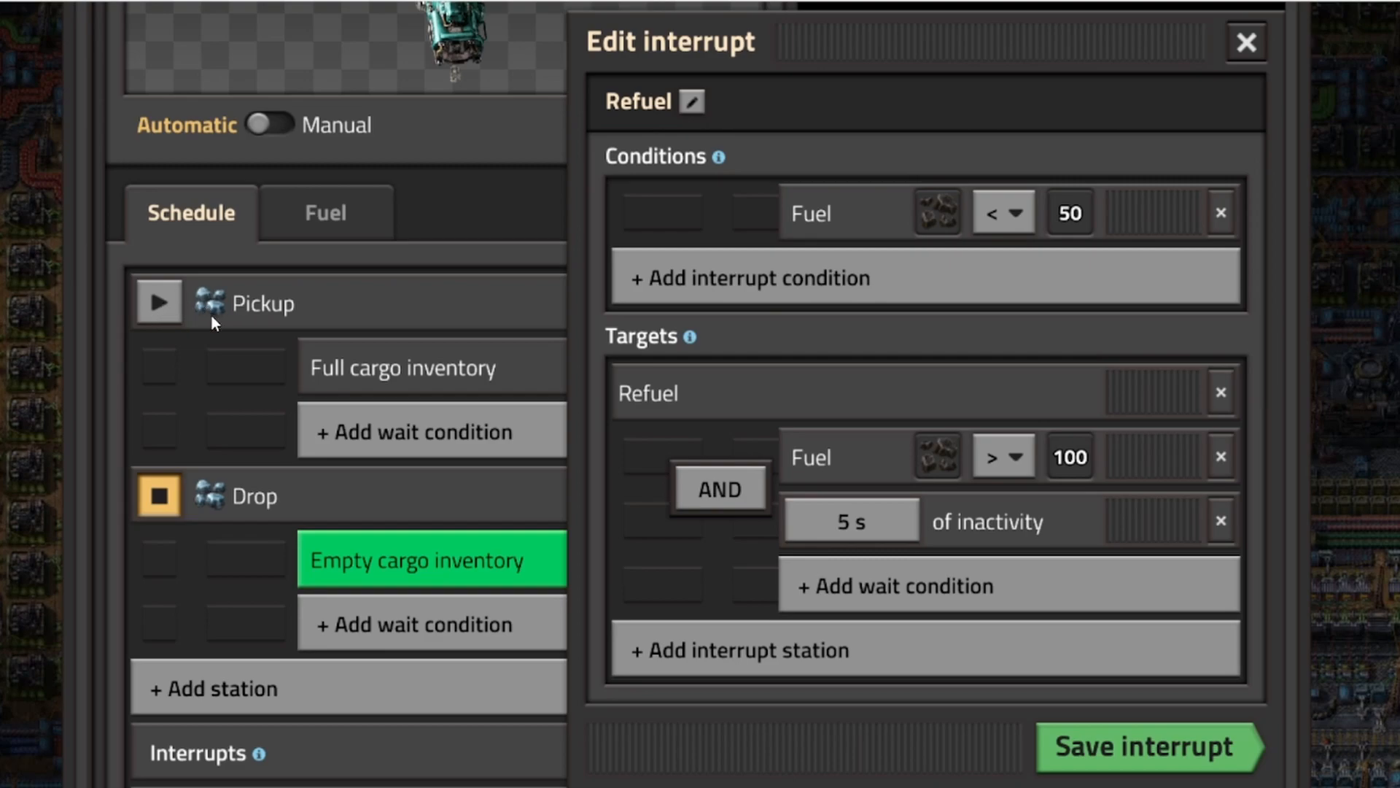
mouse_move(261, 312)
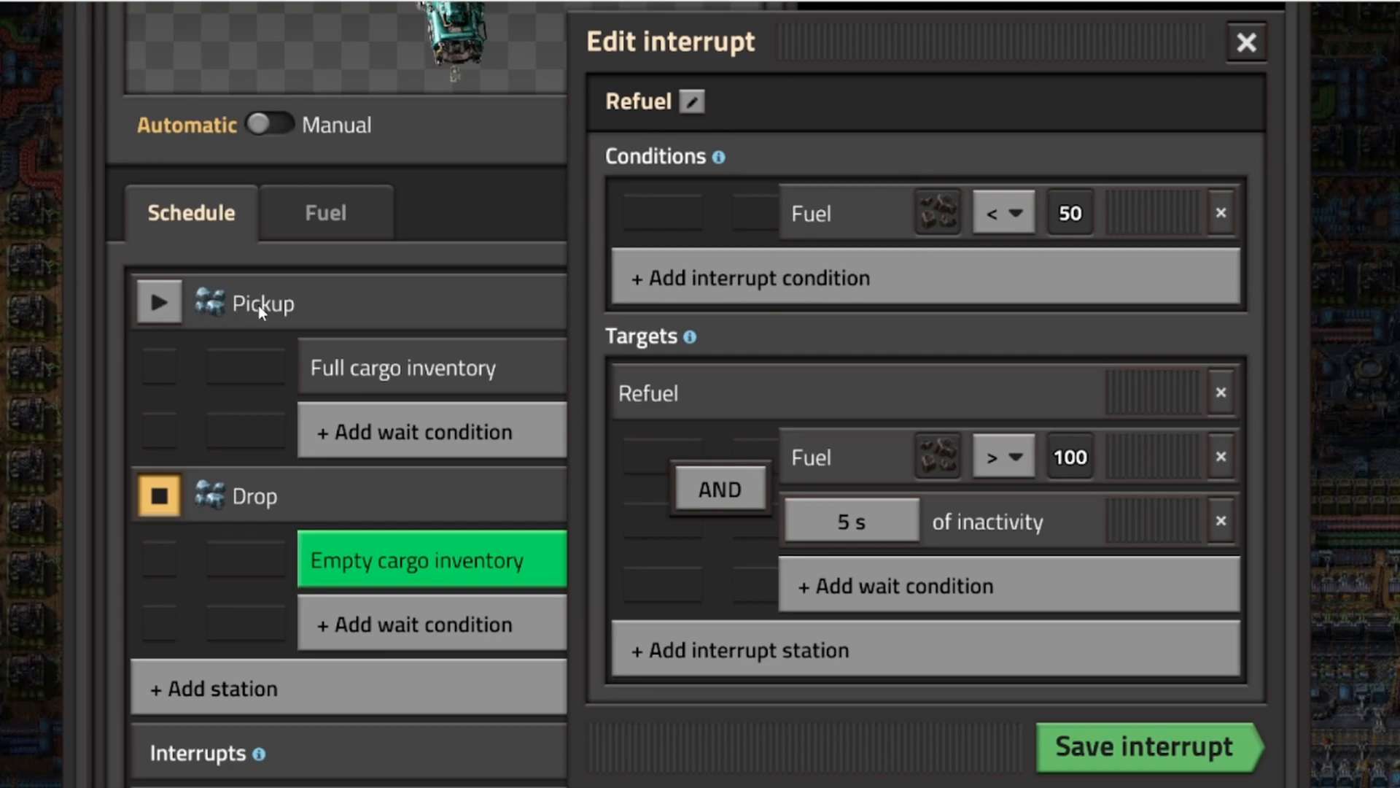
mouse_move(227, 509)
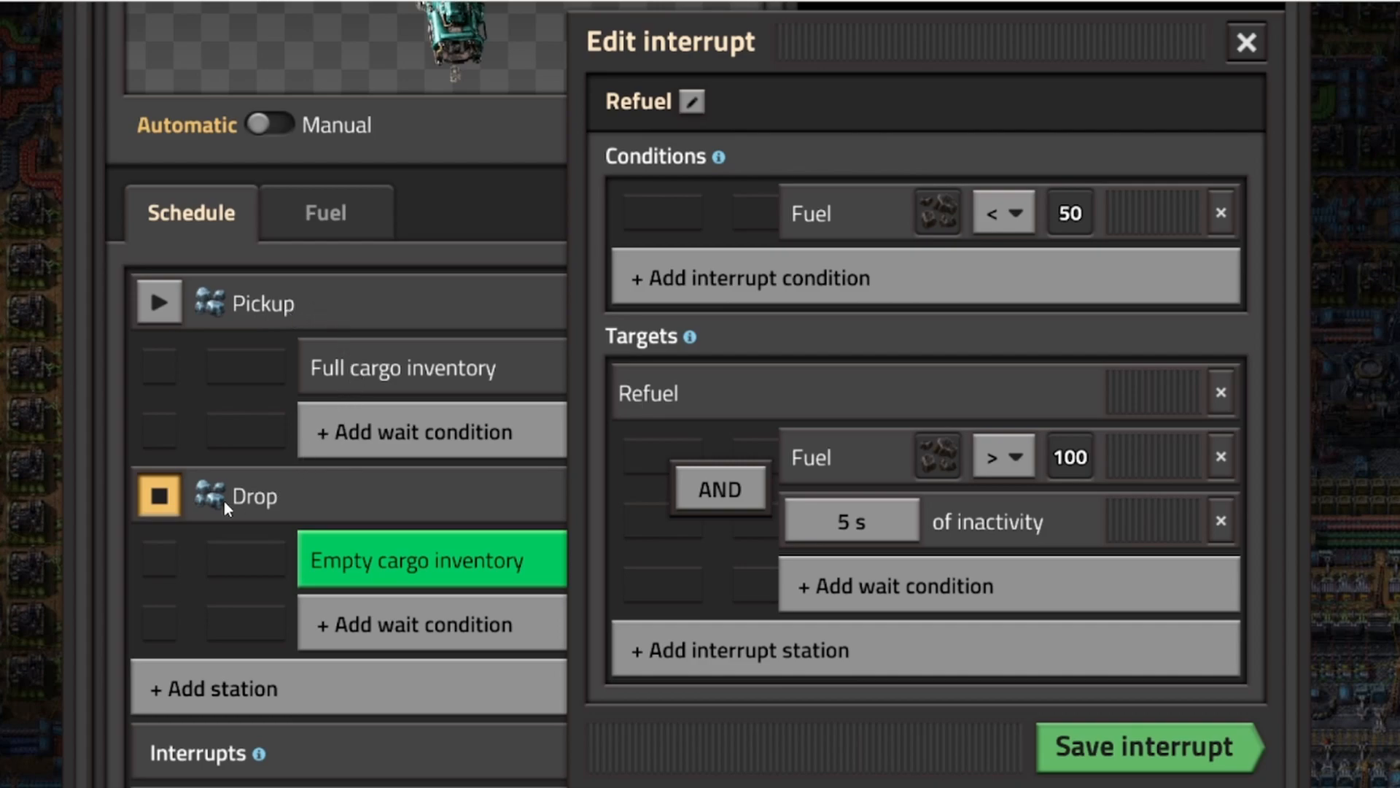
mouse_move(312, 498)
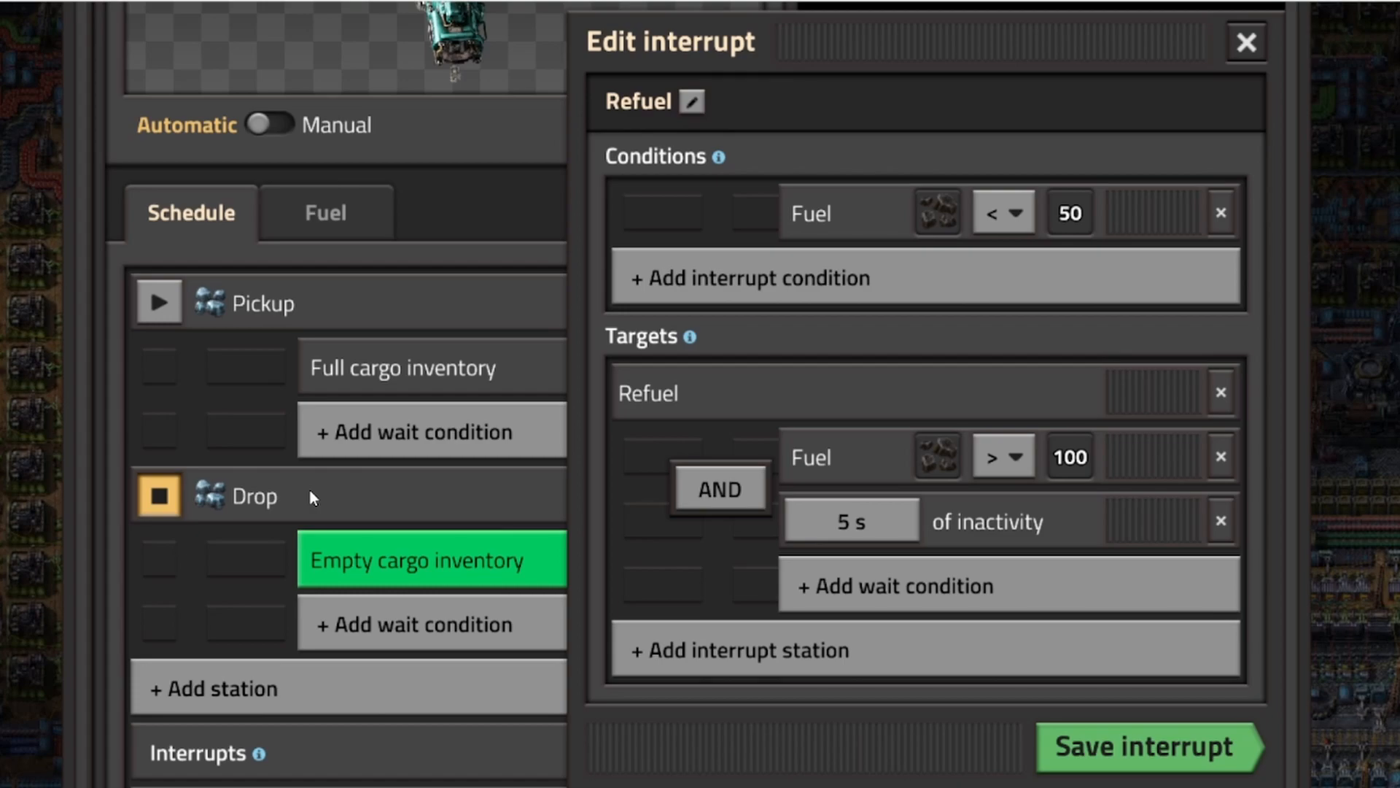
scroll("down", 3)
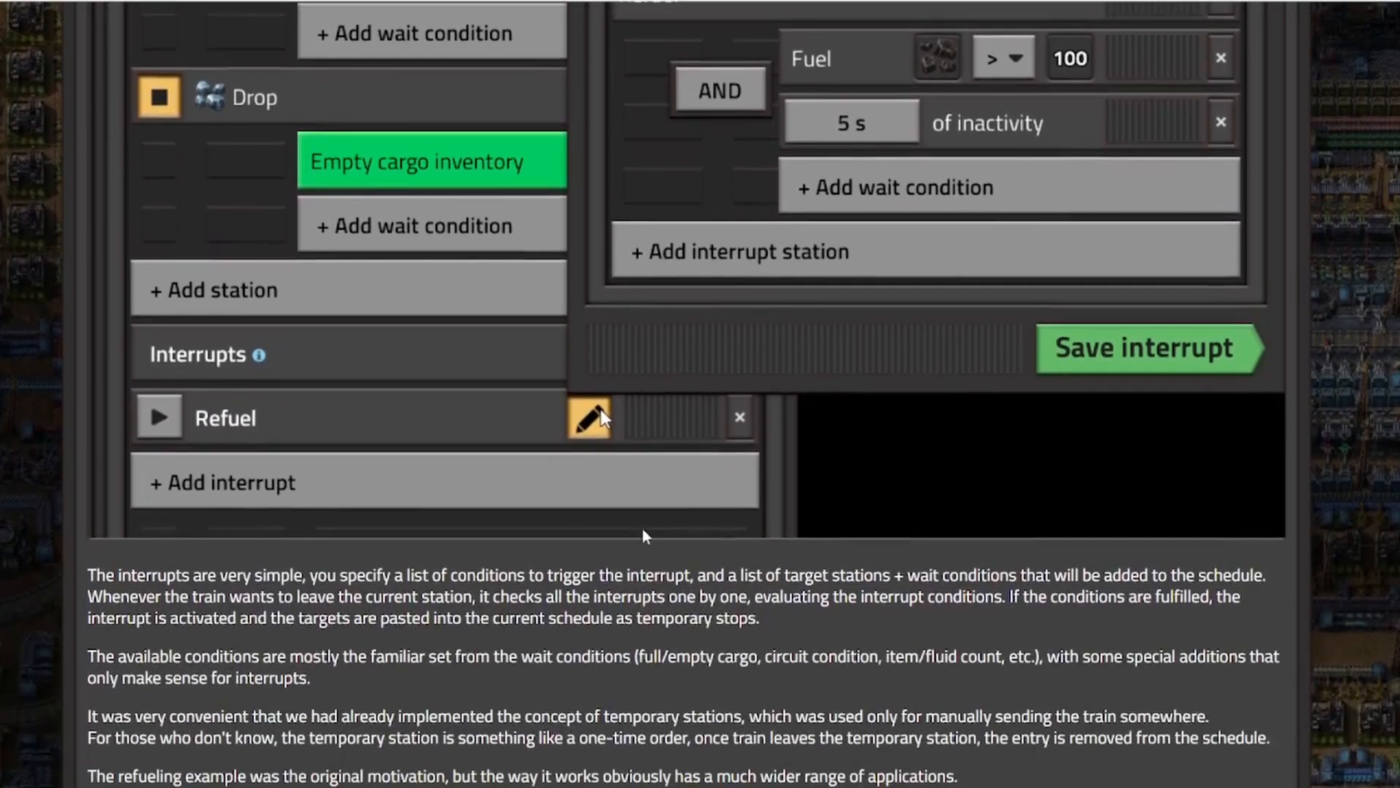
mouse_move(724, 388)
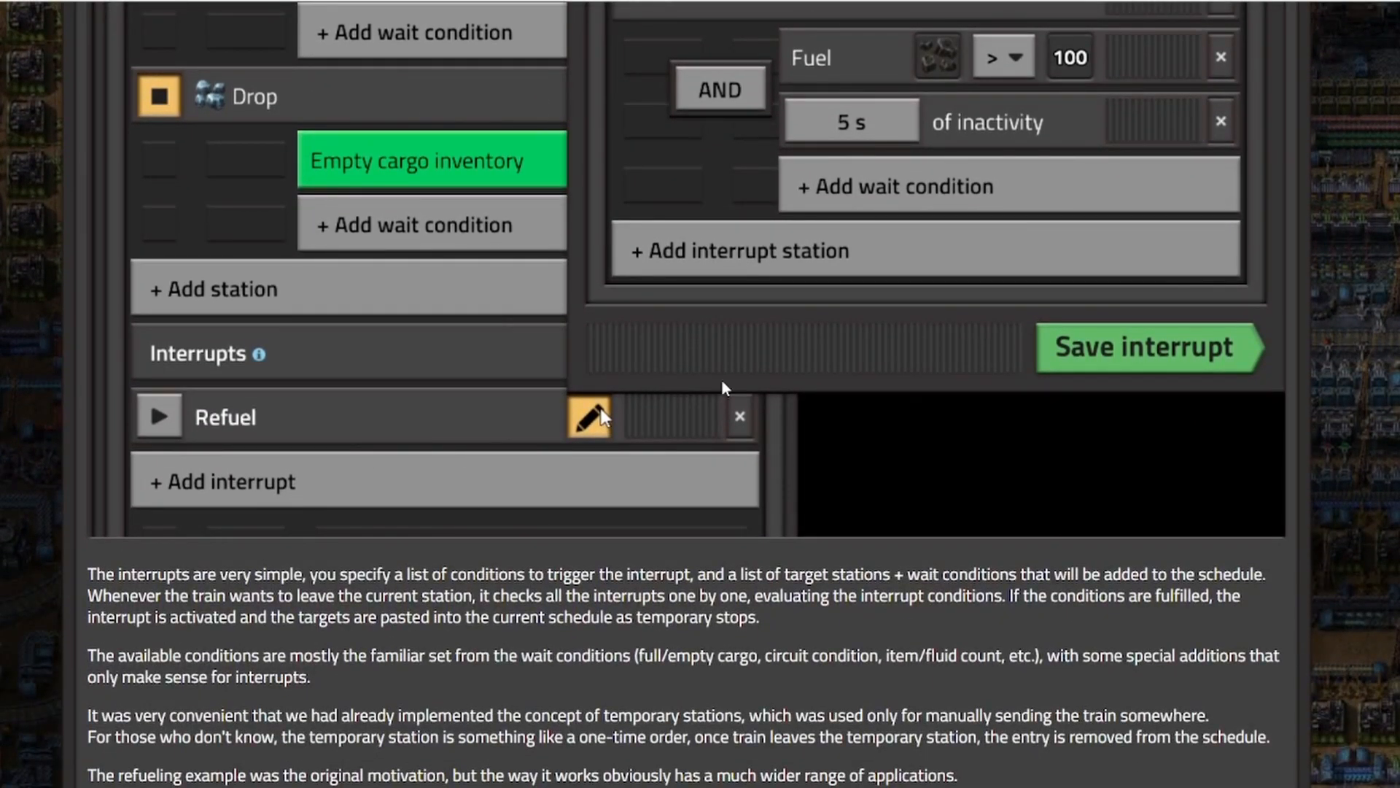
left_click(590, 418)
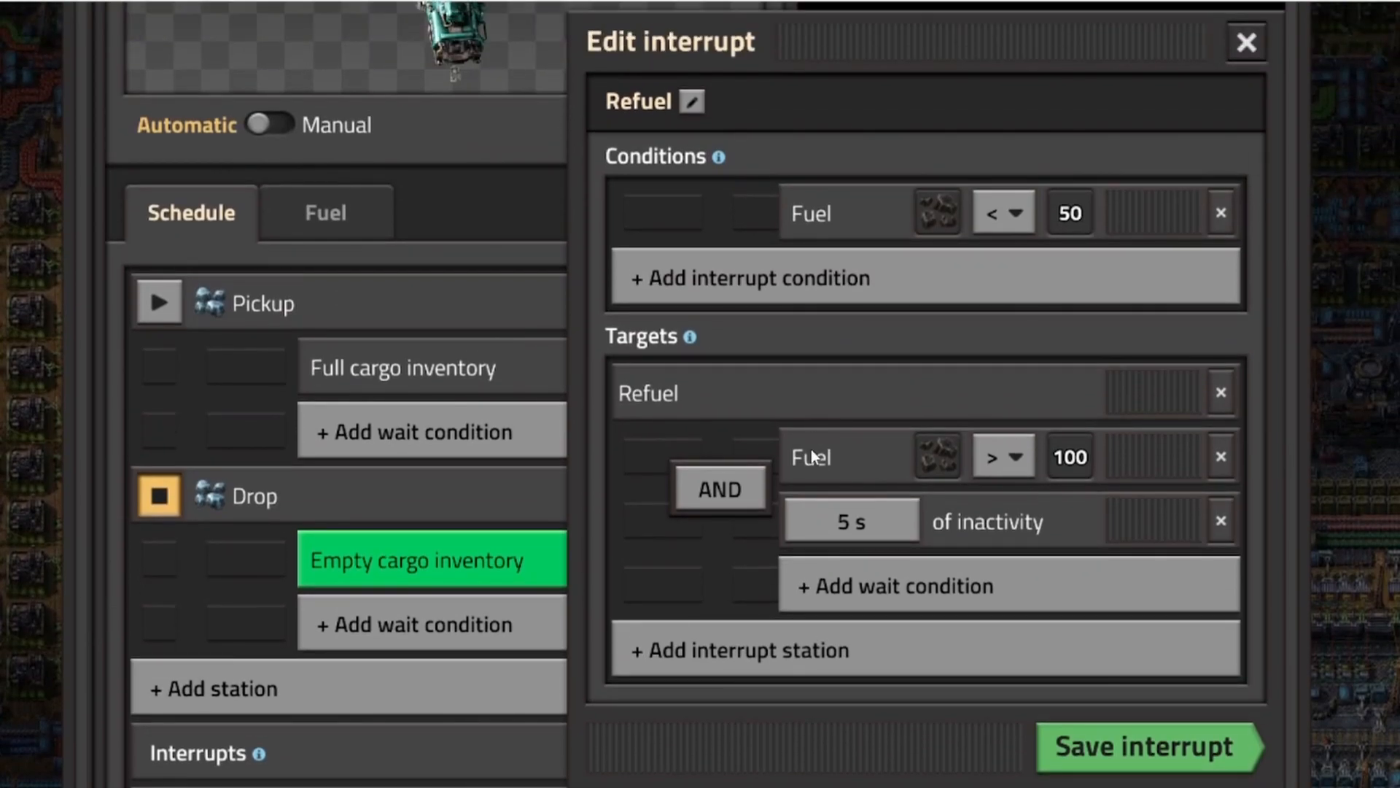
mouse_move(766, 456)
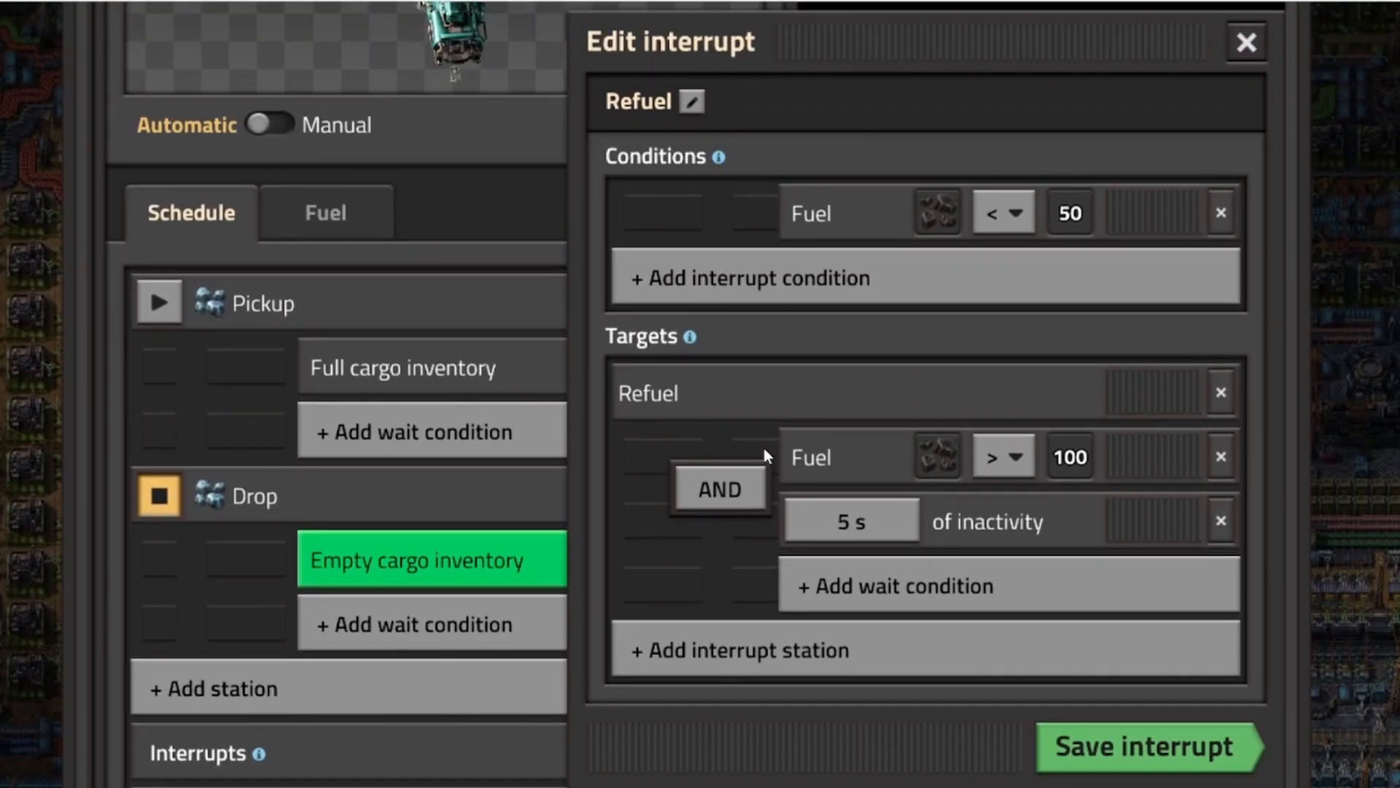
scroll("down", 3)
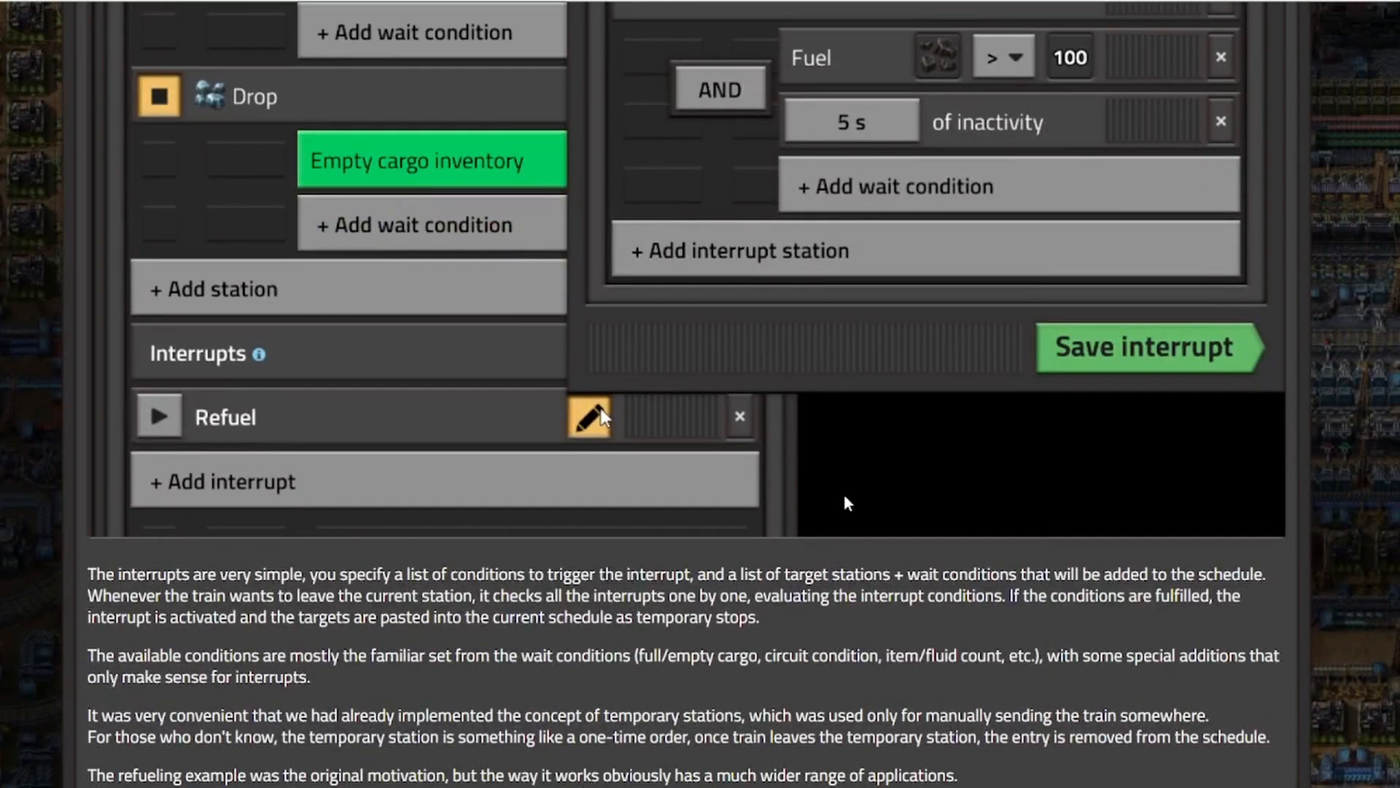
mouse_move(877, 496)
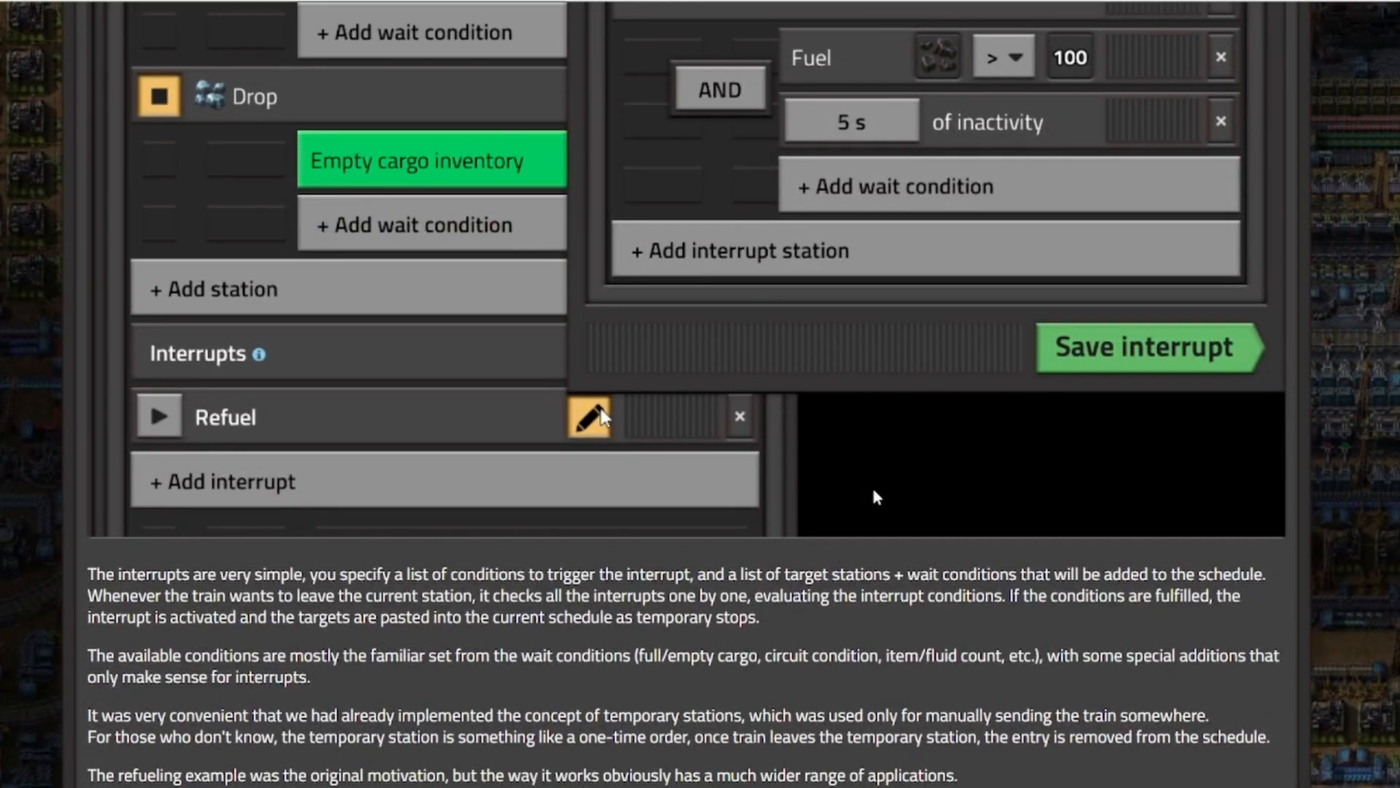
mouse_move(886, 497)
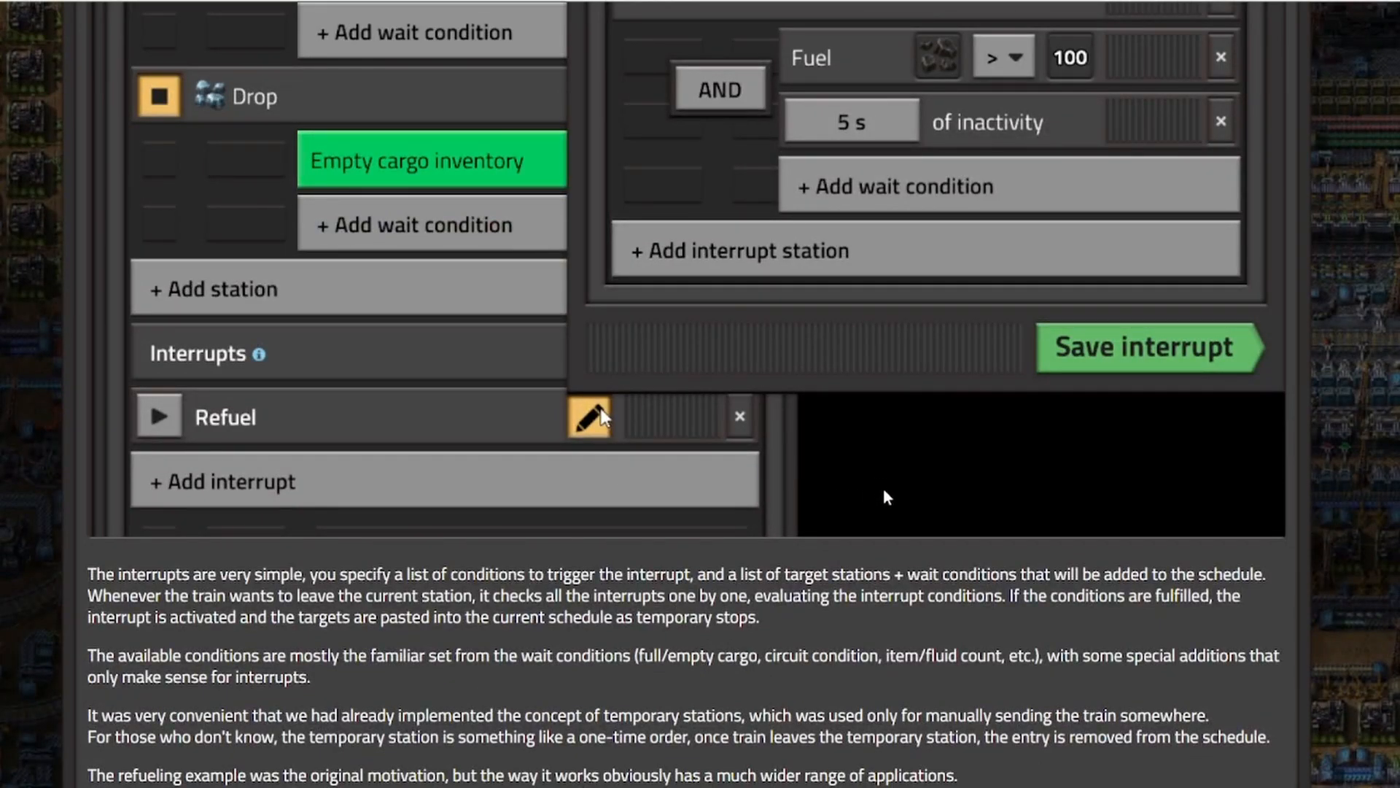
scroll("up", 3)
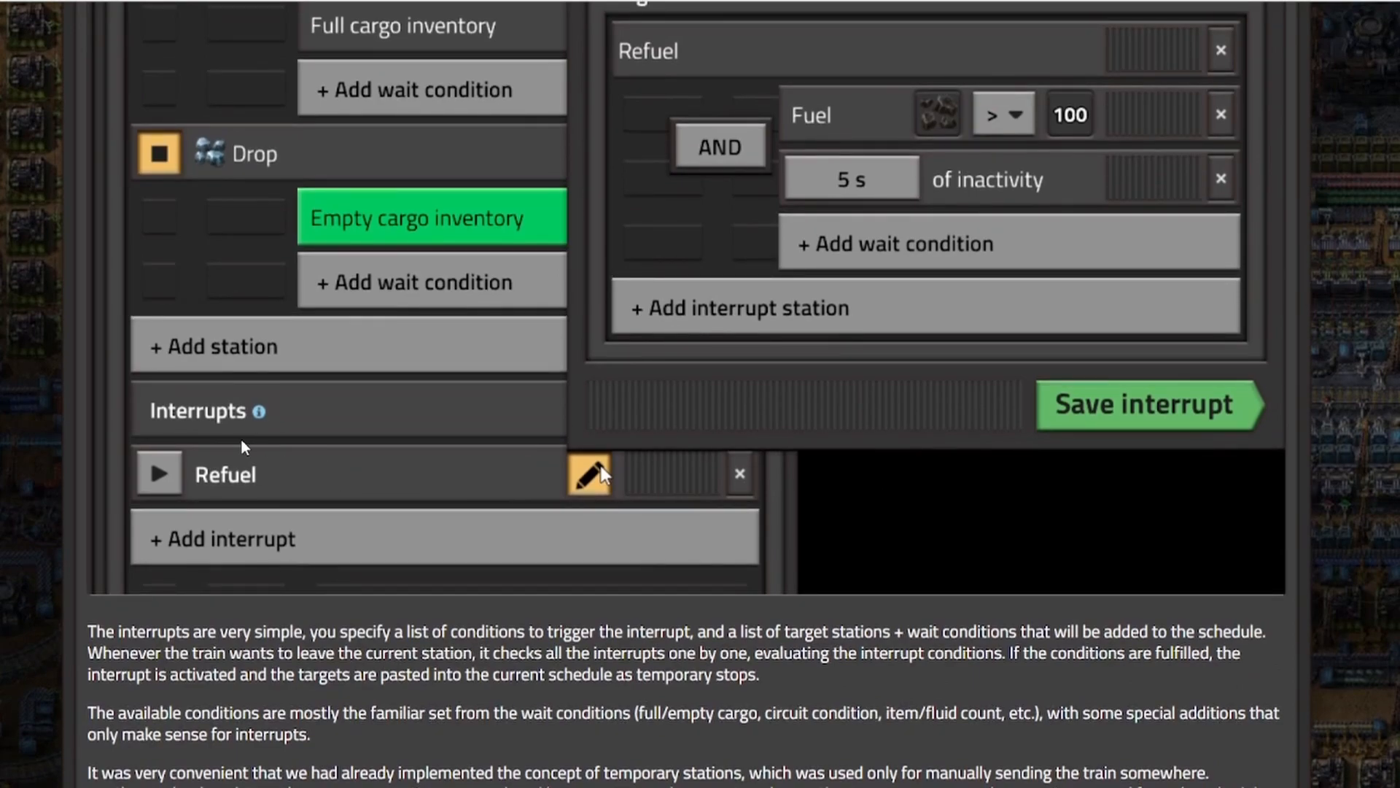
mouse_move(222, 554)
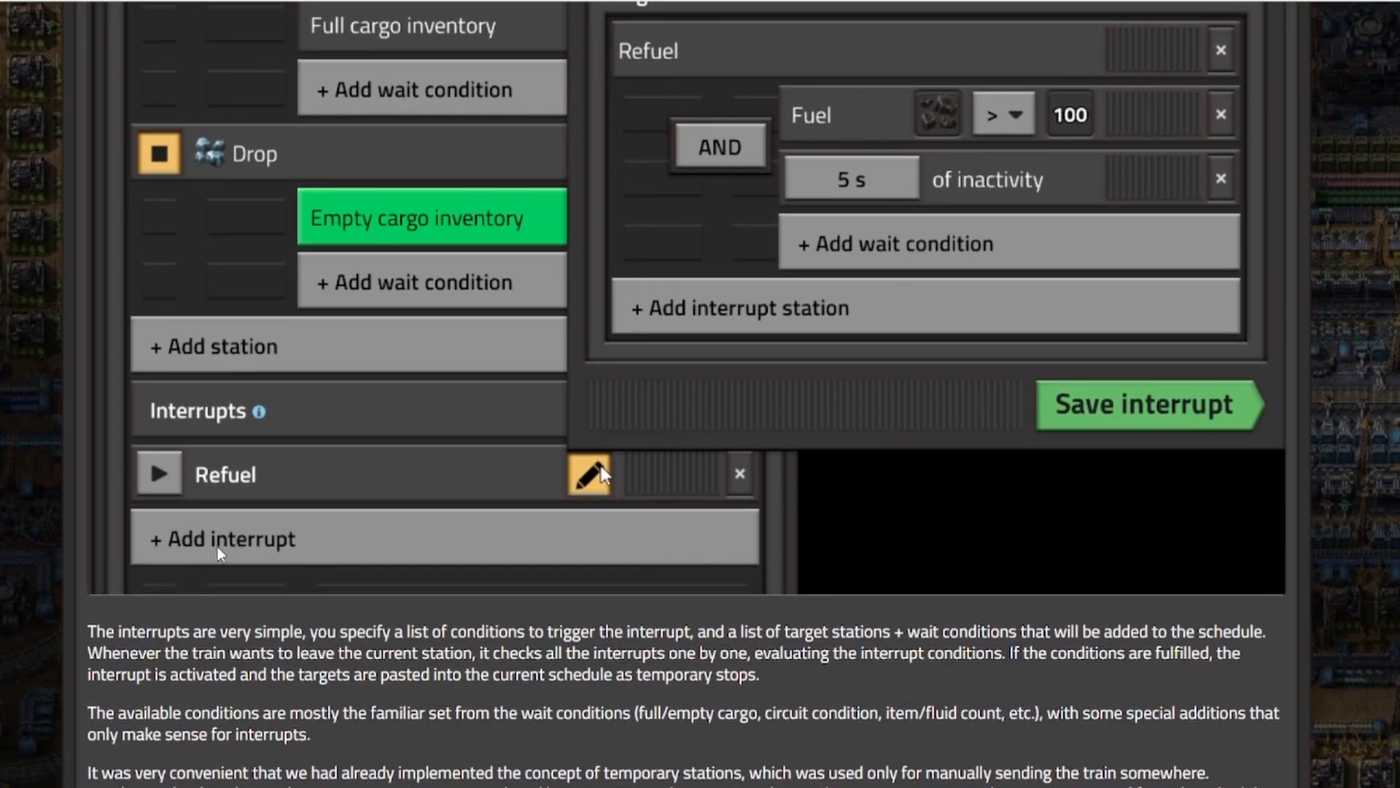
mouse_move(605, 496)
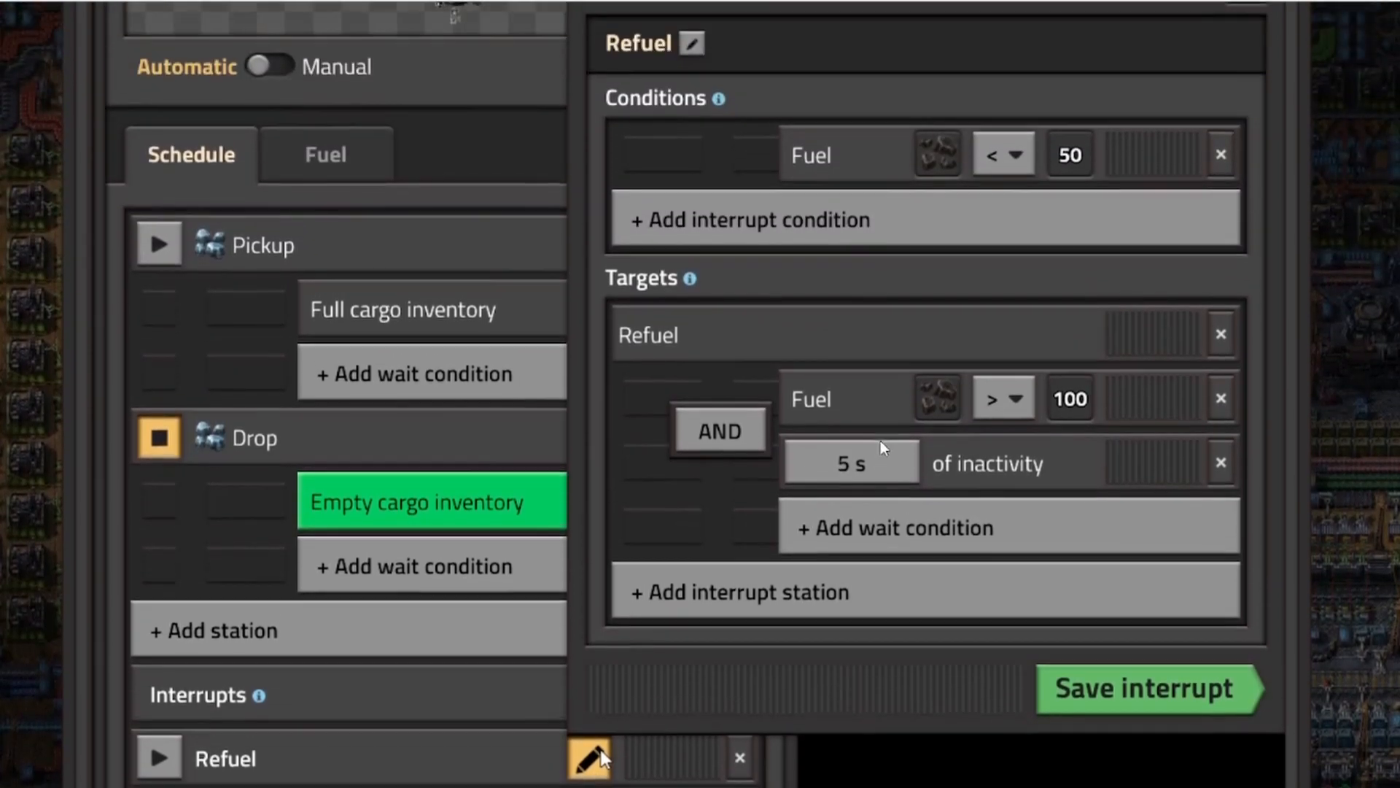
scroll("down", 3)
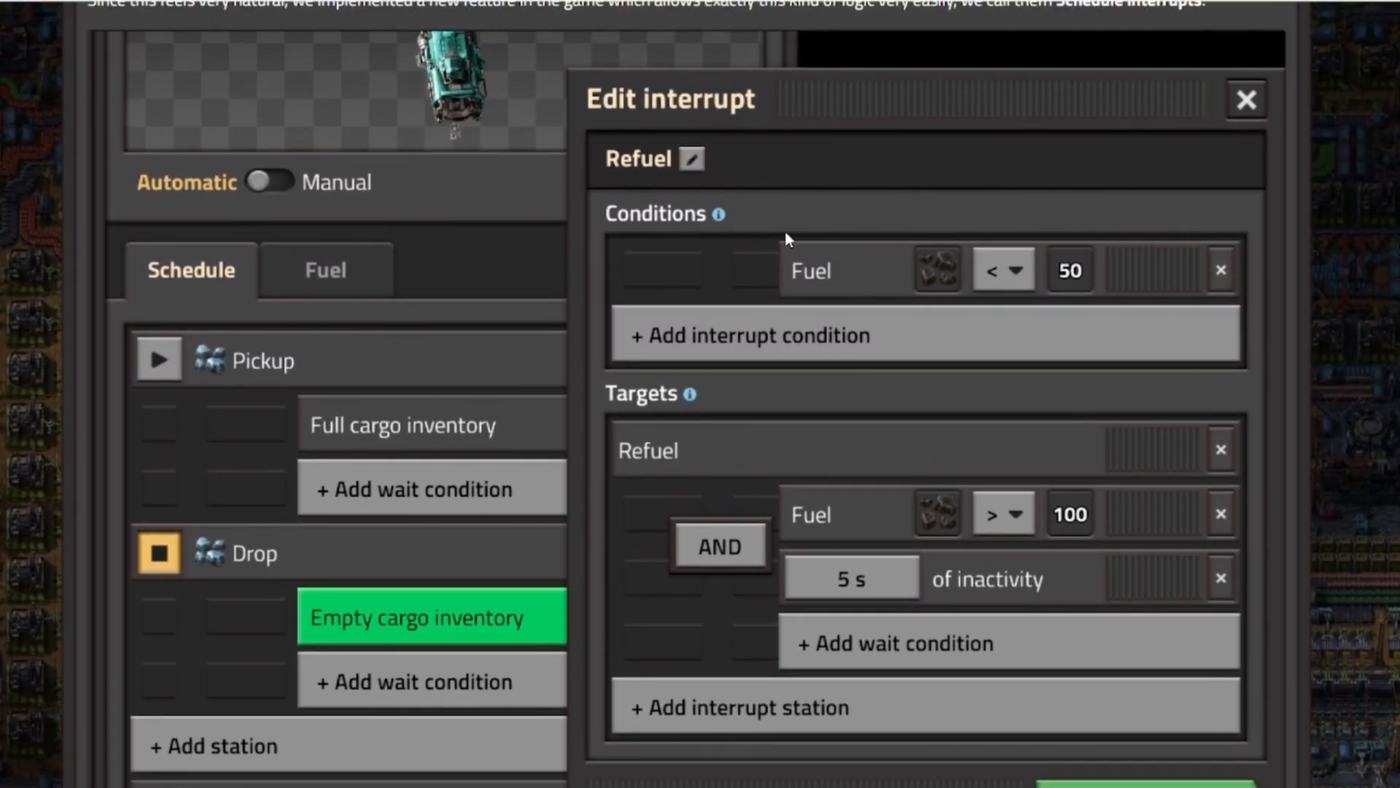
mouse_move(641, 176)
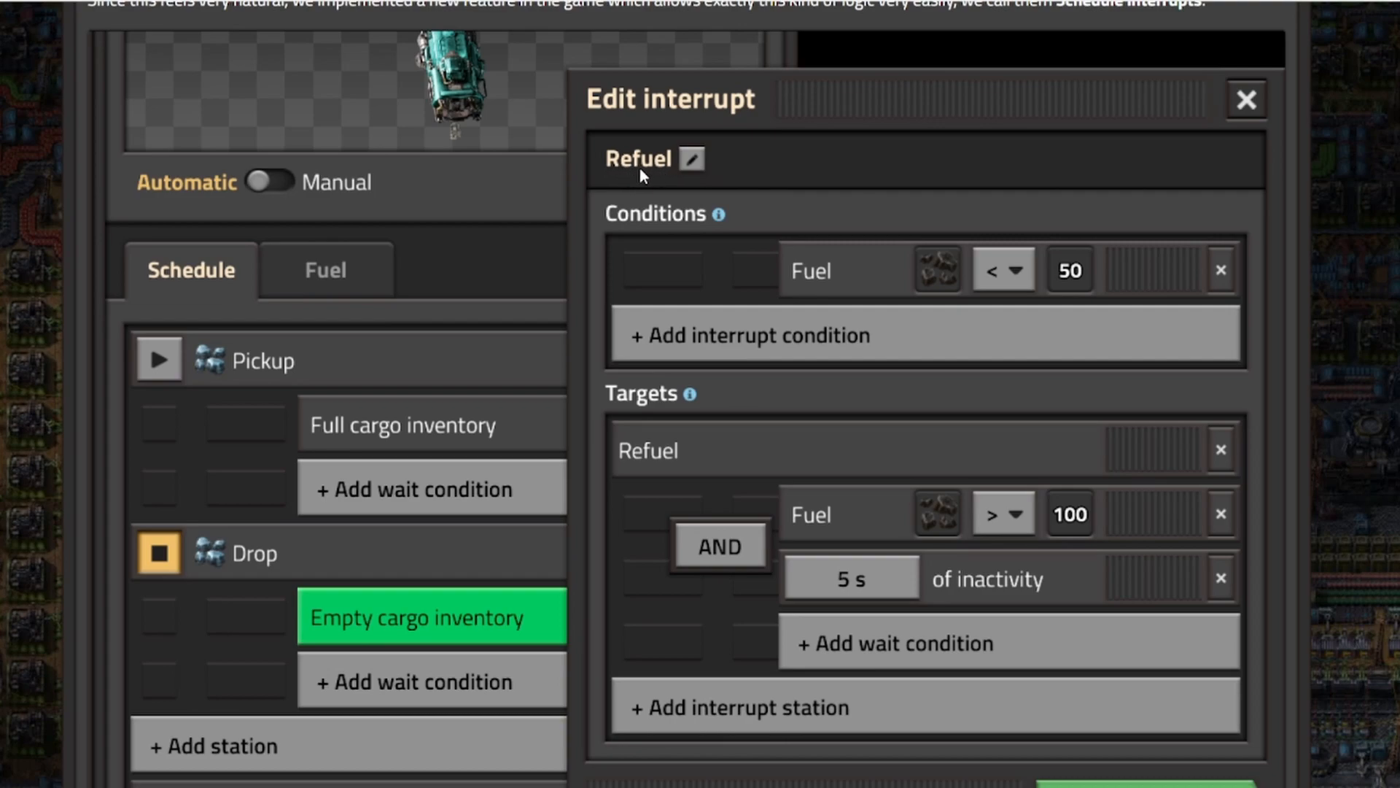
scroll("down", 3)
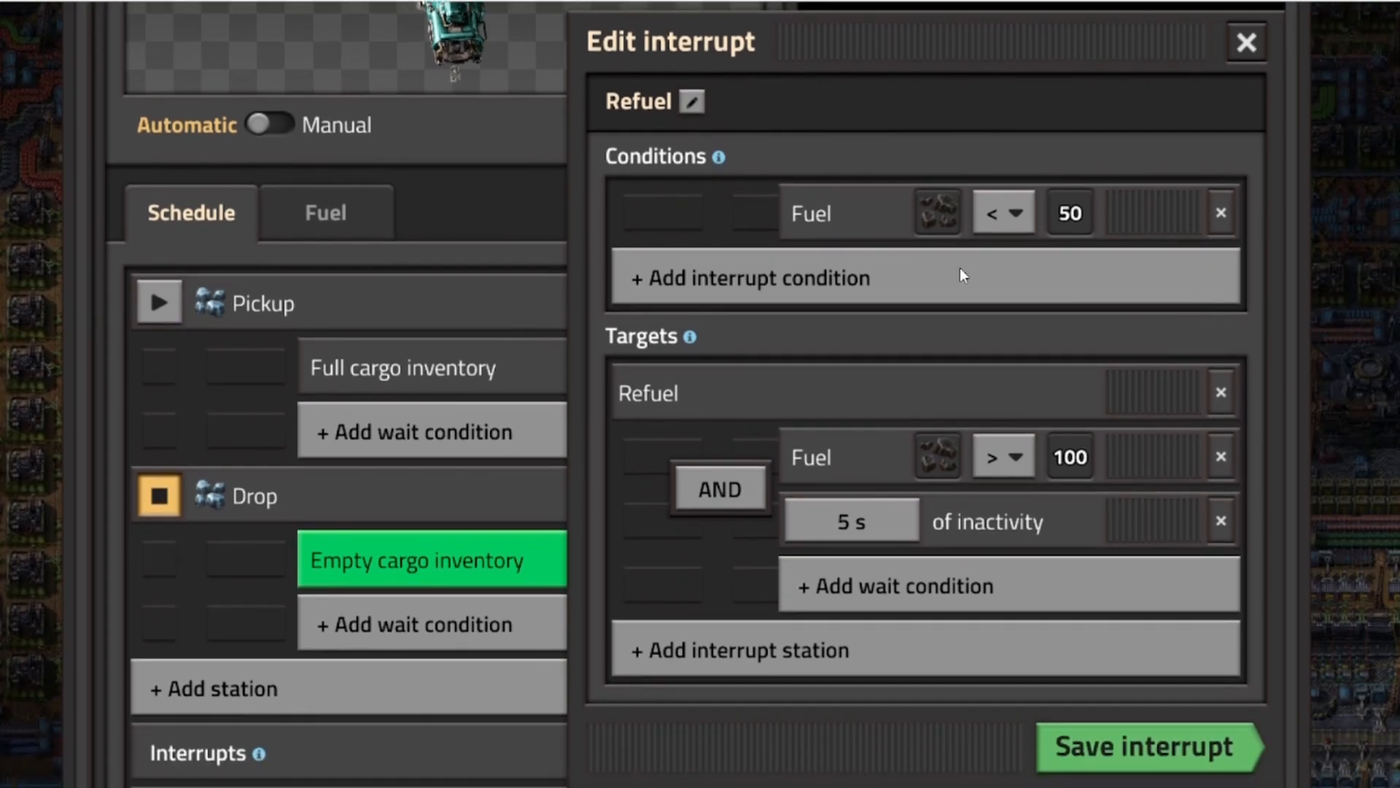
mouse_move(814, 228)
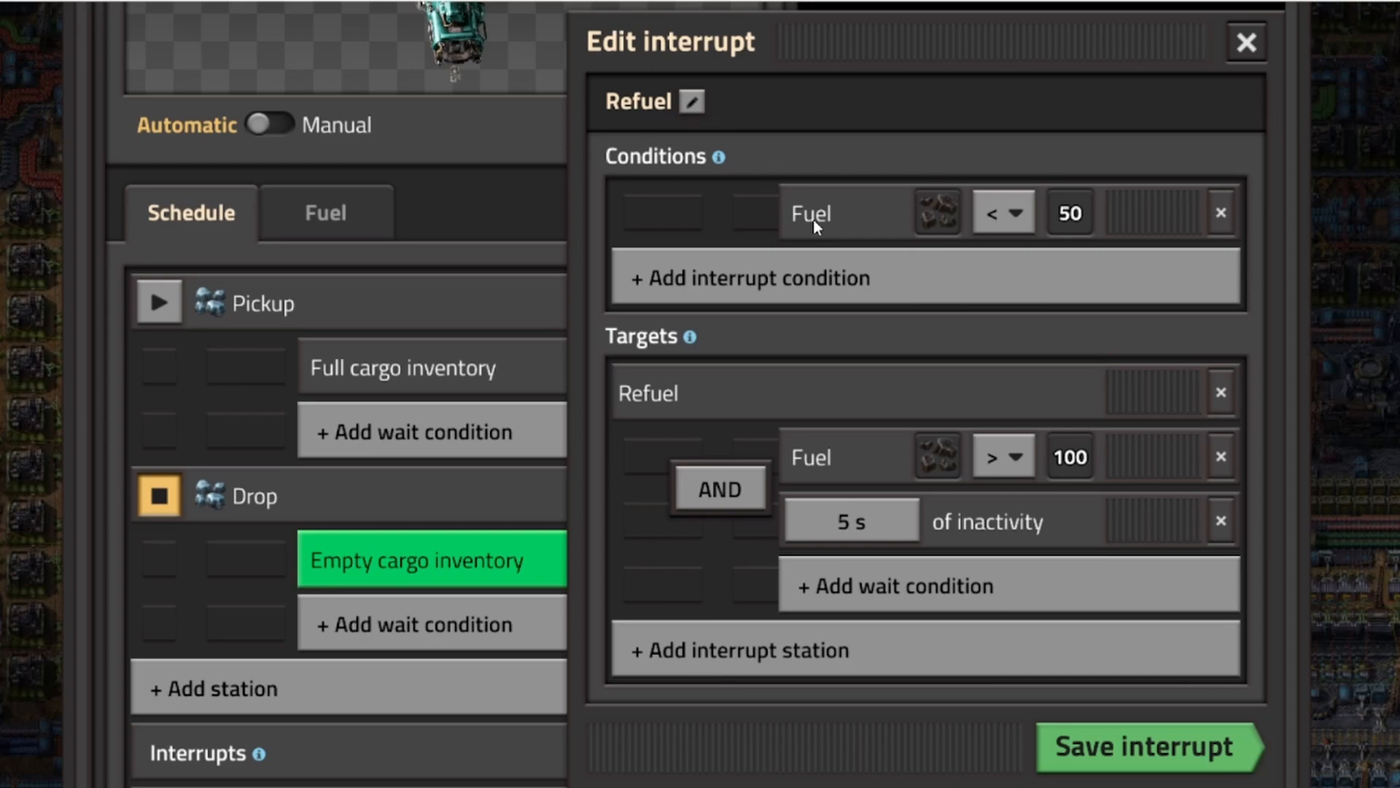
mouse_move(948, 248)
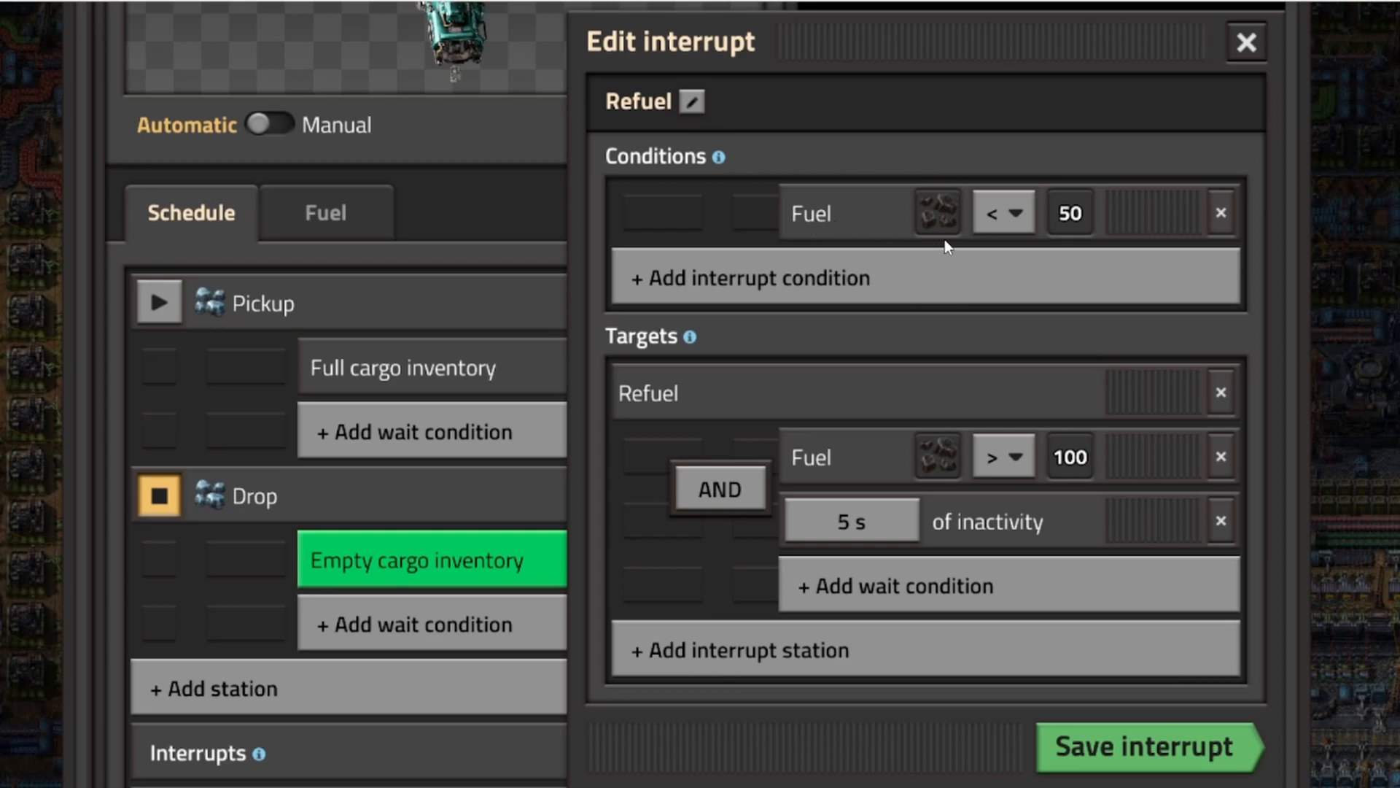
mouse_move(751, 290)
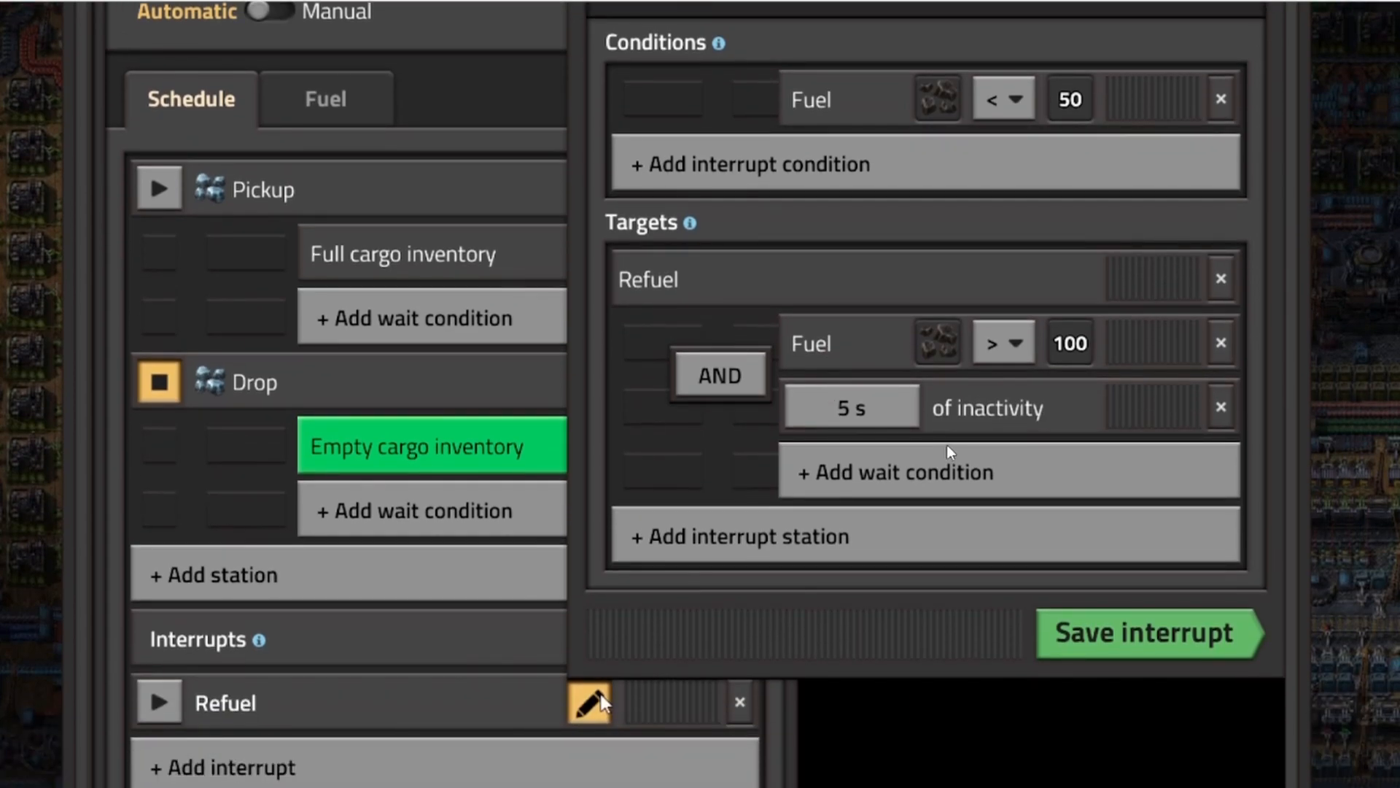
mouse_move(642, 298)
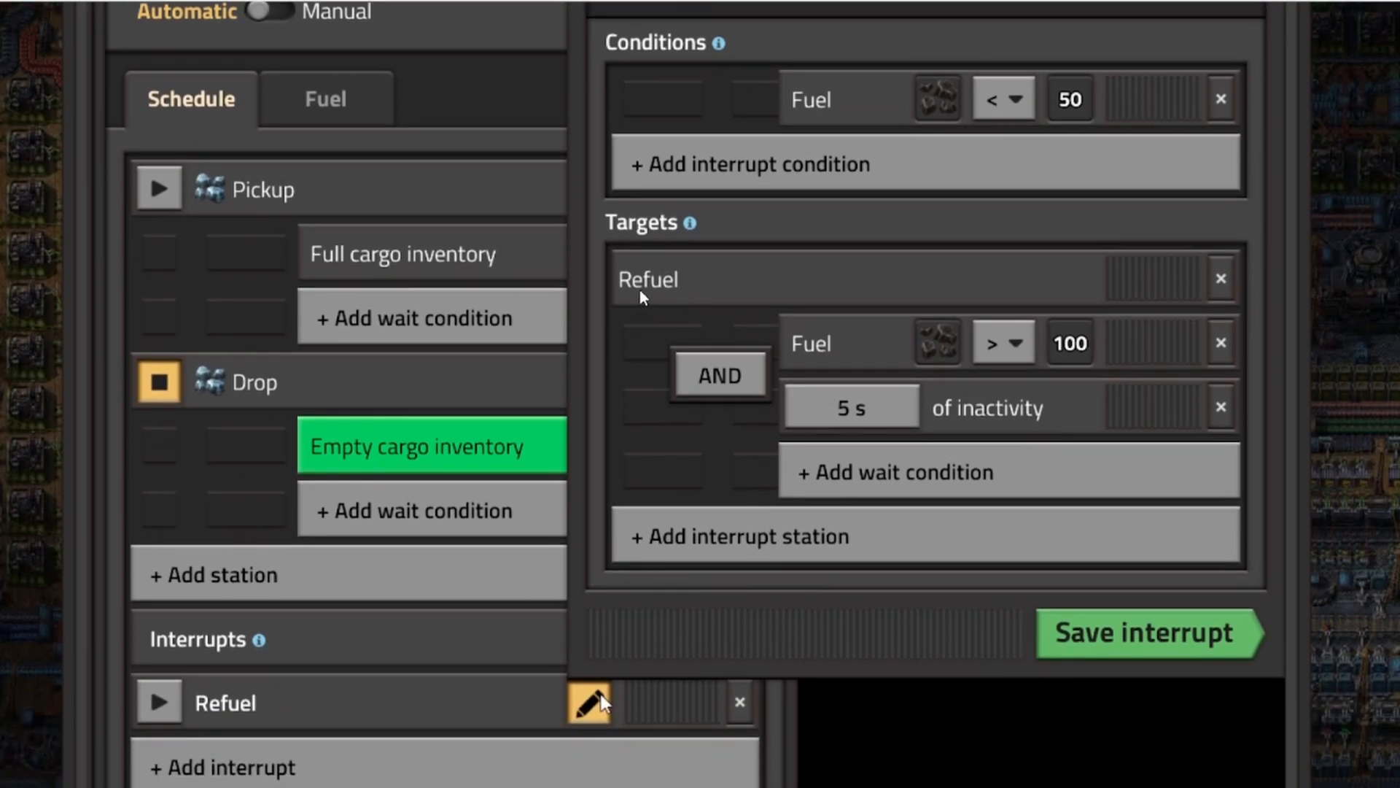
mouse_move(1003, 366)
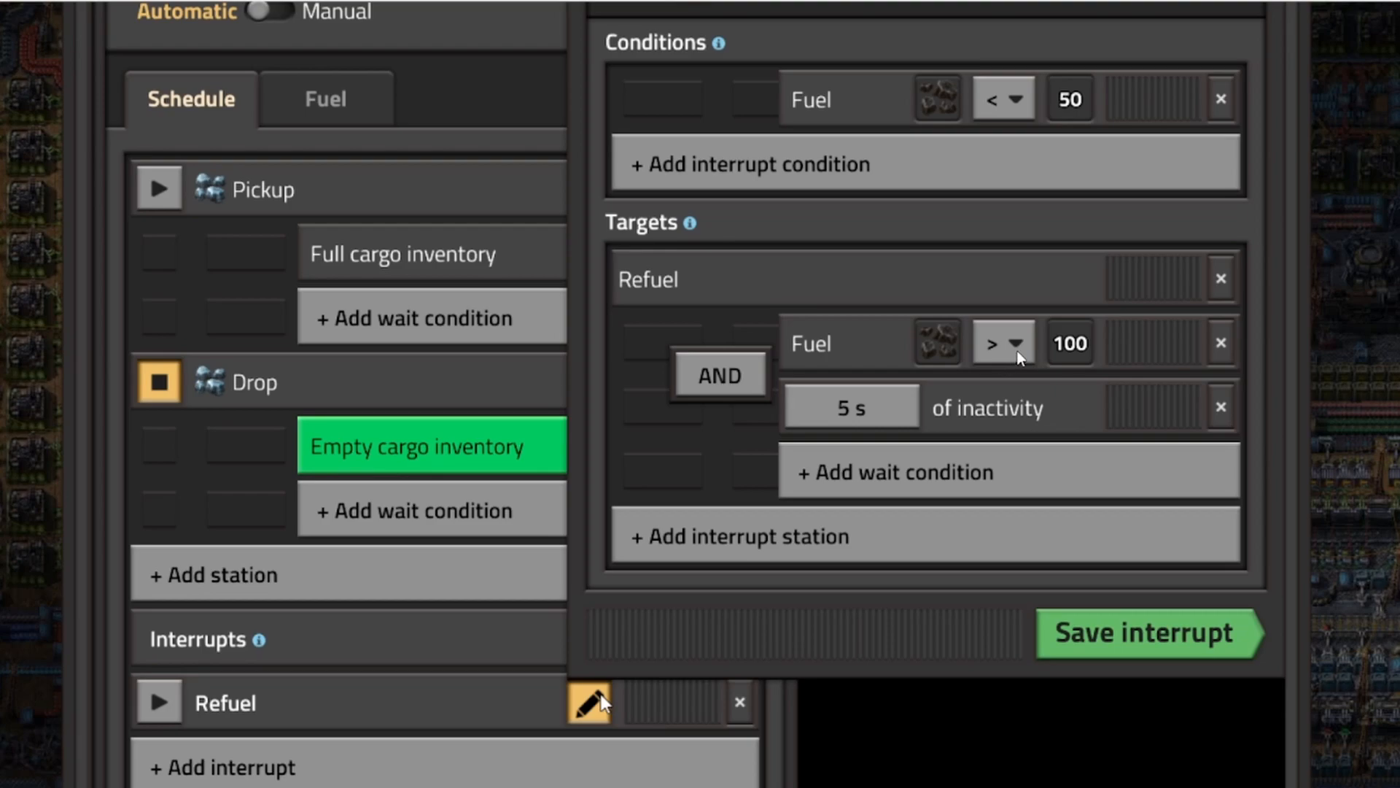
mouse_move(853, 357)
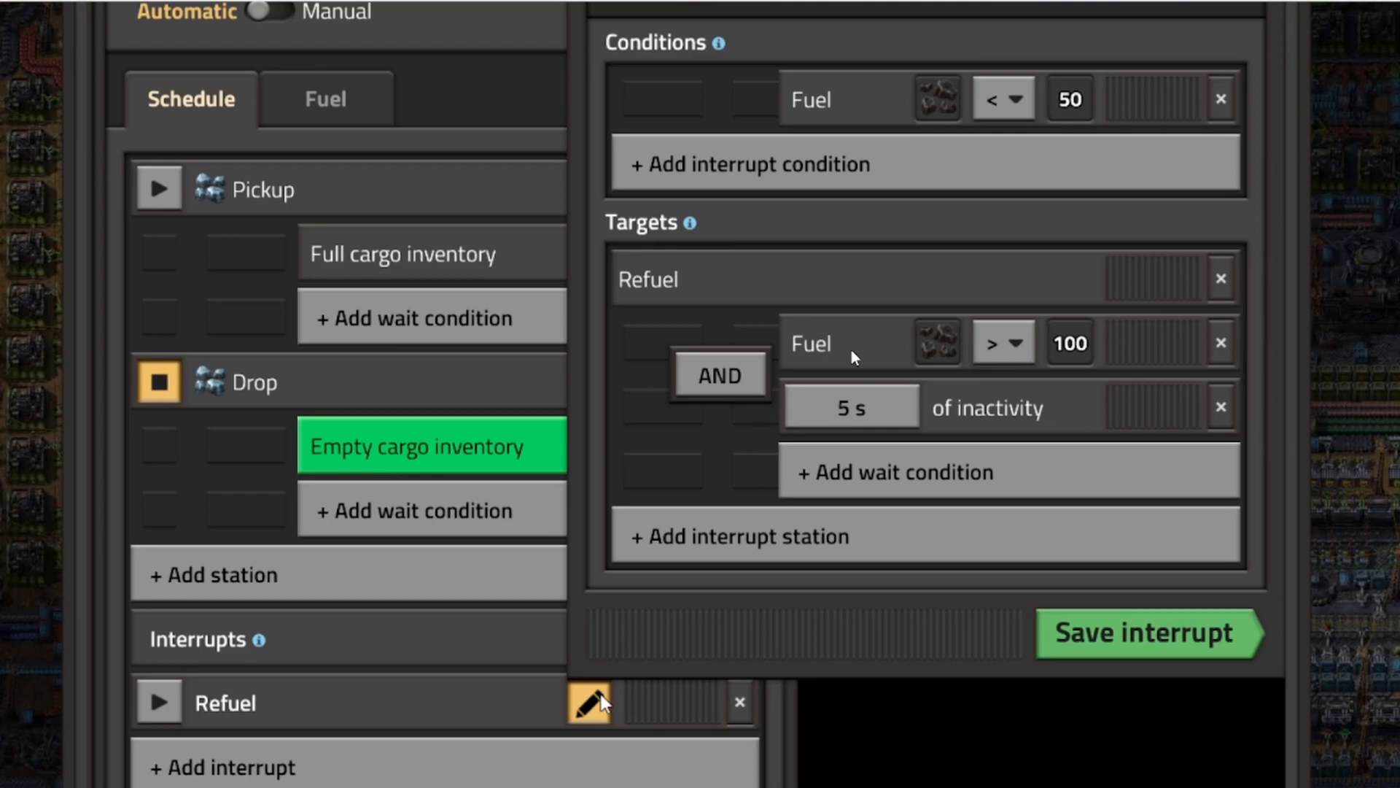
mouse_move(1010, 367)
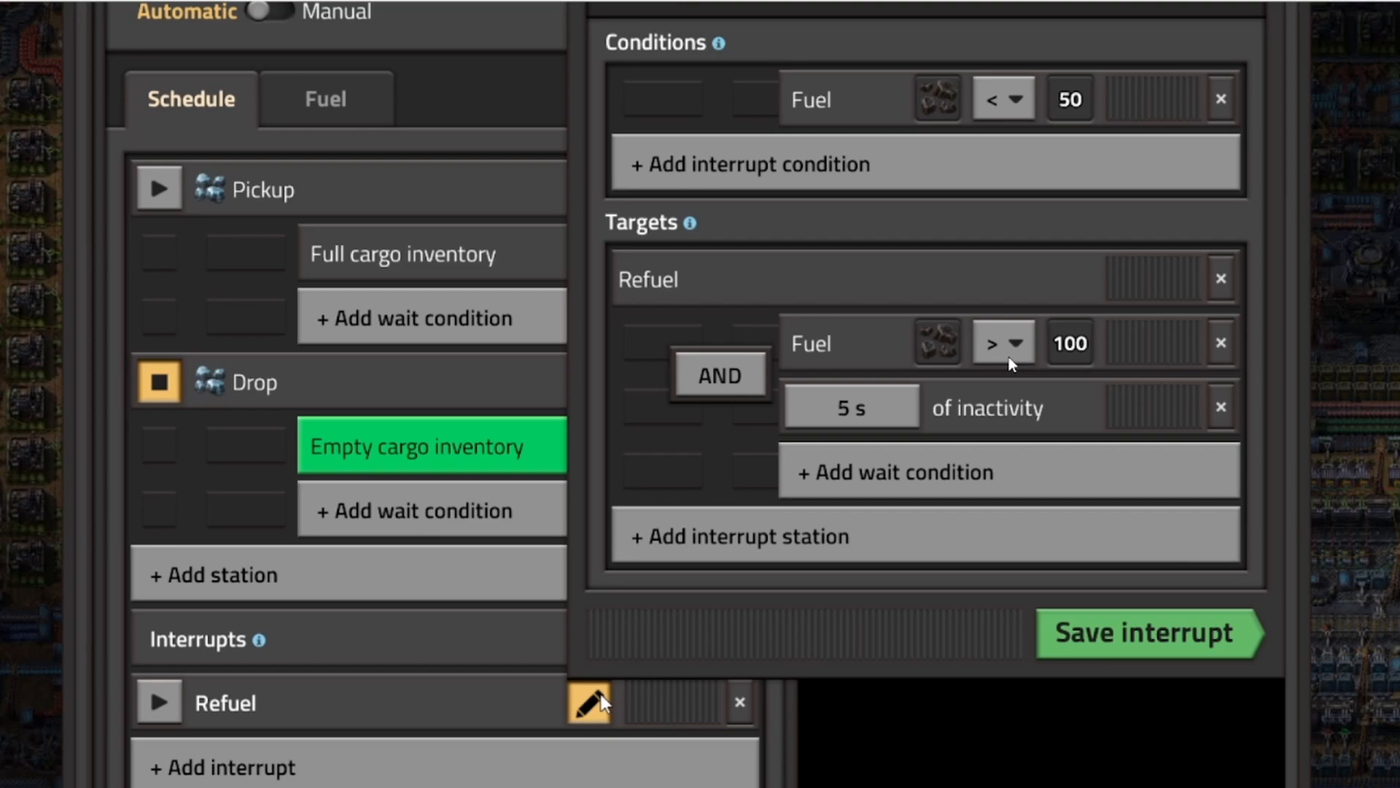
mouse_move(953, 354)
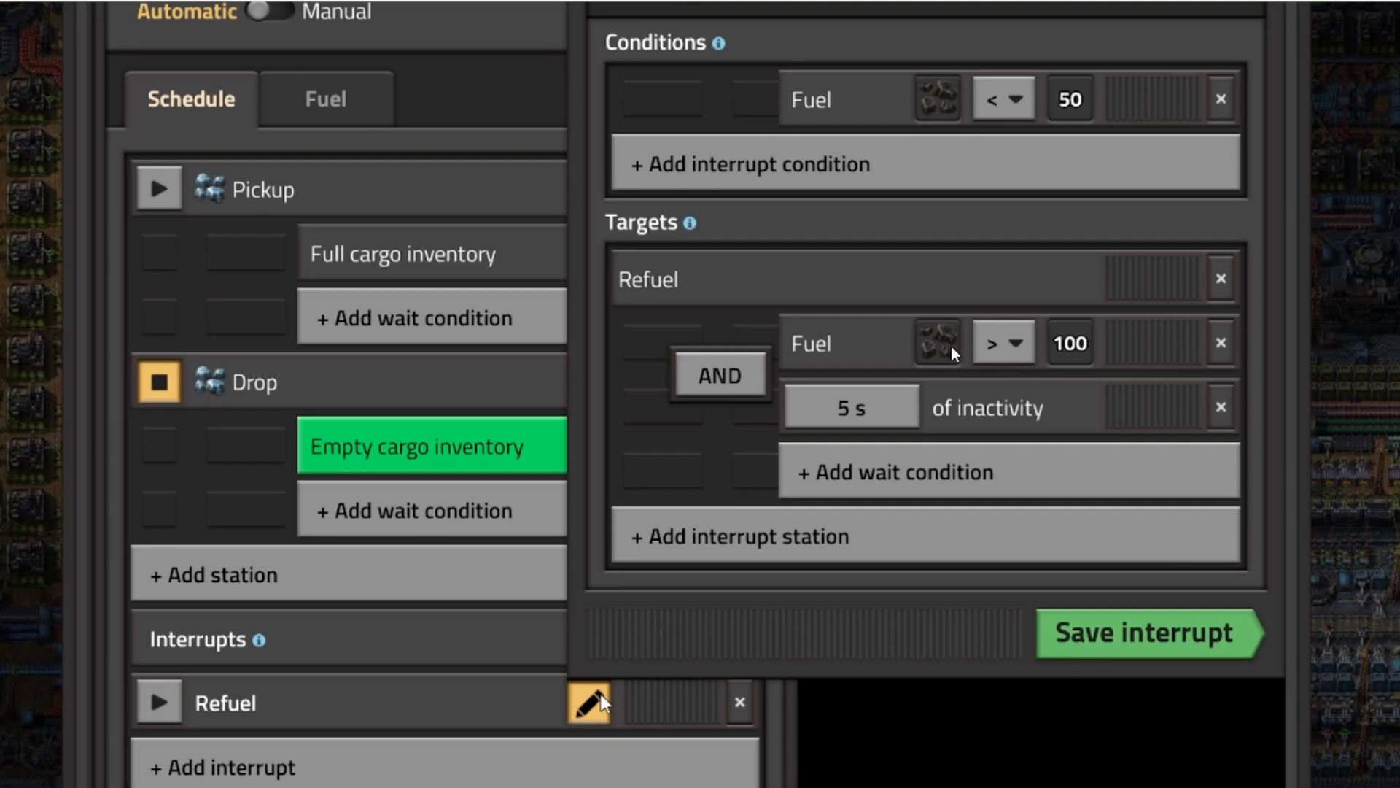
mouse_move(838, 354)
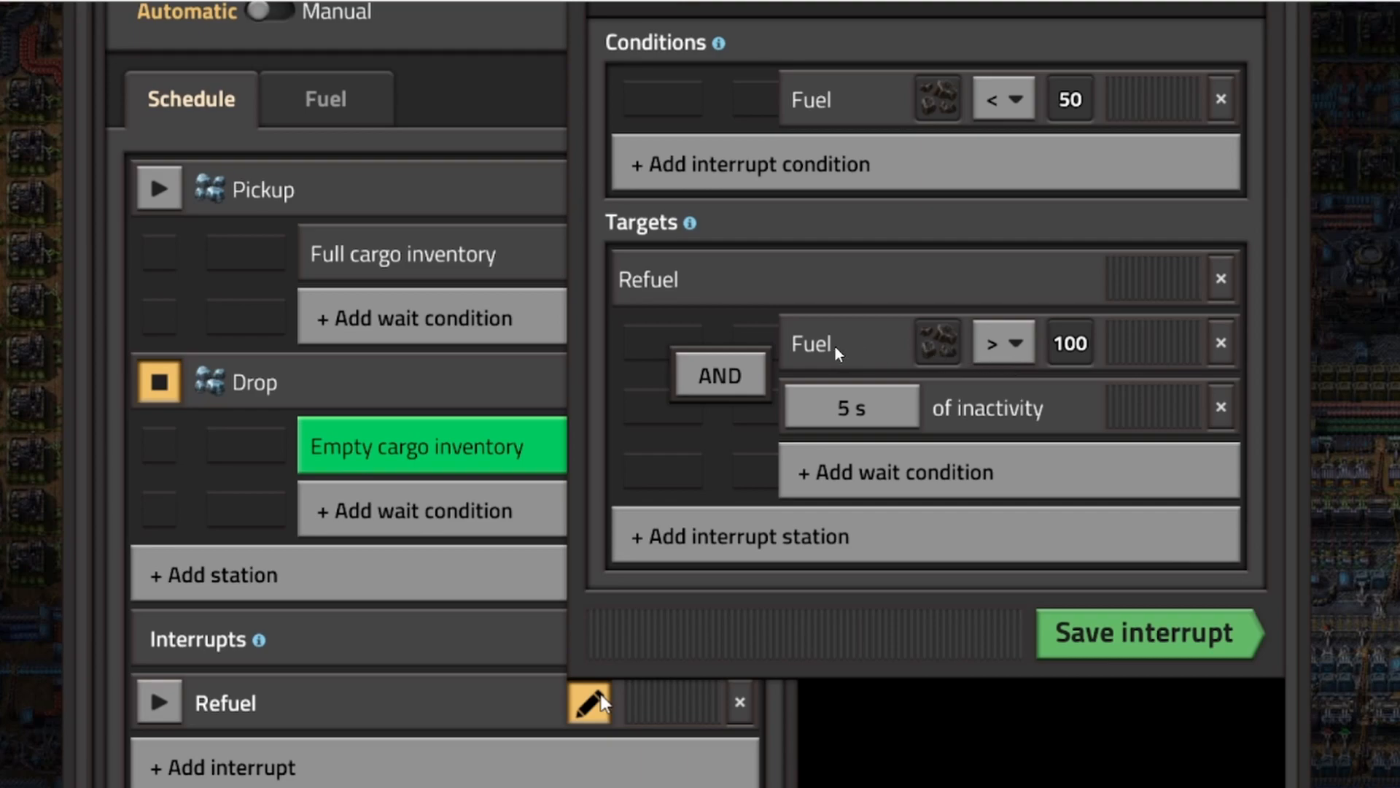
mouse_move(887, 348)
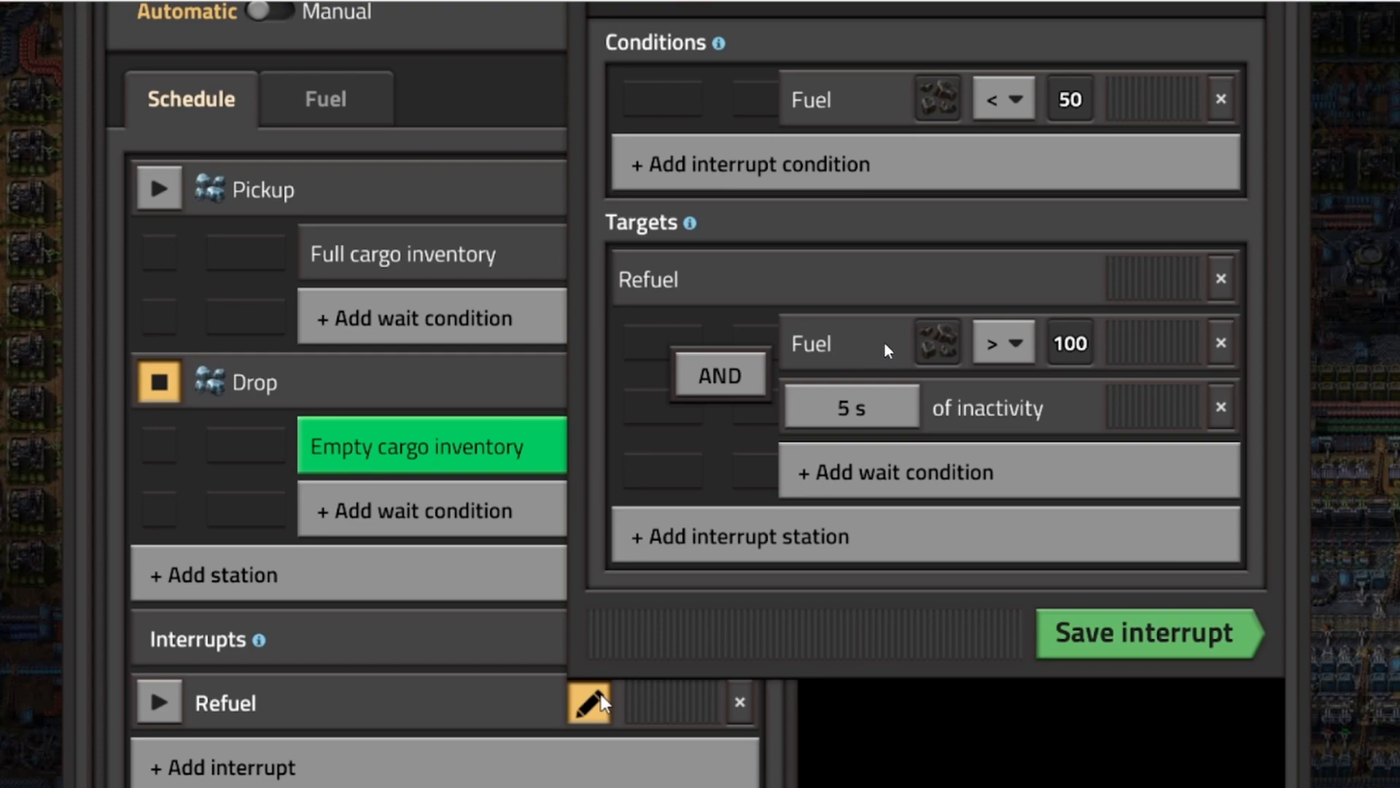
mouse_move(988, 483)
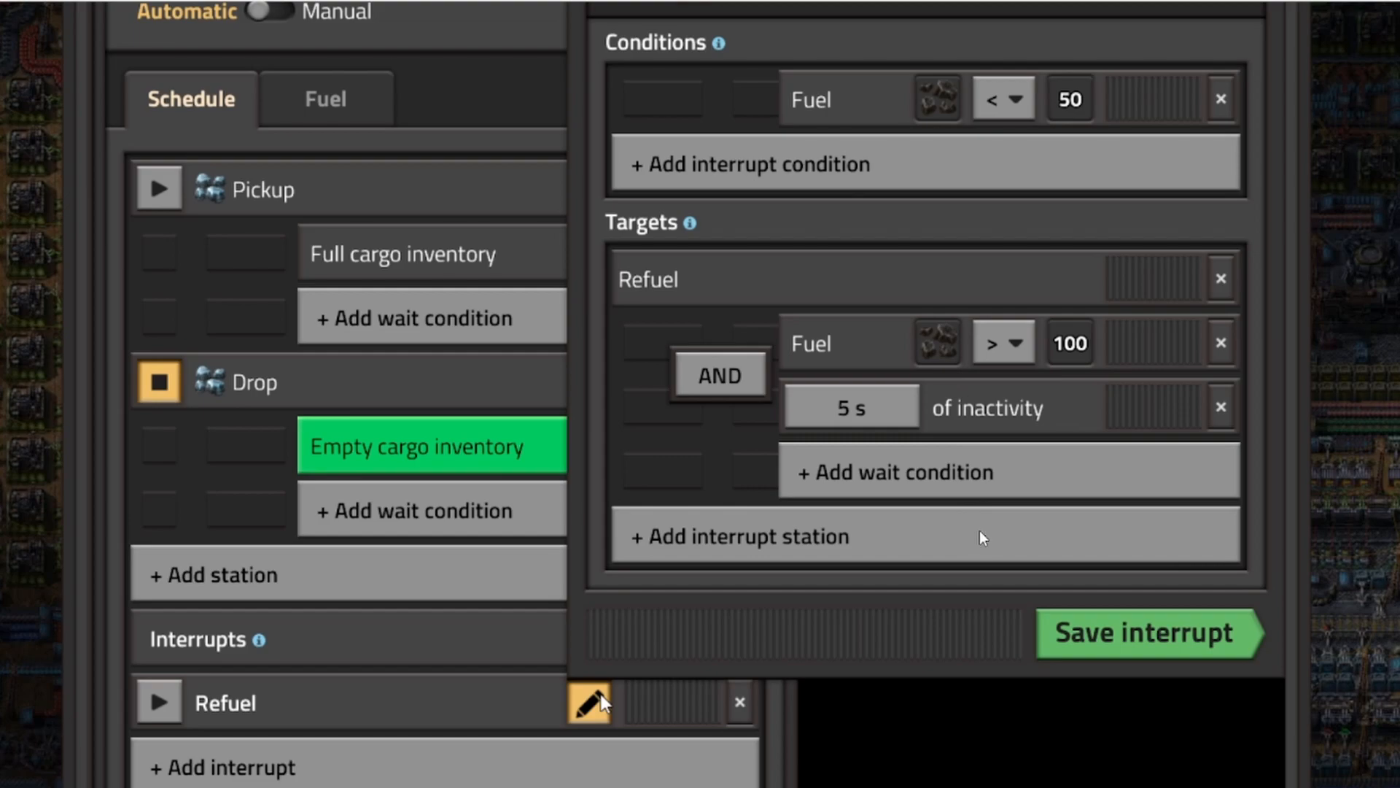
- Scroll past the Refuel screenshot to the interrupt explanation and The generic trains heading
scroll("down", 3)
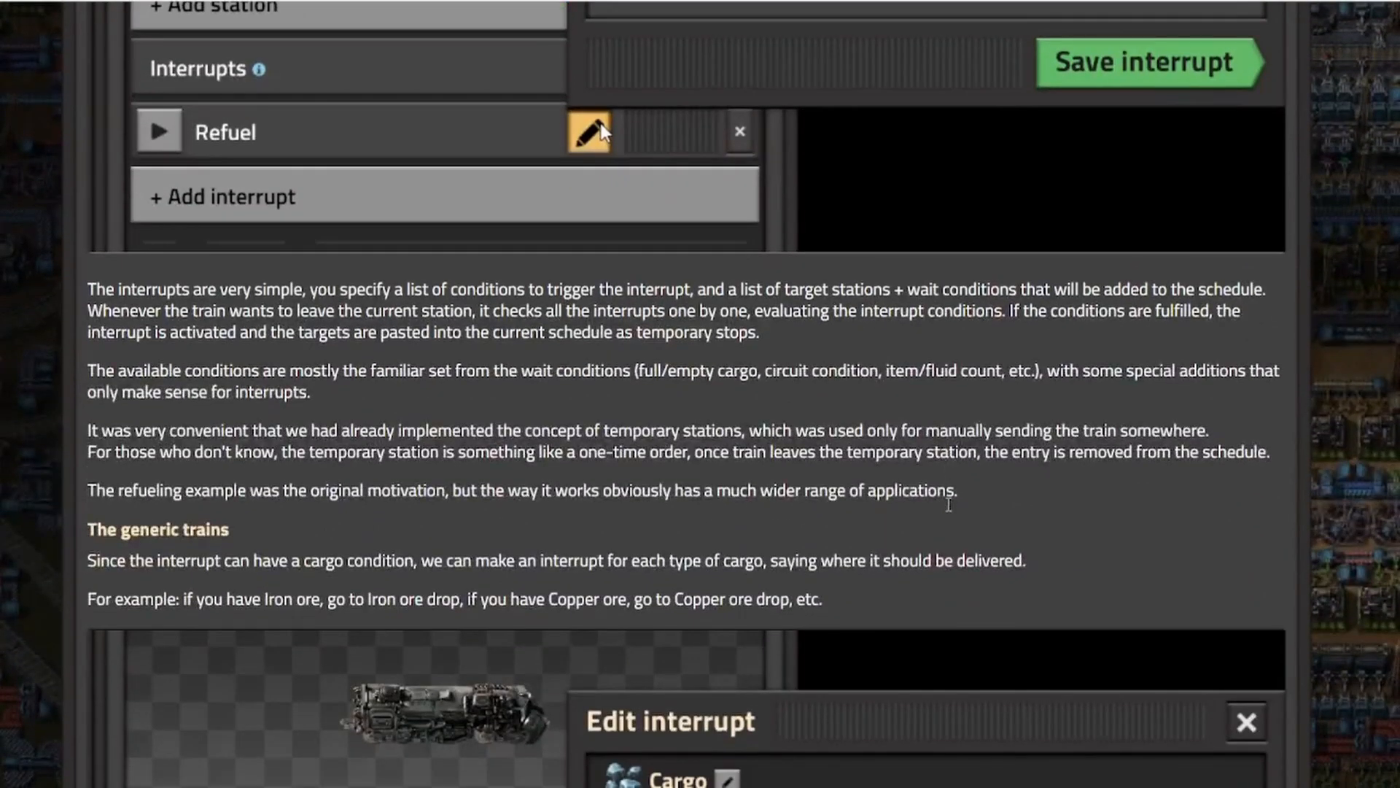
scroll("down", 3)
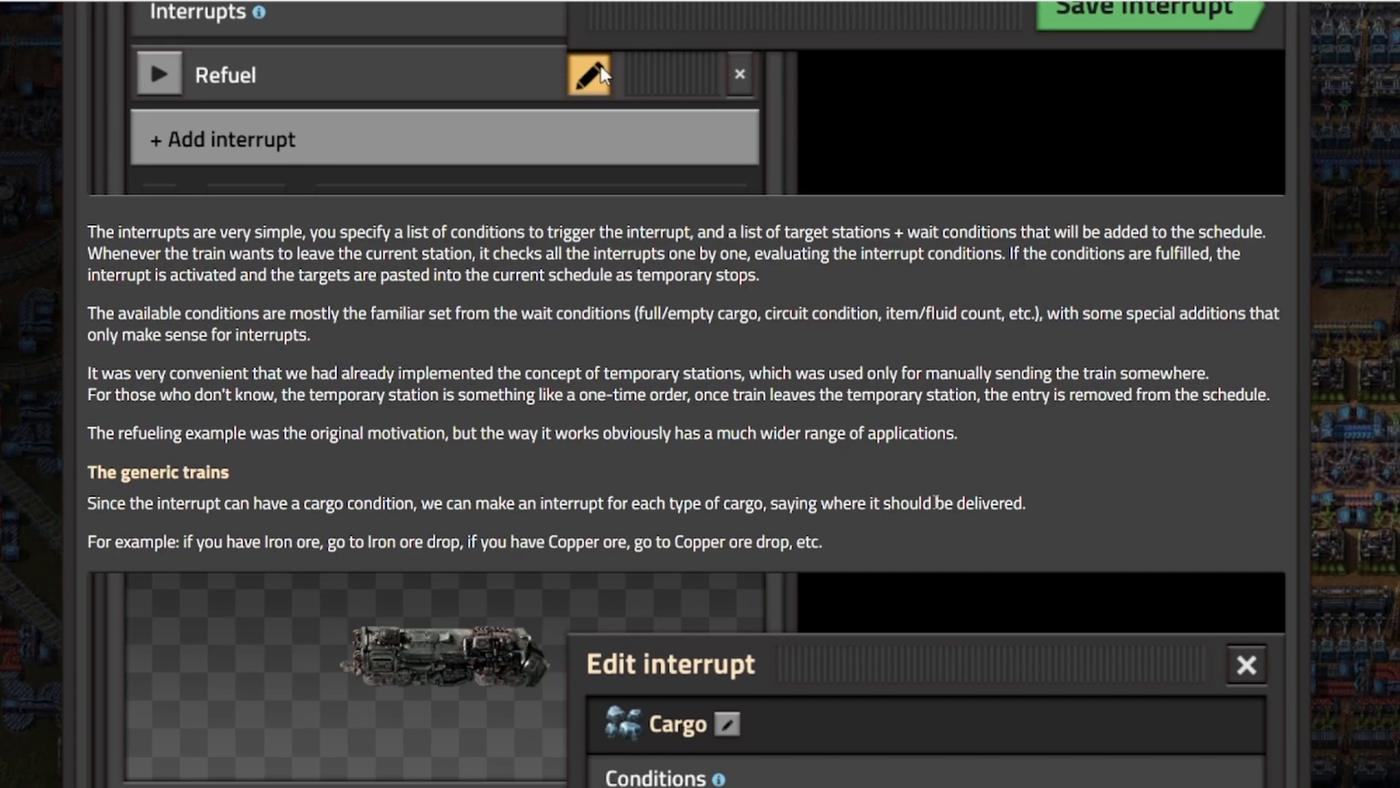
mouse_move(846, 454)
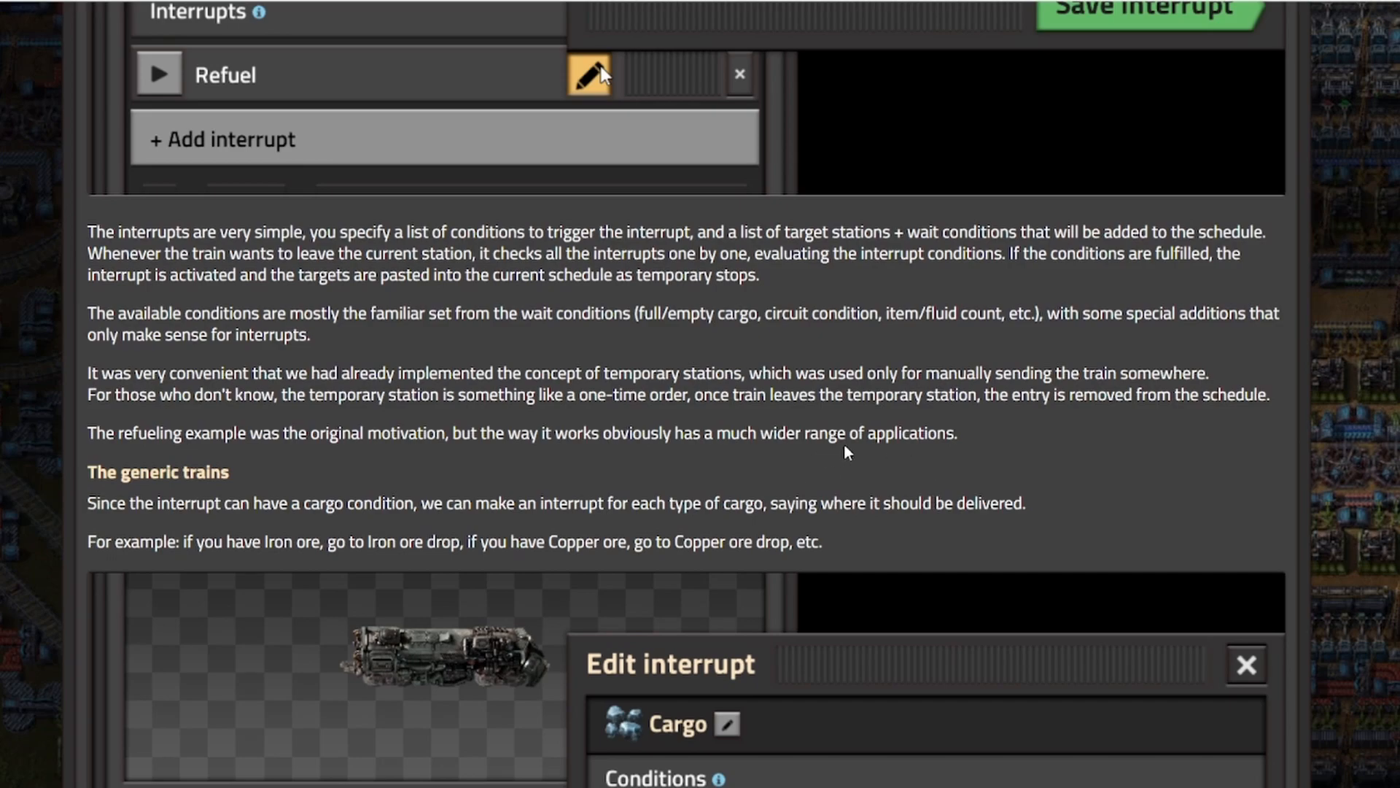
mouse_move(897, 373)
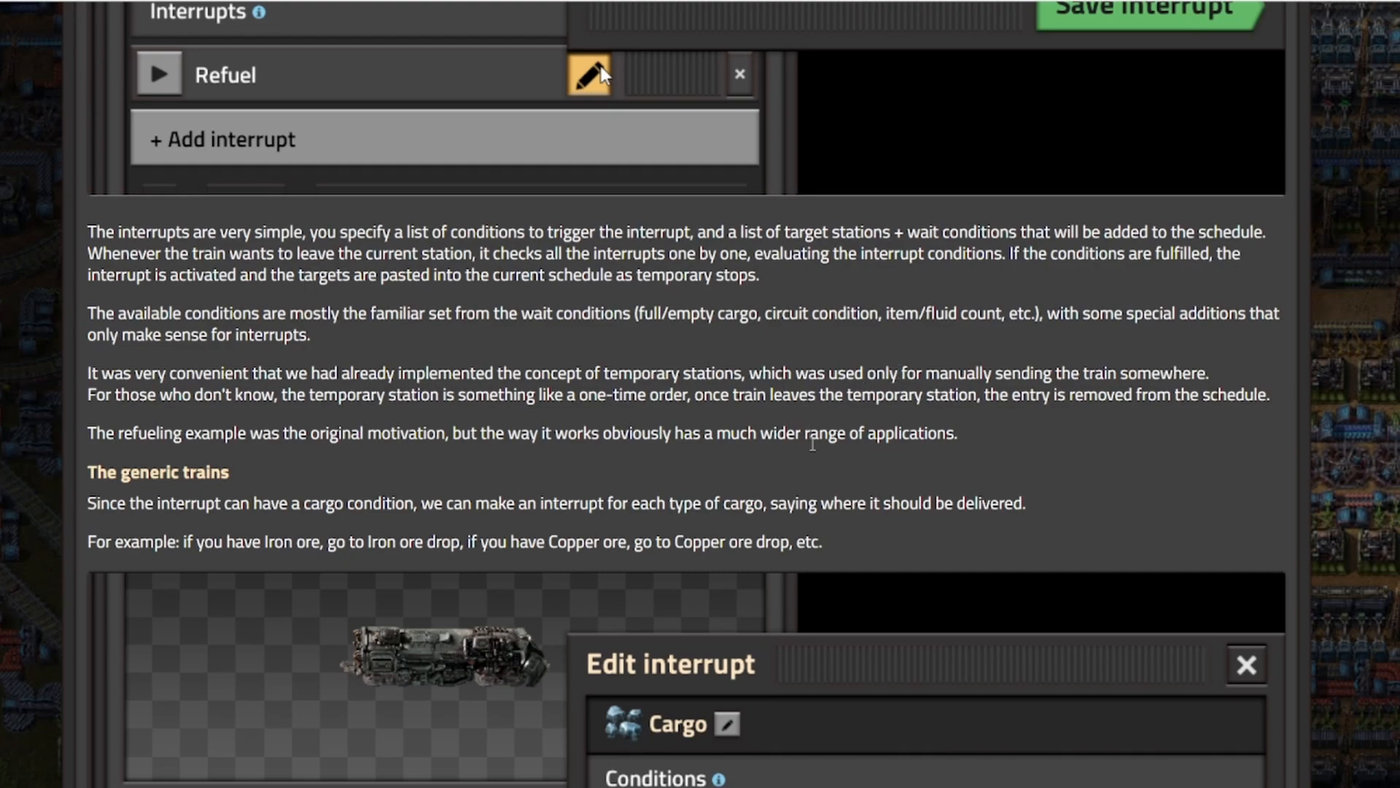
scroll("down", 3)
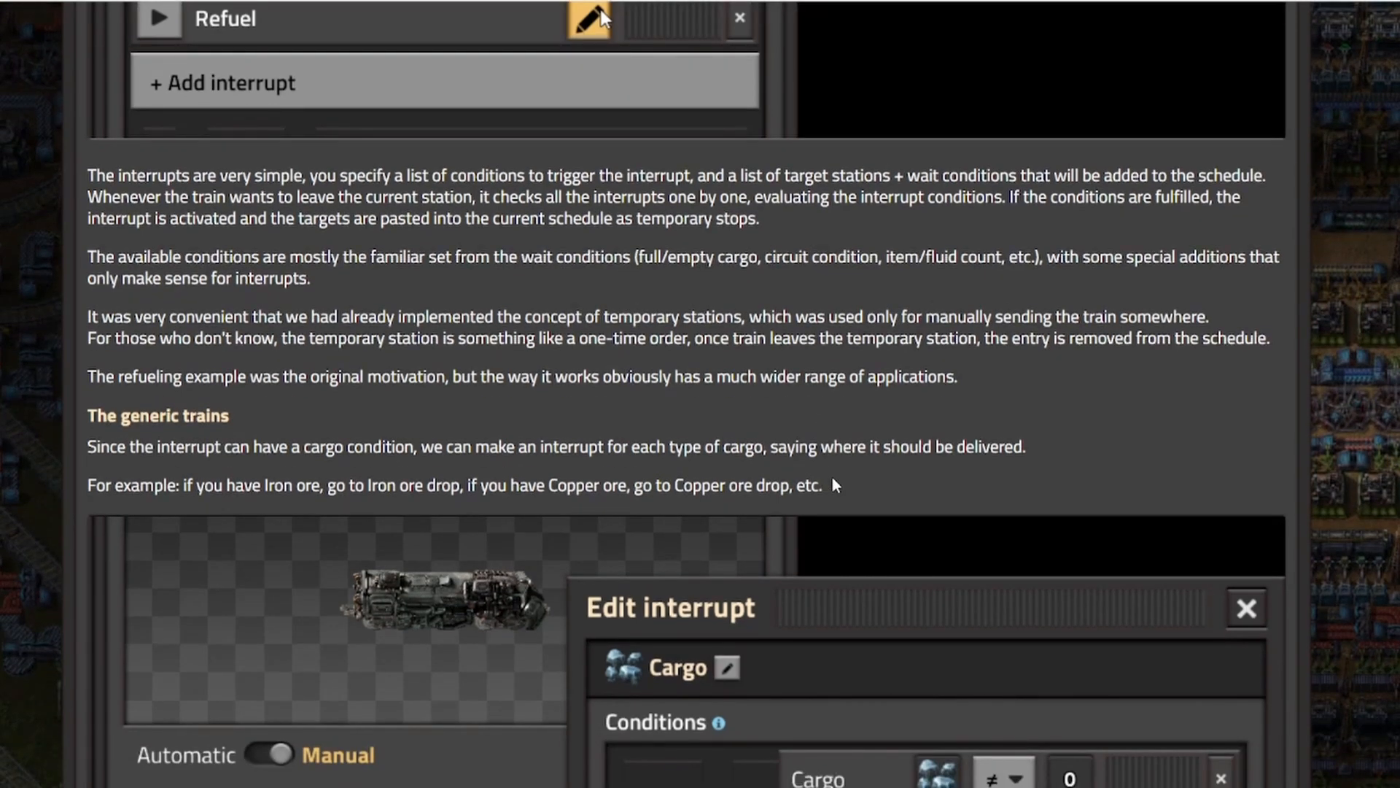
scroll("down", 3)
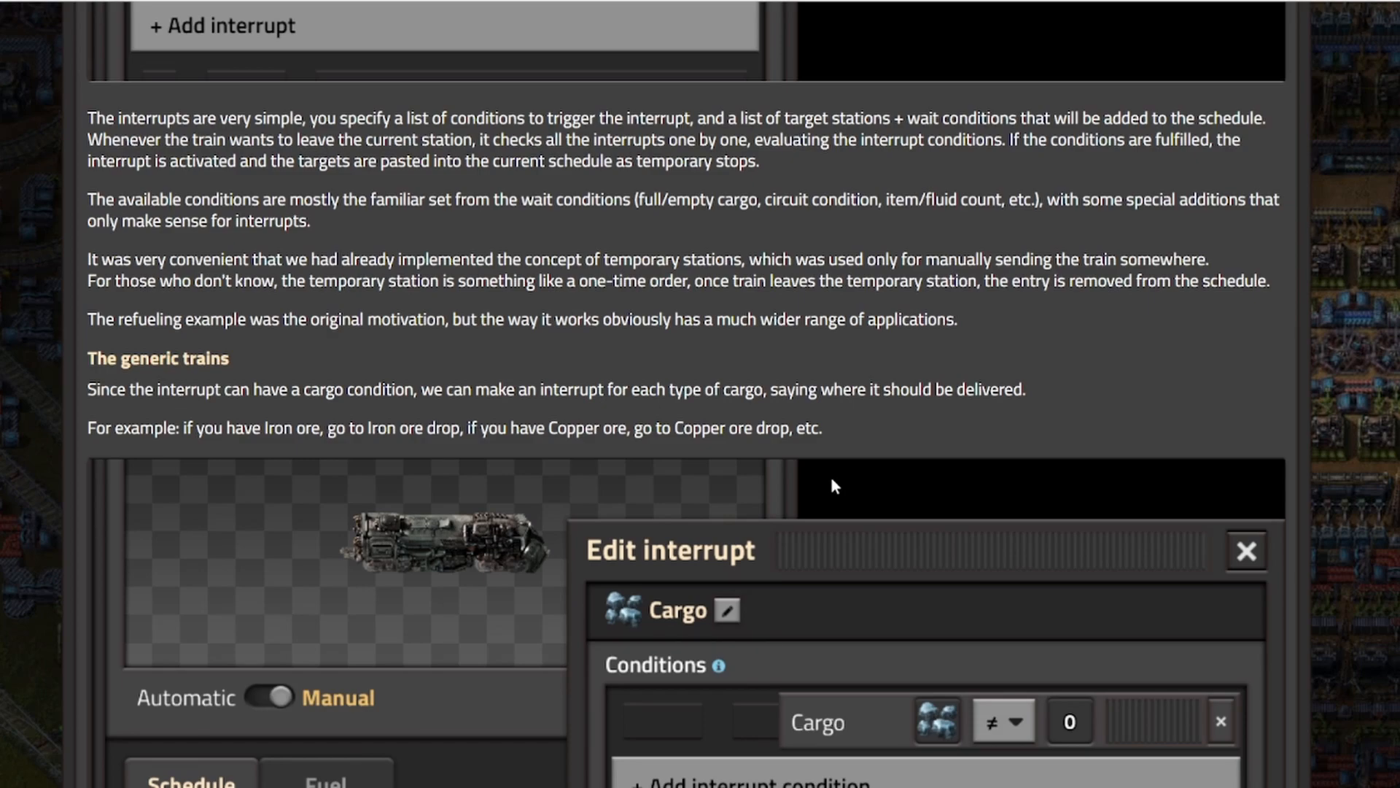
- Scroll through the Cargo interrupt screenshot to the Interrupts list with its three Cargo entries
scroll("down", 3)
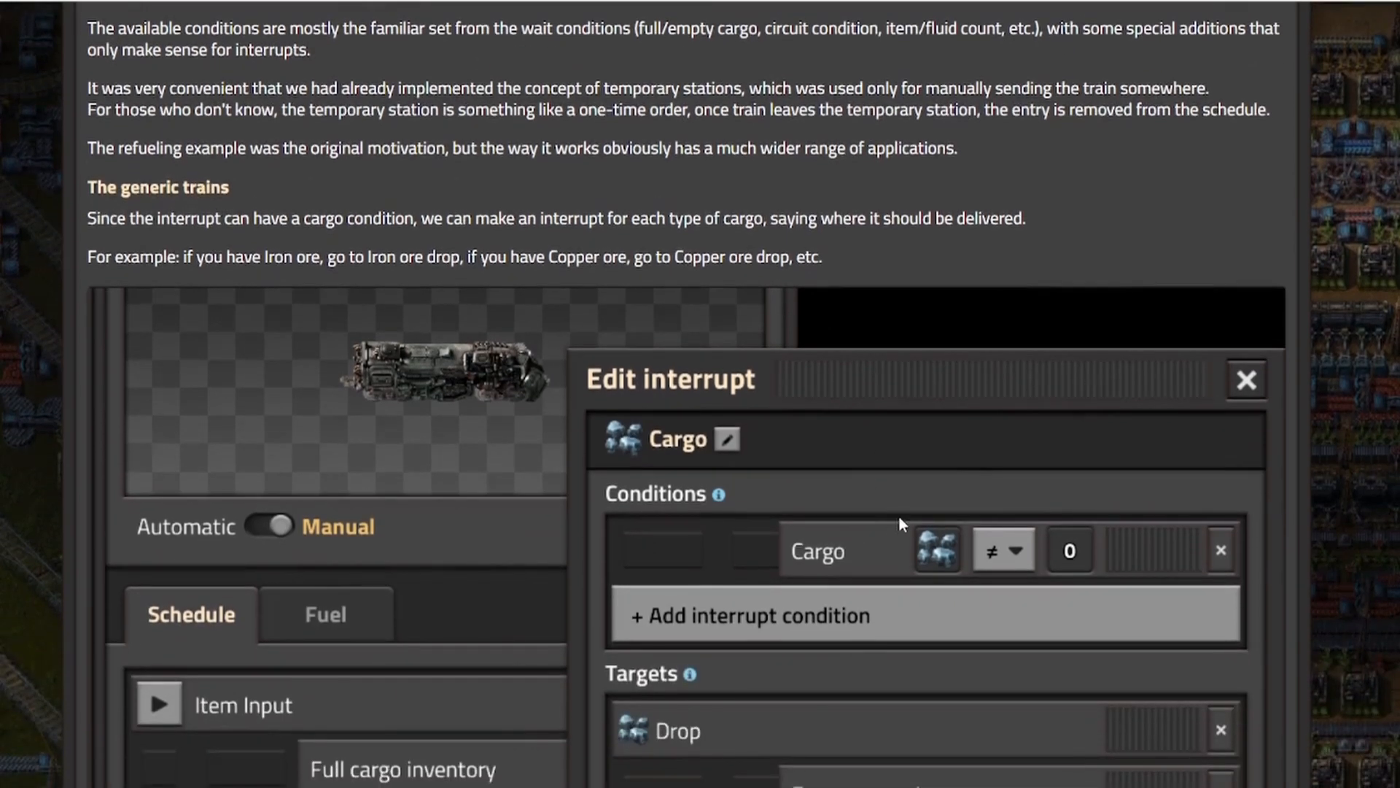
mouse_move(915, 535)
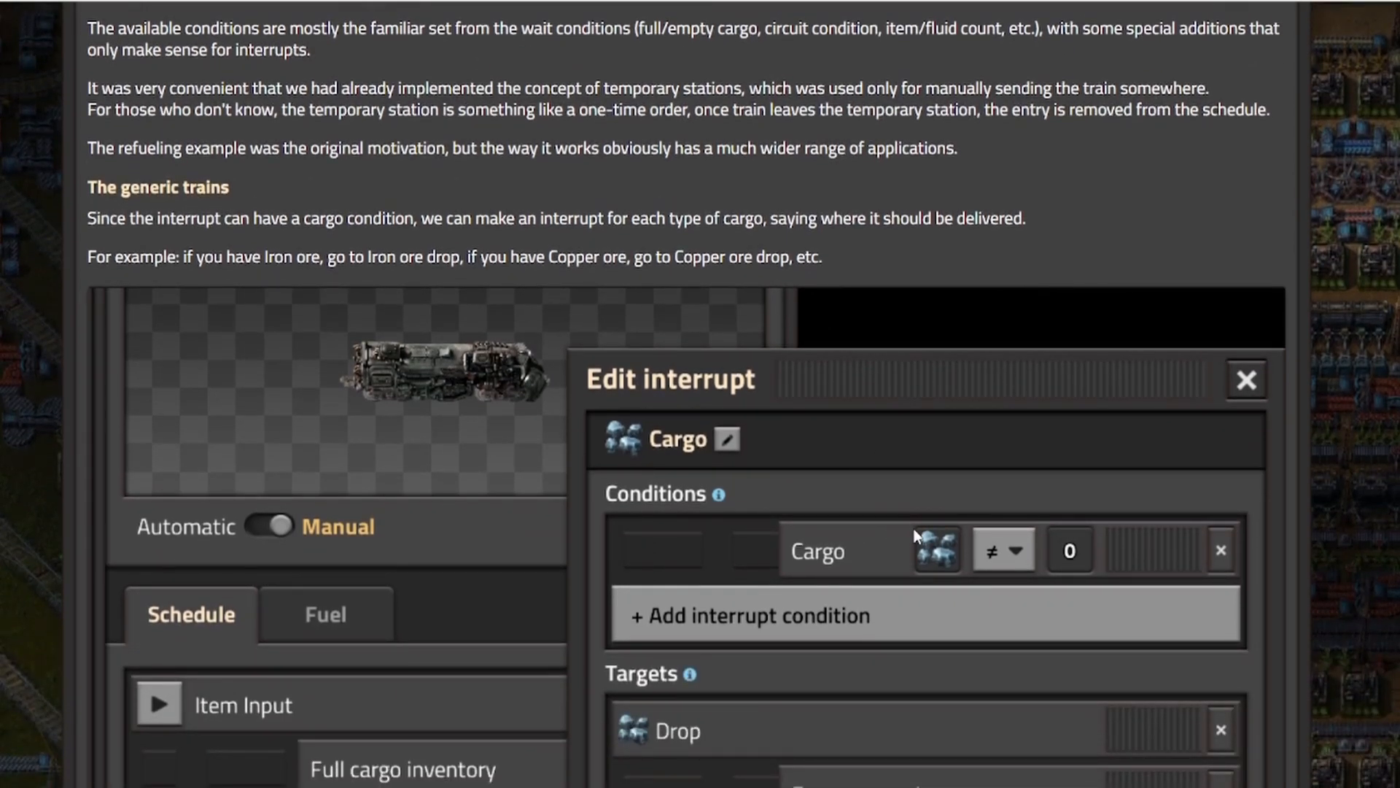
scroll("down", 3)
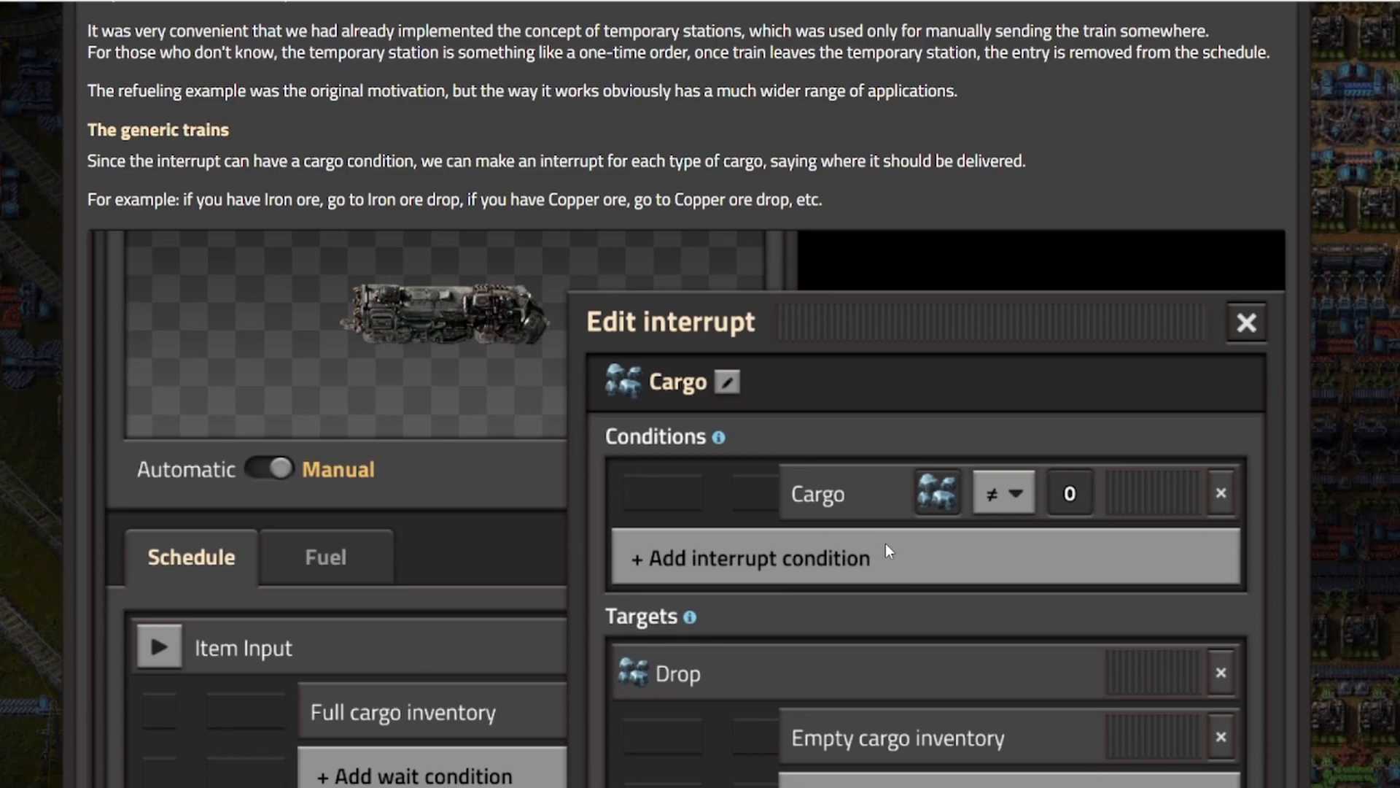
scroll("down", 3)
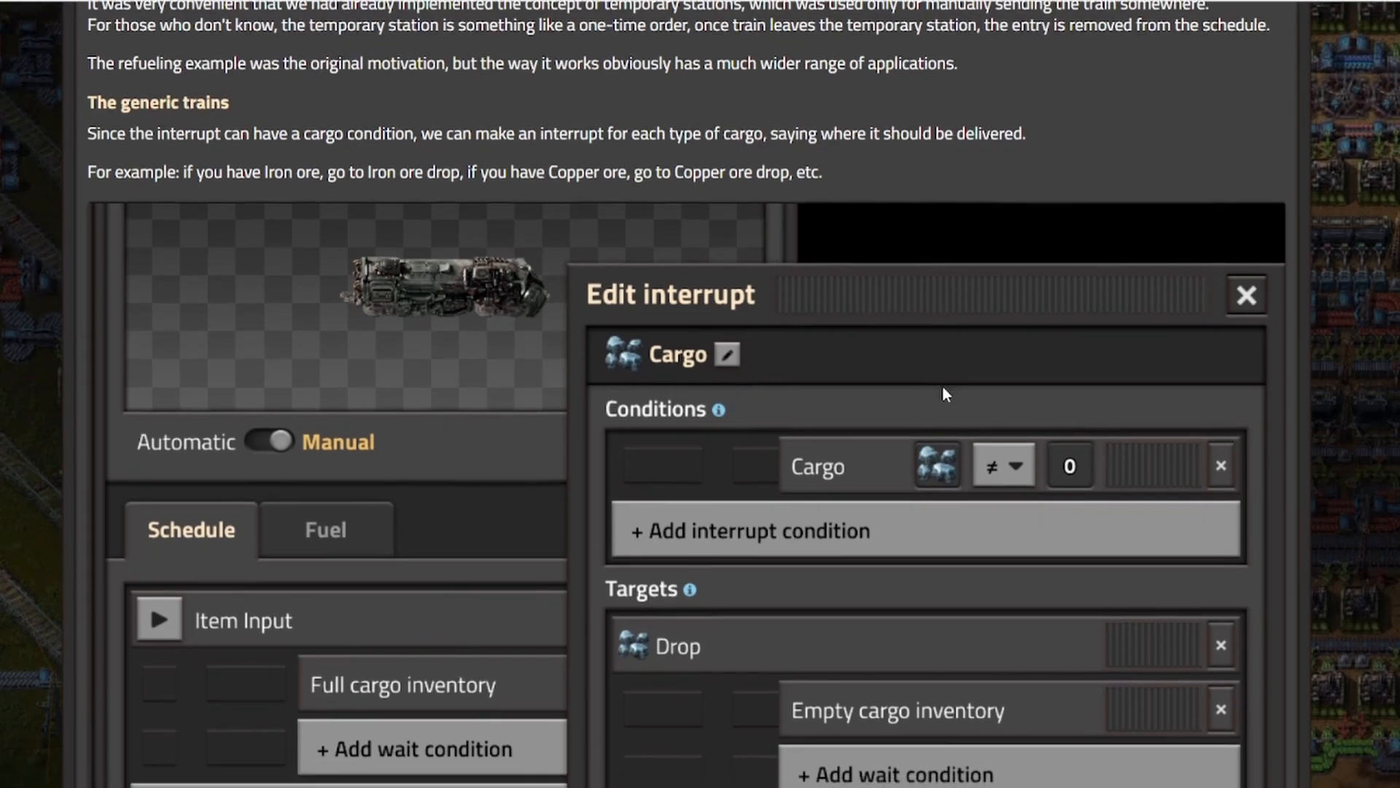
scroll("down", 3)
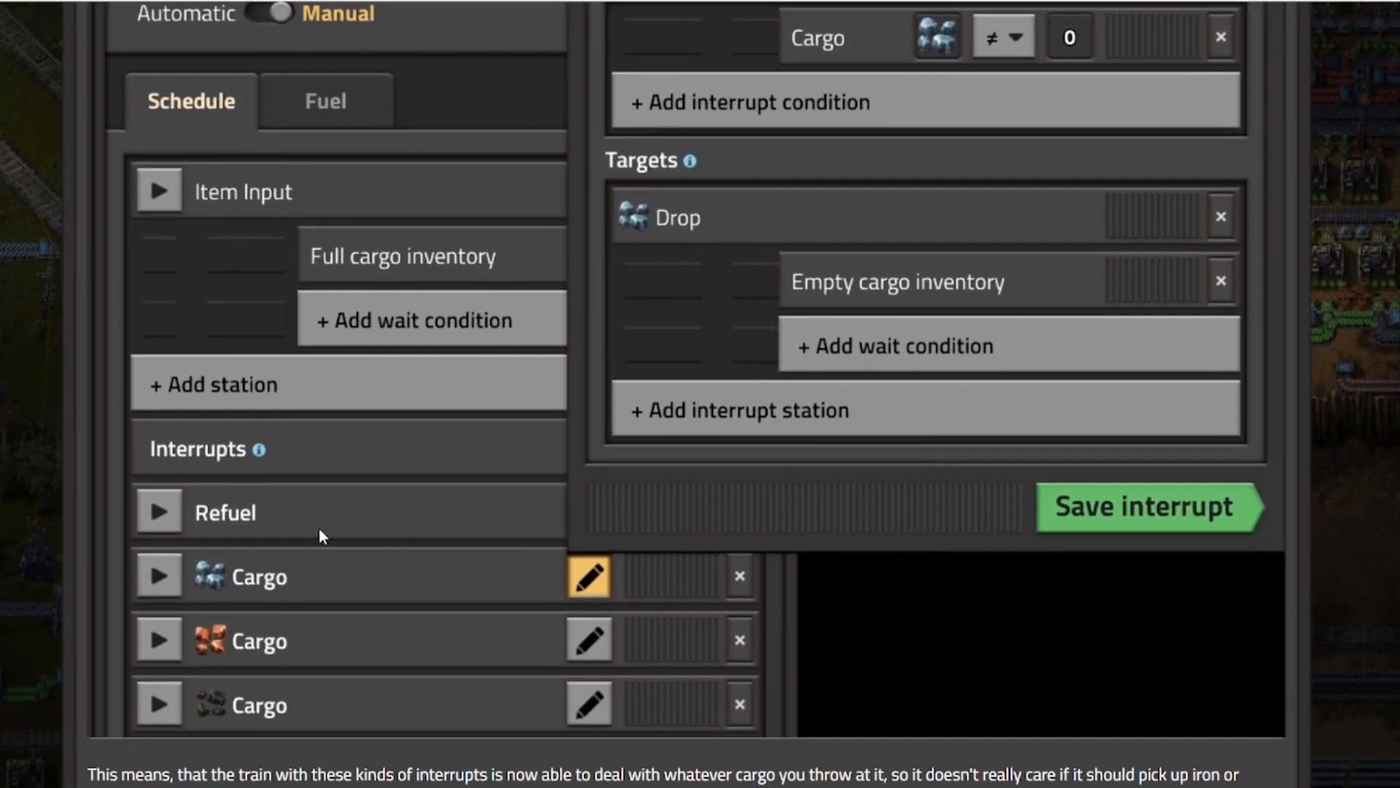
mouse_move(230, 559)
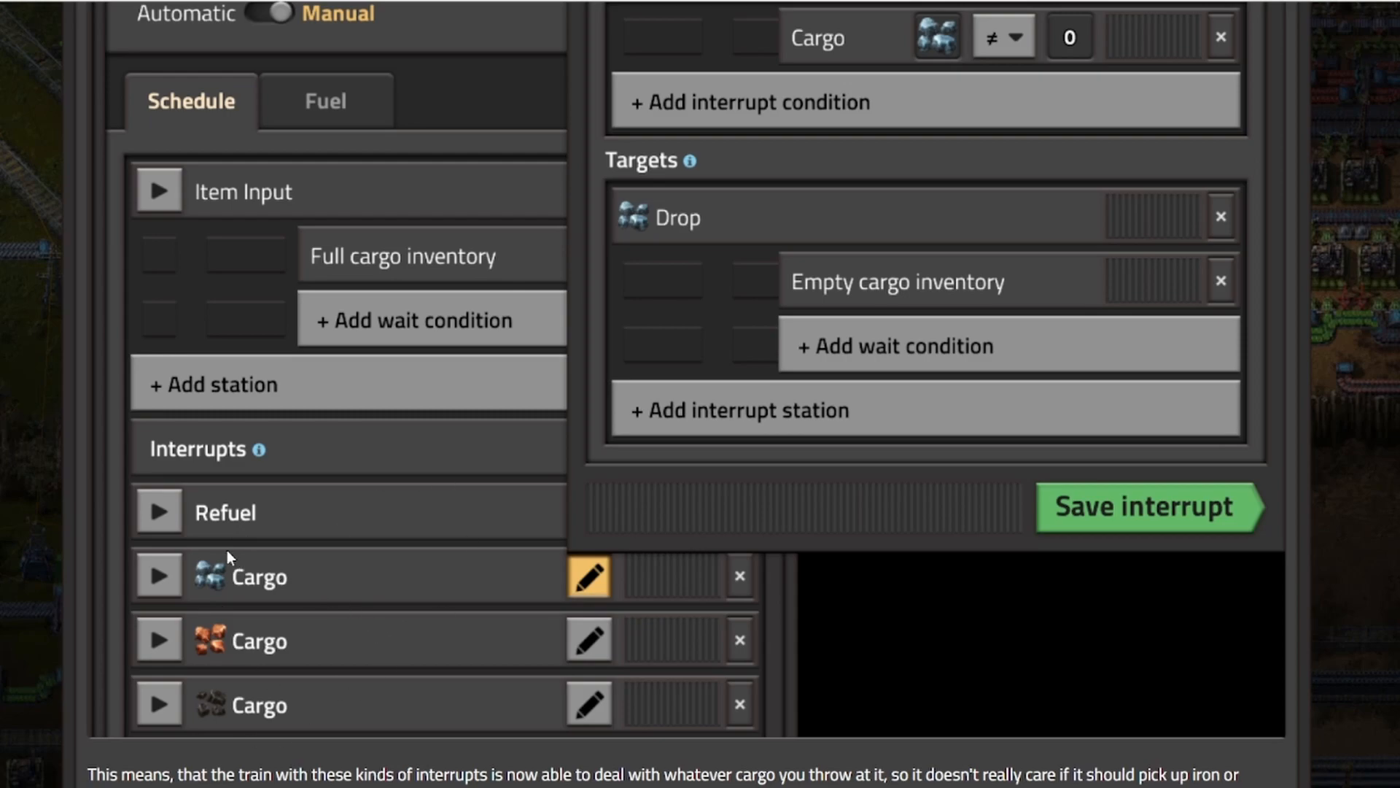
mouse_move(298, 590)
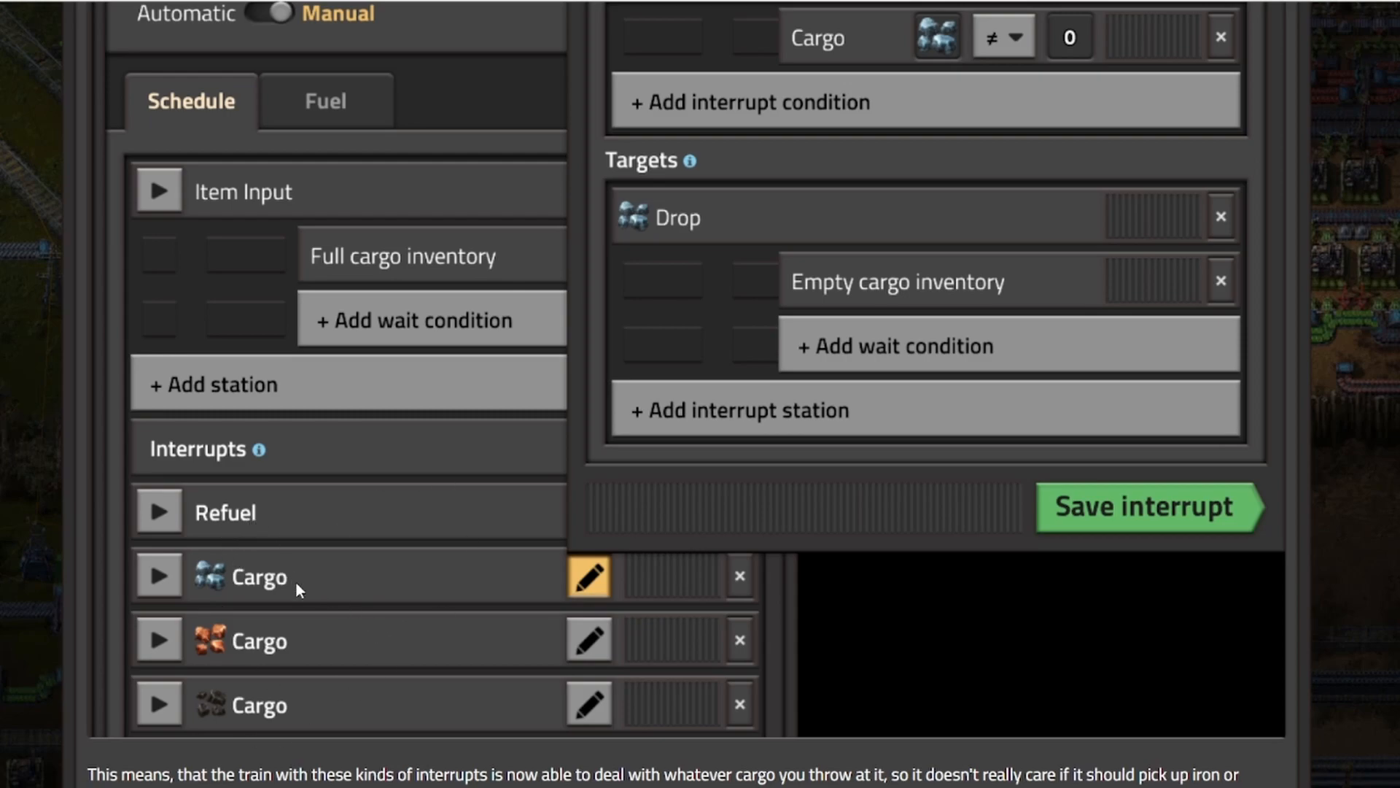
mouse_move(212, 721)
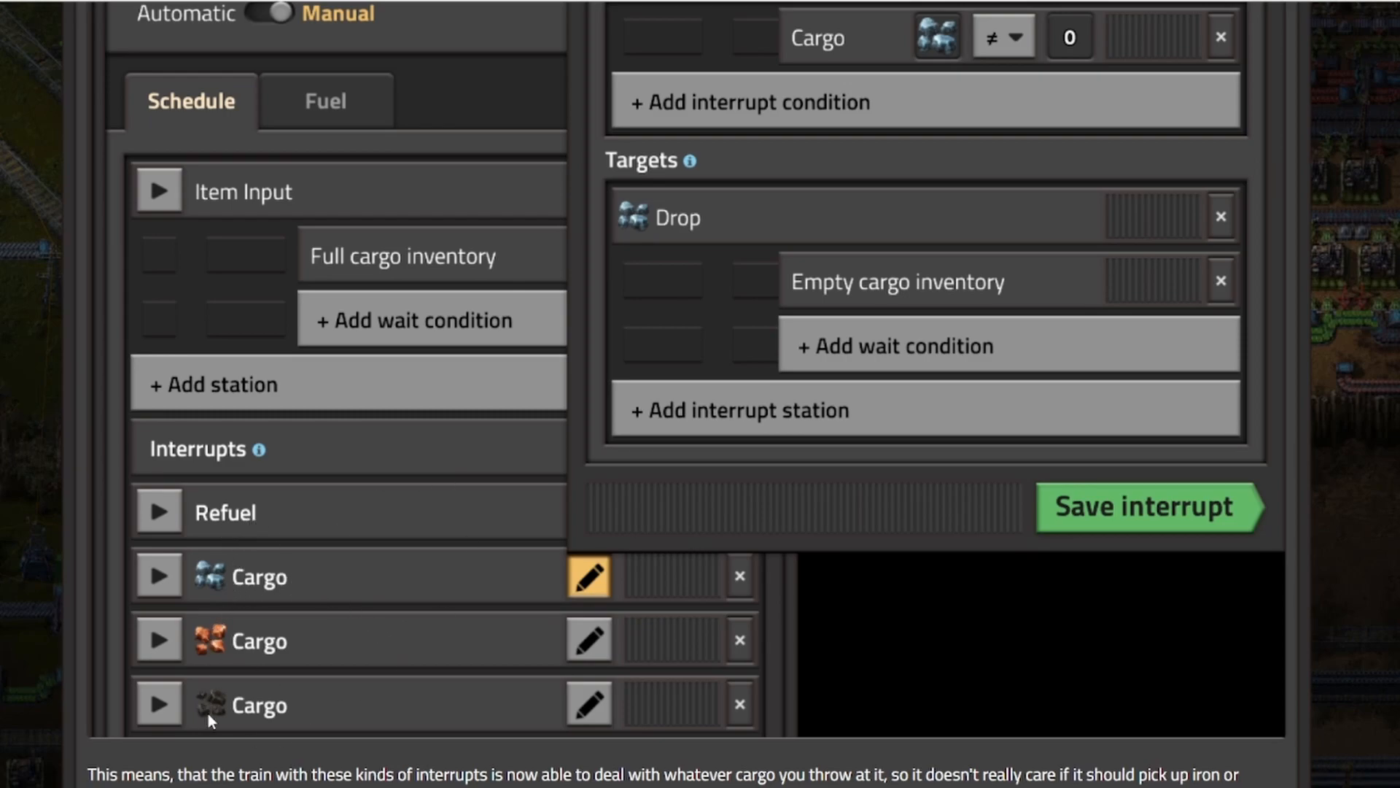
- Scroll below the Cargo interrupt screenshot to the paragraph about trains handling any cargo
scroll("up", 3)
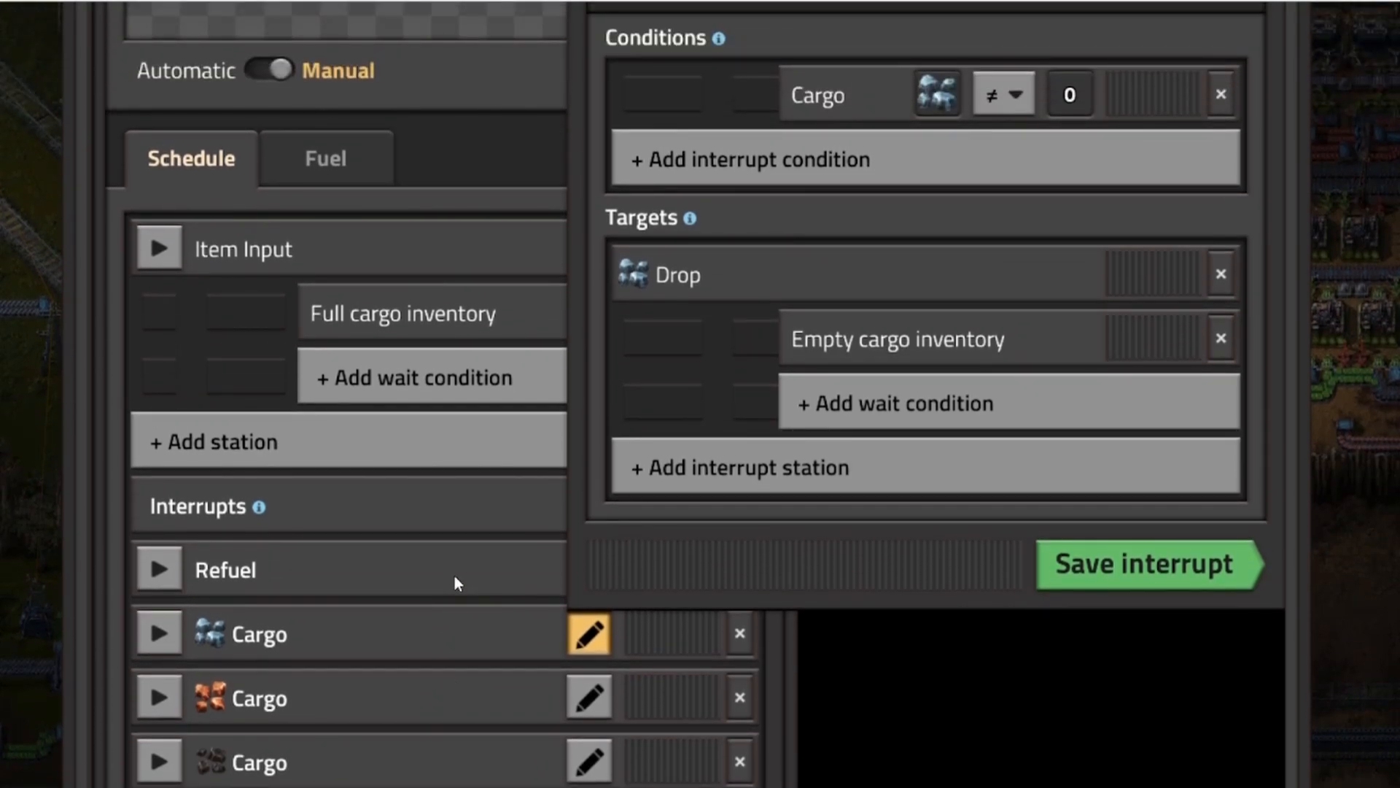
mouse_move(473, 558)
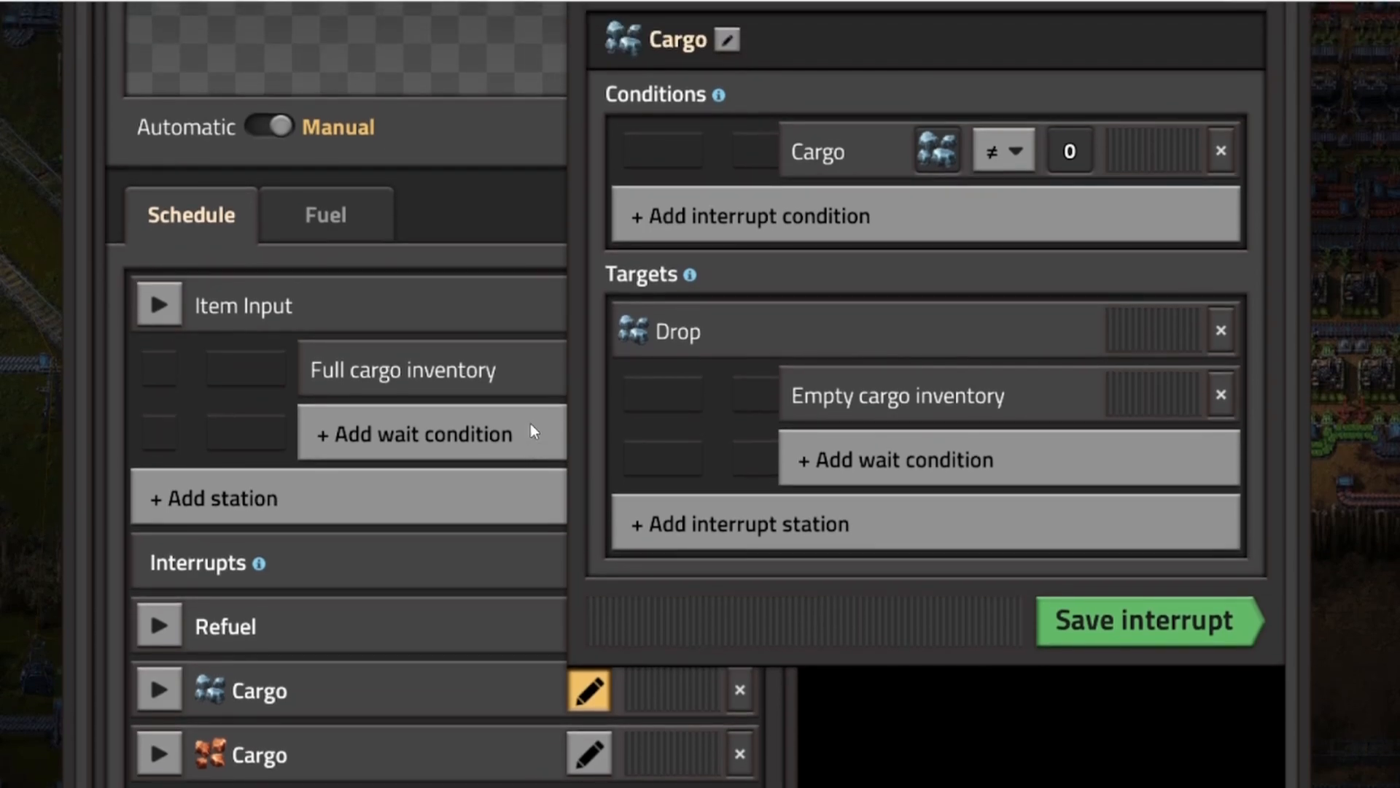
mouse_move(236, 312)
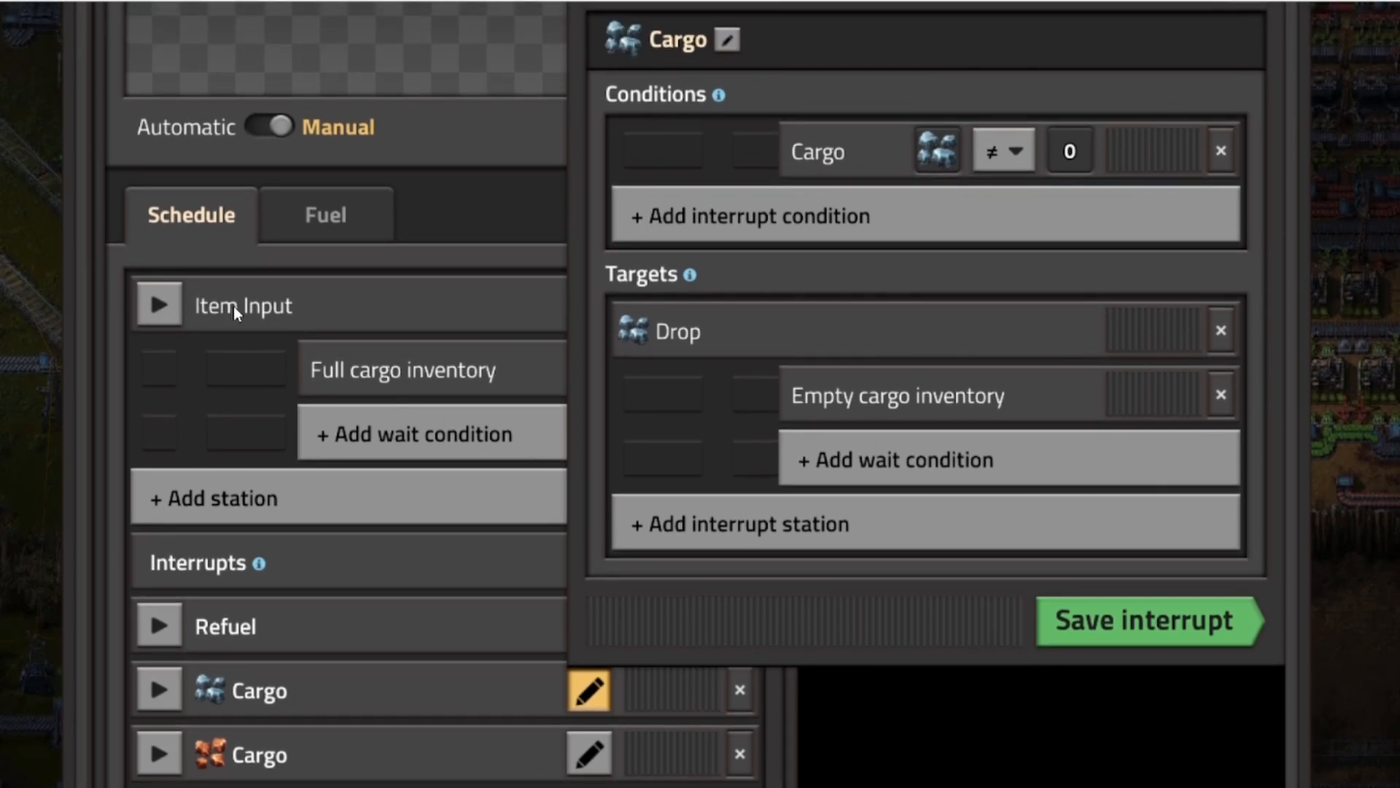
mouse_move(446, 393)
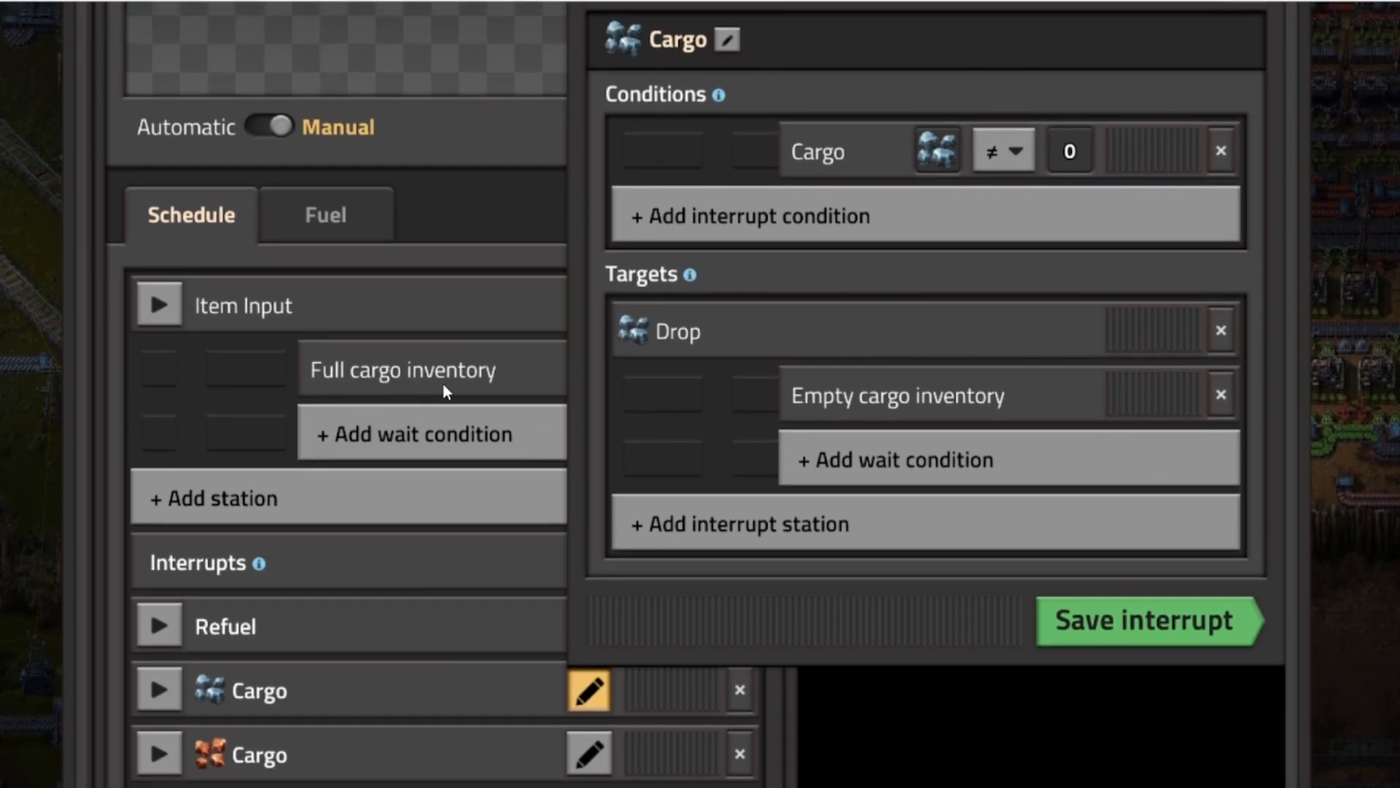
mouse_move(480, 391)
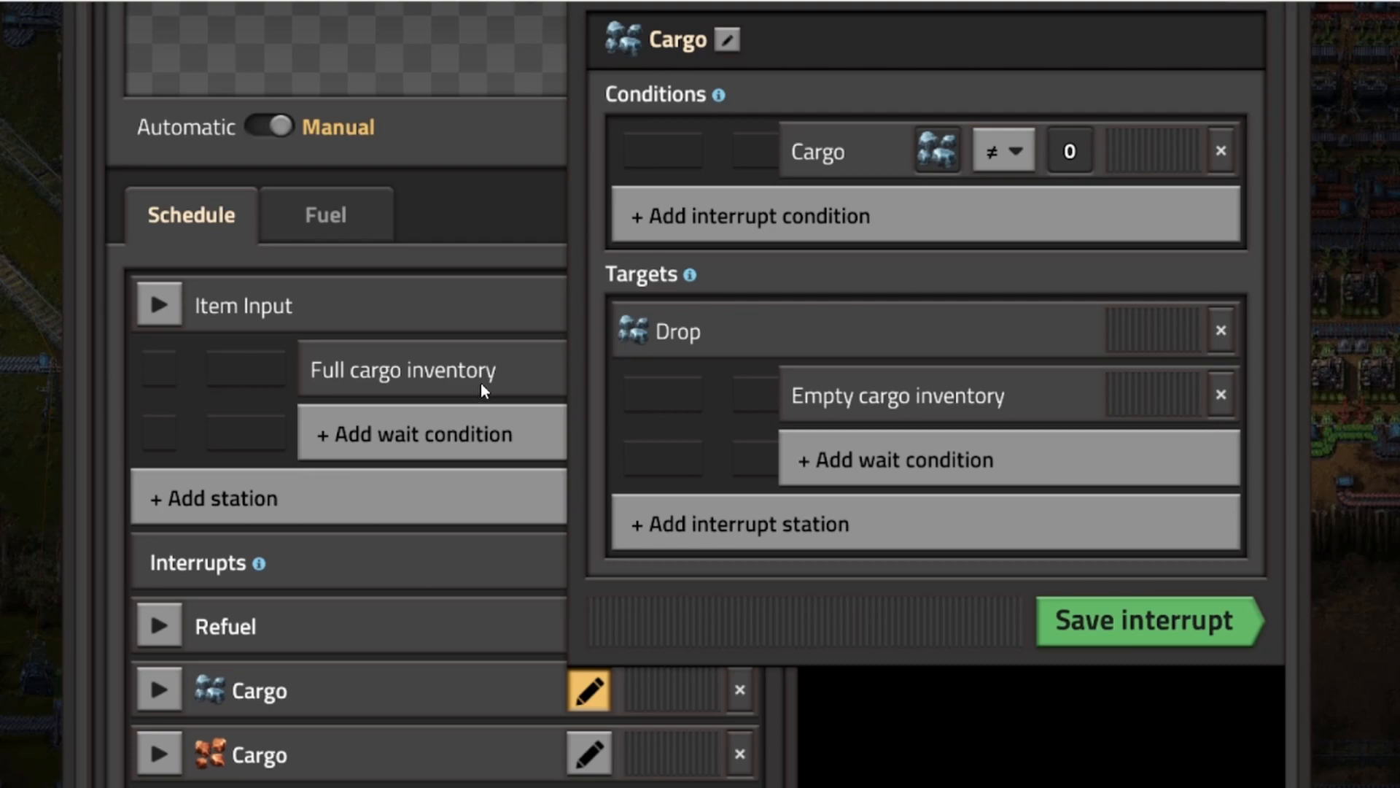
mouse_move(254, 331)
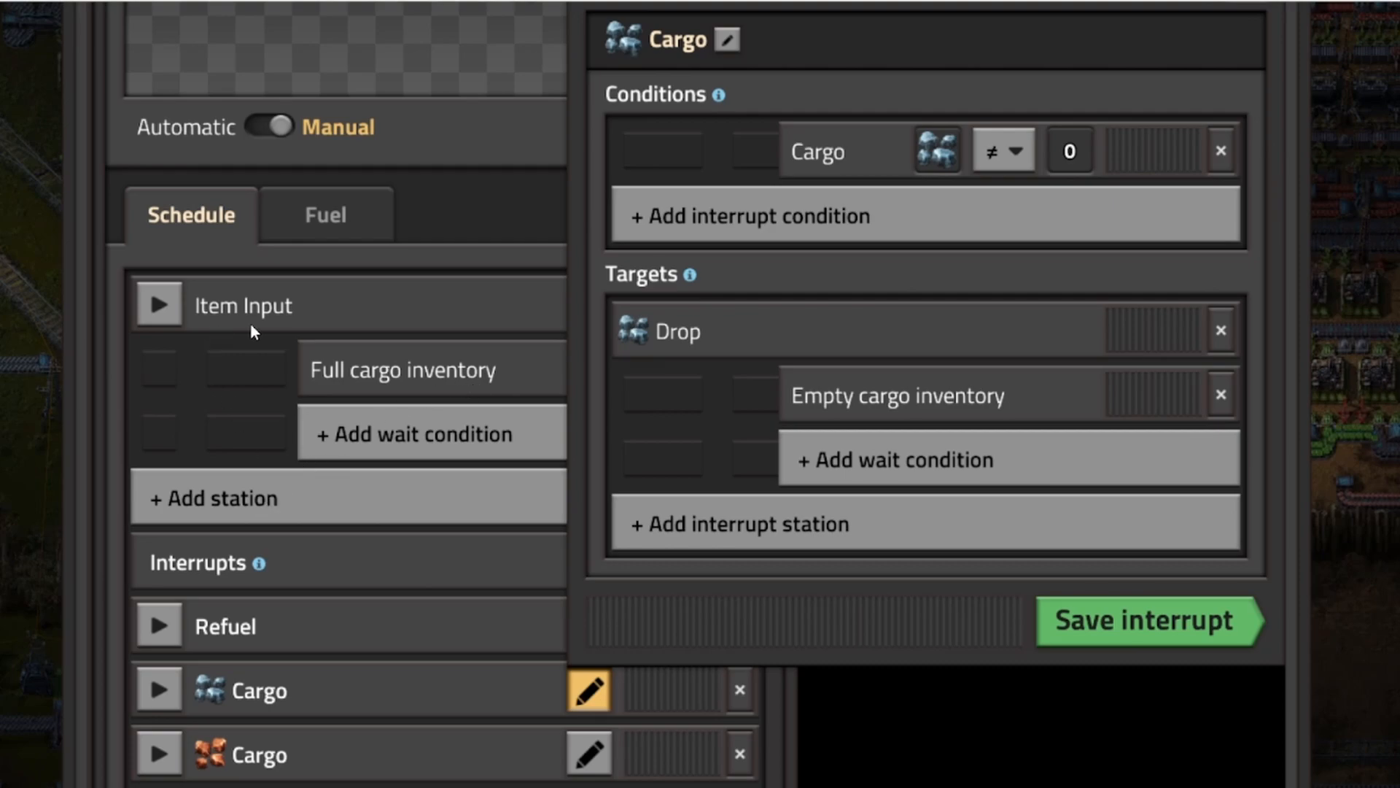
mouse_move(199, 323)
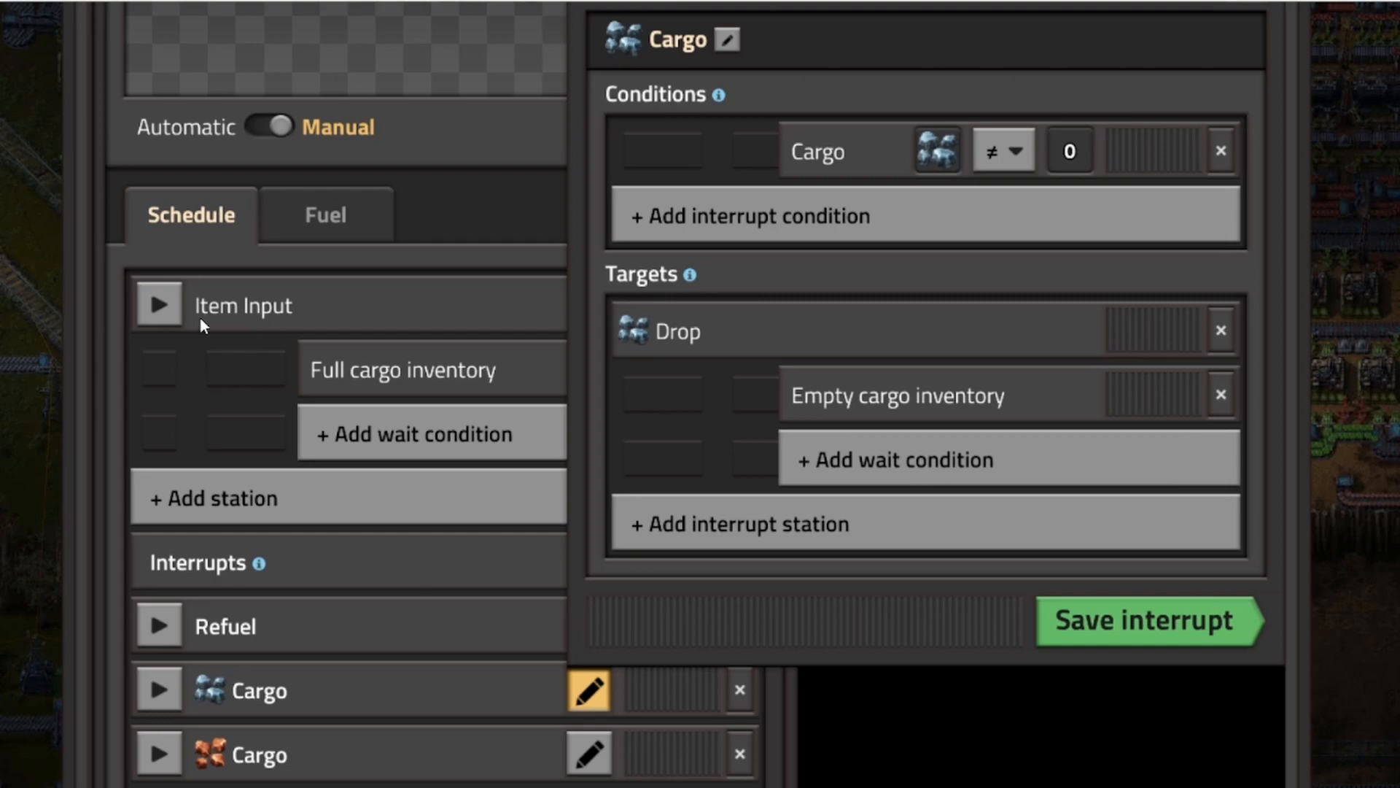
mouse_move(280, 310)
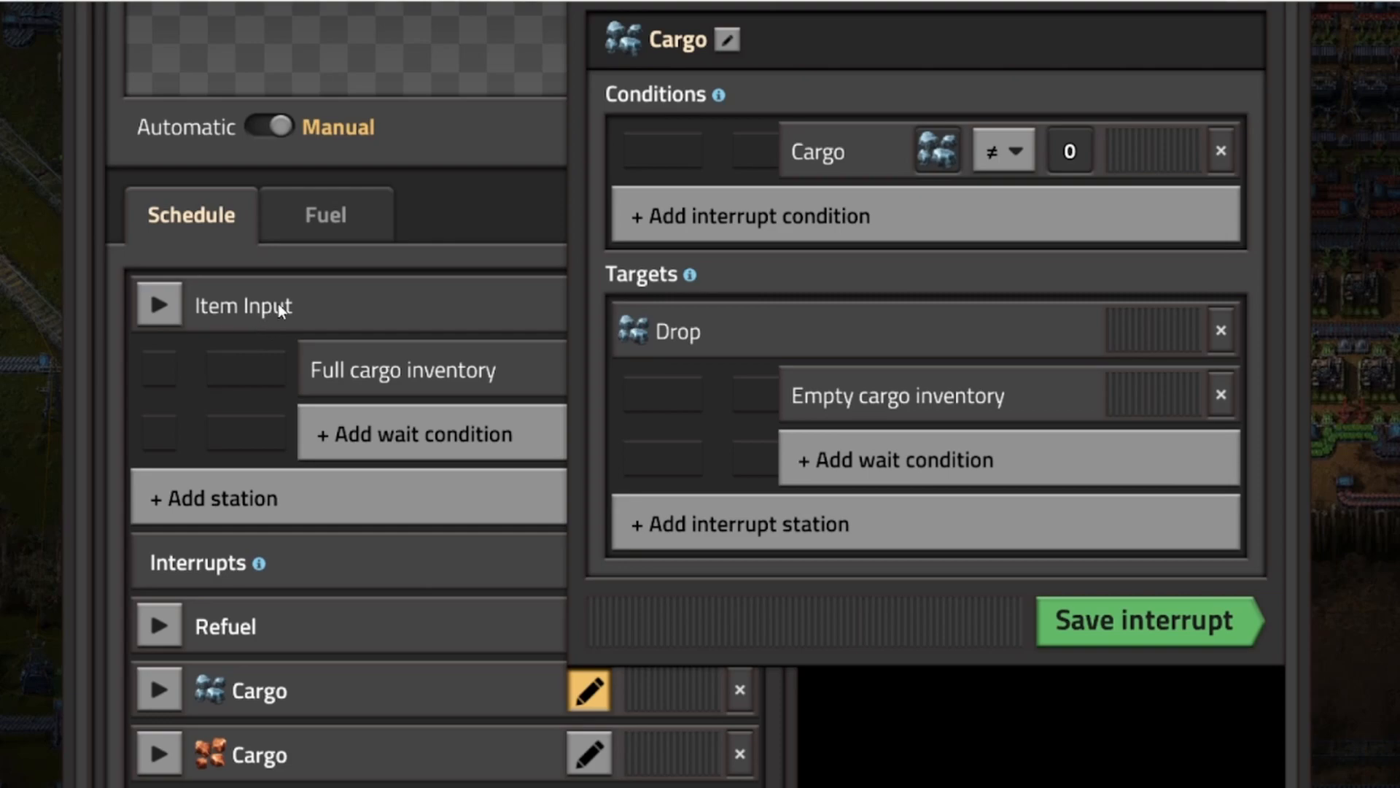
scroll("down", 3)
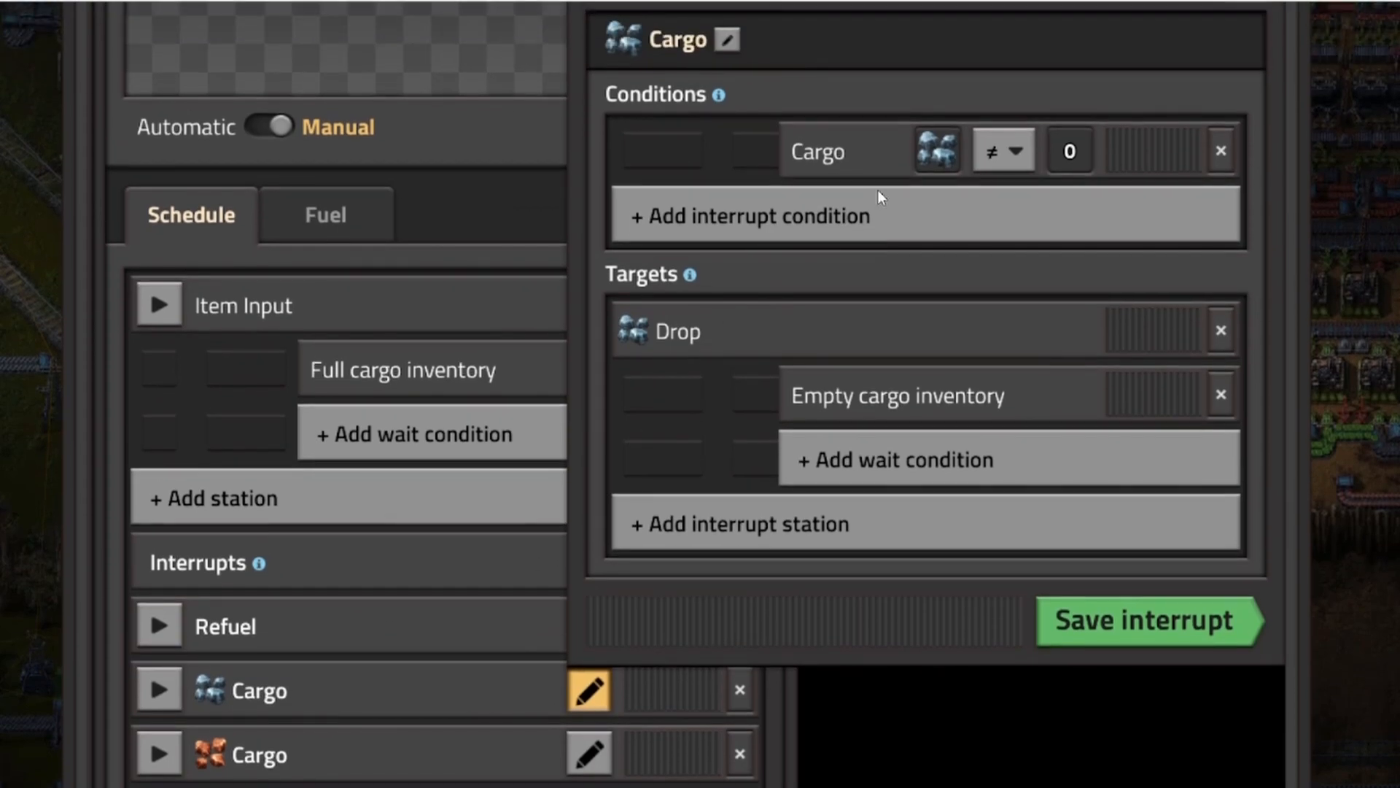
mouse_move(982, 162)
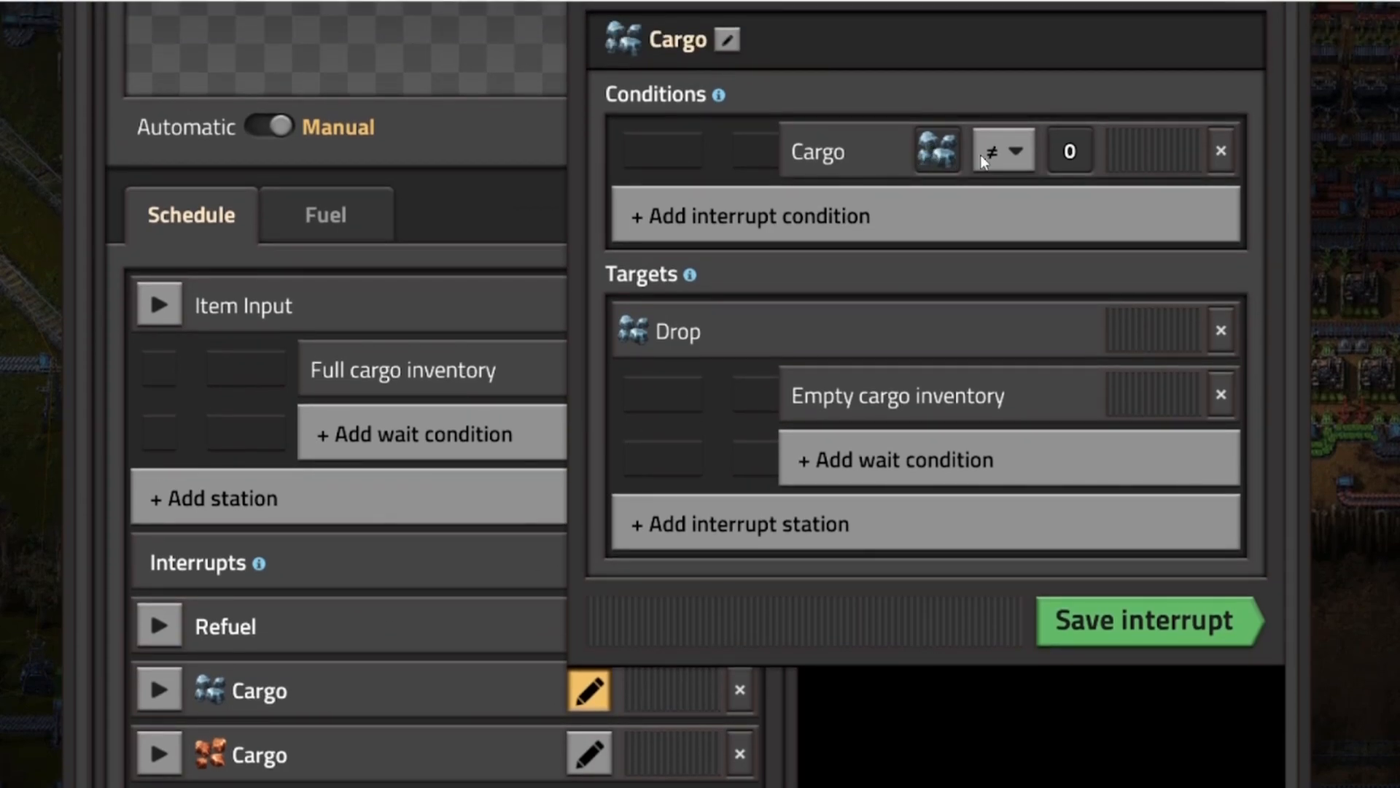
mouse_move(898, 259)
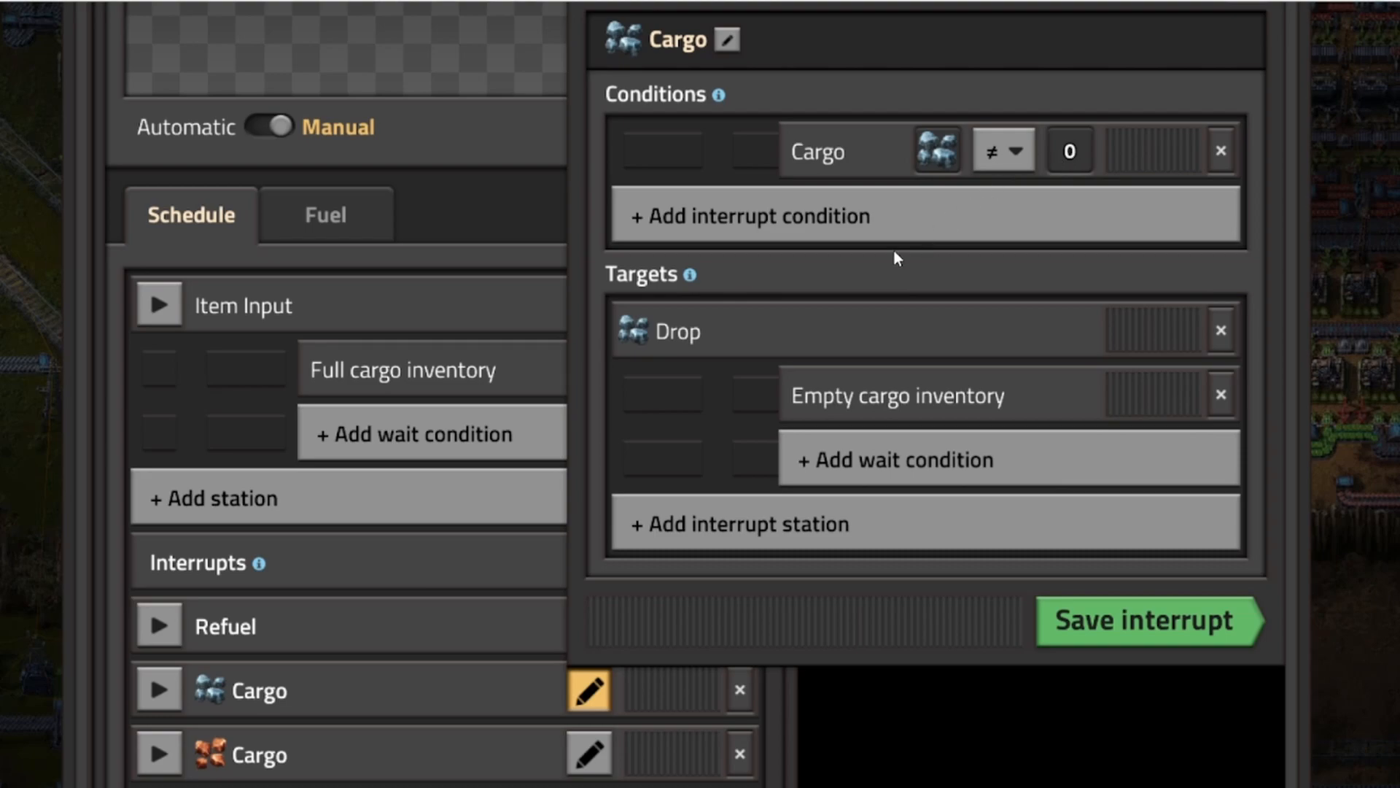
mouse_move(783, 172)
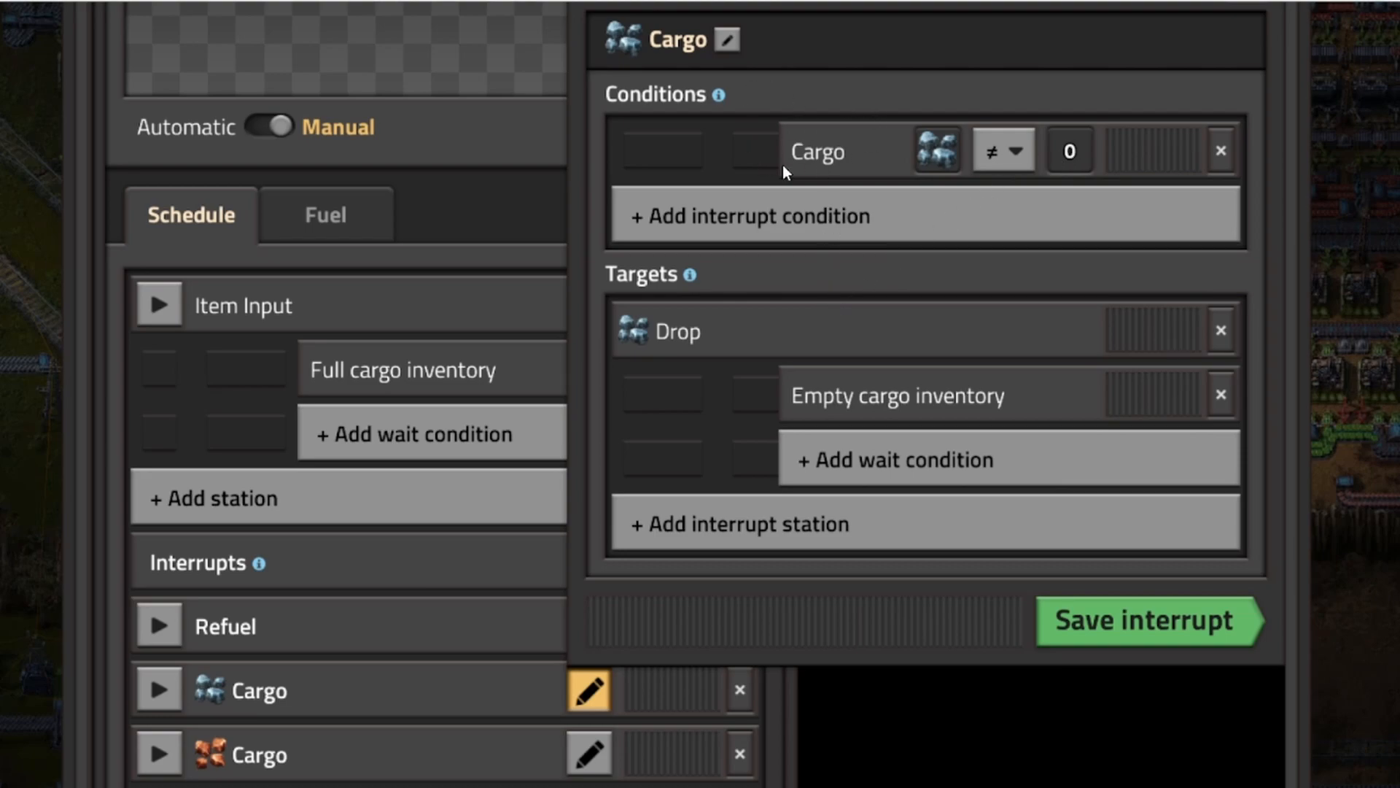
mouse_move(675, 349)
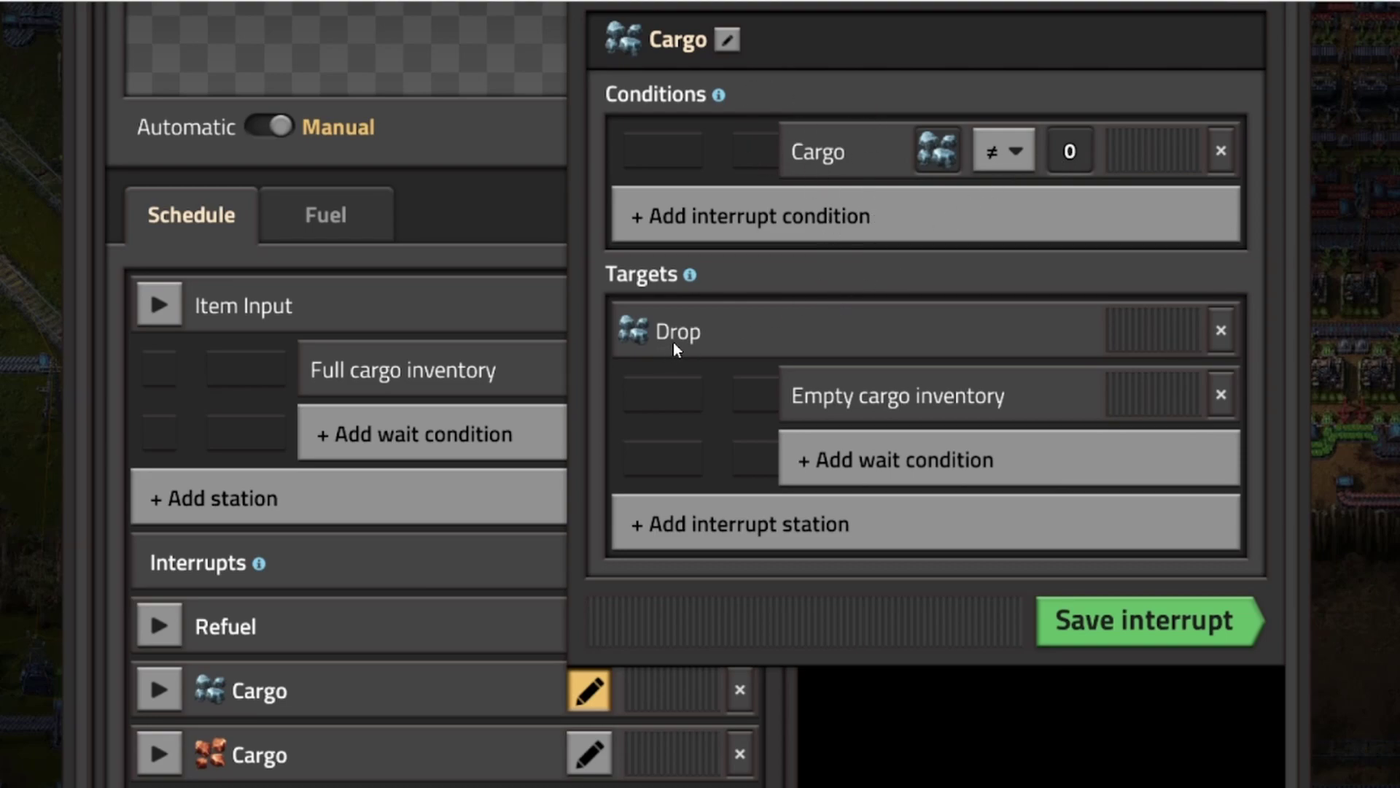
mouse_move(865, 419)
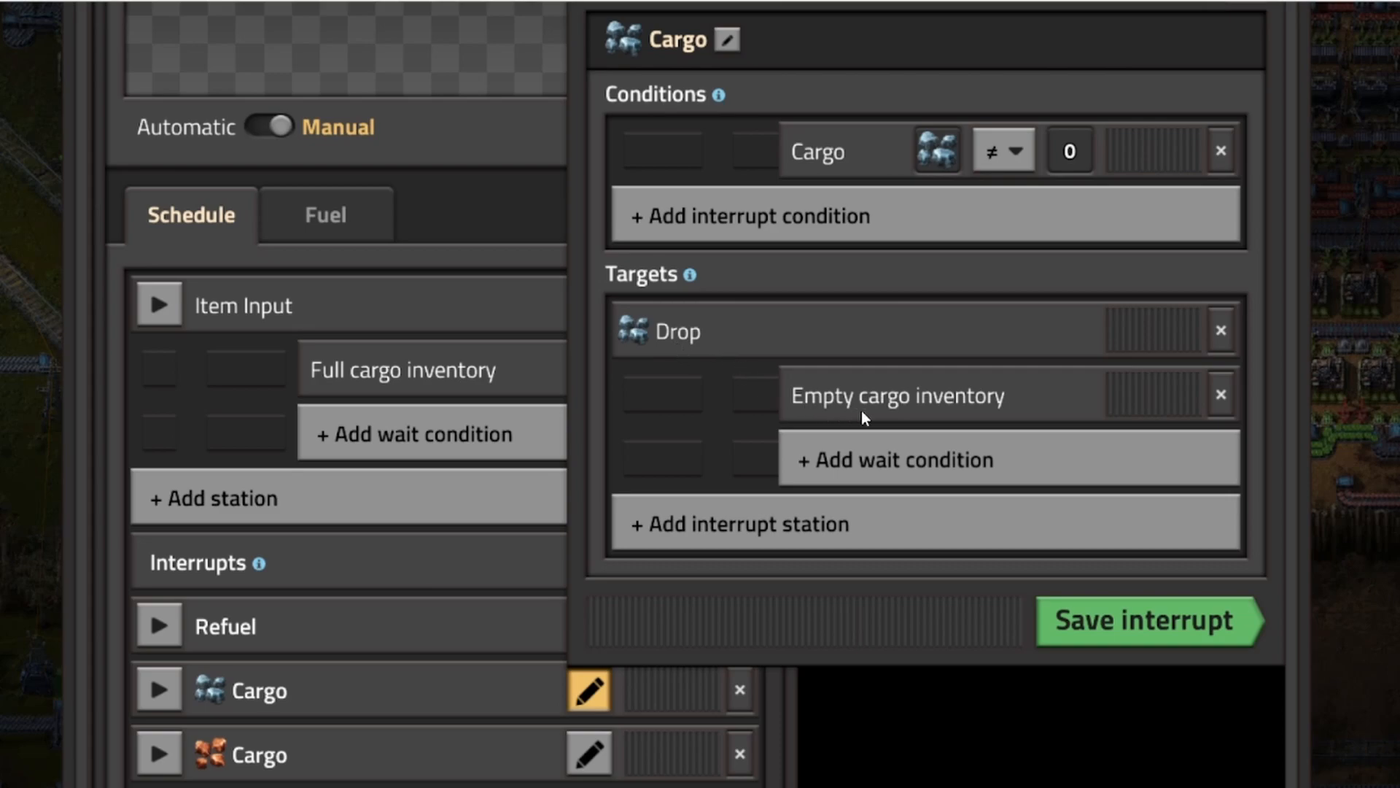
mouse_move(989, 411)
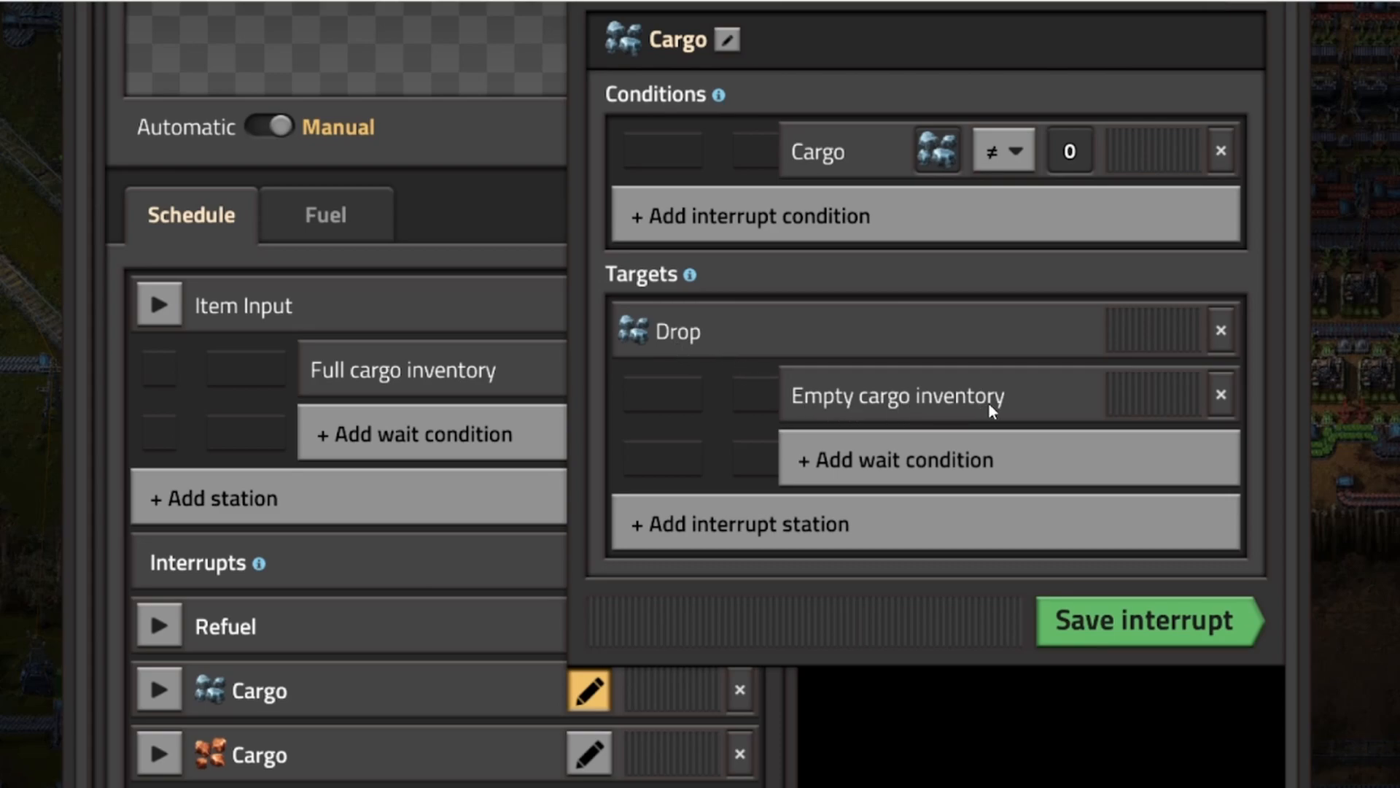
mouse_move(960, 451)
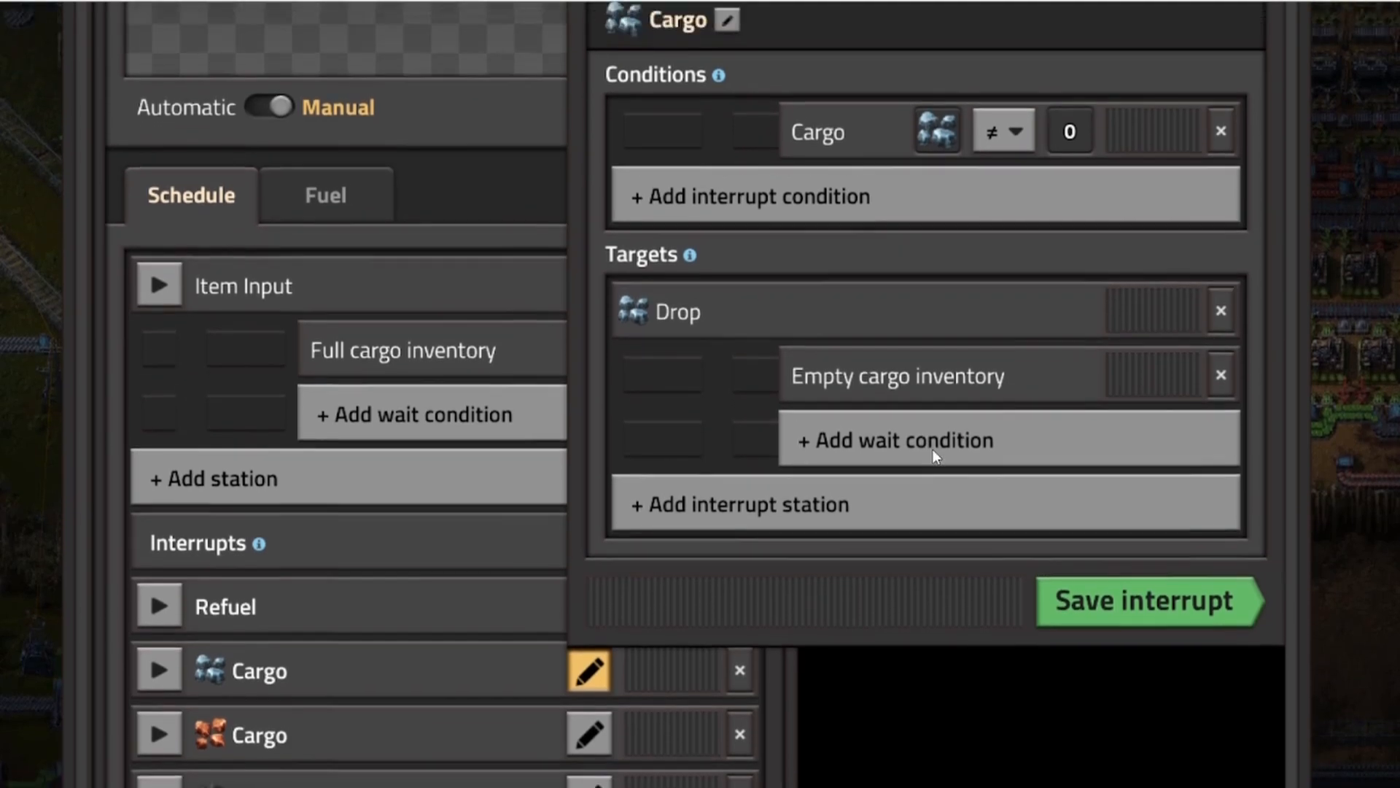
scroll("down", 3)
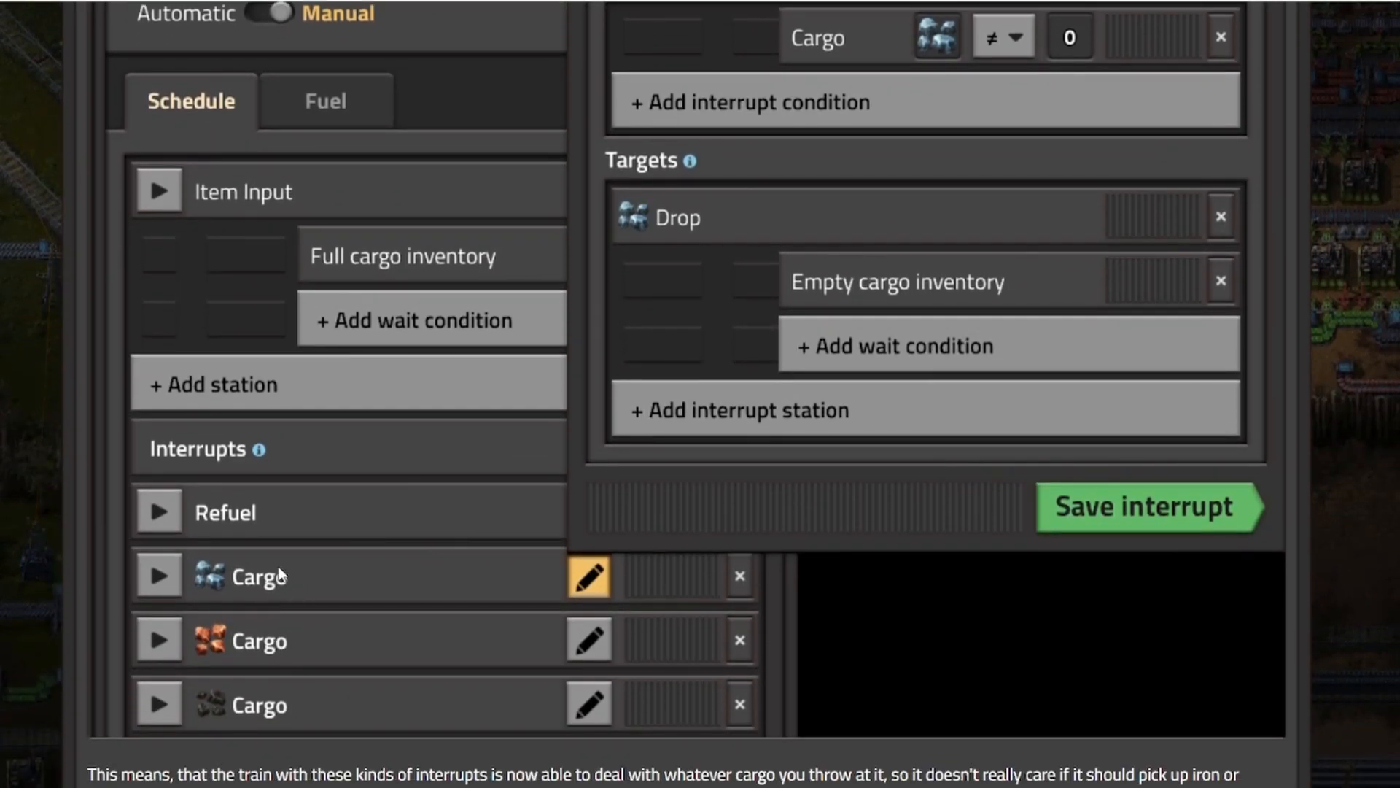
scroll("down", 3)
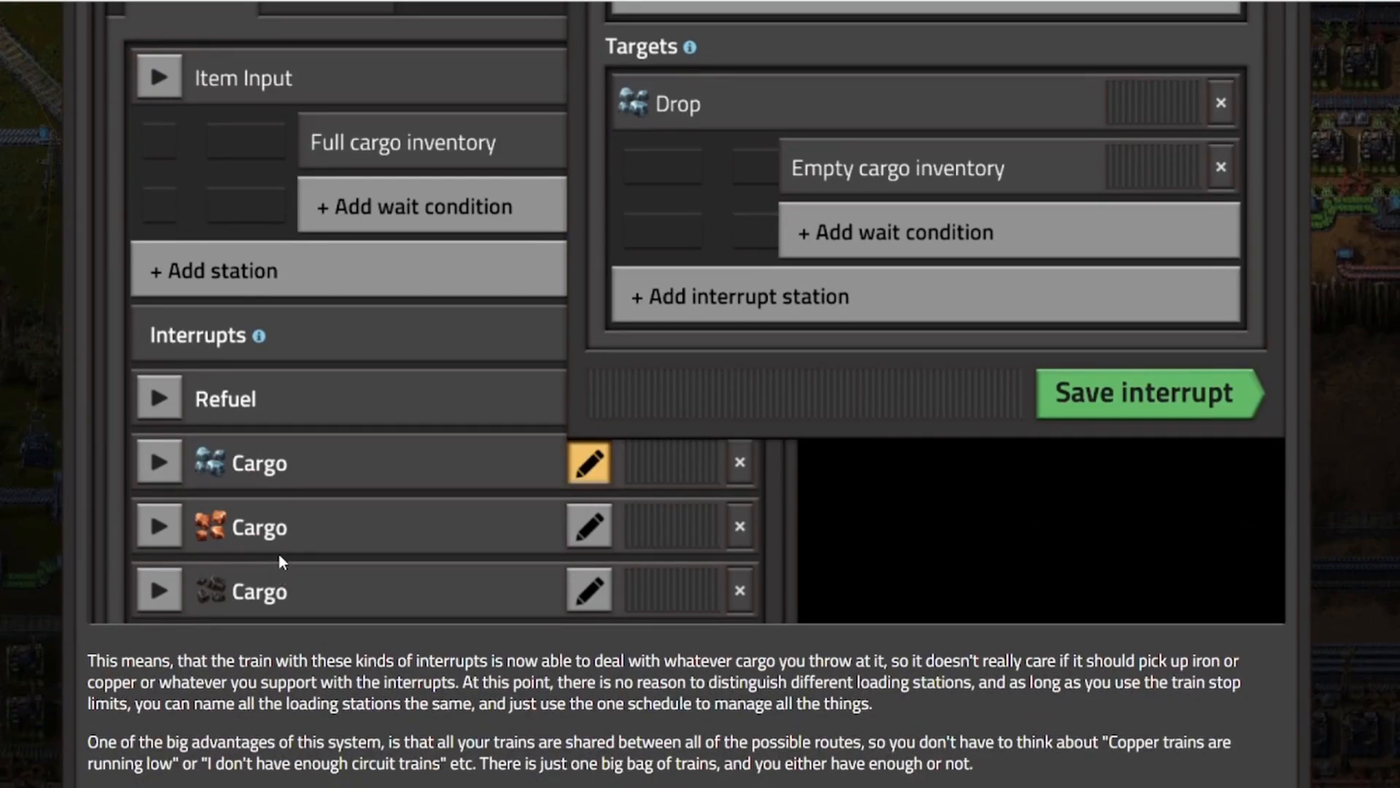
mouse_move(205, 649)
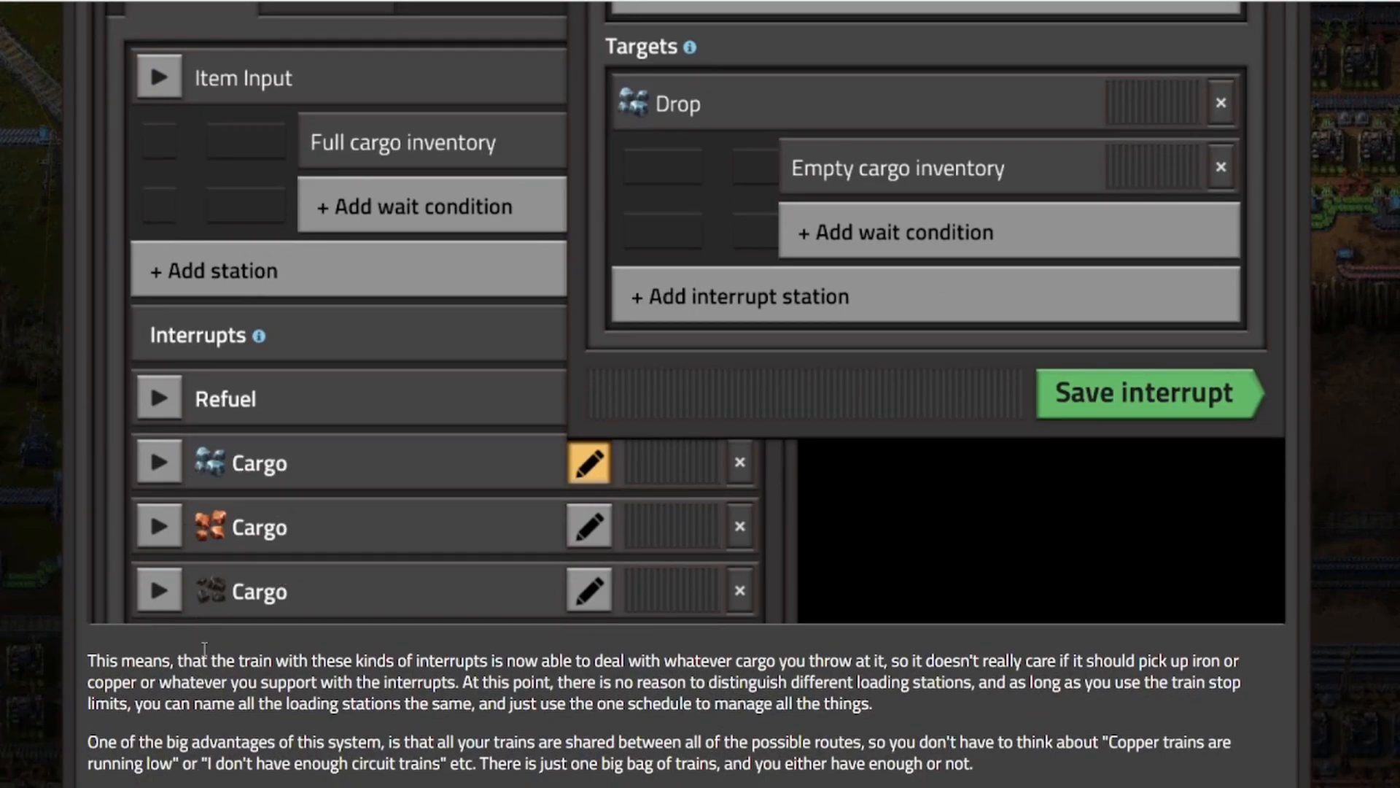
scroll("up", 3)
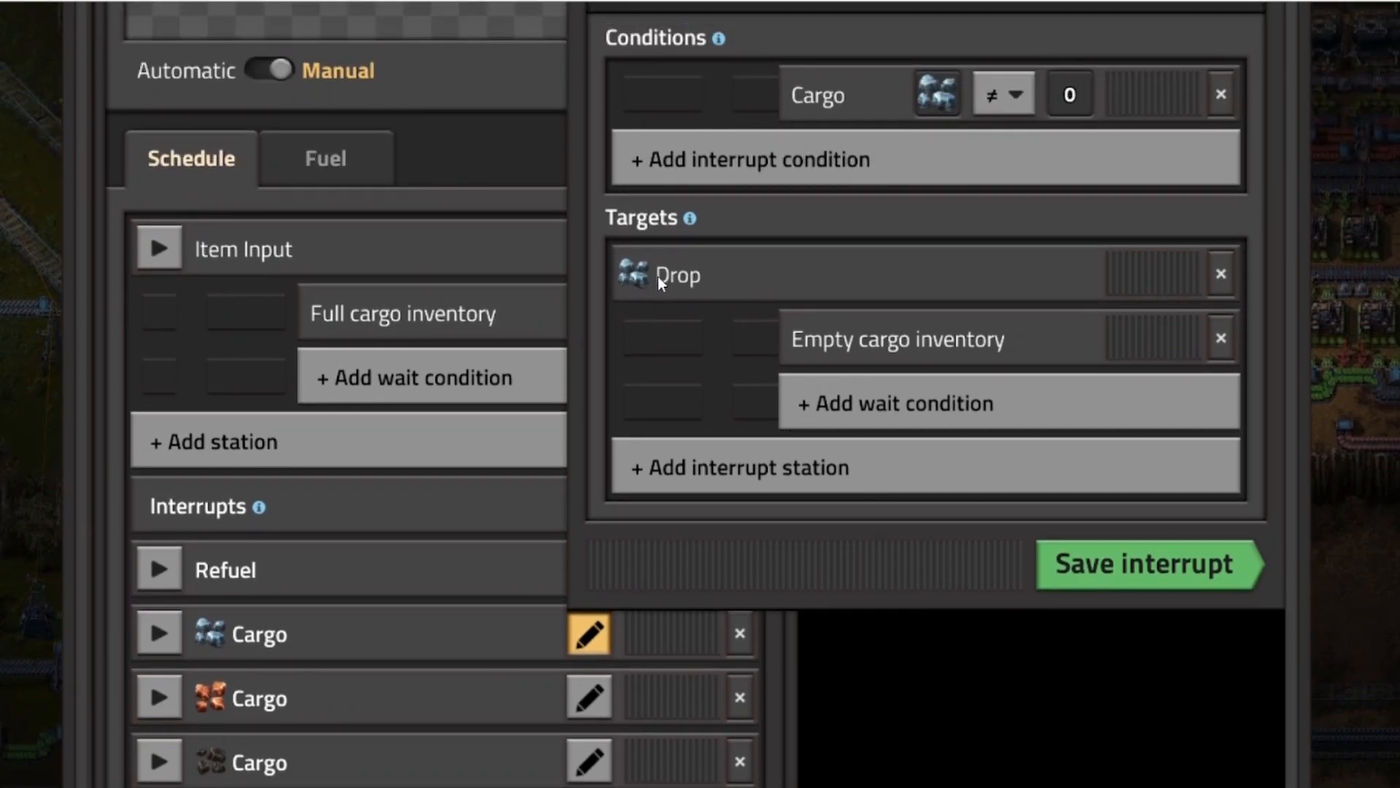
mouse_move(724, 282)
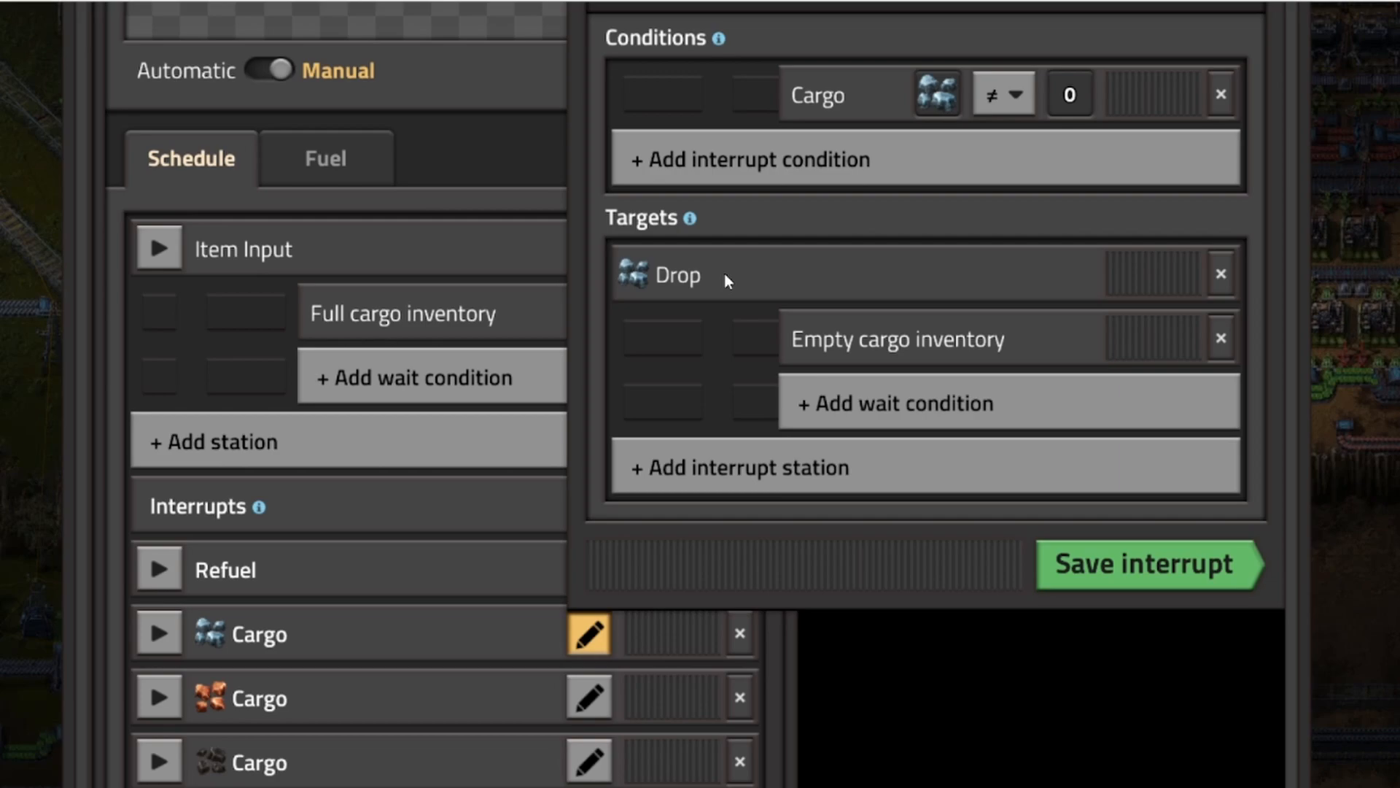
scroll("down", 3)
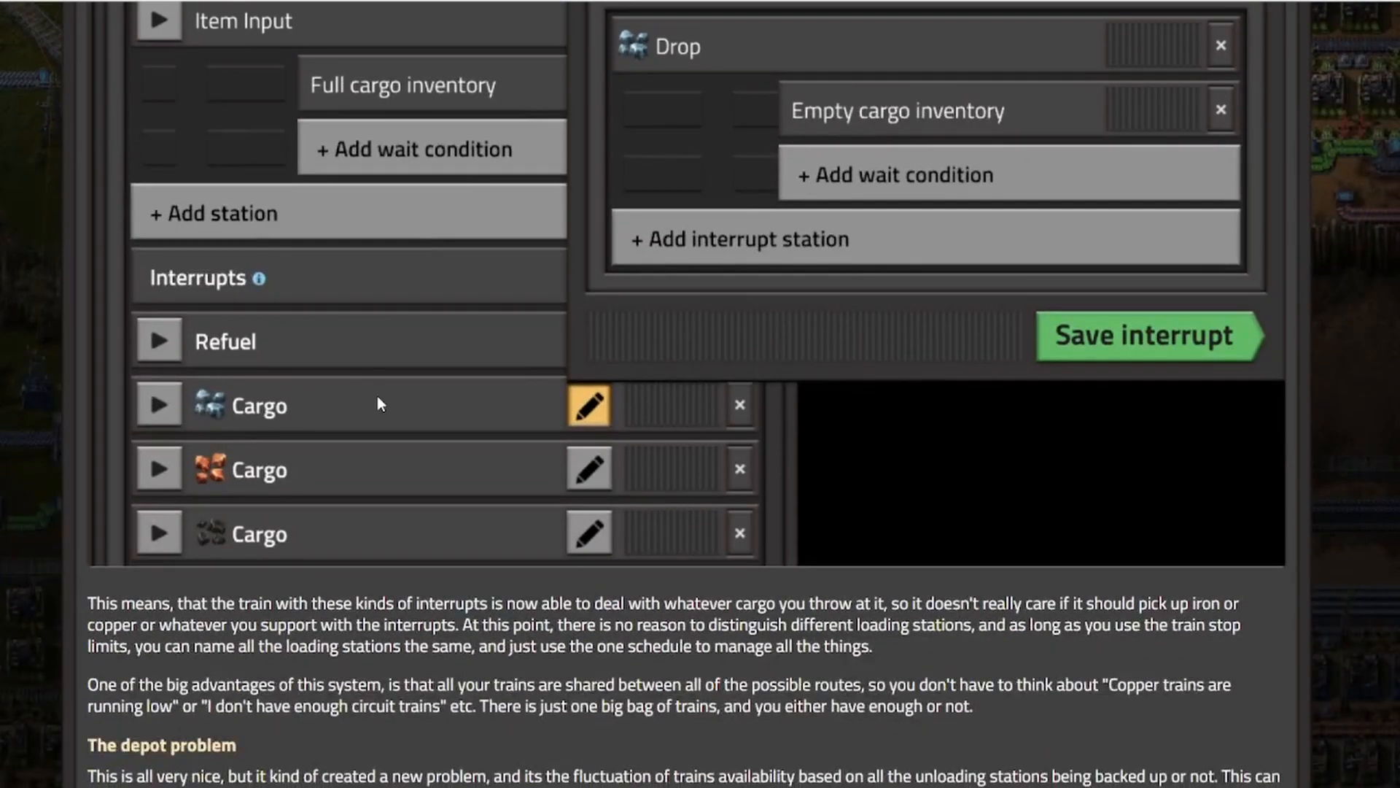
scroll("up", 3)
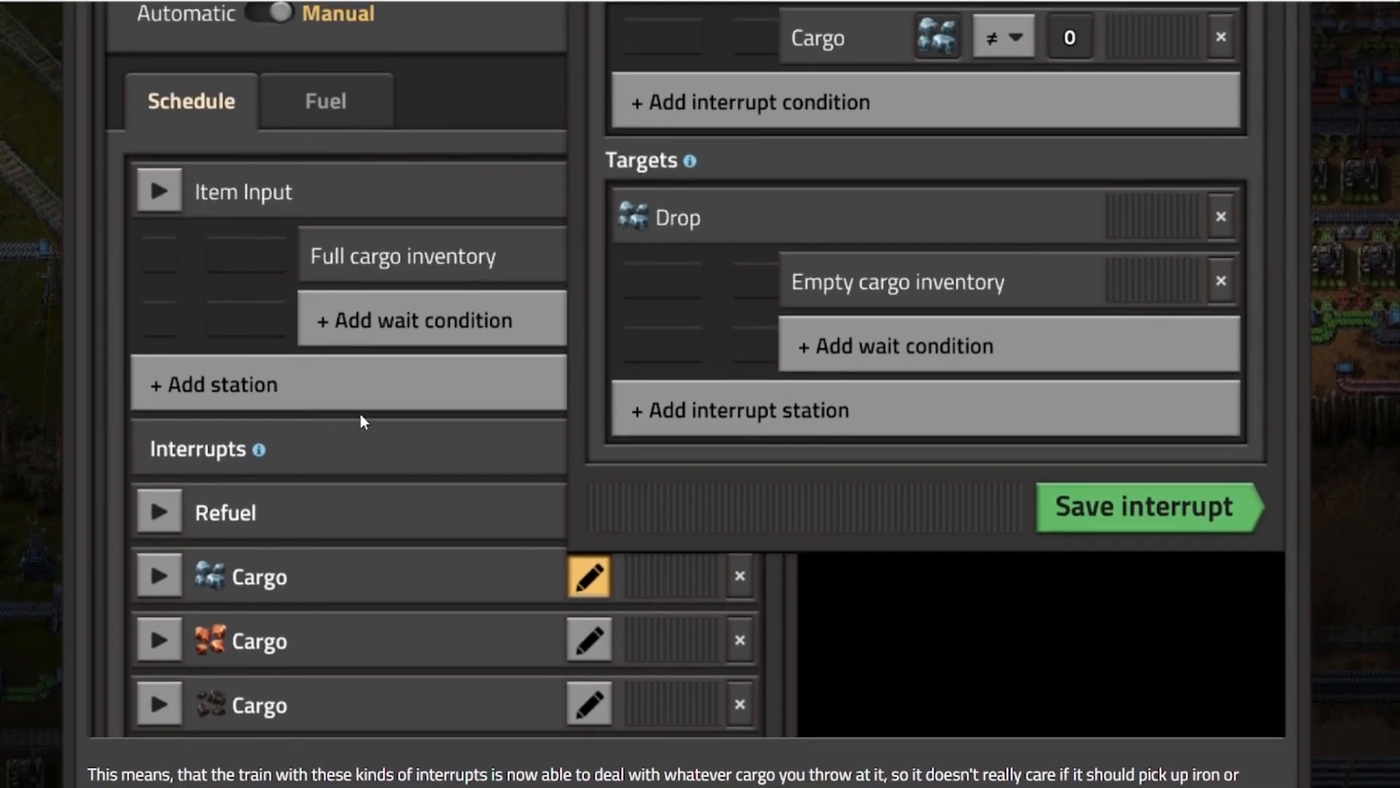
mouse_move(921, 527)
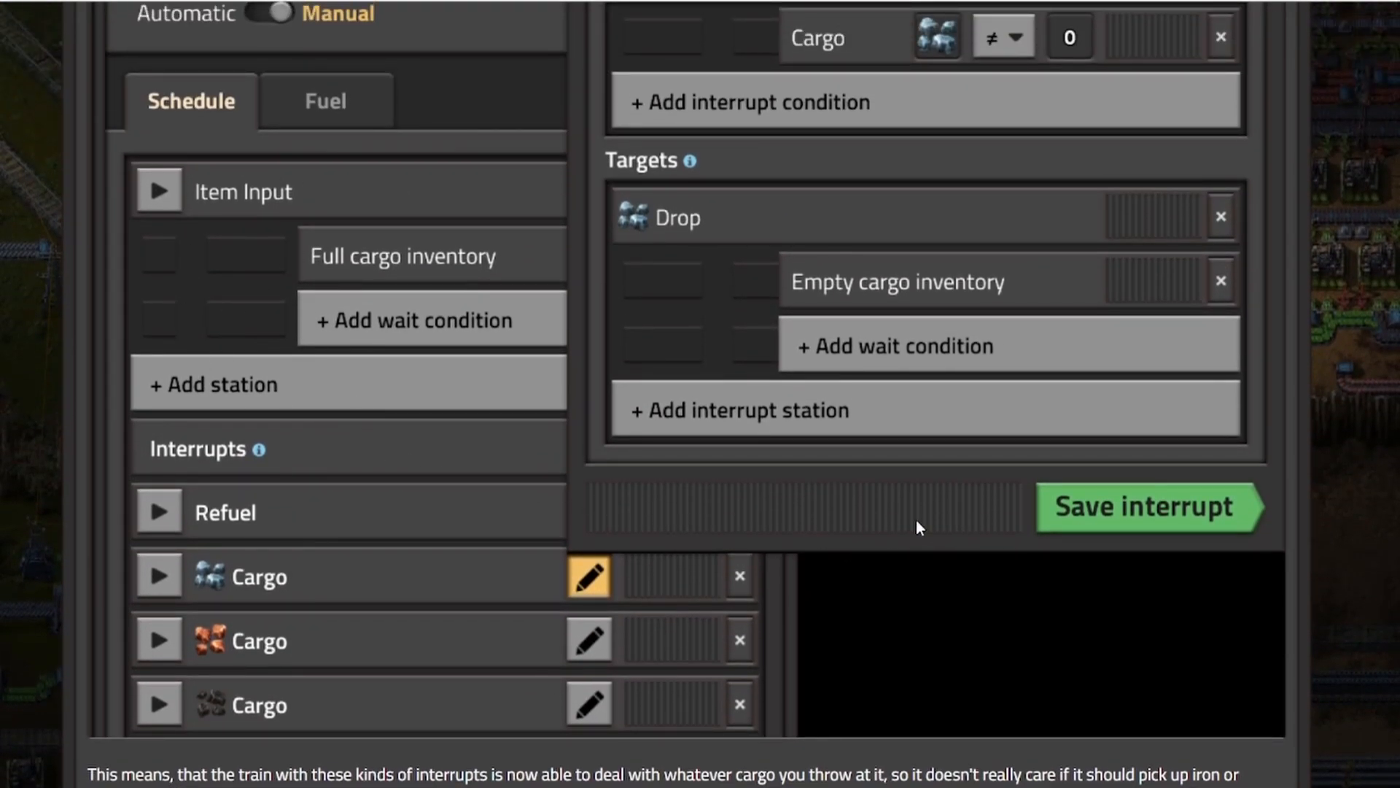
- Scroll to The depot problem heading and the Depot interrupt screenshot with Destination full or no path
scroll("down", 3)
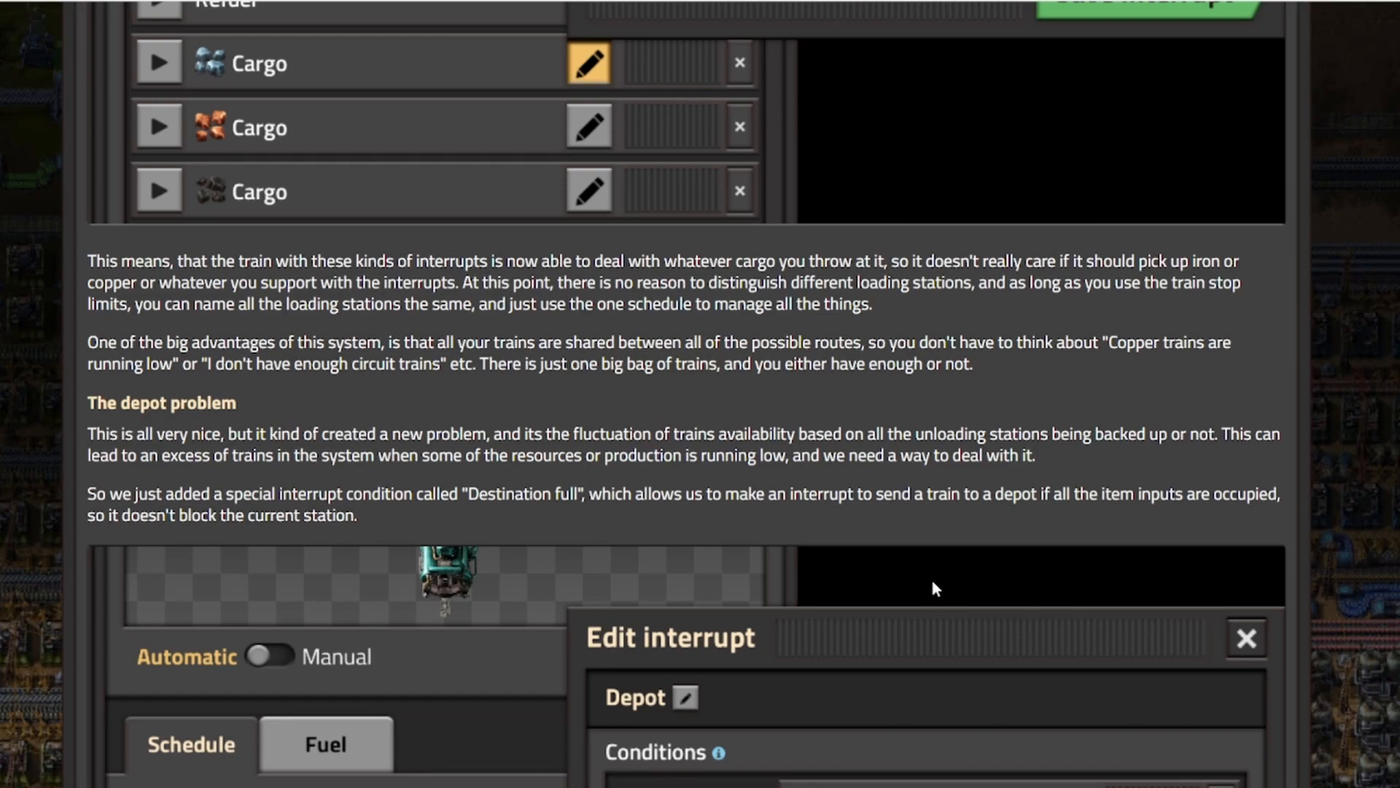
mouse_move(881, 587)
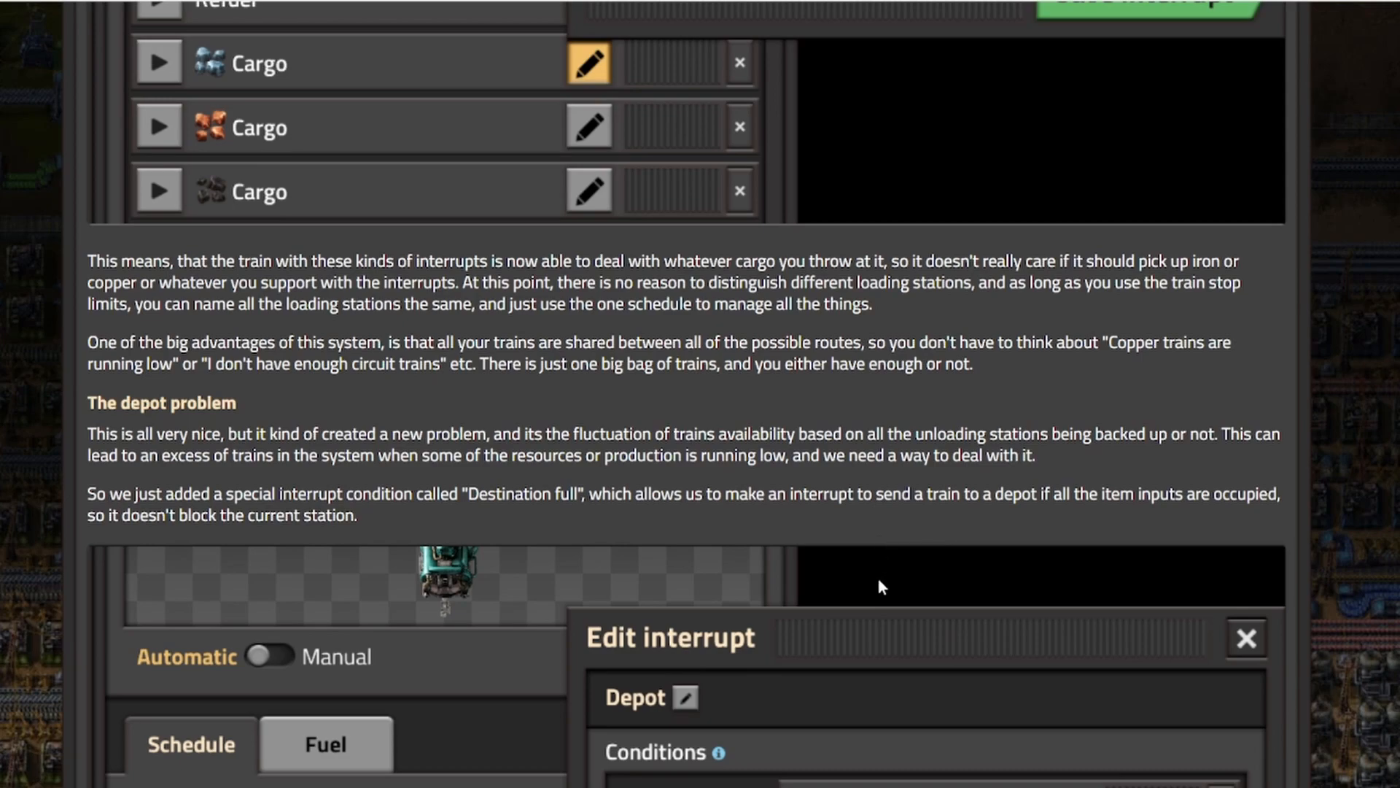
scroll("down", 3)
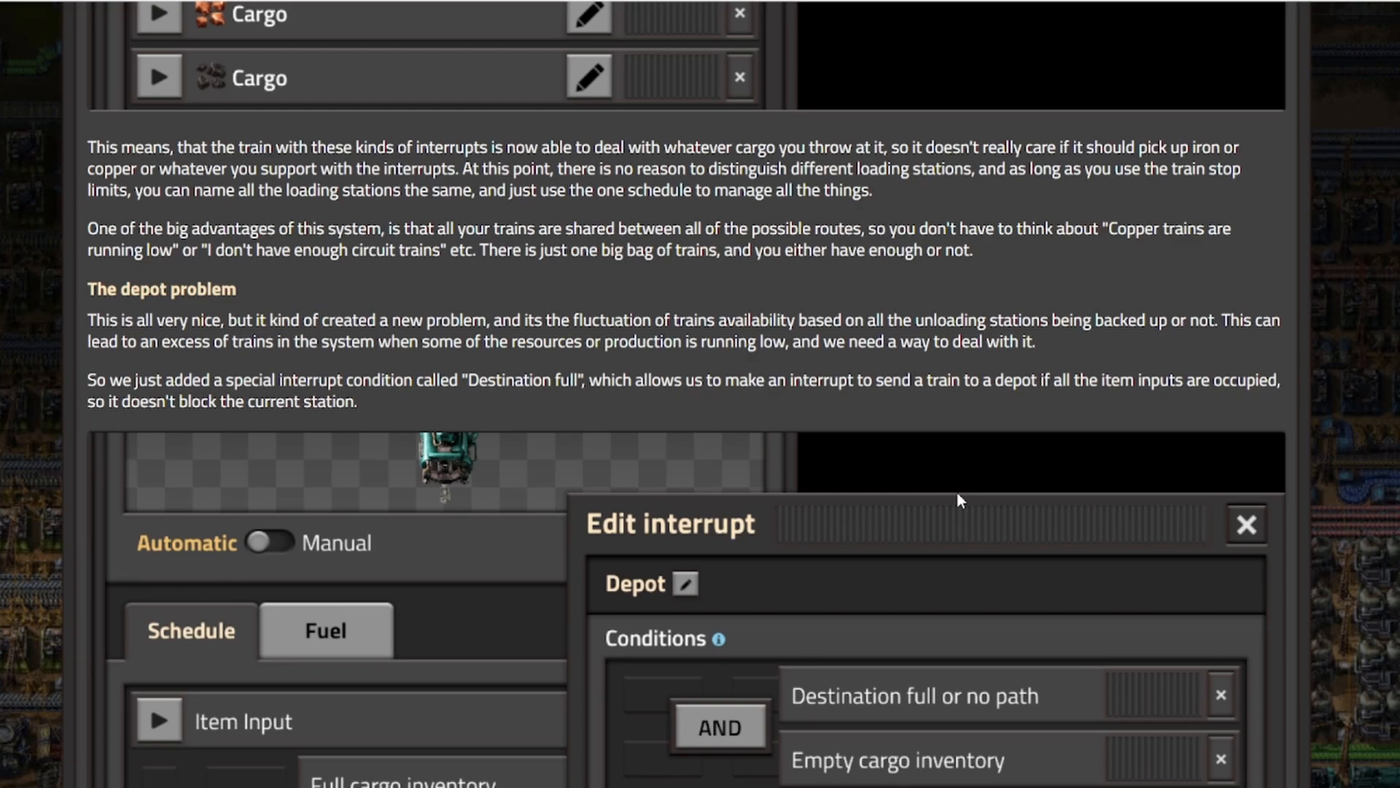
scroll("down", 3)
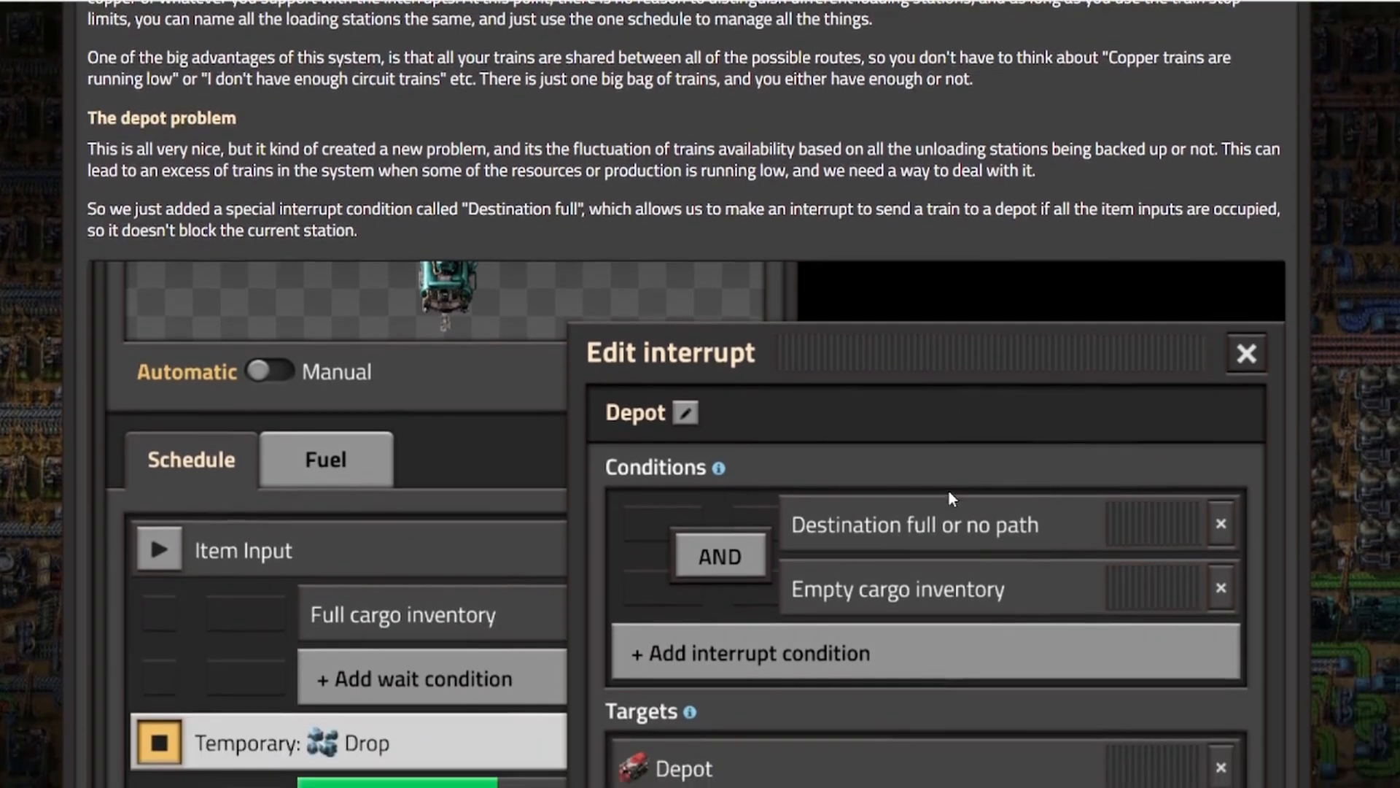
scroll("up", 3)
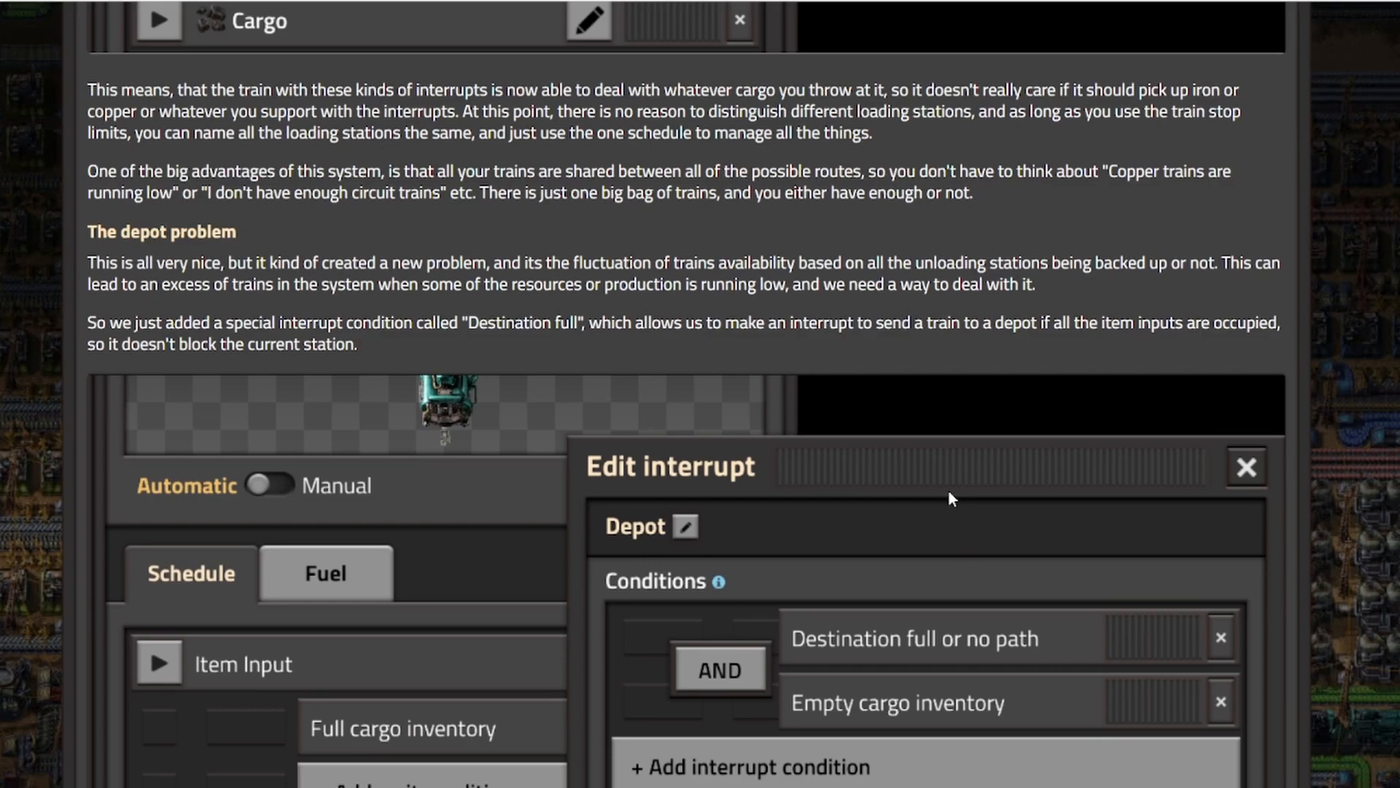
scroll("down", 3)
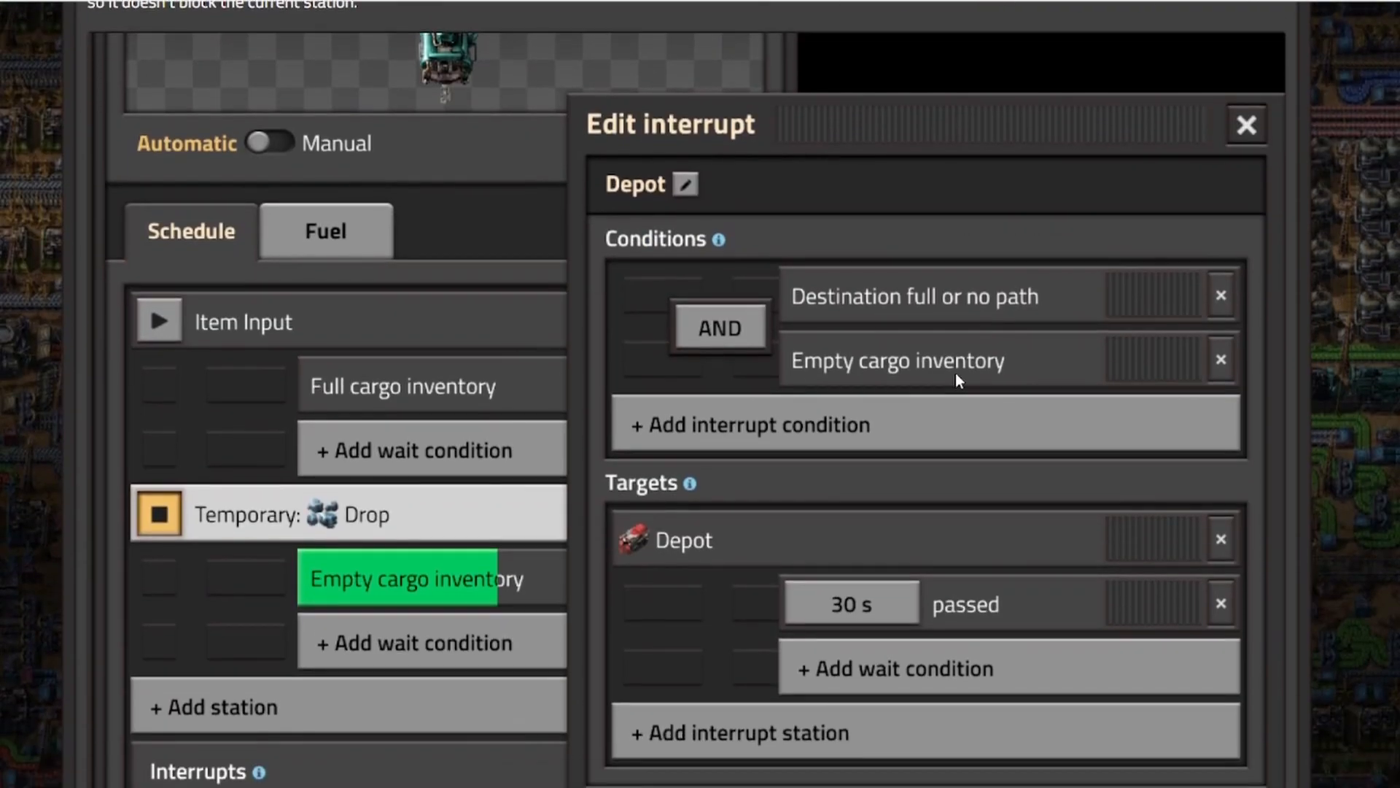
- Scroll past the Depot interrupt screenshot to the Interrupts are global section
scroll("down", 3)
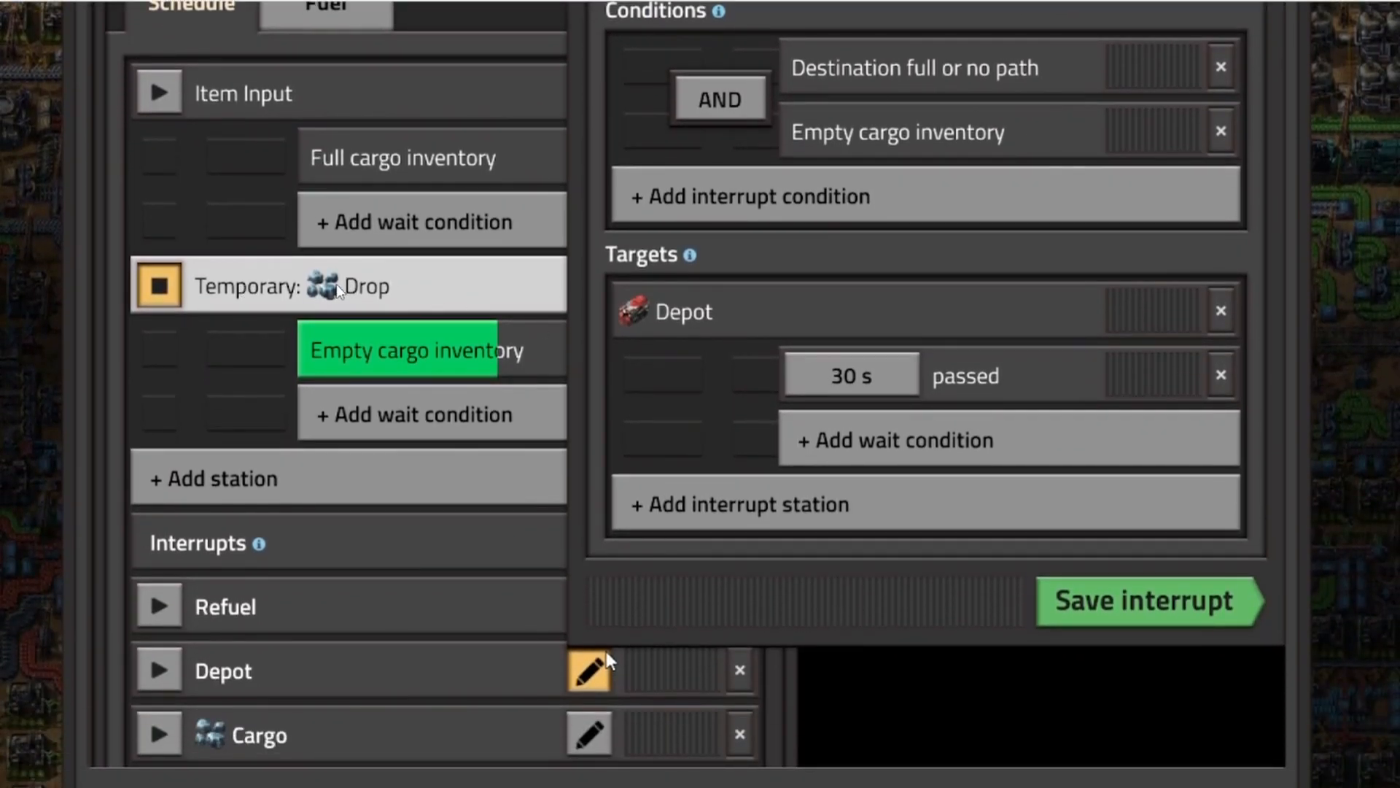
mouse_move(397, 340)
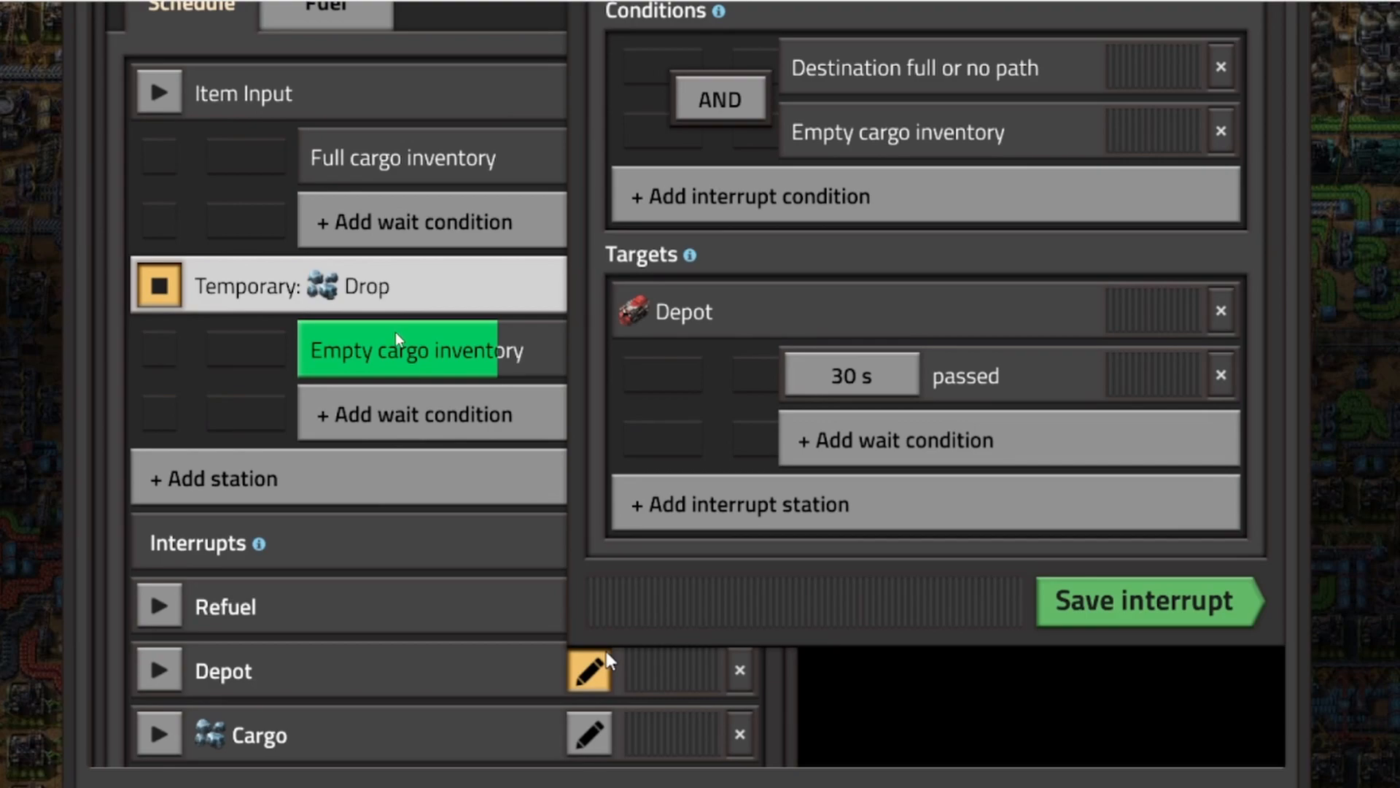
scroll("down", 3)
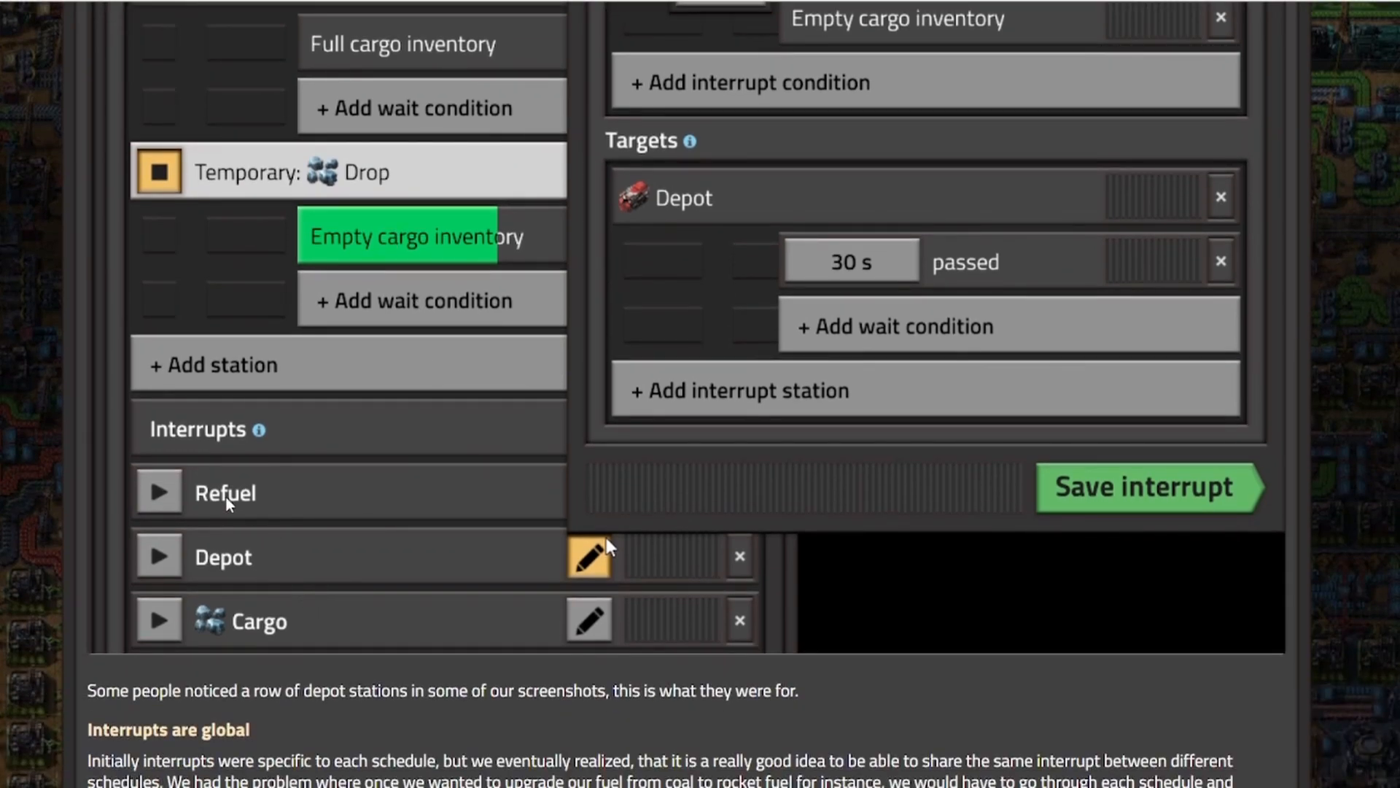
mouse_move(248, 613)
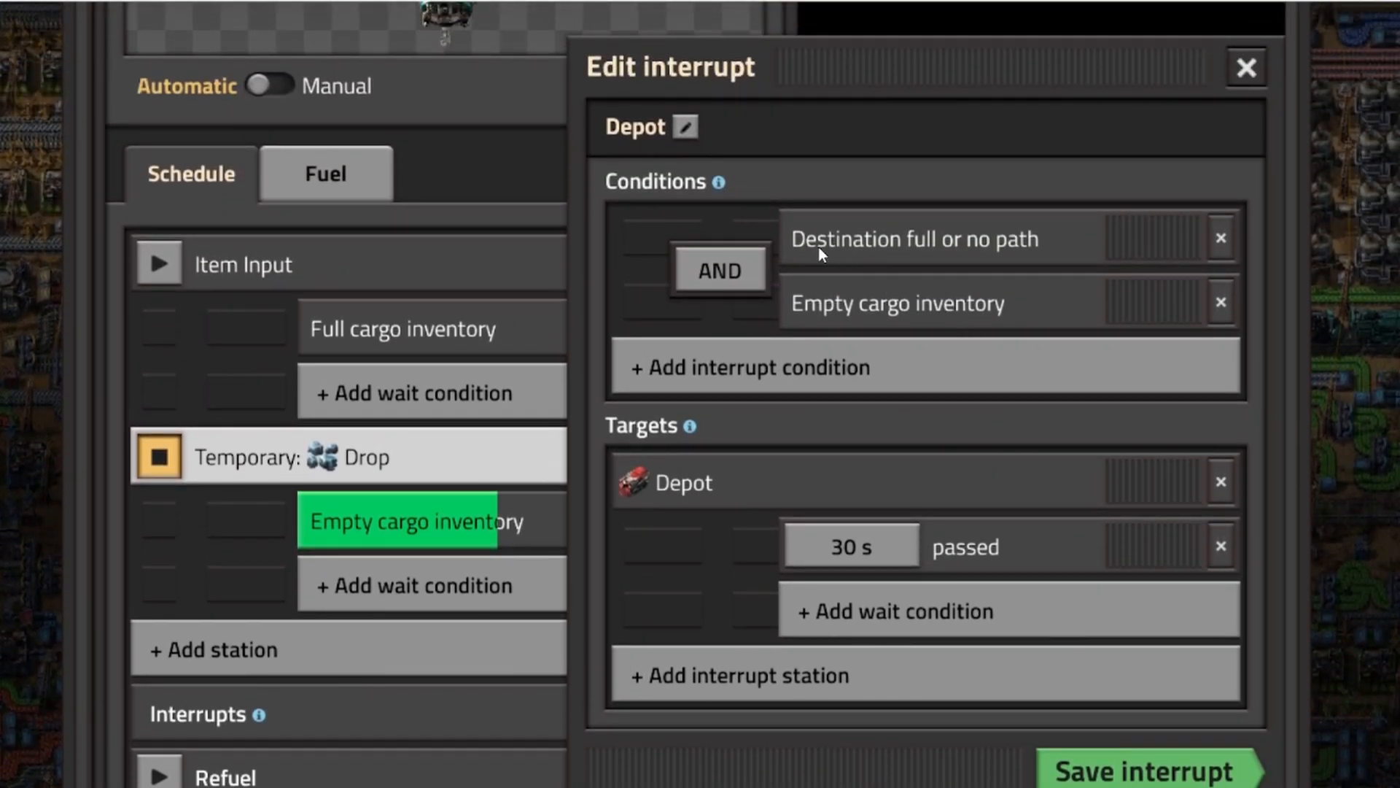
mouse_move(1022, 259)
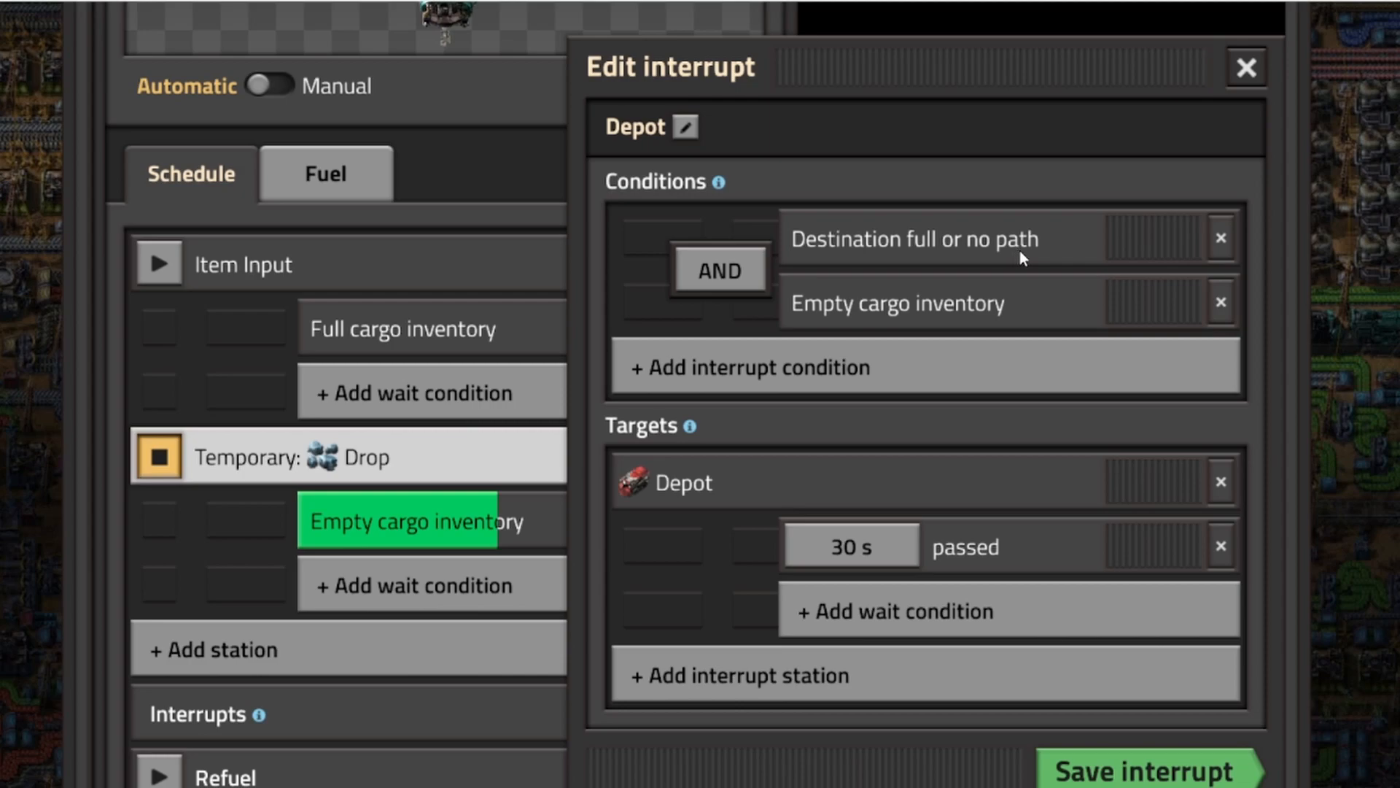
mouse_move(964, 319)
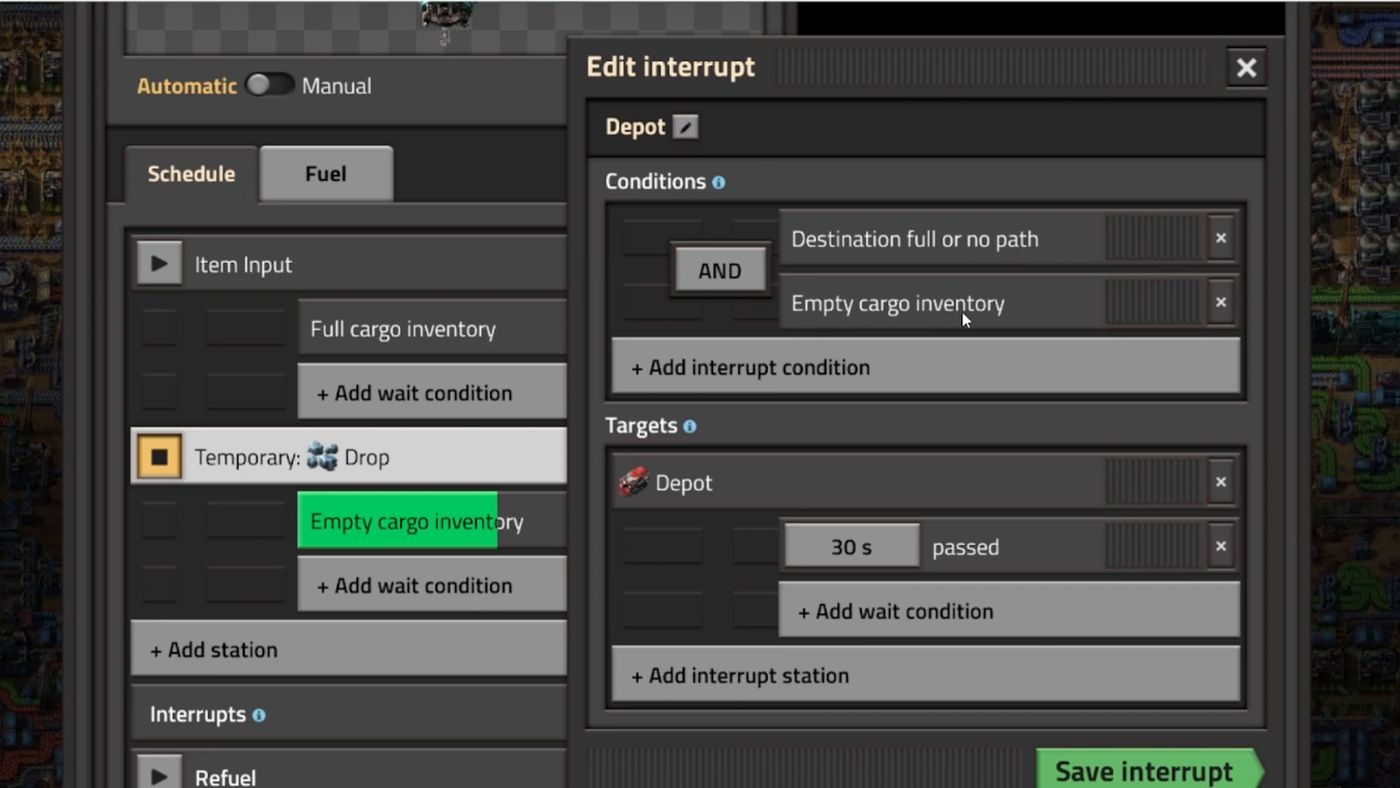
mouse_move(727, 502)
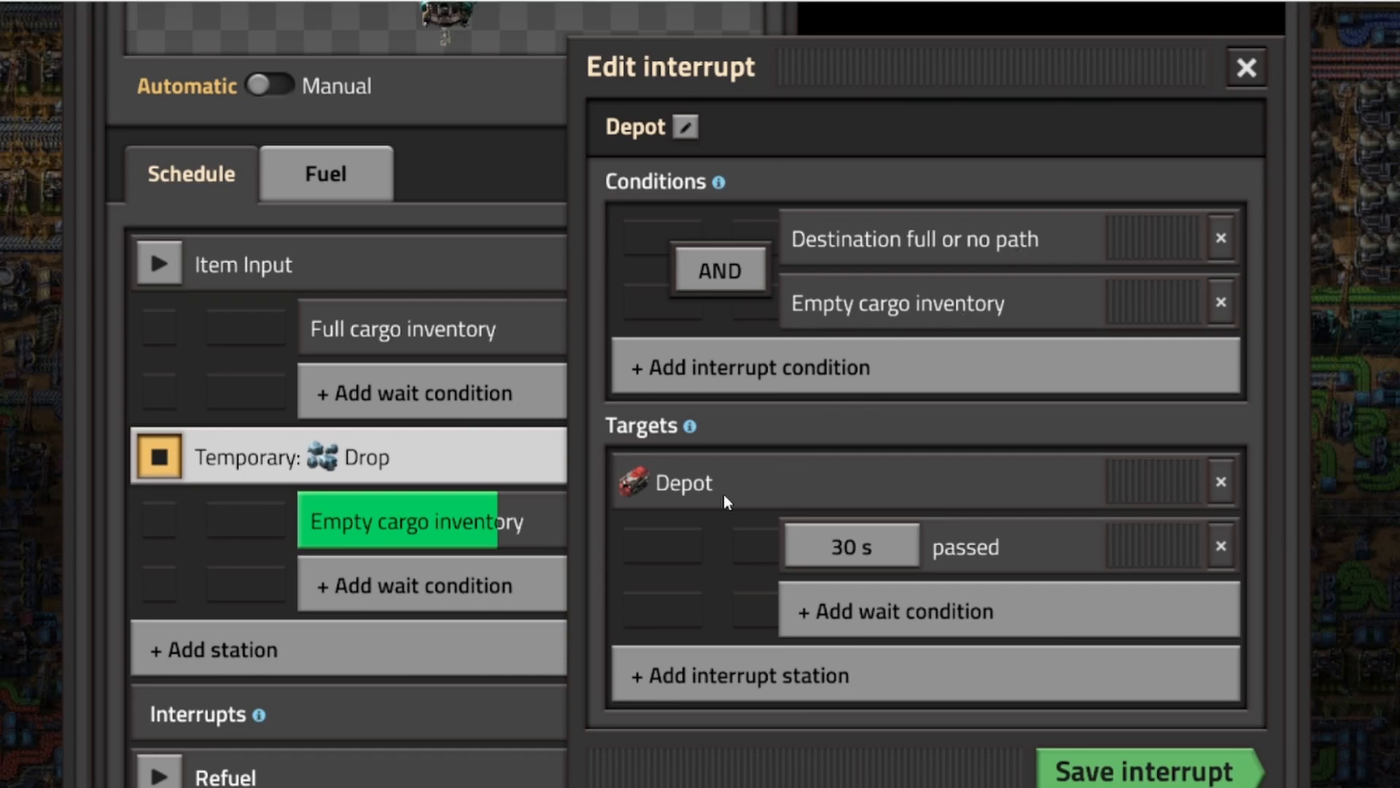
scroll("down", 3)
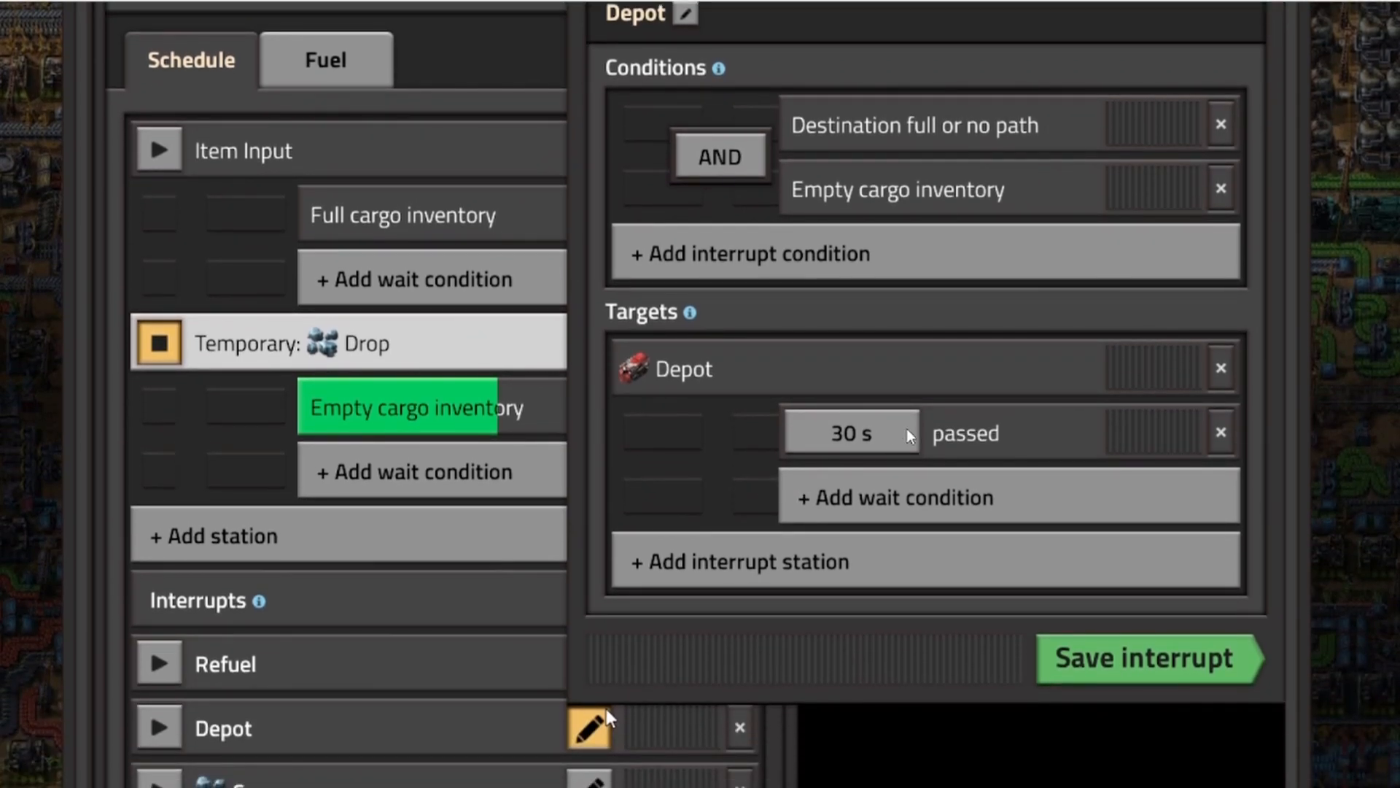
mouse_move(902, 512)
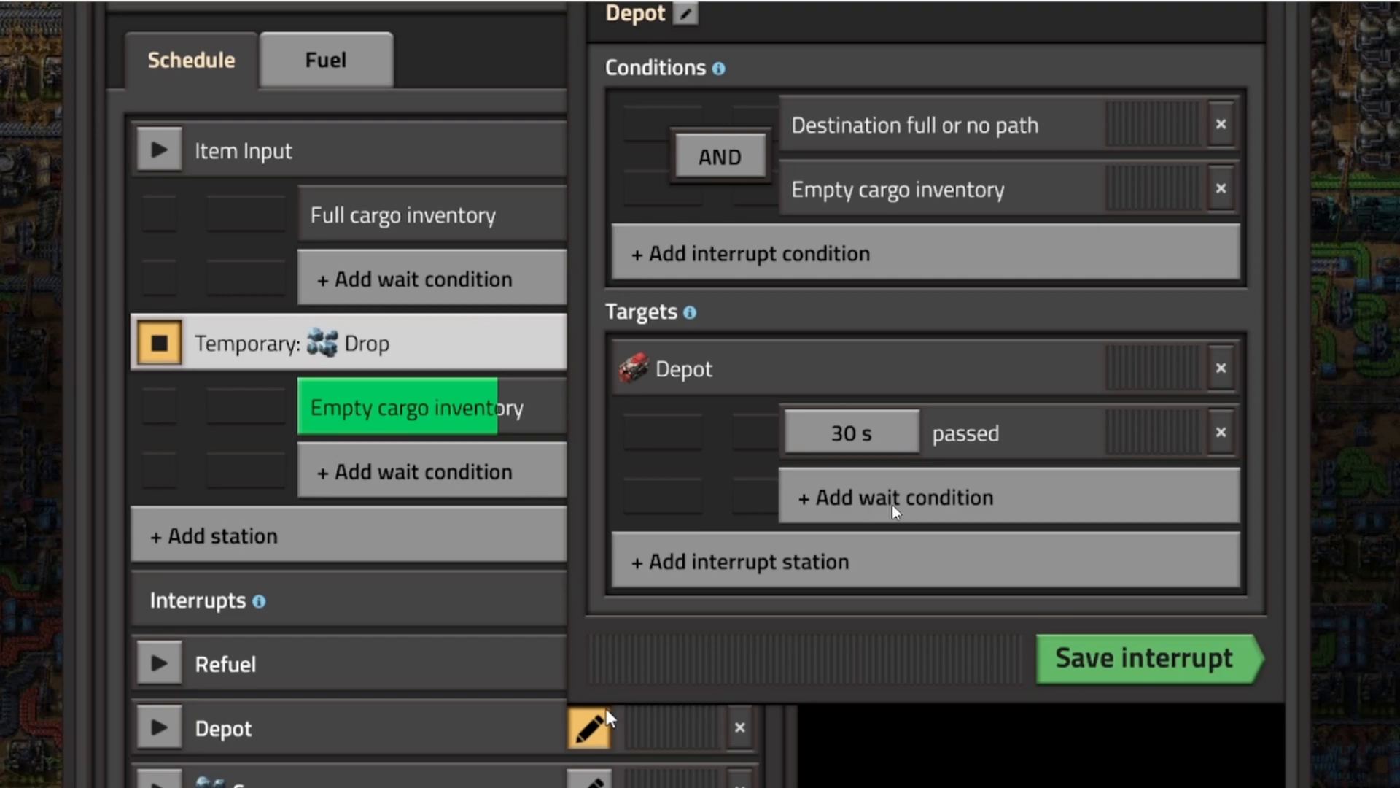
mouse_move(795, 404)
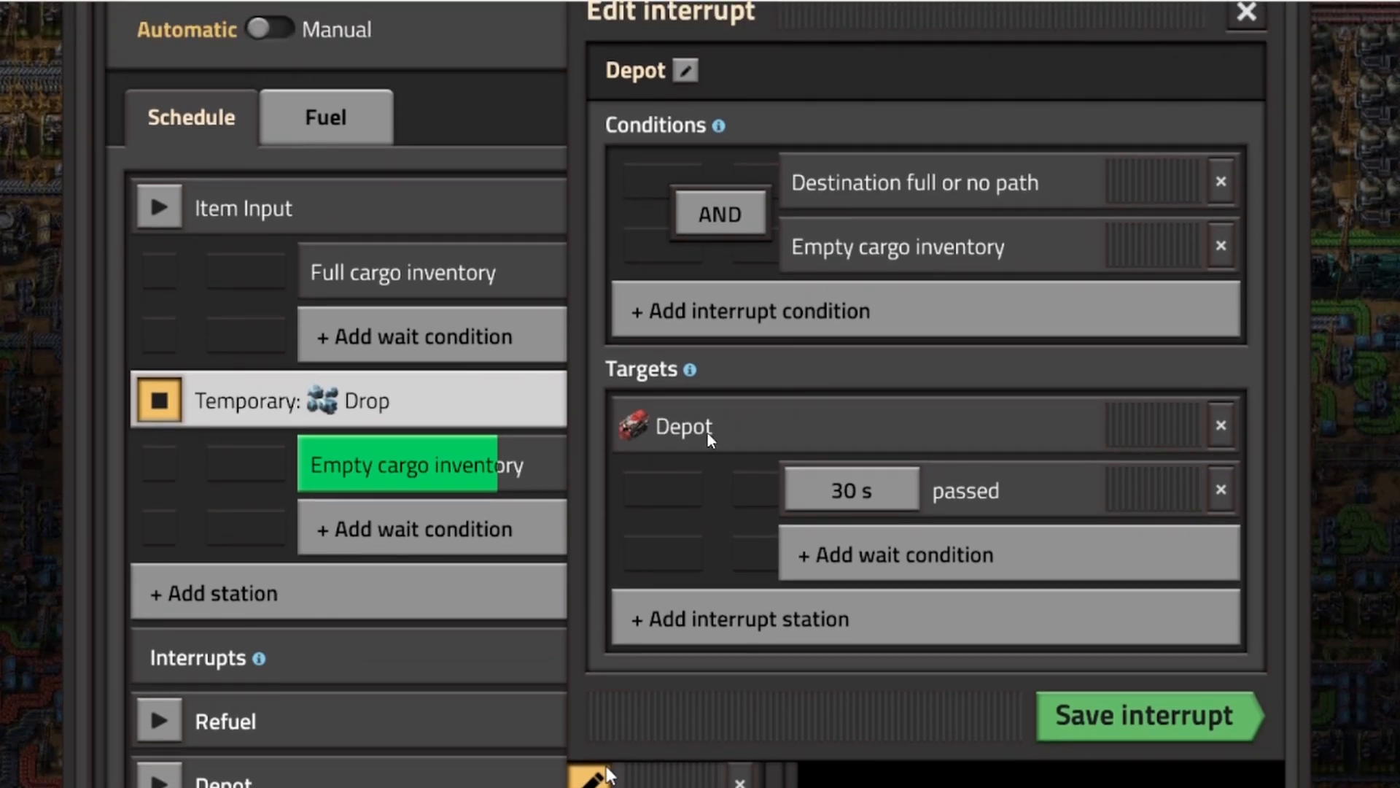
mouse_move(737, 544)
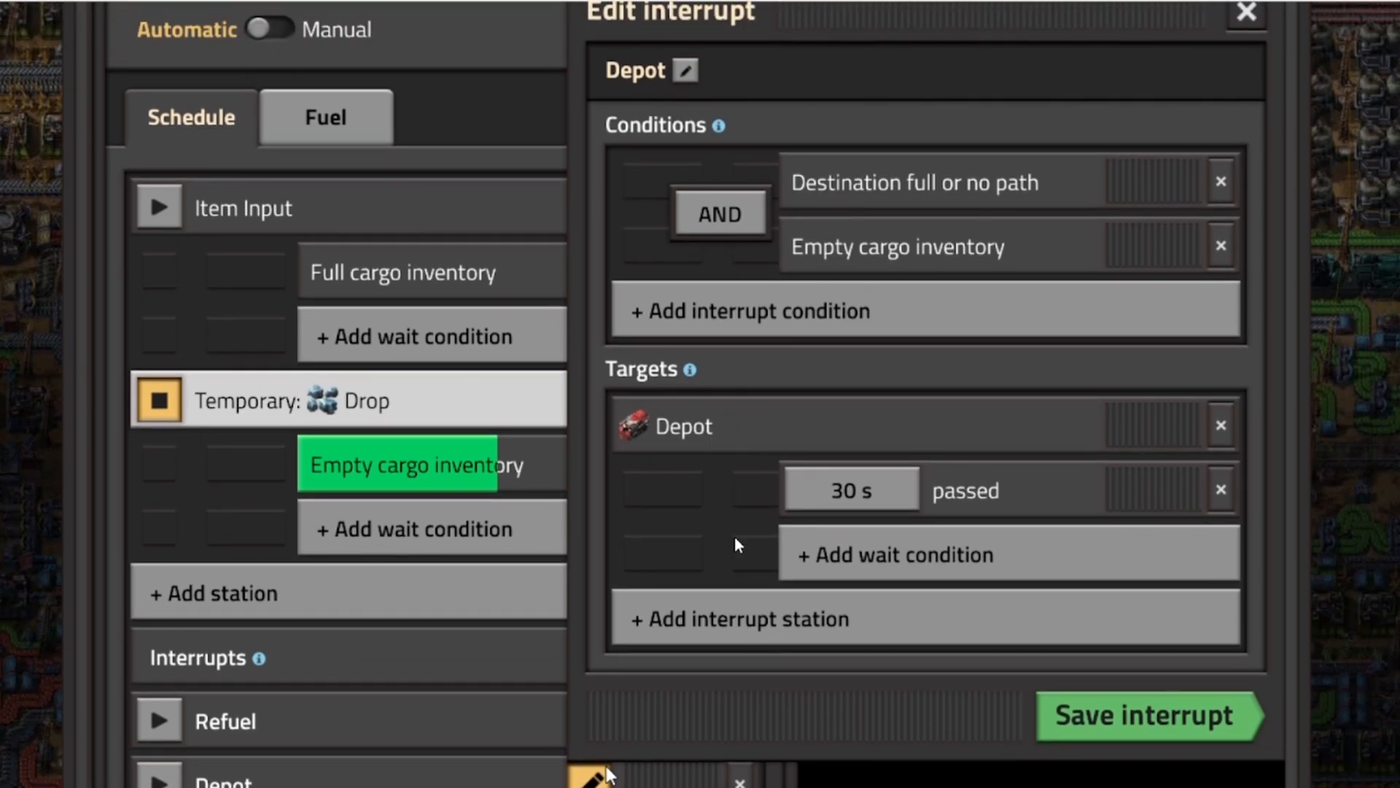
scroll("down", 3)
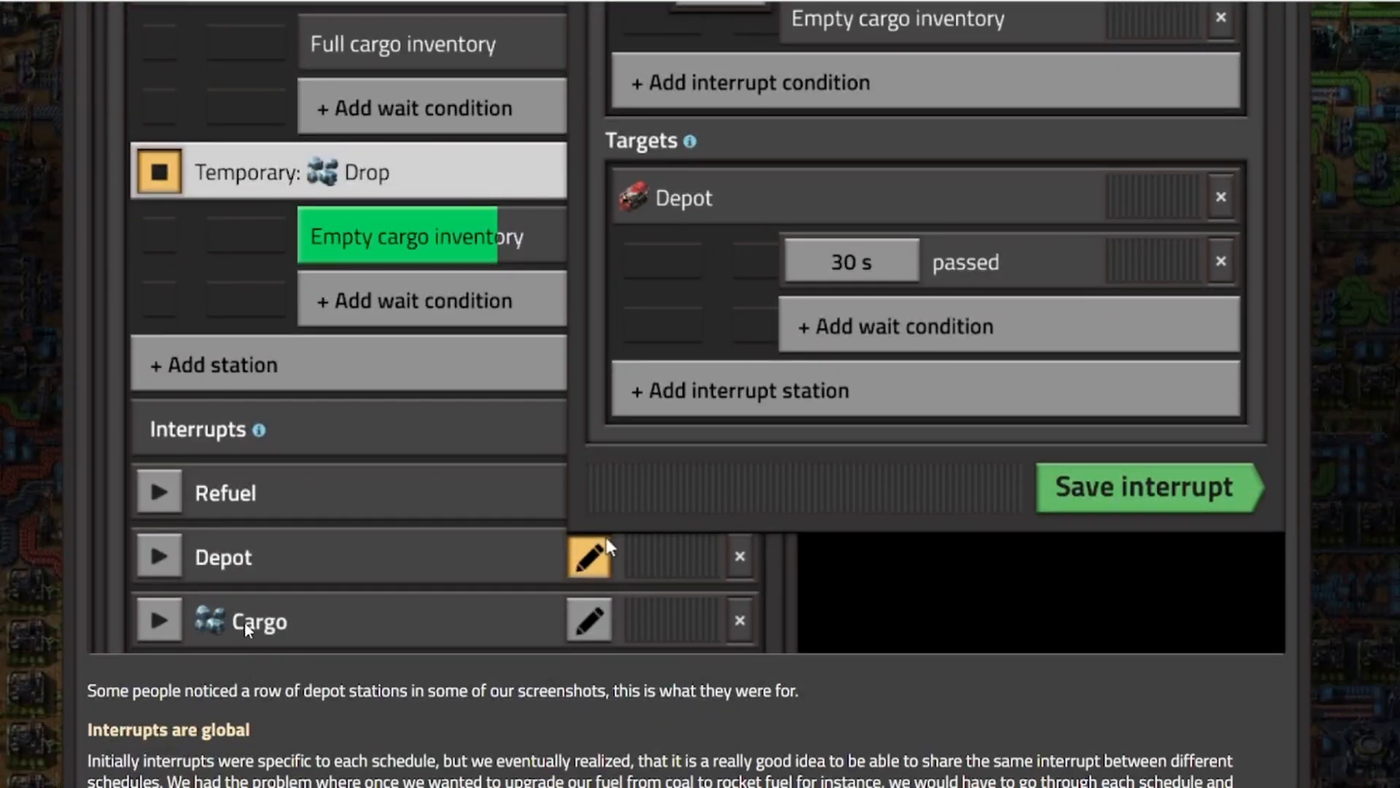
mouse_move(431, 528)
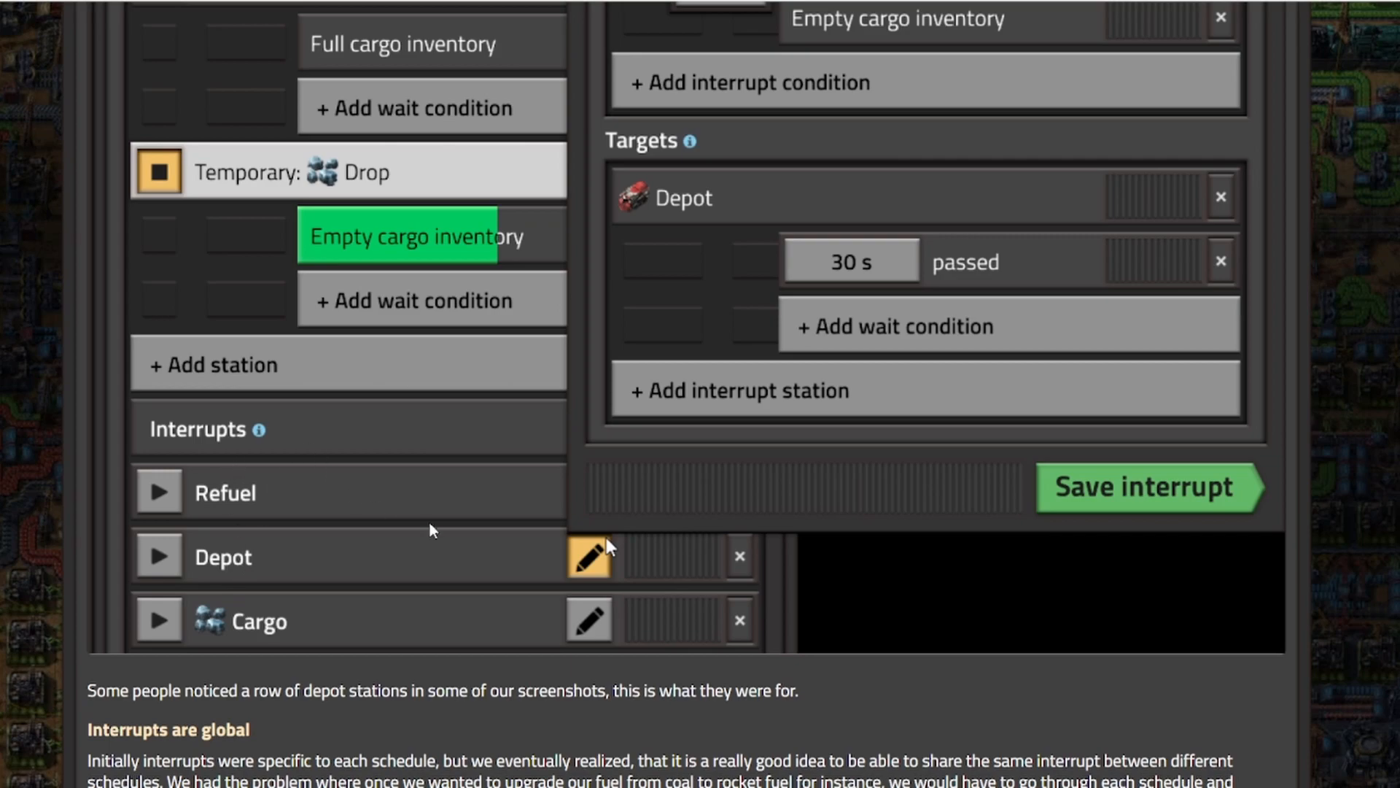
scroll("down", 3)
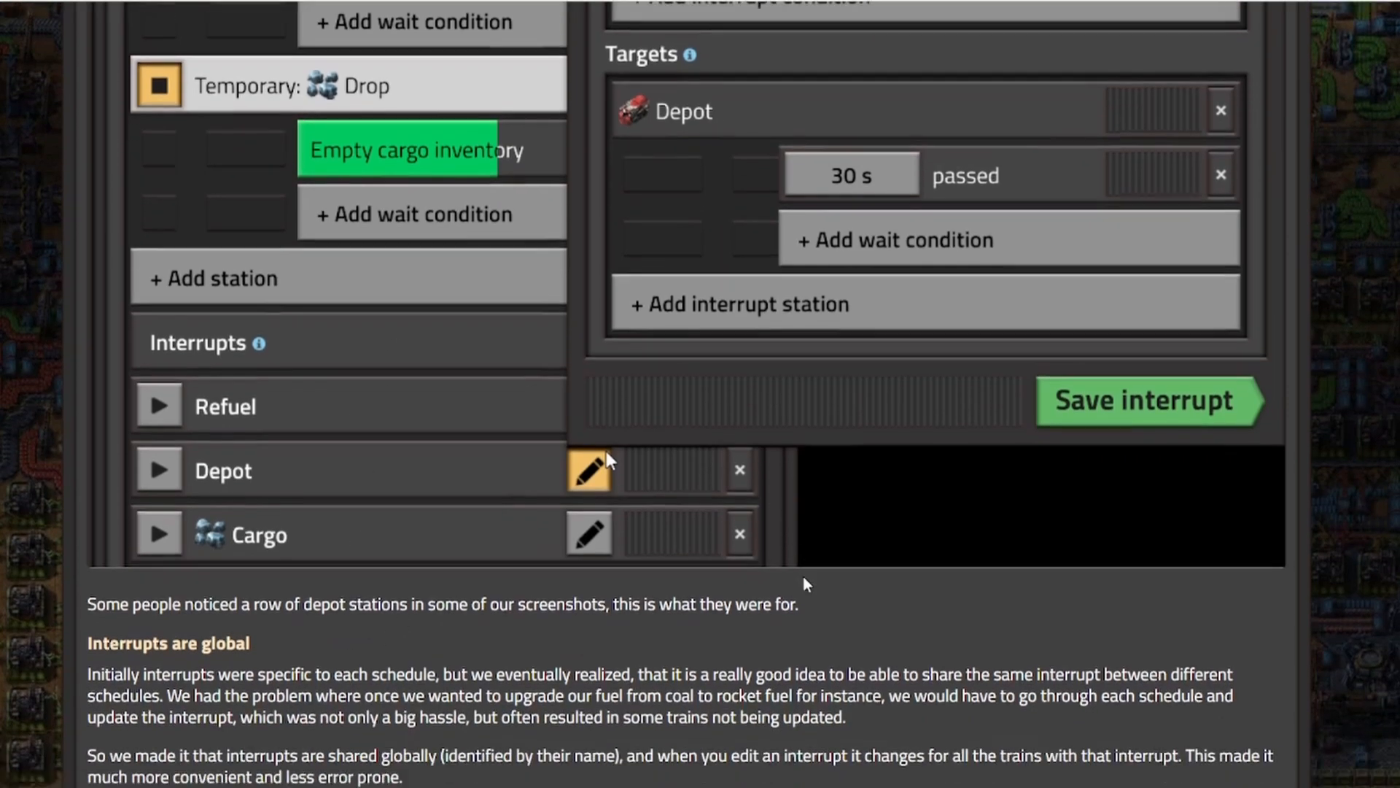
- Scroll to the Interrupt in interrupt section and the start of Reservation upgrade
scroll("down", 3)
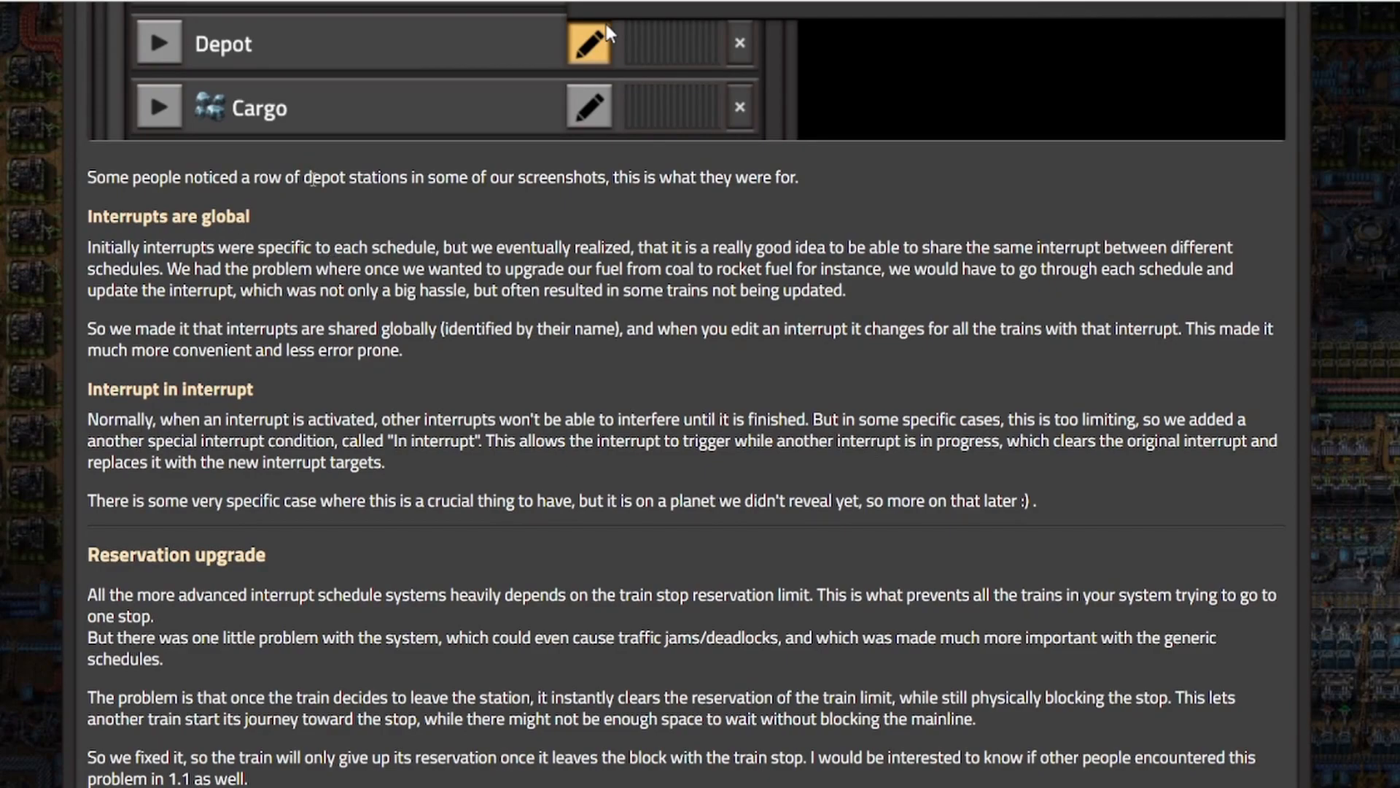
mouse_move(539, 202)
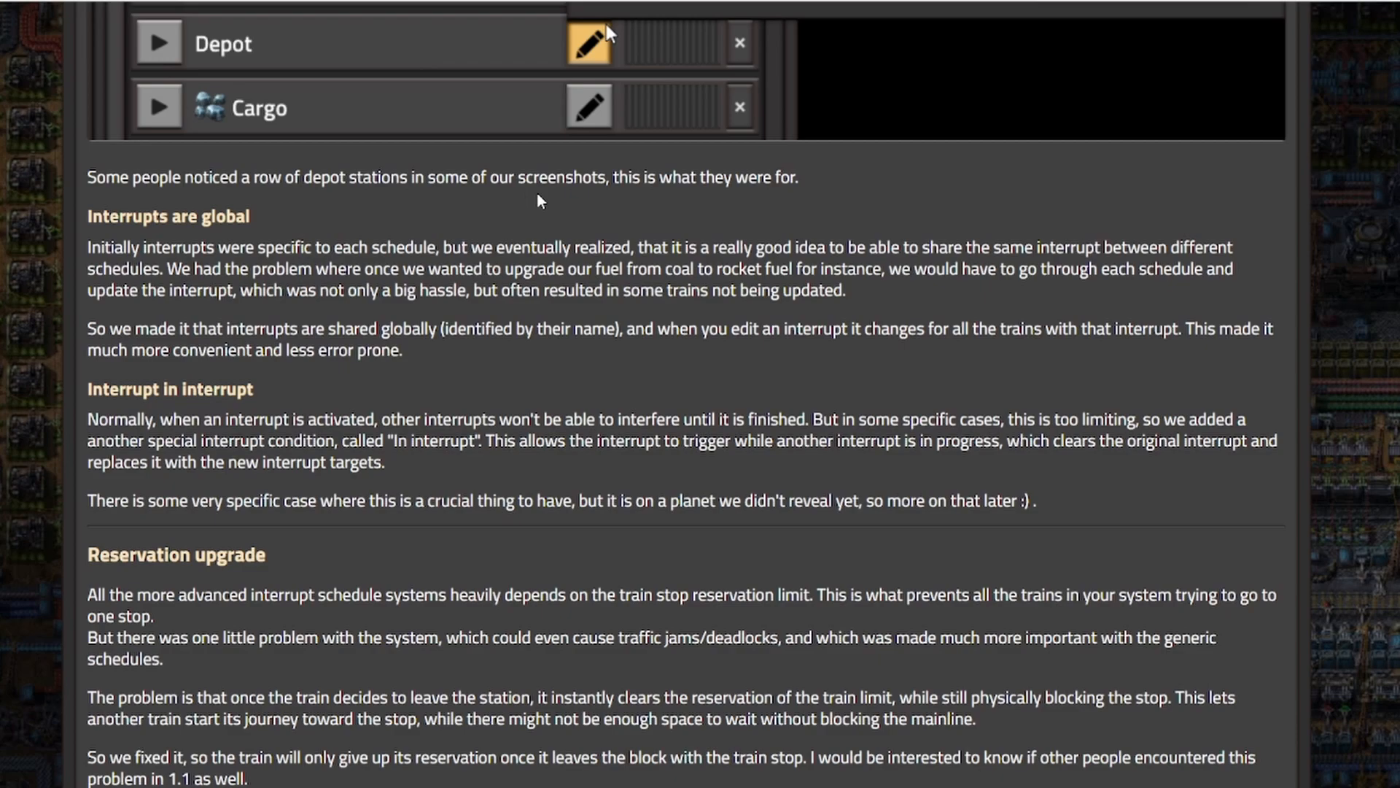
mouse_move(738, 184)
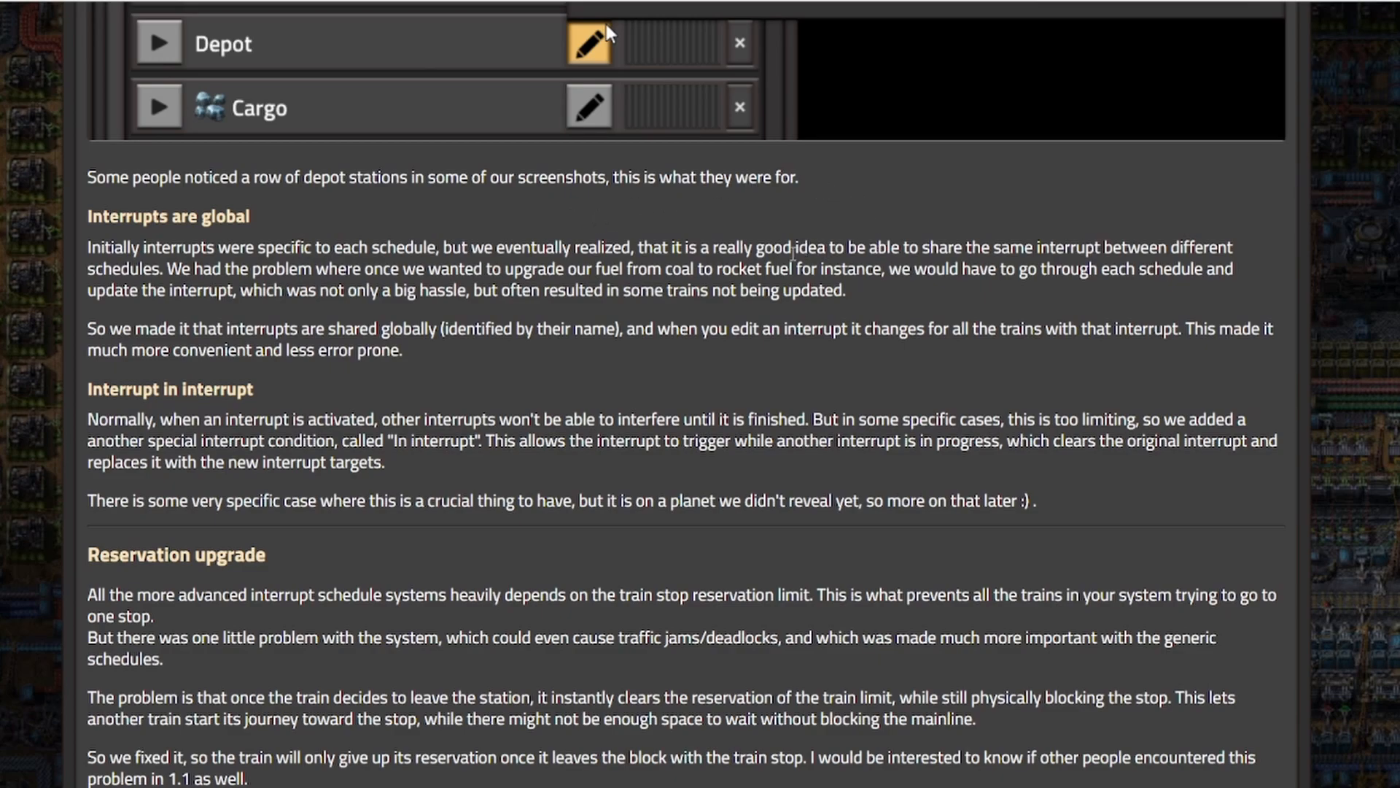
mouse_move(622, 373)
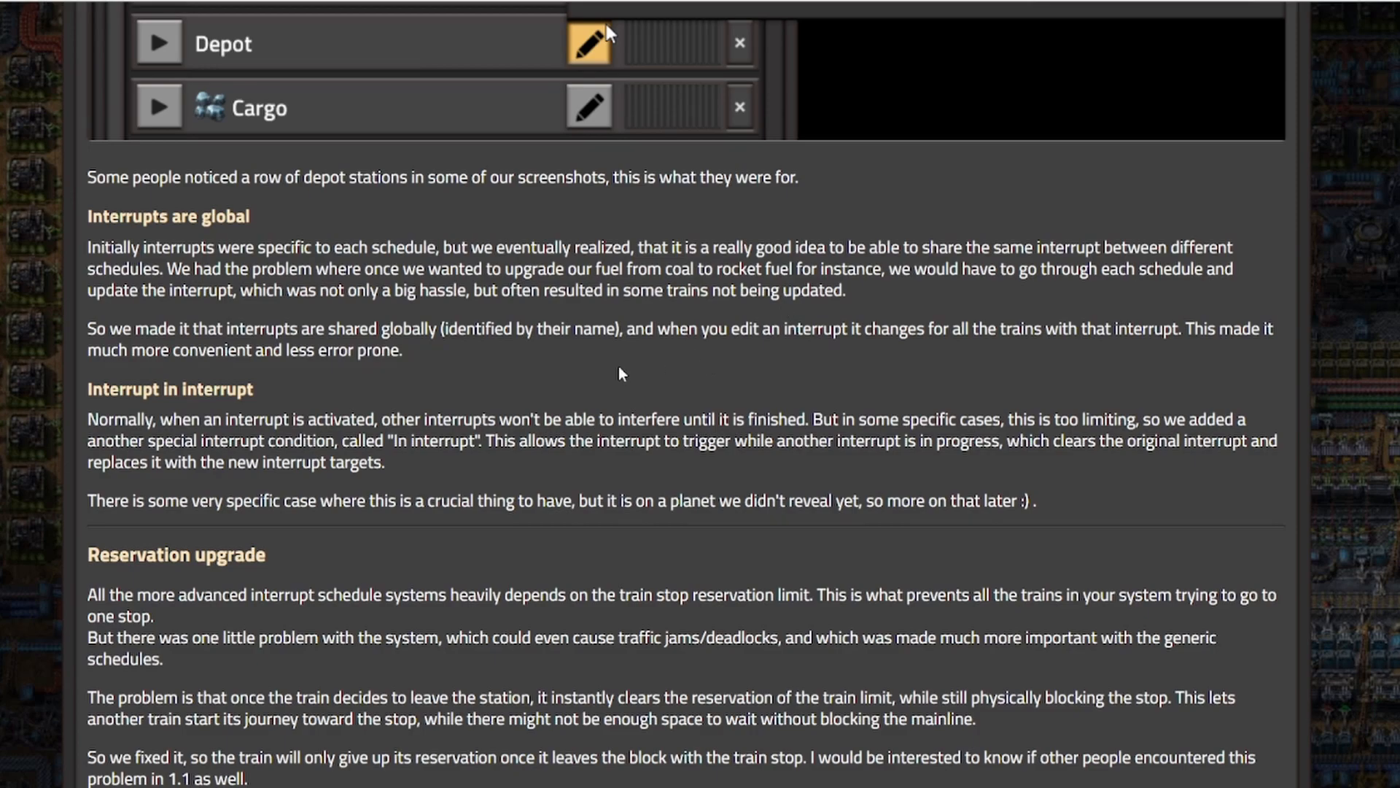
mouse_move(586, 434)
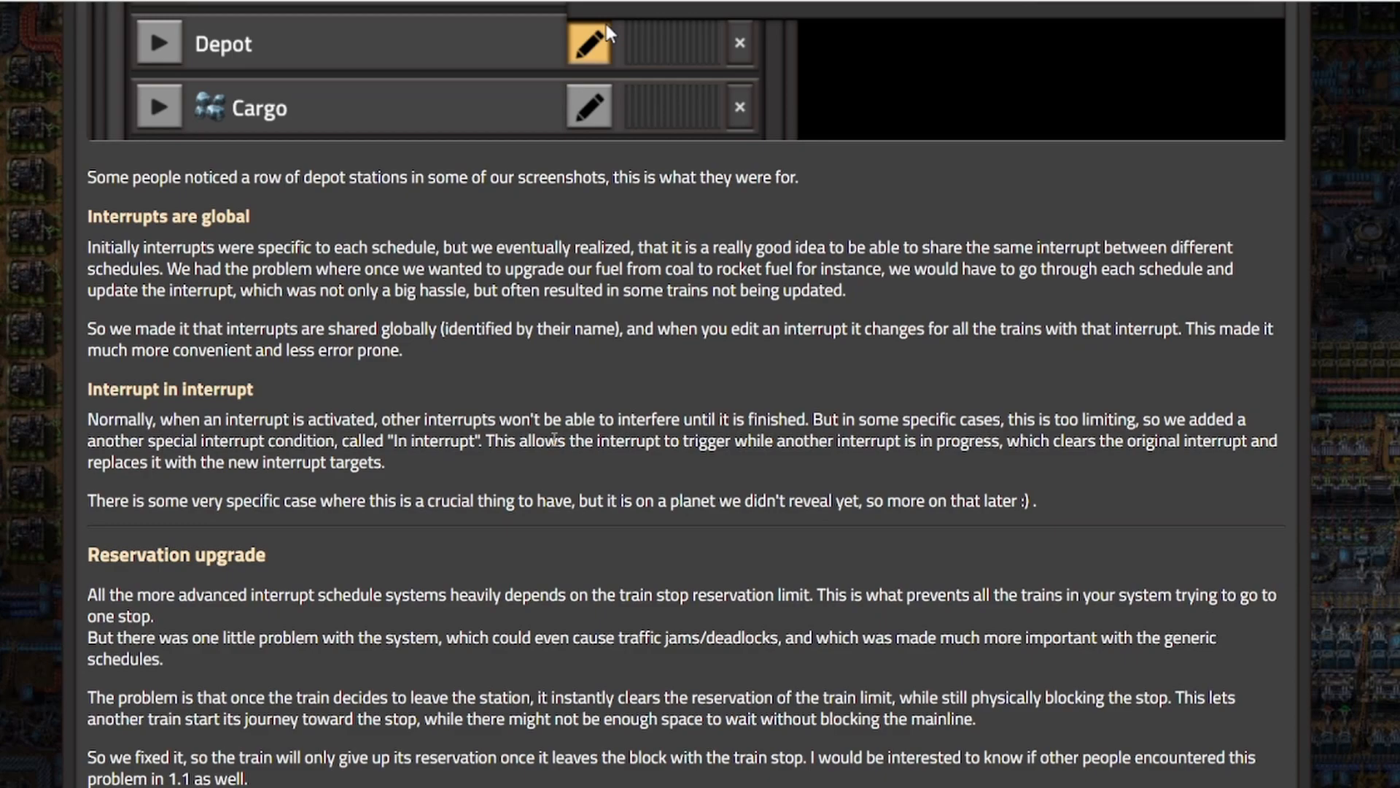
mouse_move(544, 395)
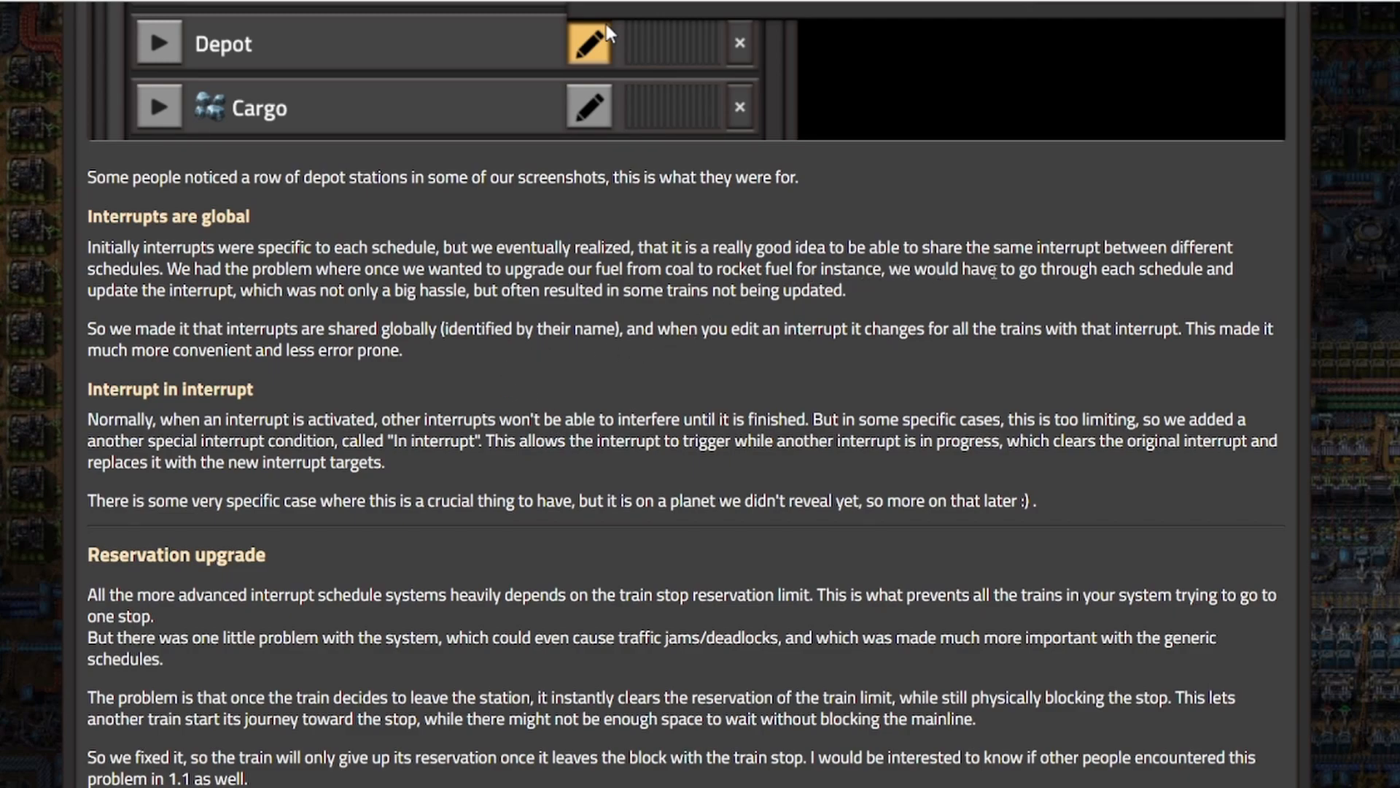
mouse_move(240, 321)
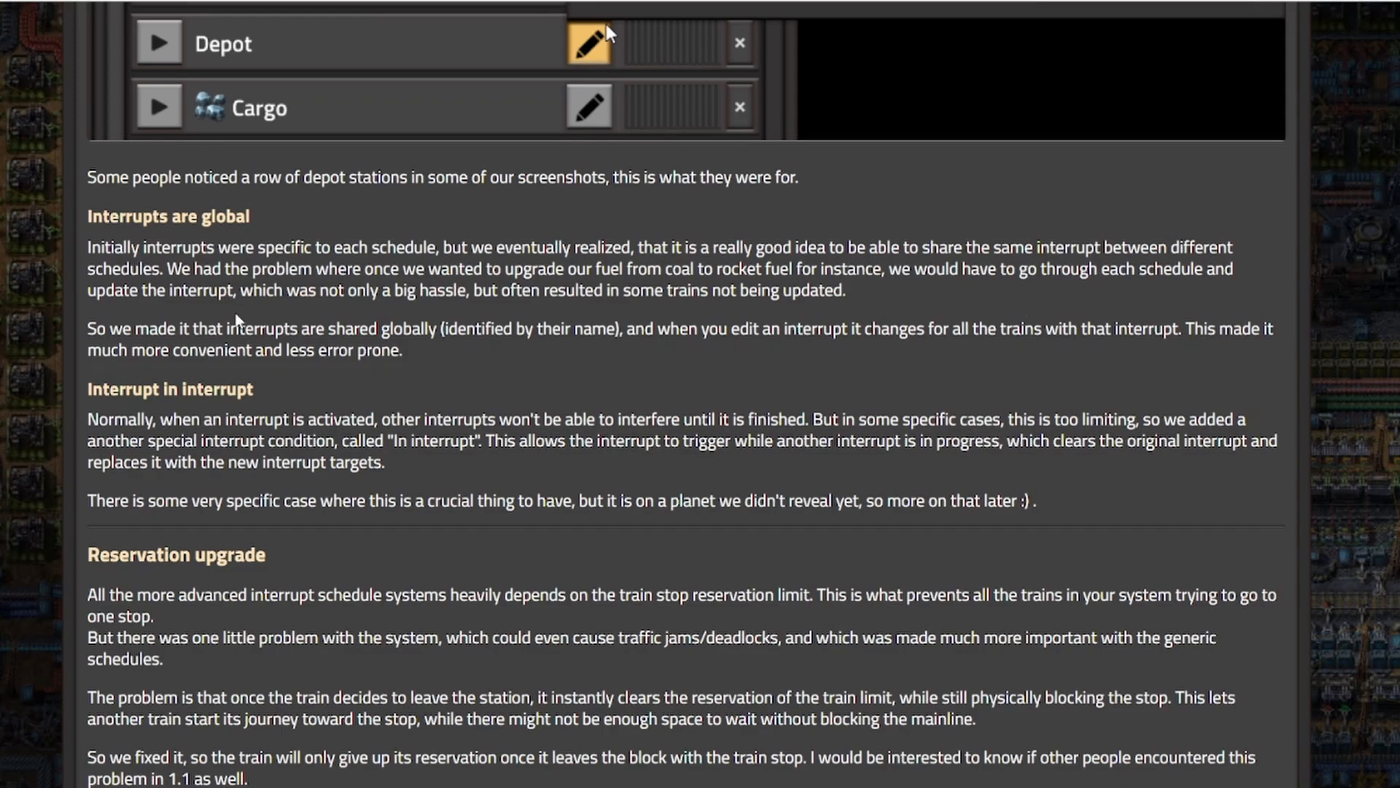
mouse_move(379, 296)
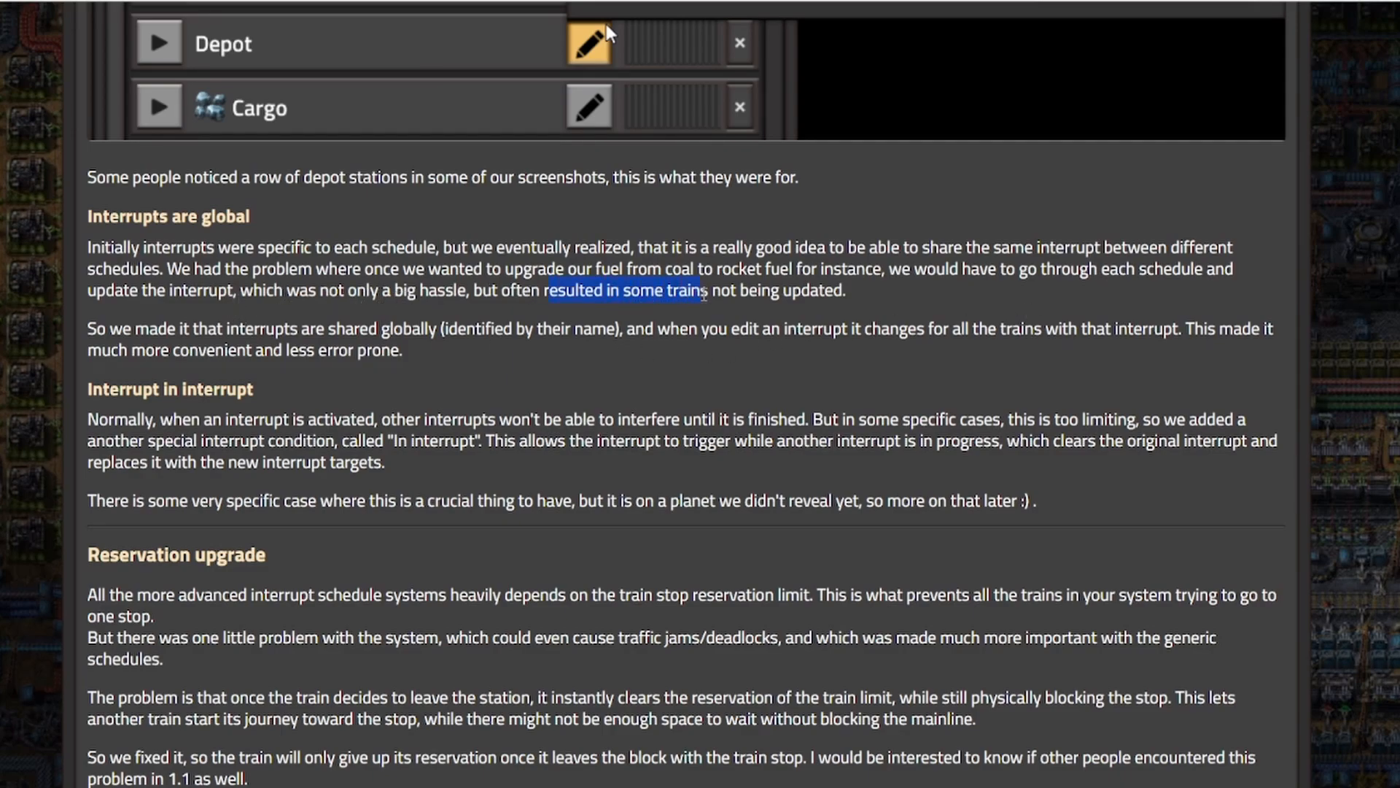
- Scroll through the Reservation upgrade section until the Train groups heading appears
scroll("down", 3)
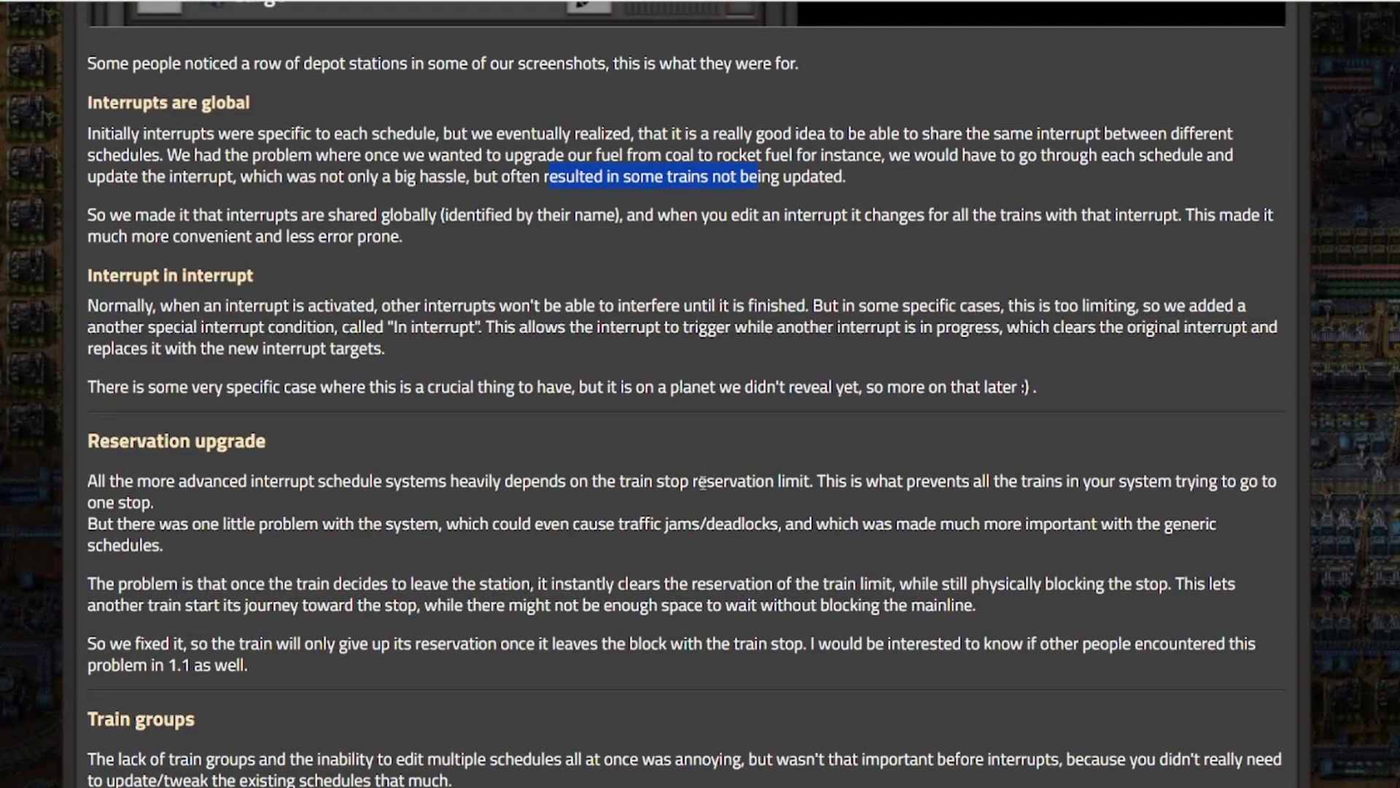
mouse_move(671, 448)
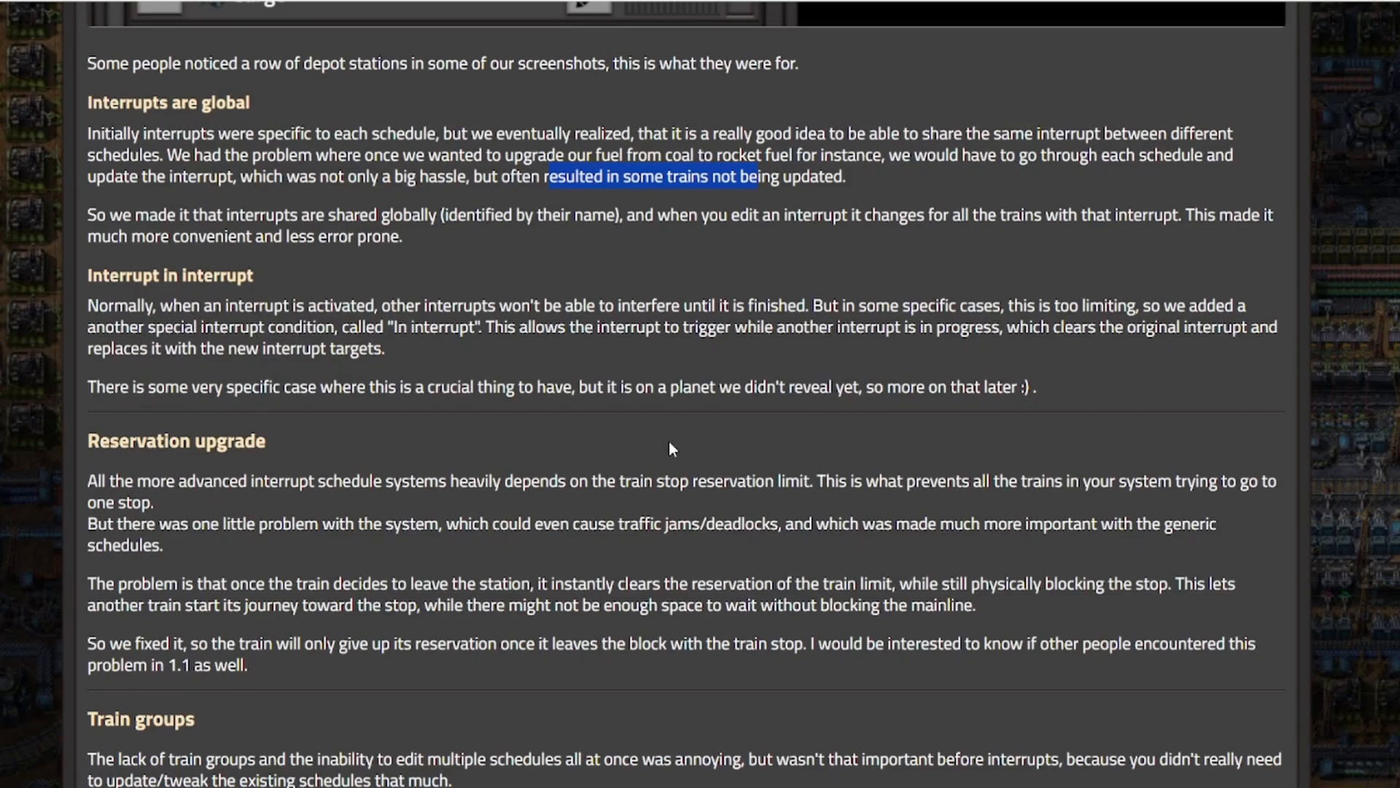
mouse_move(645, 472)
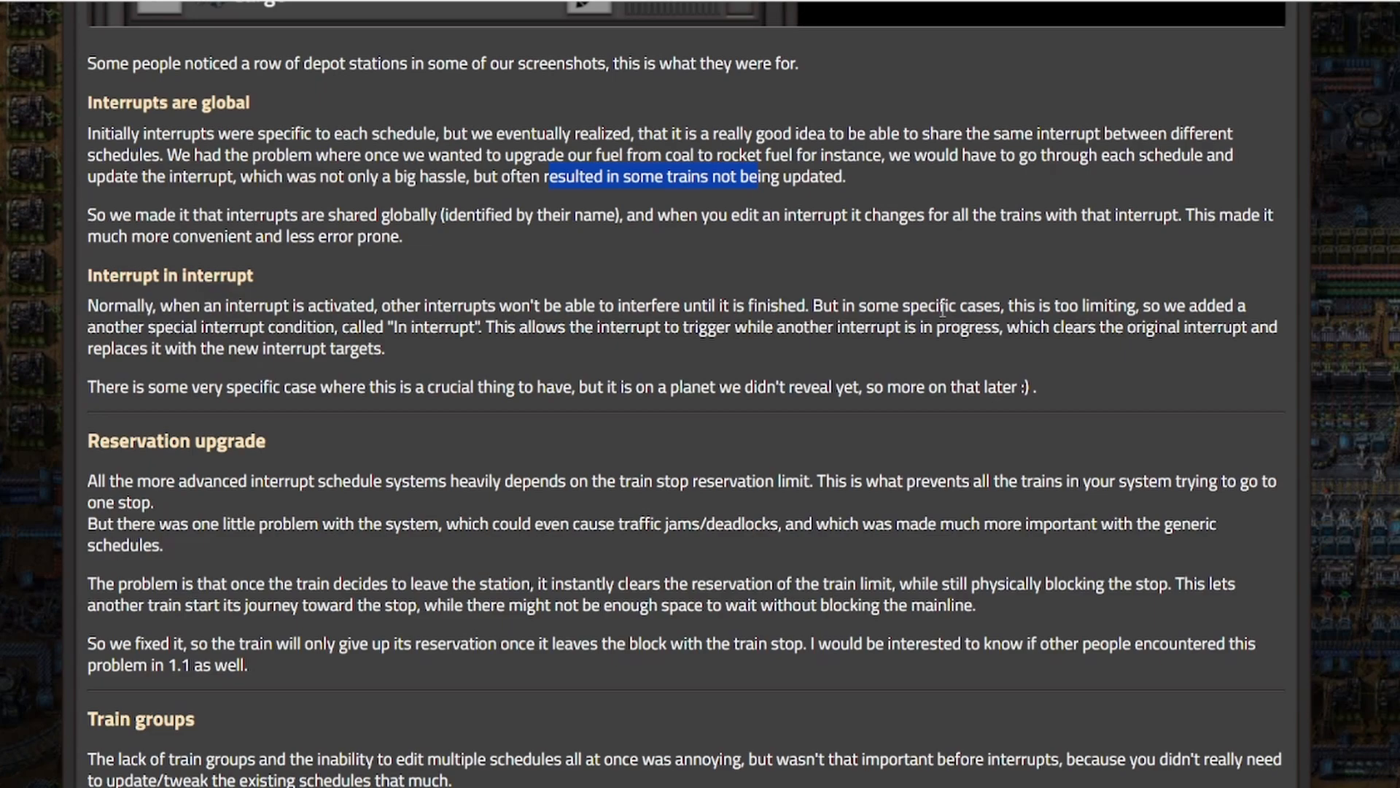
mouse_move(773, 471)
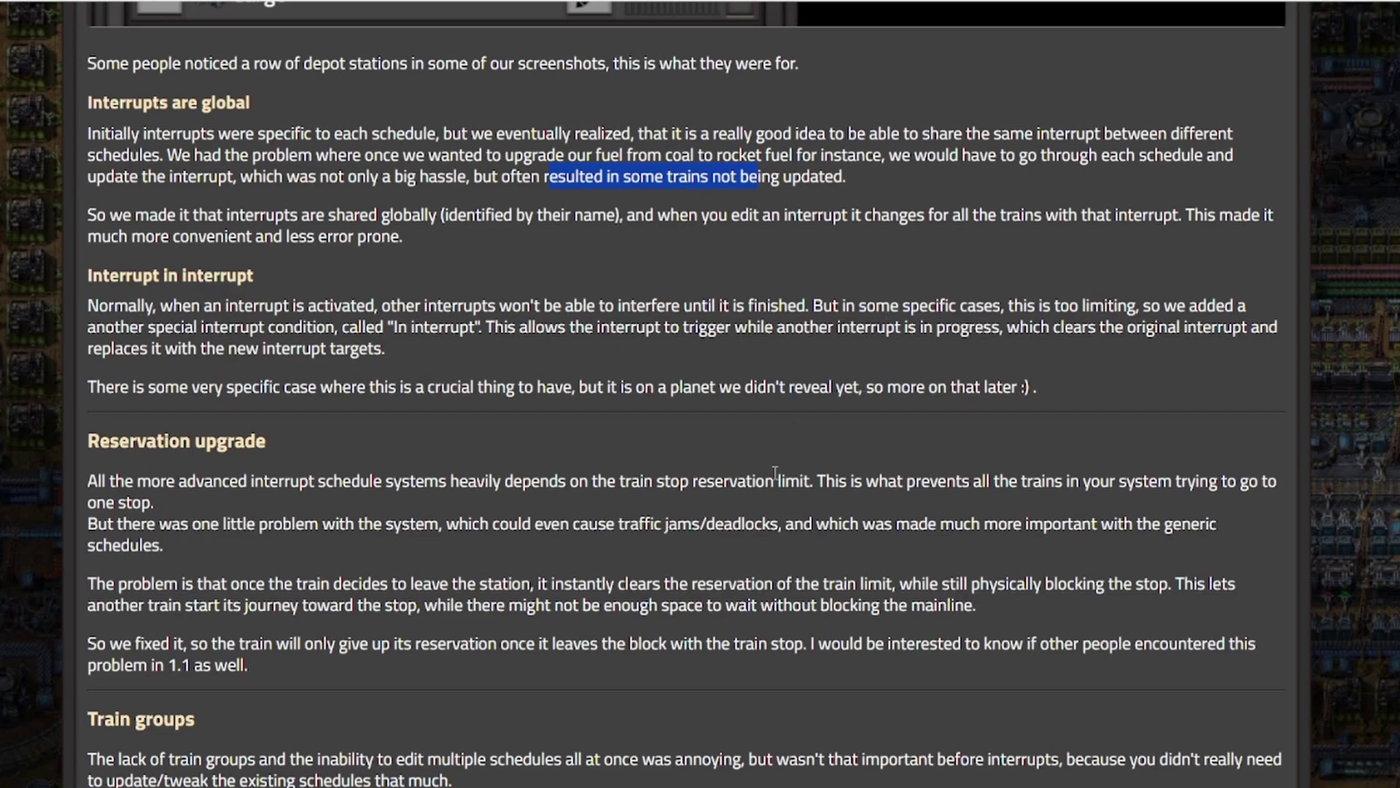
scroll("down", 3)
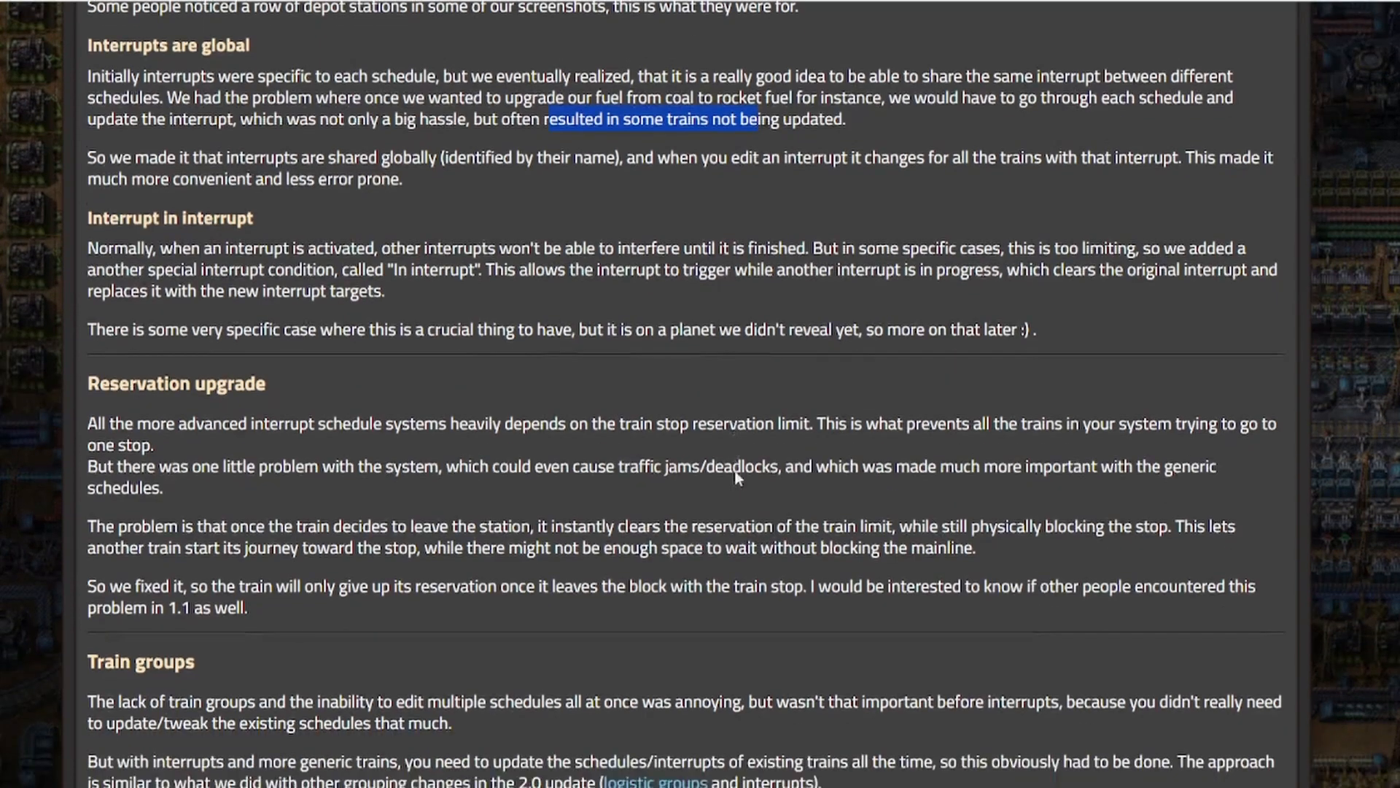
mouse_move(723, 292)
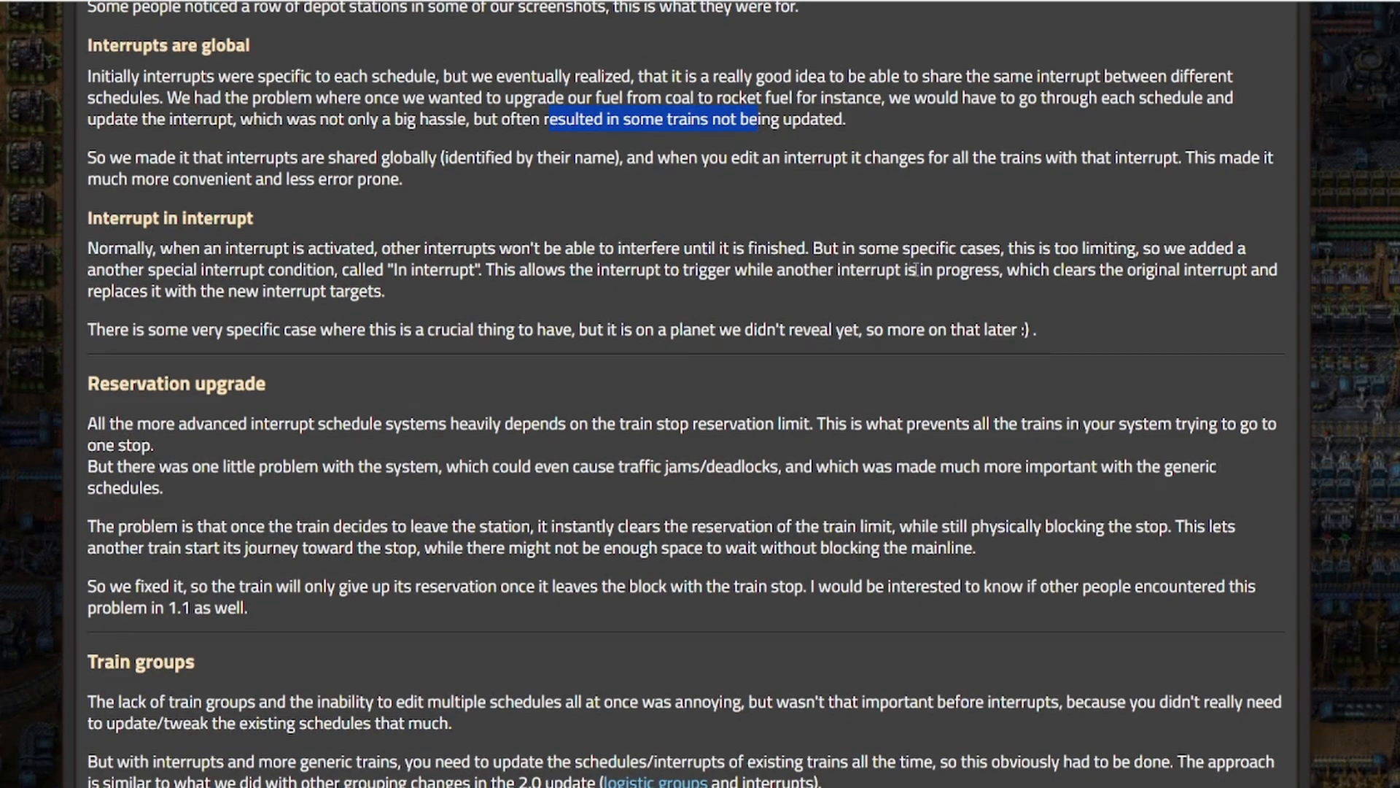
mouse_move(1100, 295)
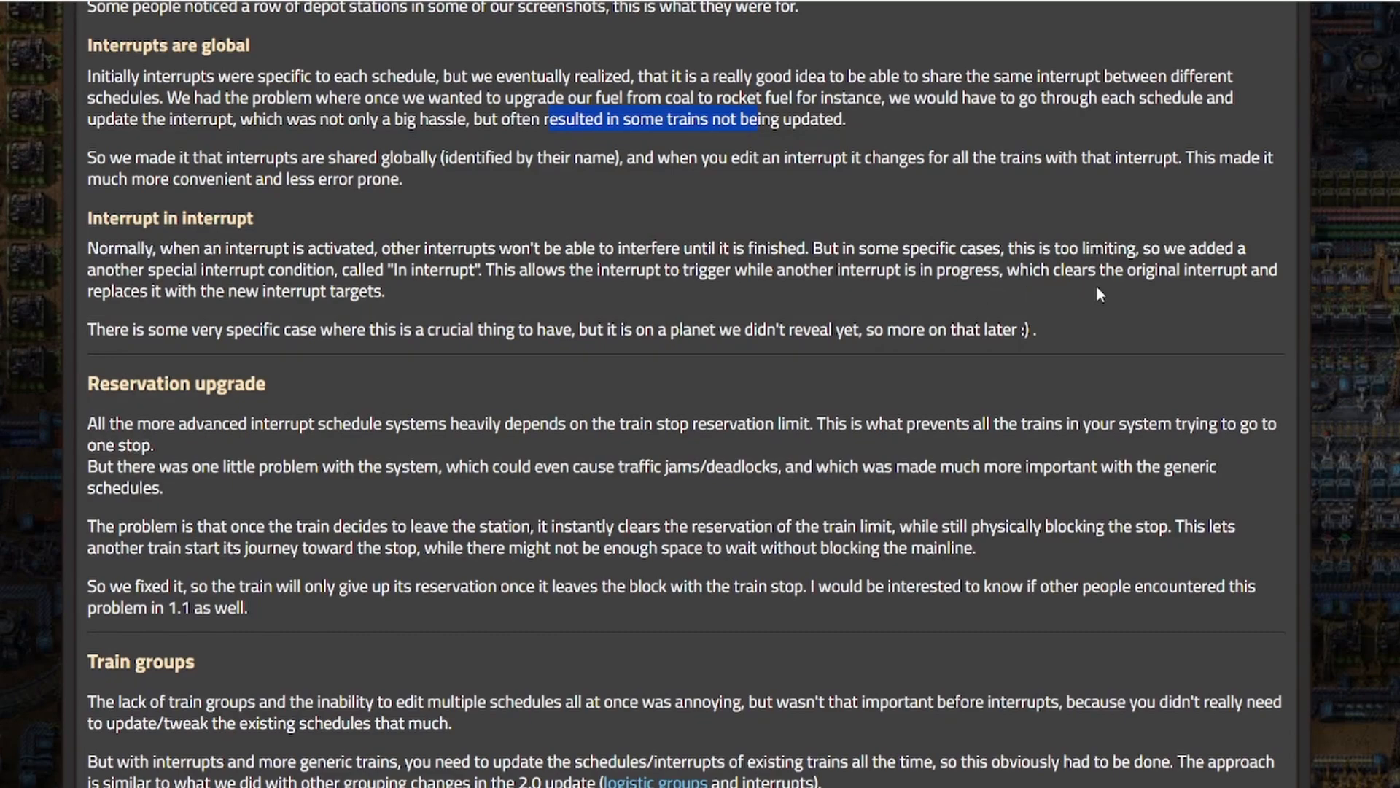
mouse_move(271, 322)
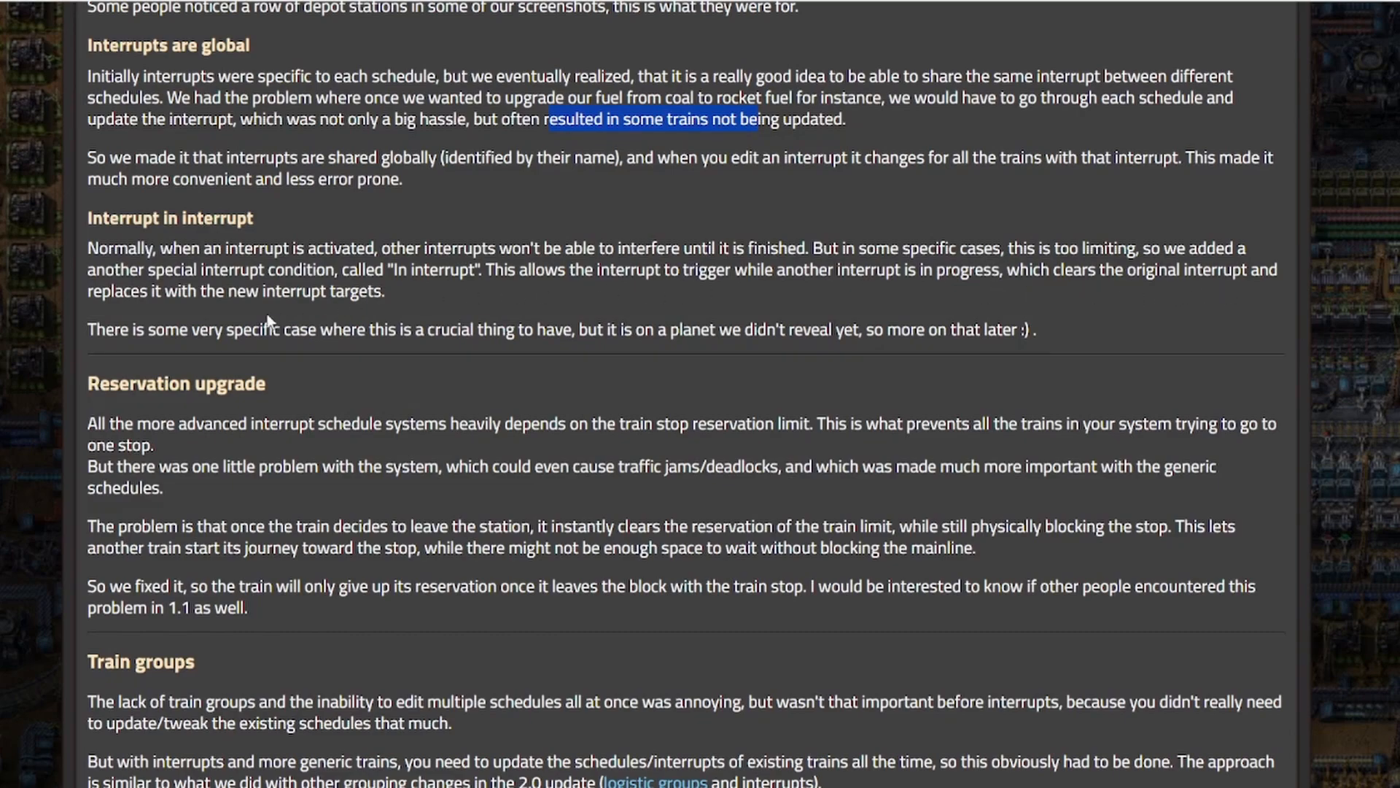
mouse_move(815, 501)
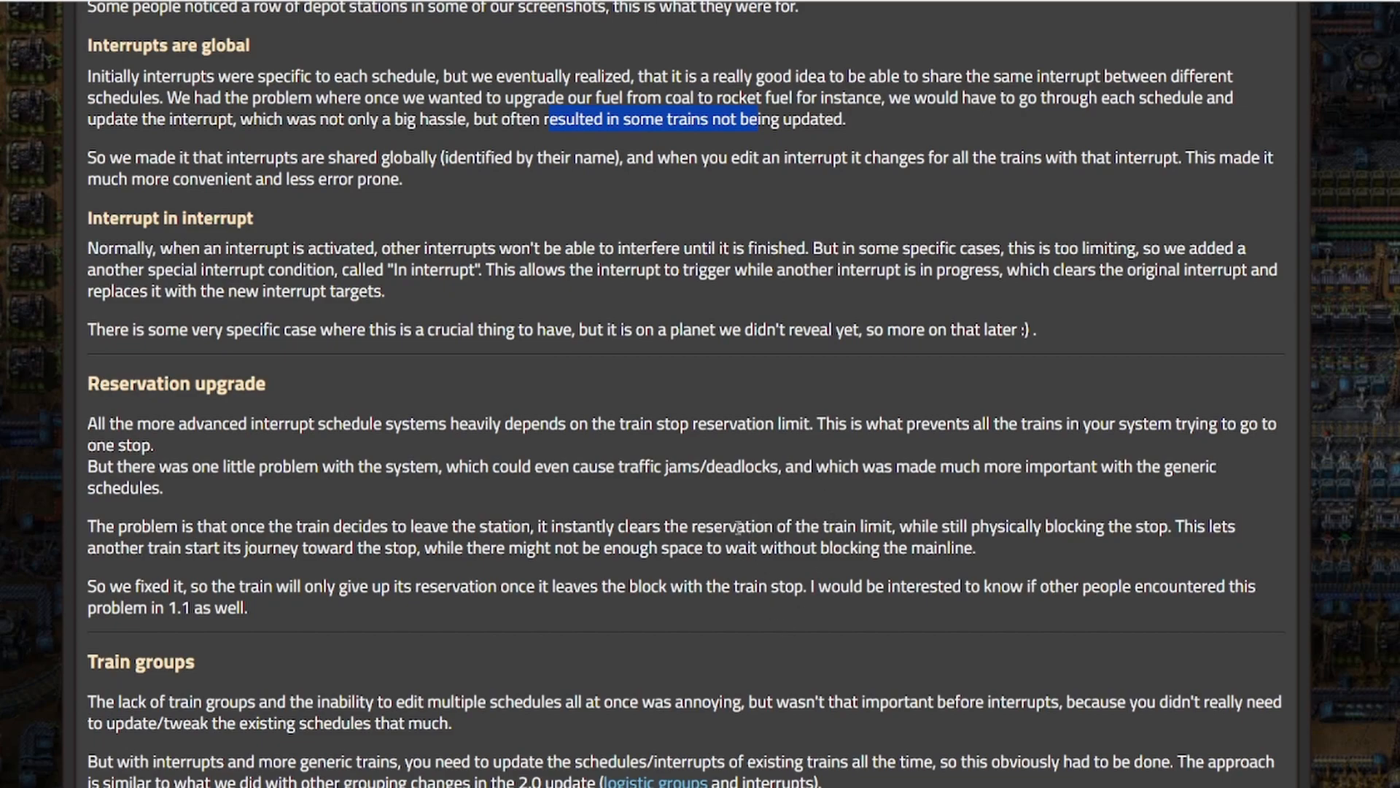
mouse_move(766, 497)
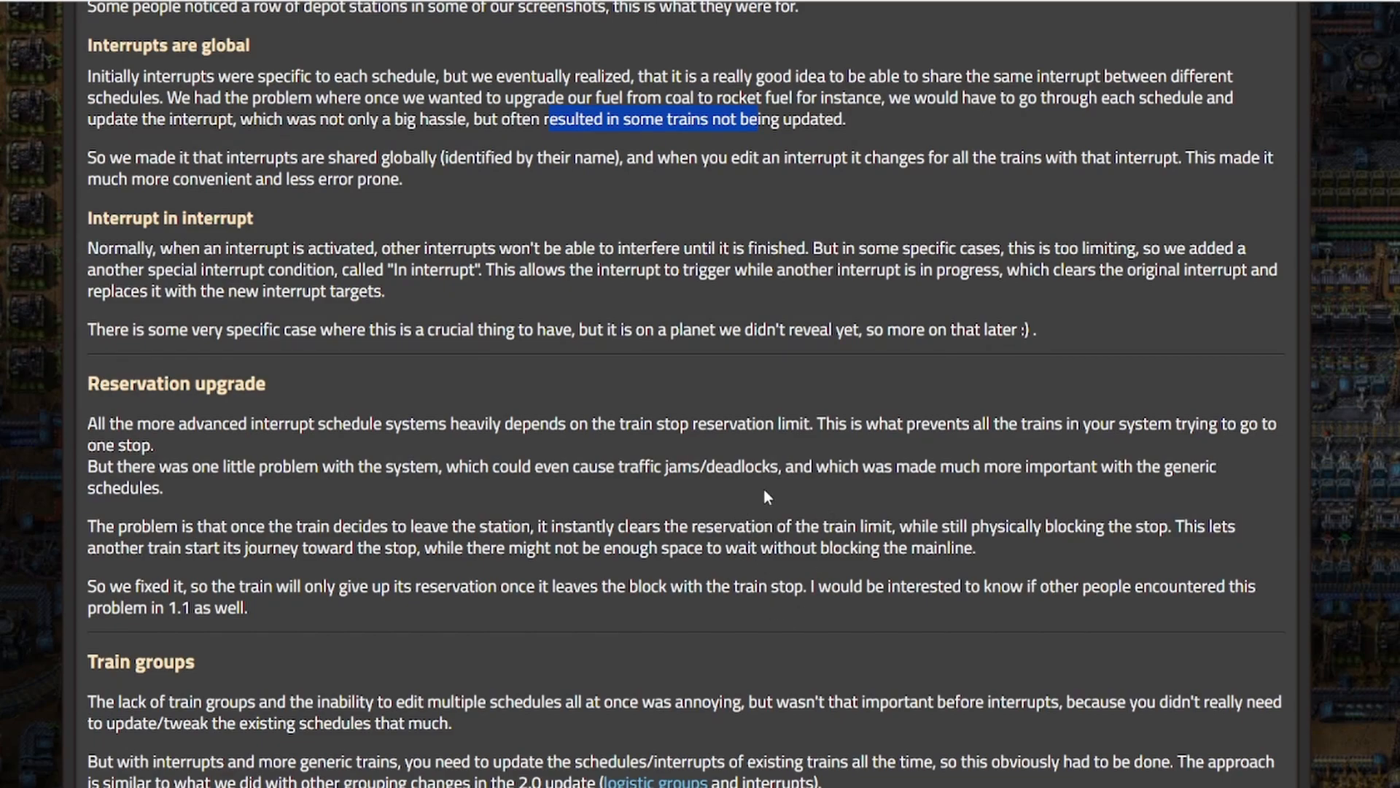
mouse_move(779, 512)
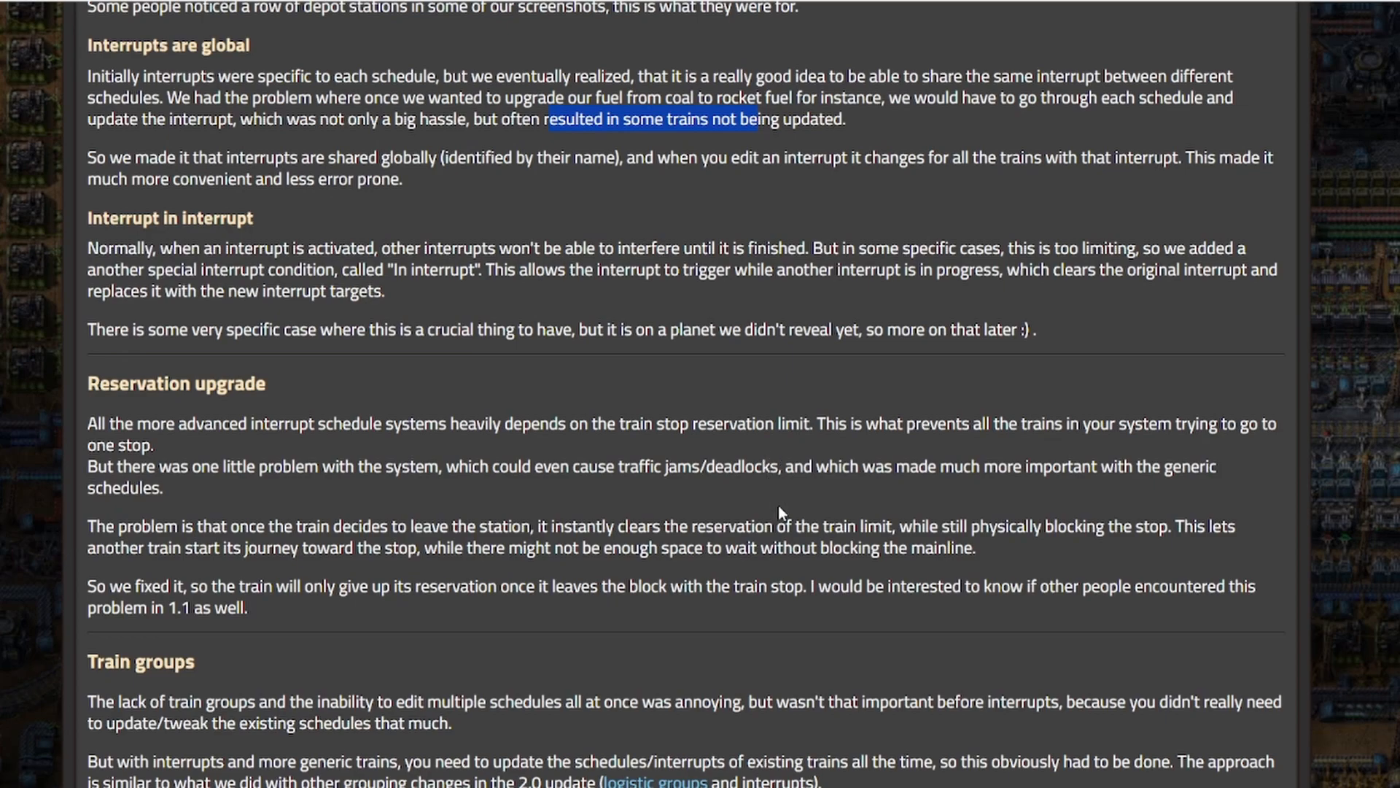
mouse_move(810, 456)
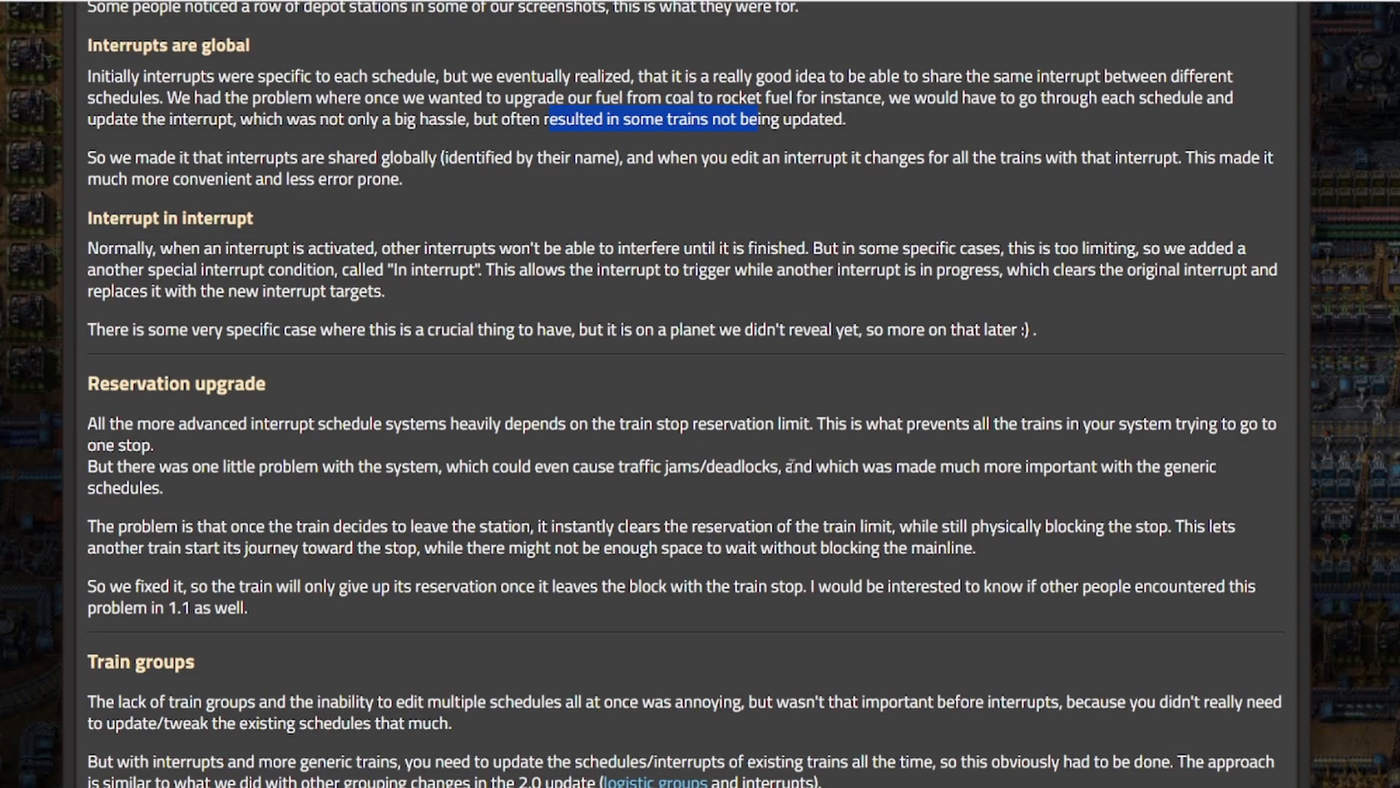
- Scroll through the Train groups text to the Locomotive Change train group screenshot
scroll("down", 3)
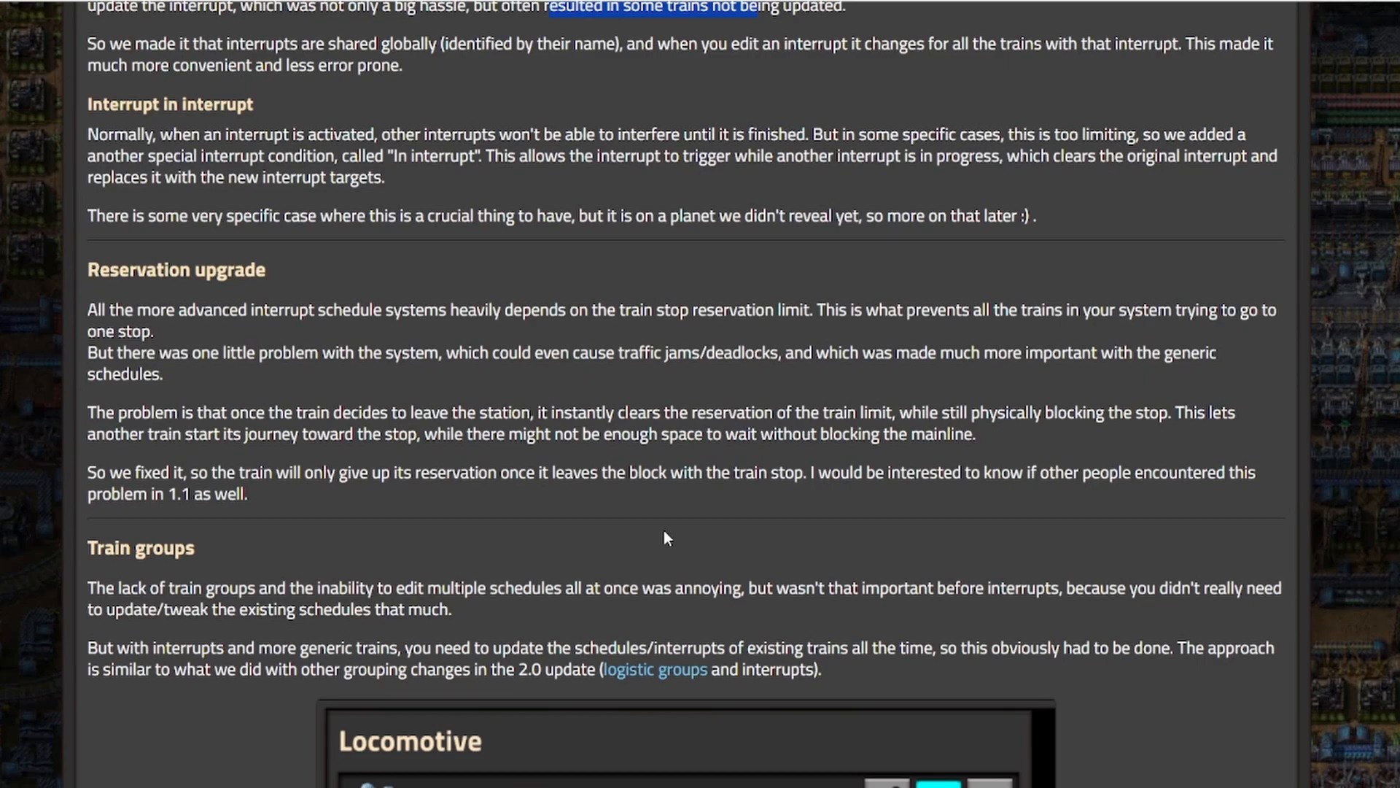
scroll("down", 3)
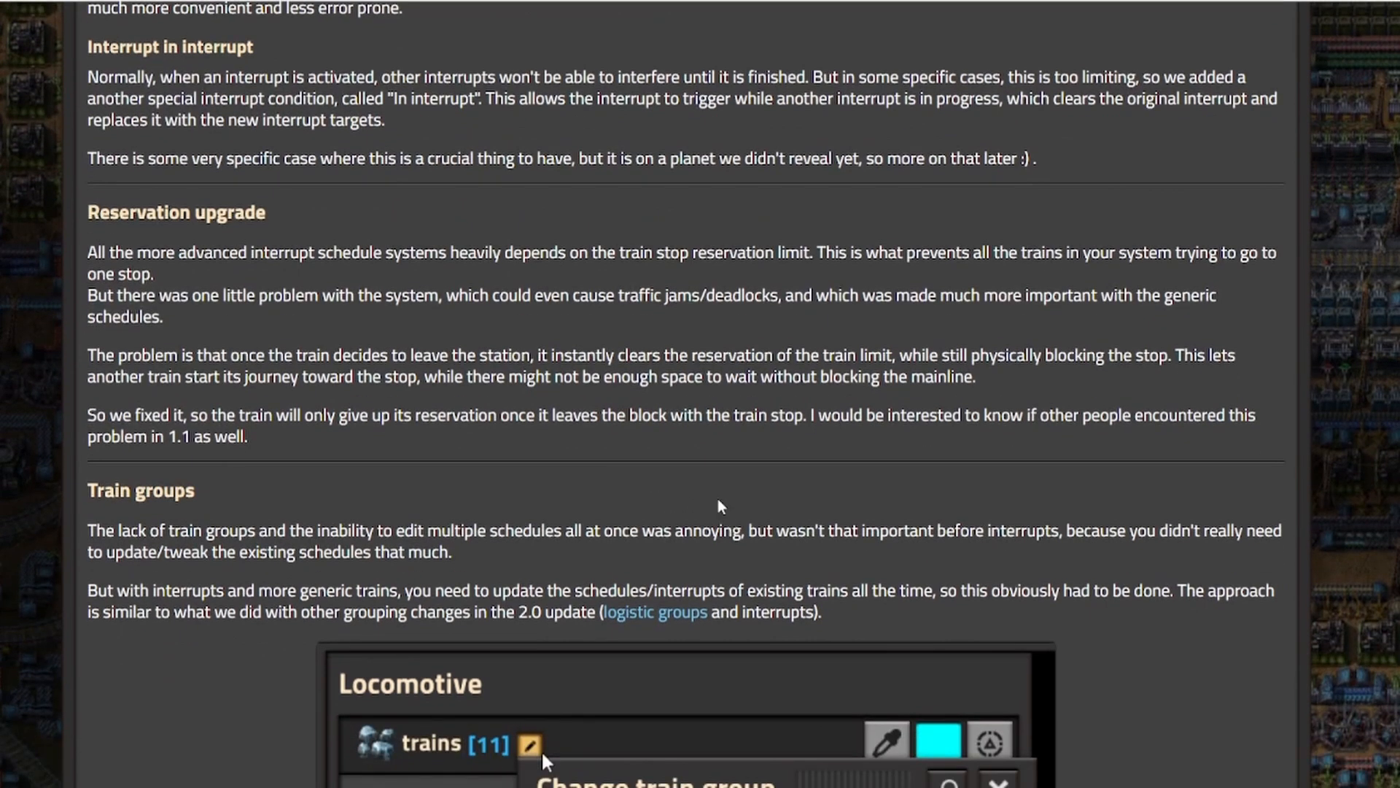
scroll("down", 3)
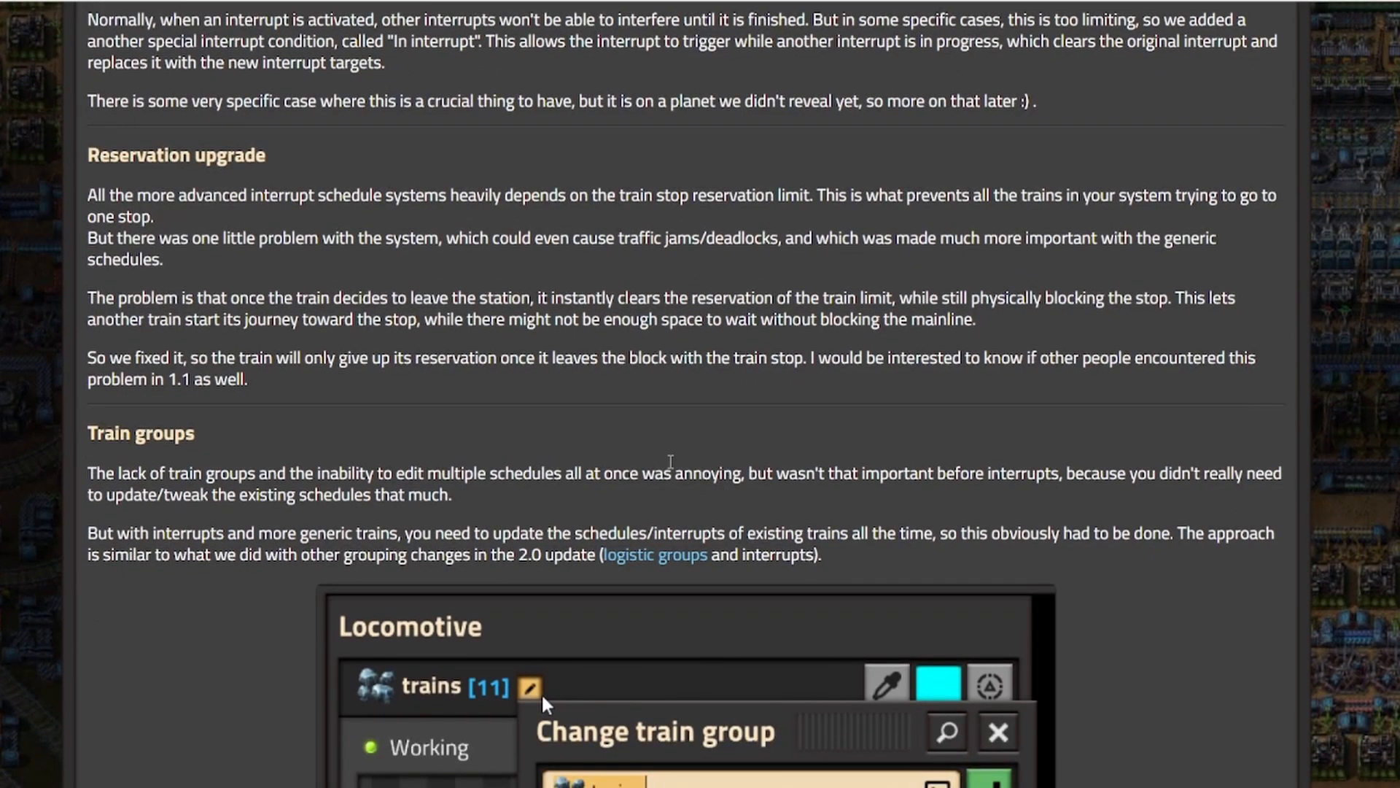
mouse_move(665, 463)
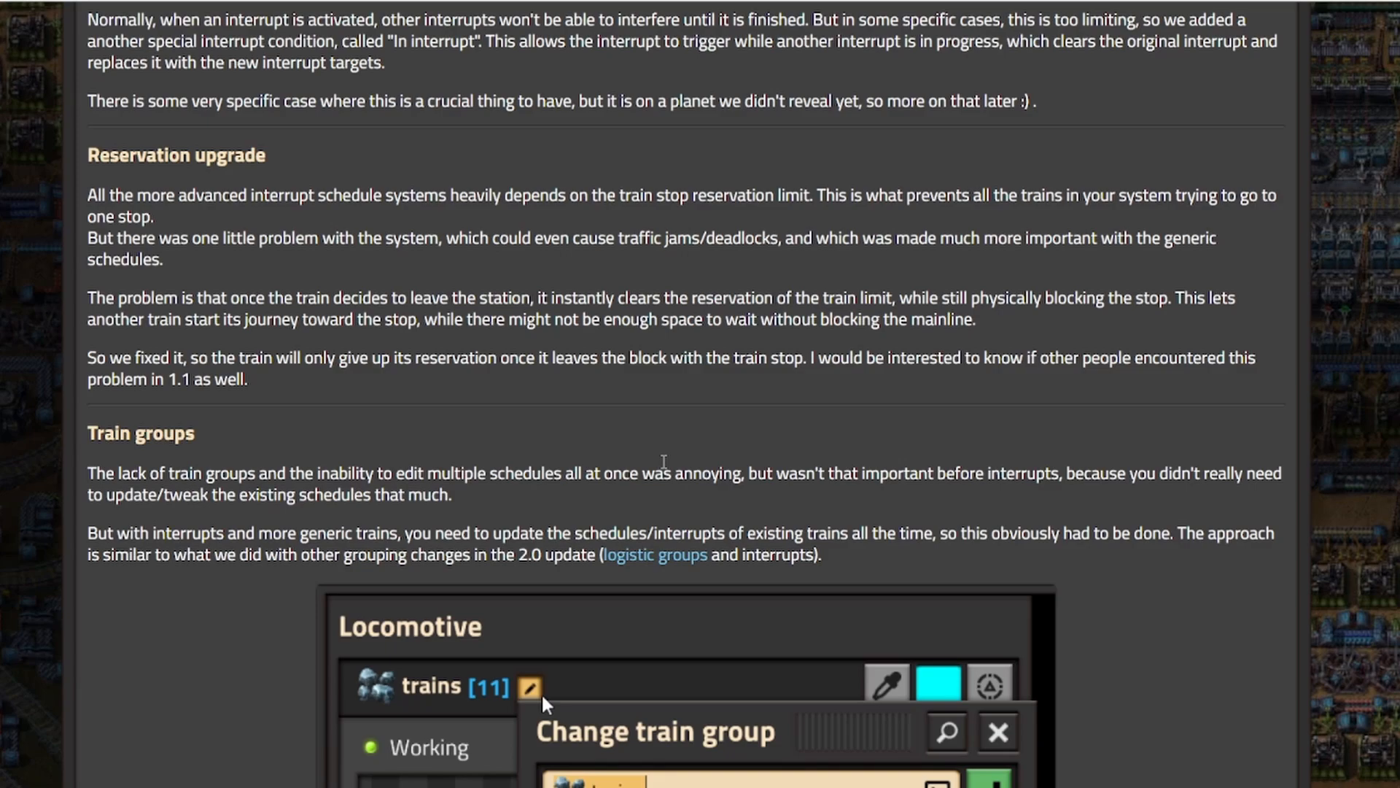
mouse_move(671, 454)
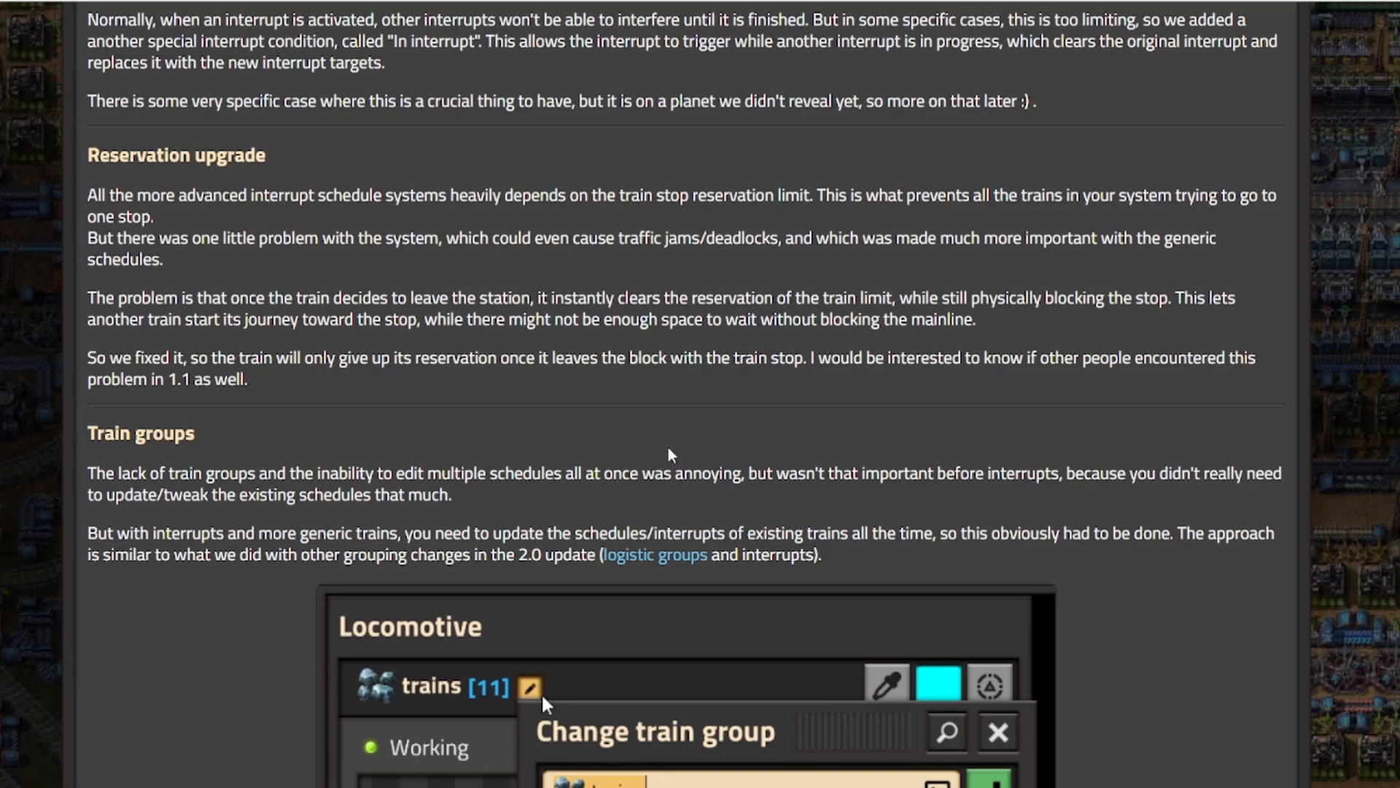
- Scroll past the Change train group screenshot to the Train overview image with the Groups tab
scroll("down", 3)
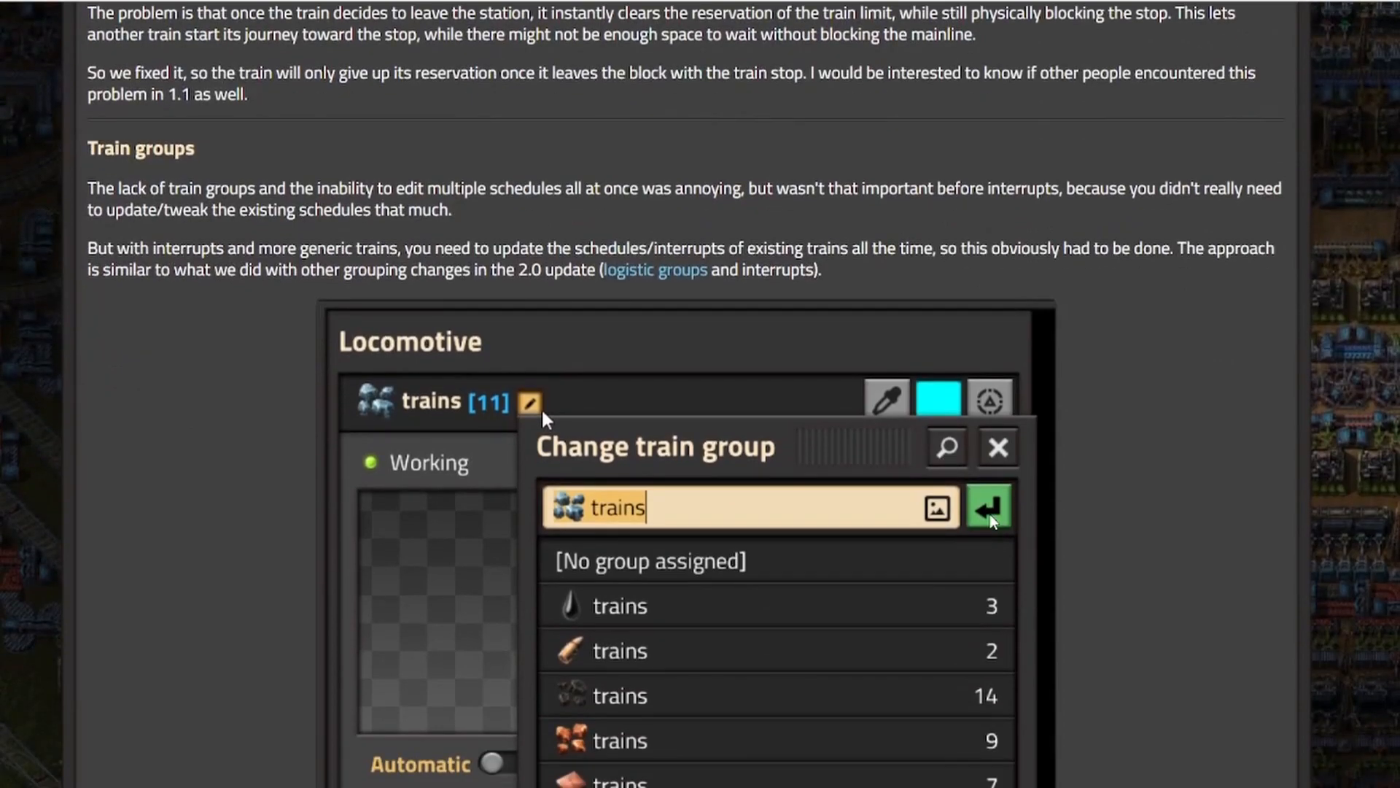
scroll("up", 3)
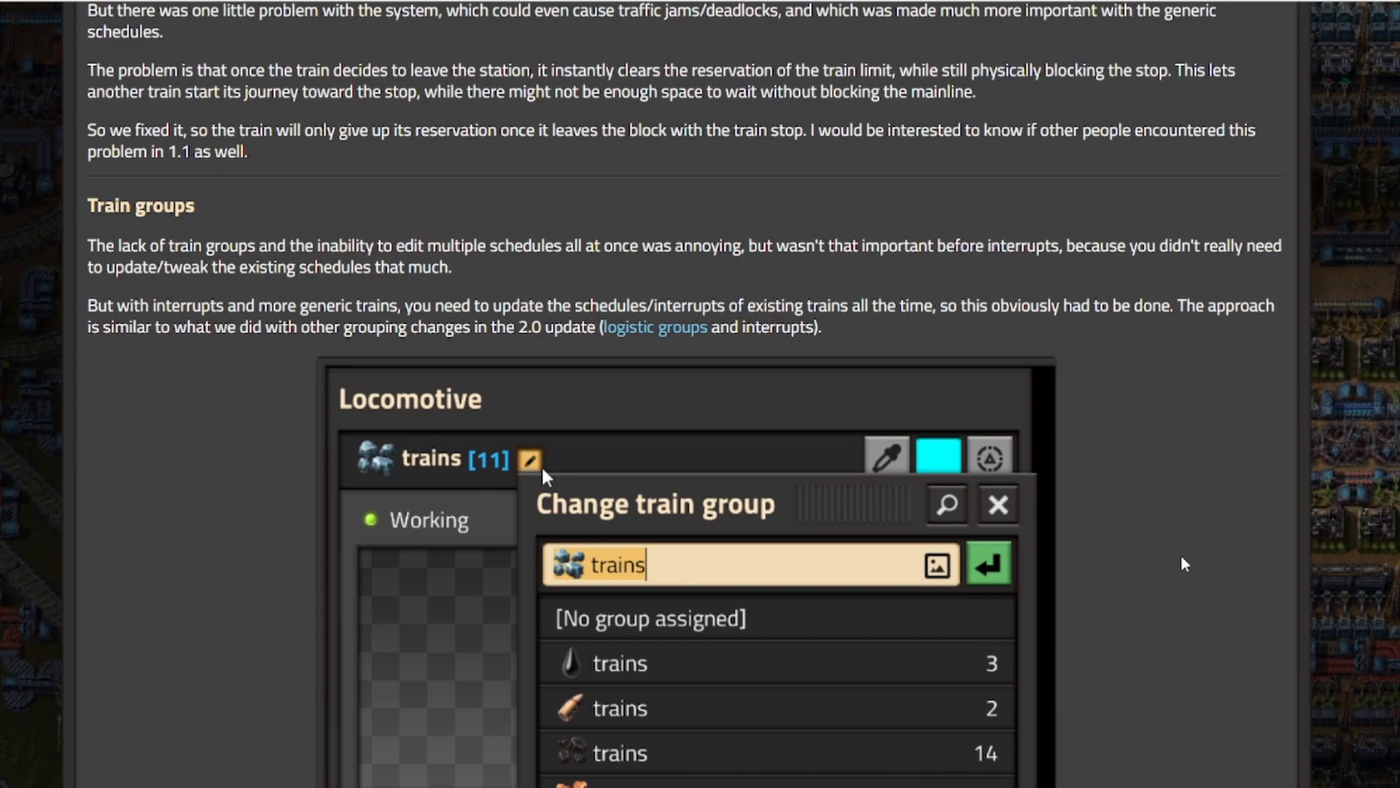
mouse_move(1117, 539)
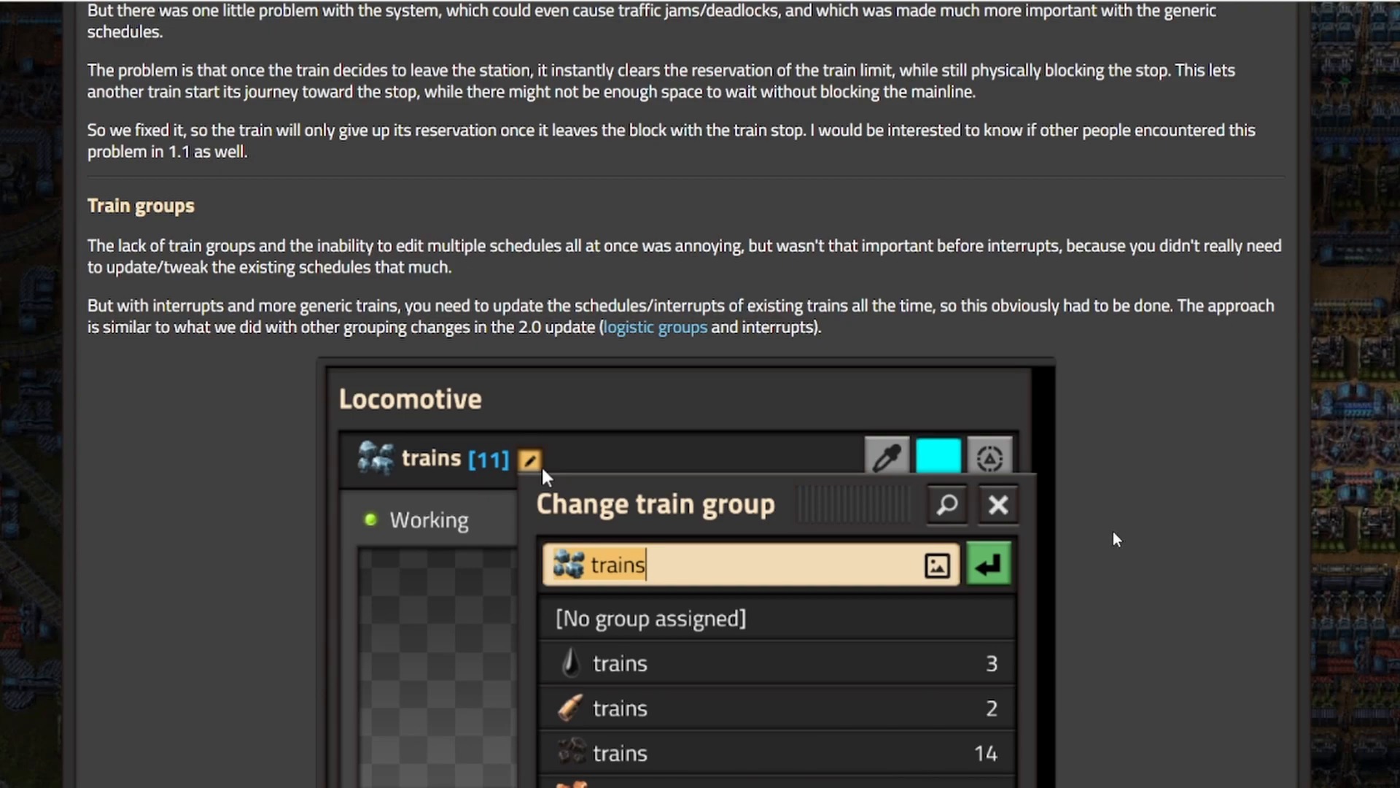
mouse_move(1053, 578)
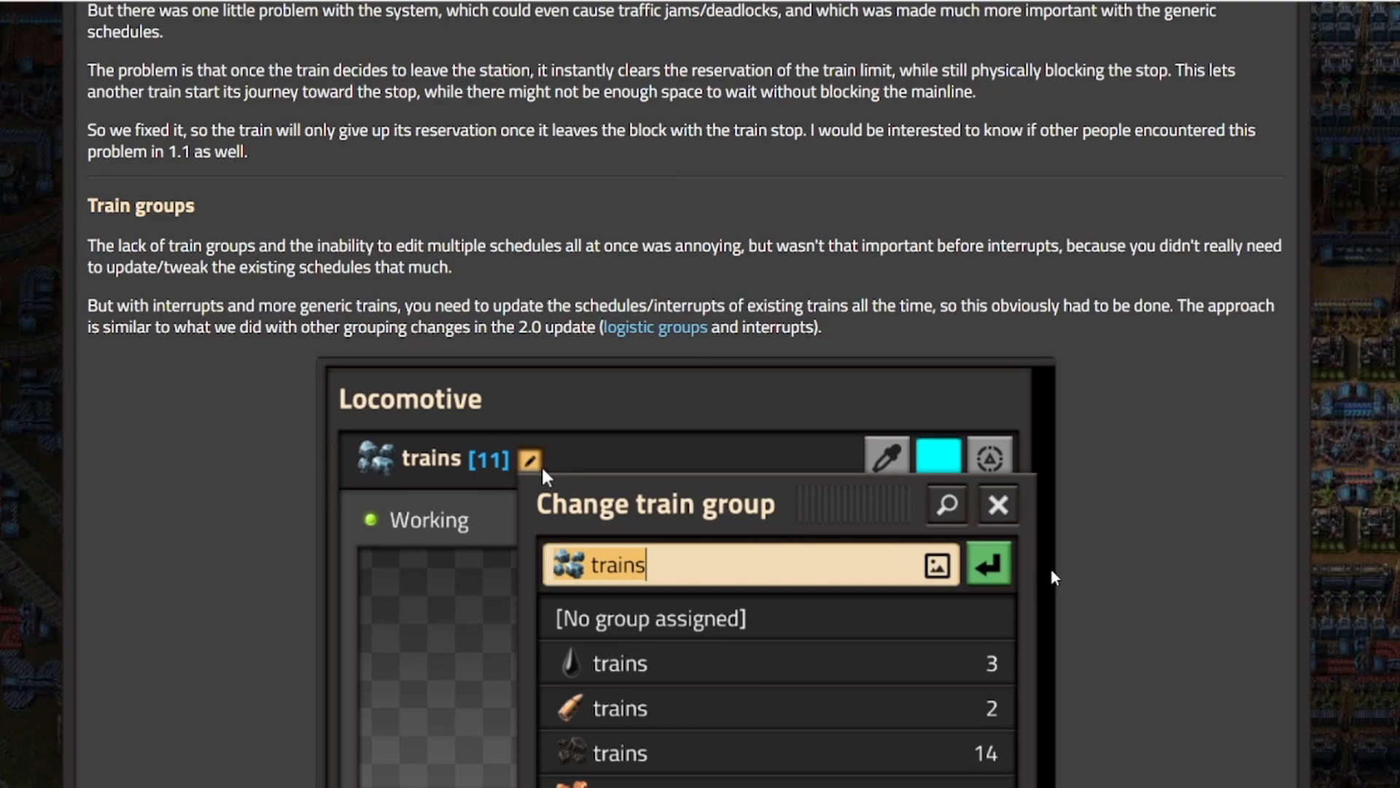
mouse_move(1027, 586)
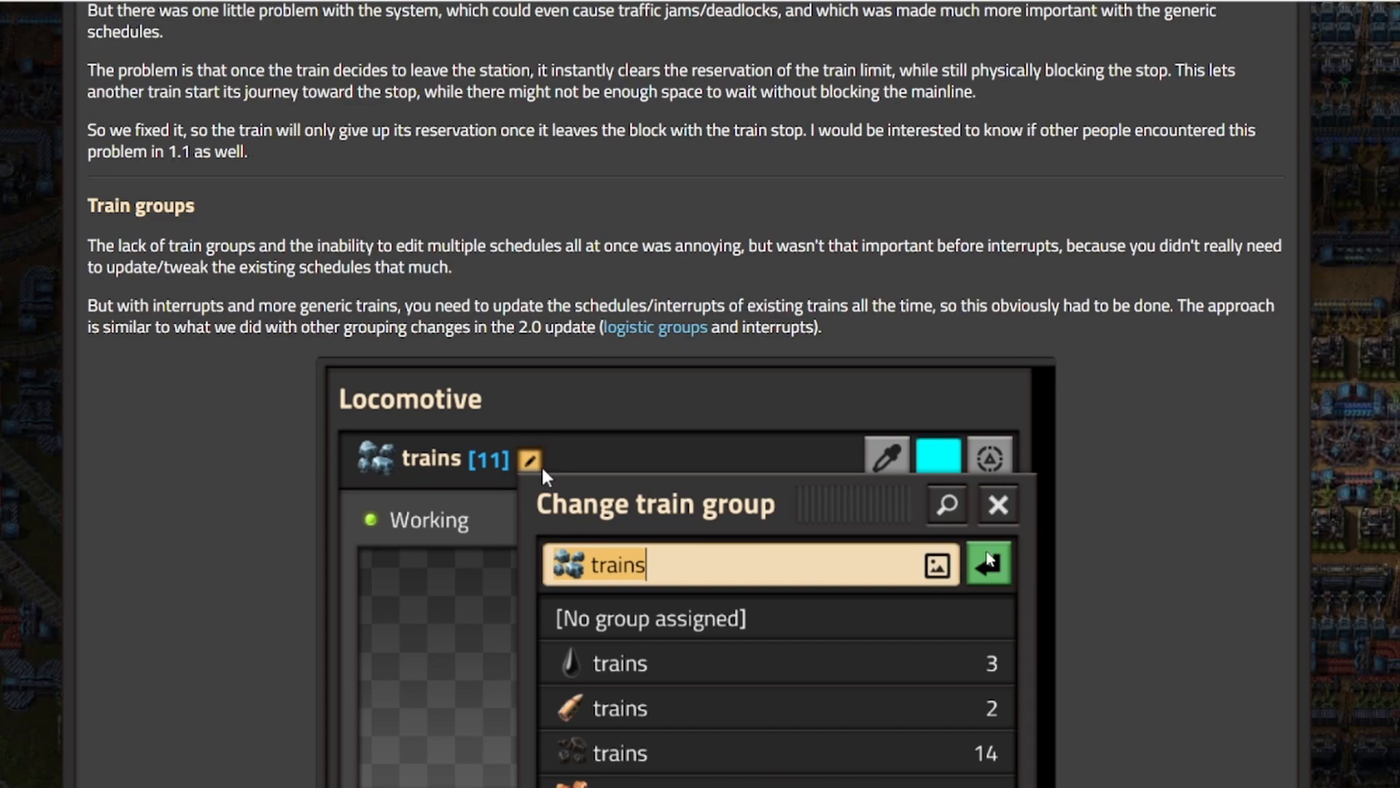
scroll("down", 3)
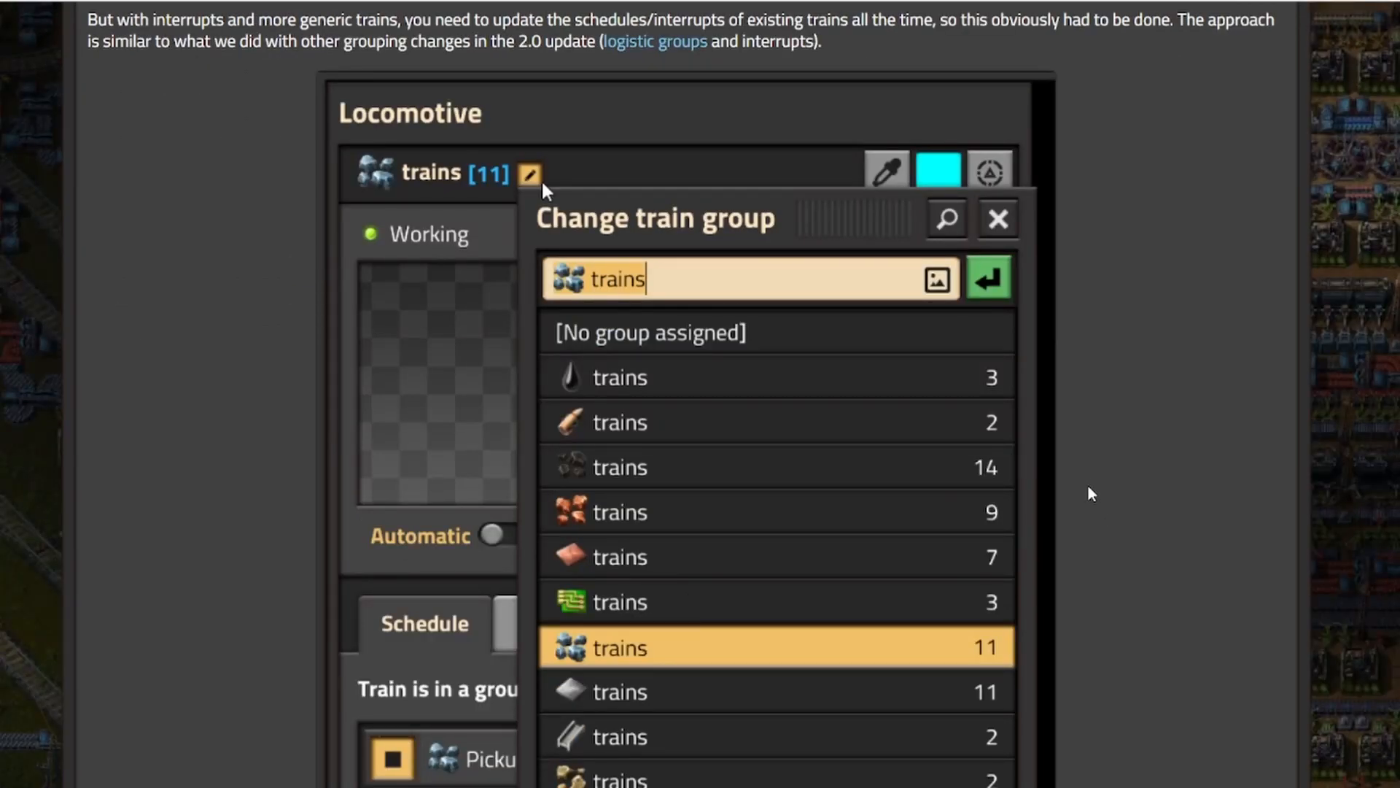
mouse_move(530, 257)
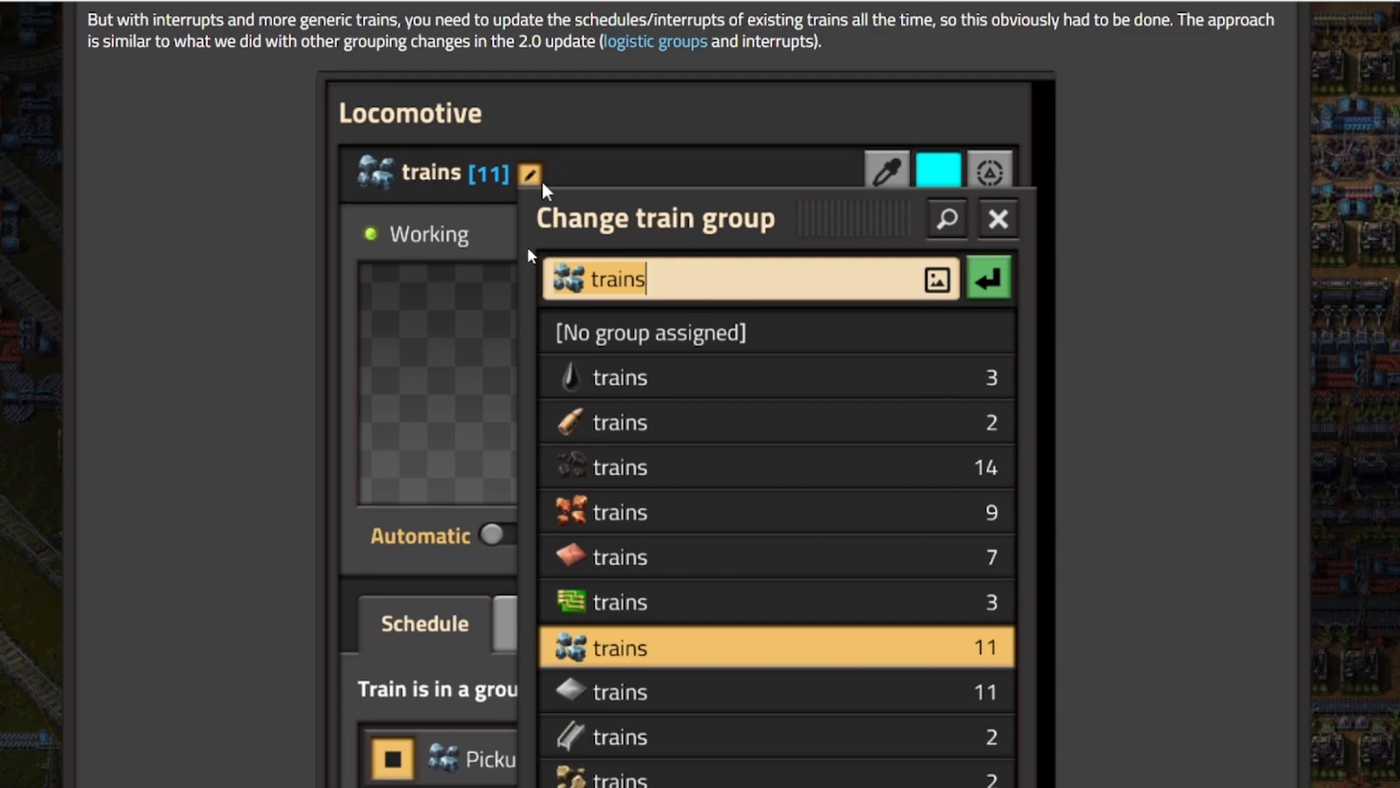
mouse_move(676, 228)
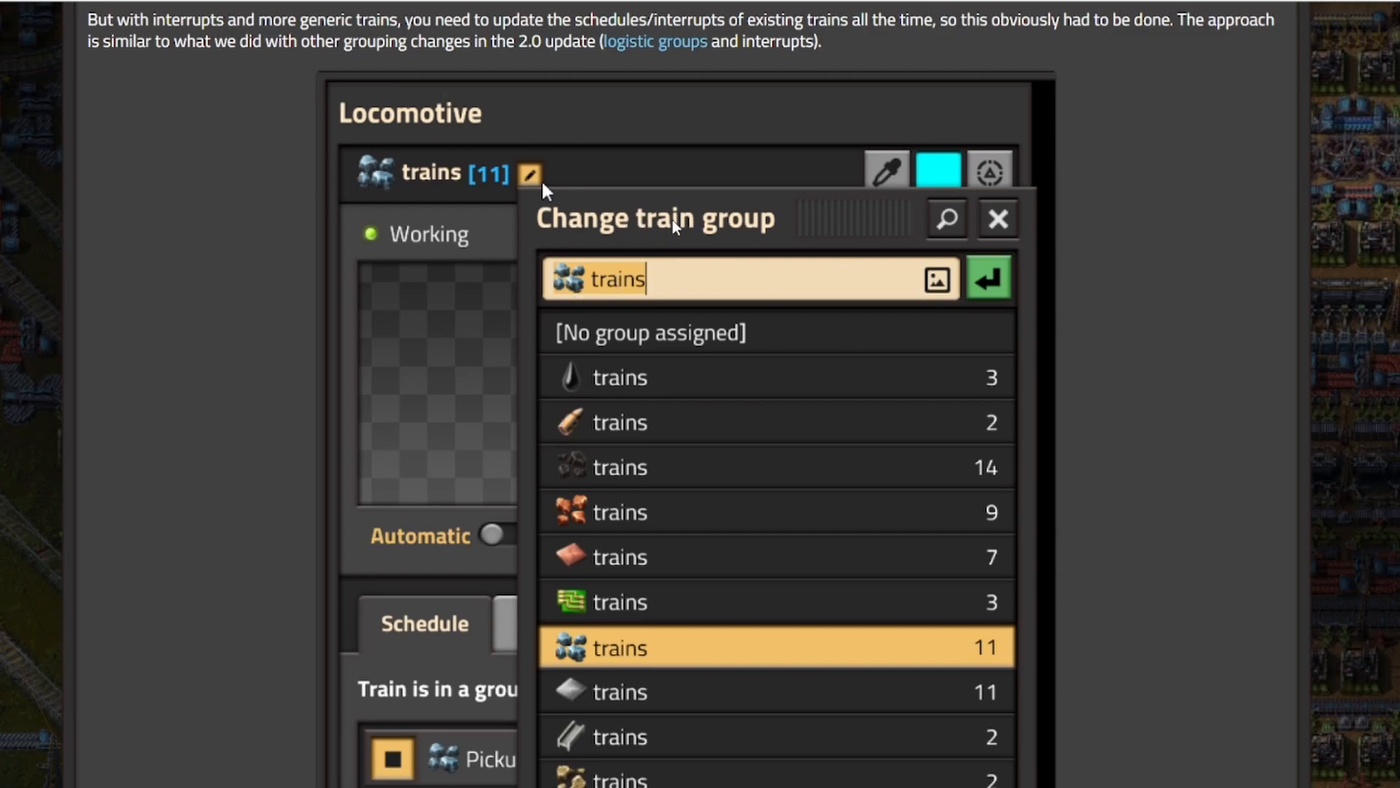
mouse_move(630, 357)
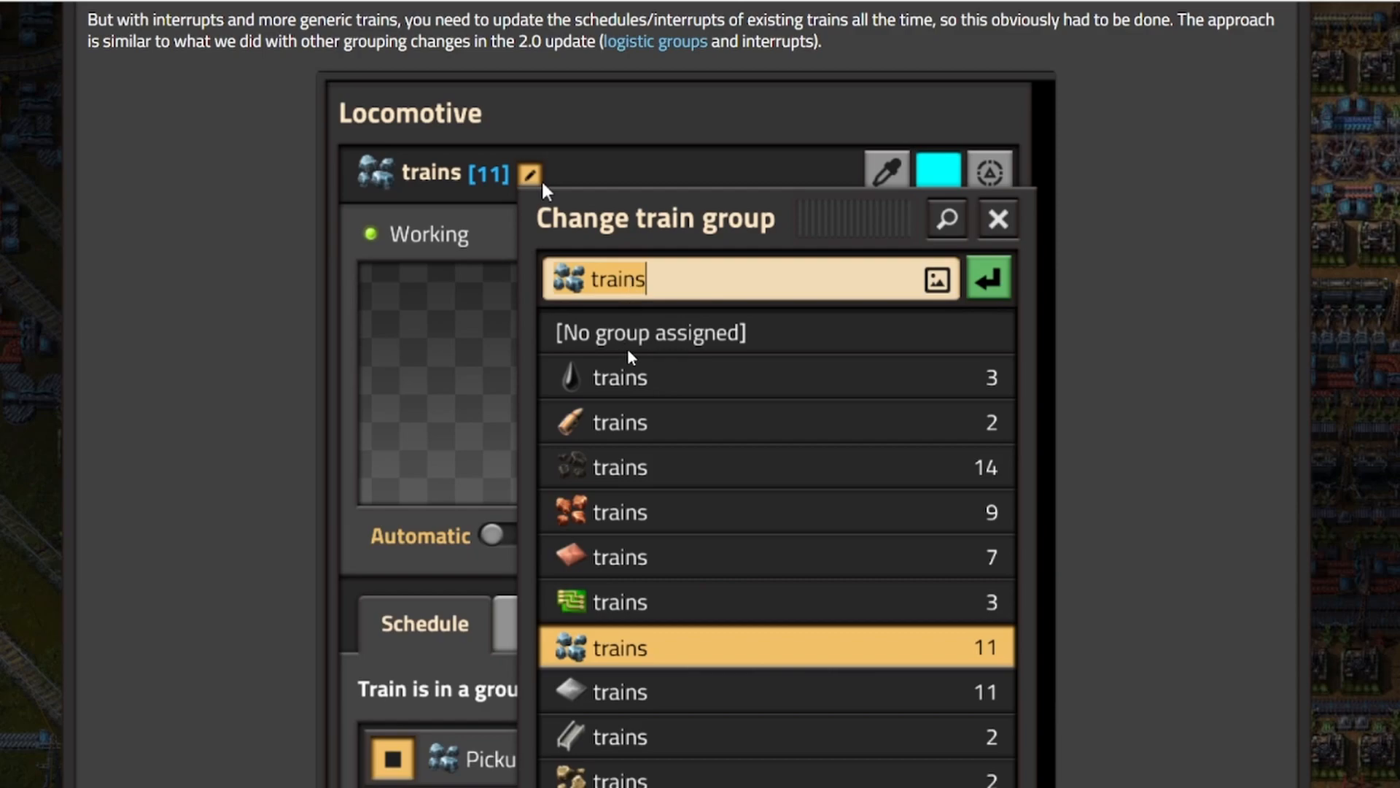
mouse_move(661, 391)
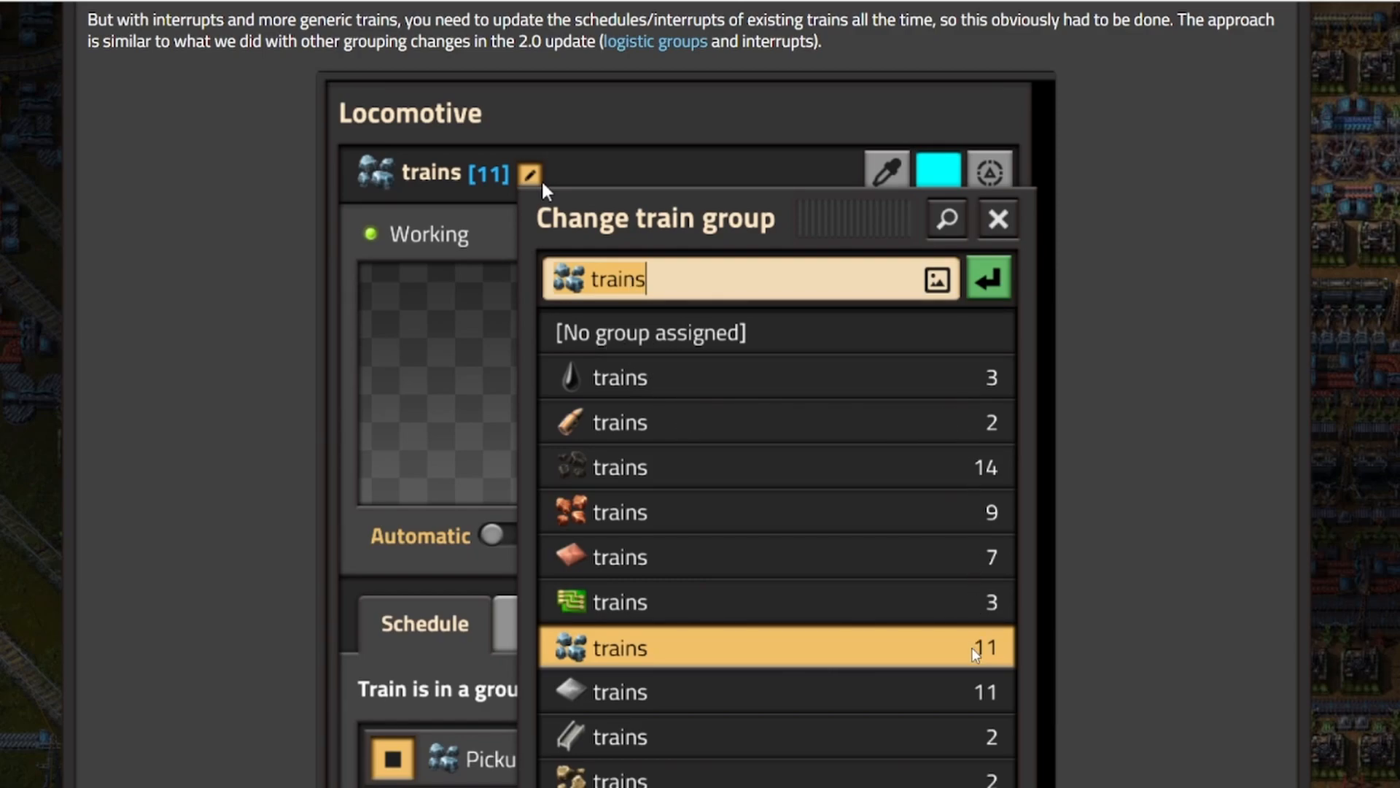
mouse_move(696, 393)
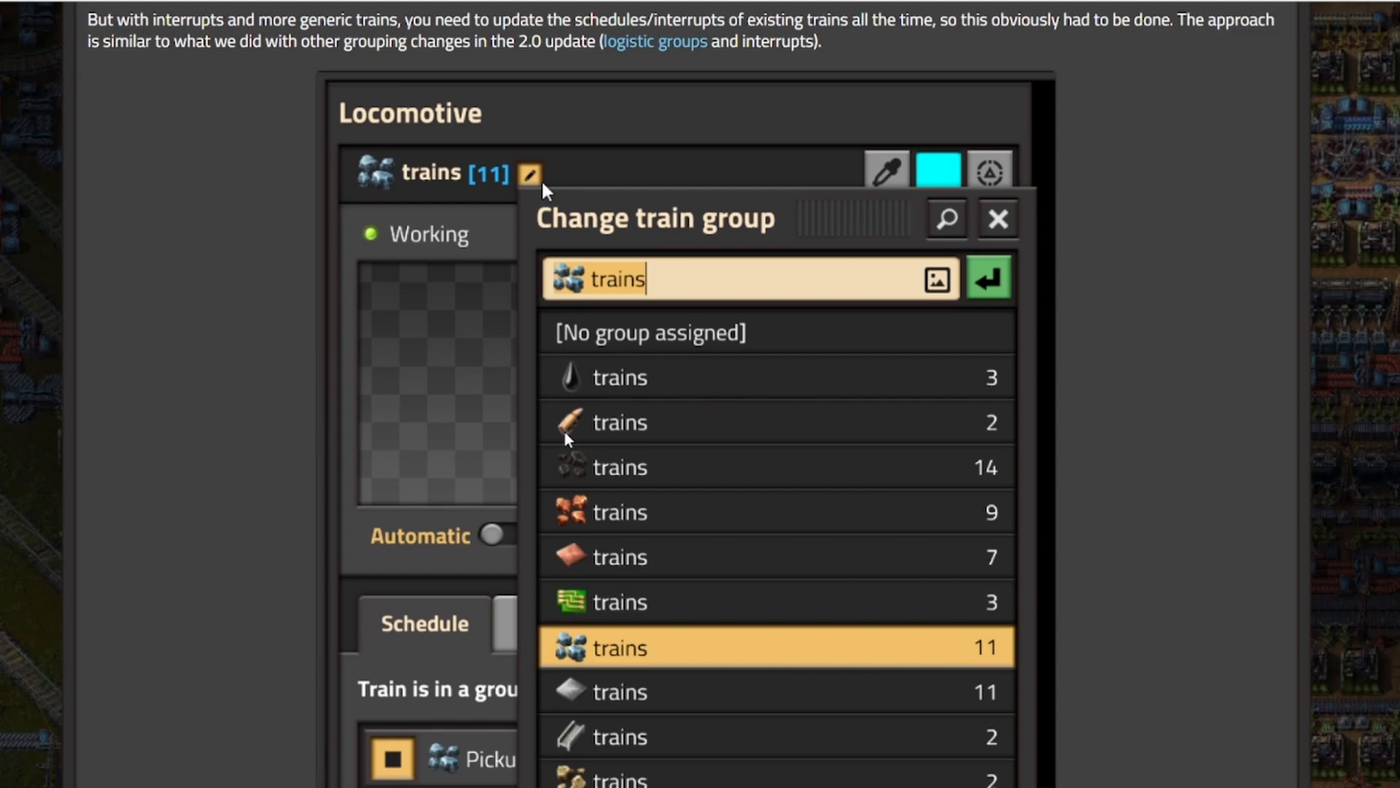
mouse_move(607, 480)
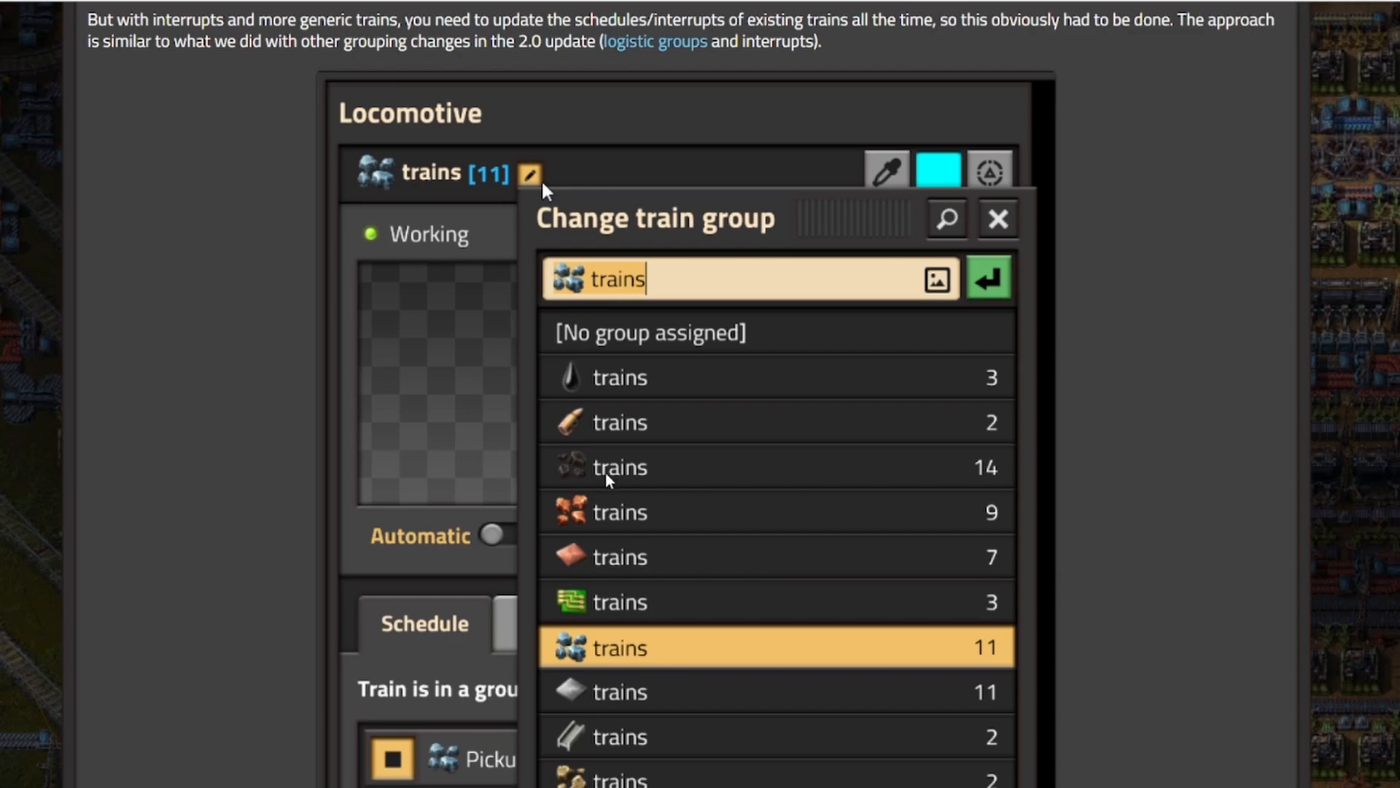
mouse_move(670, 568)
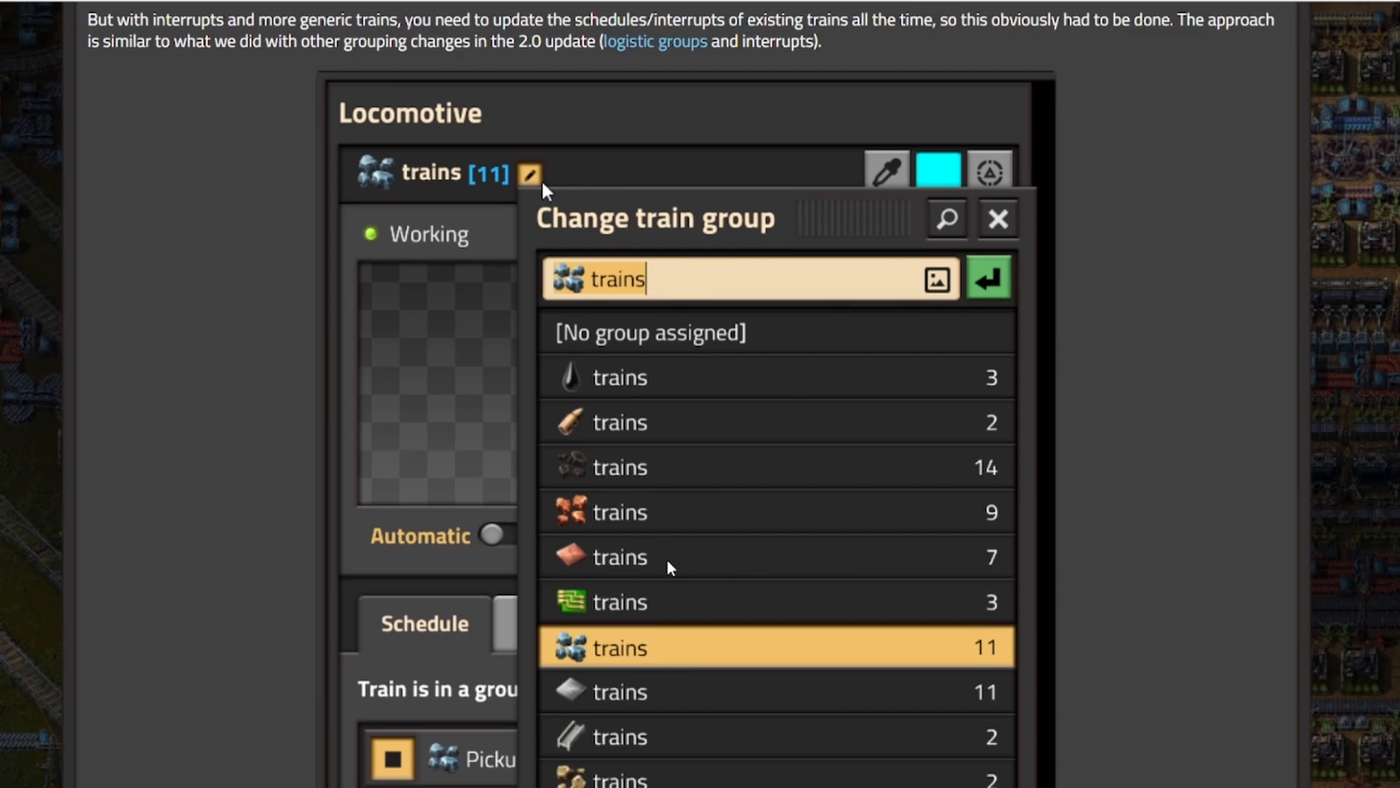
mouse_move(708, 607)
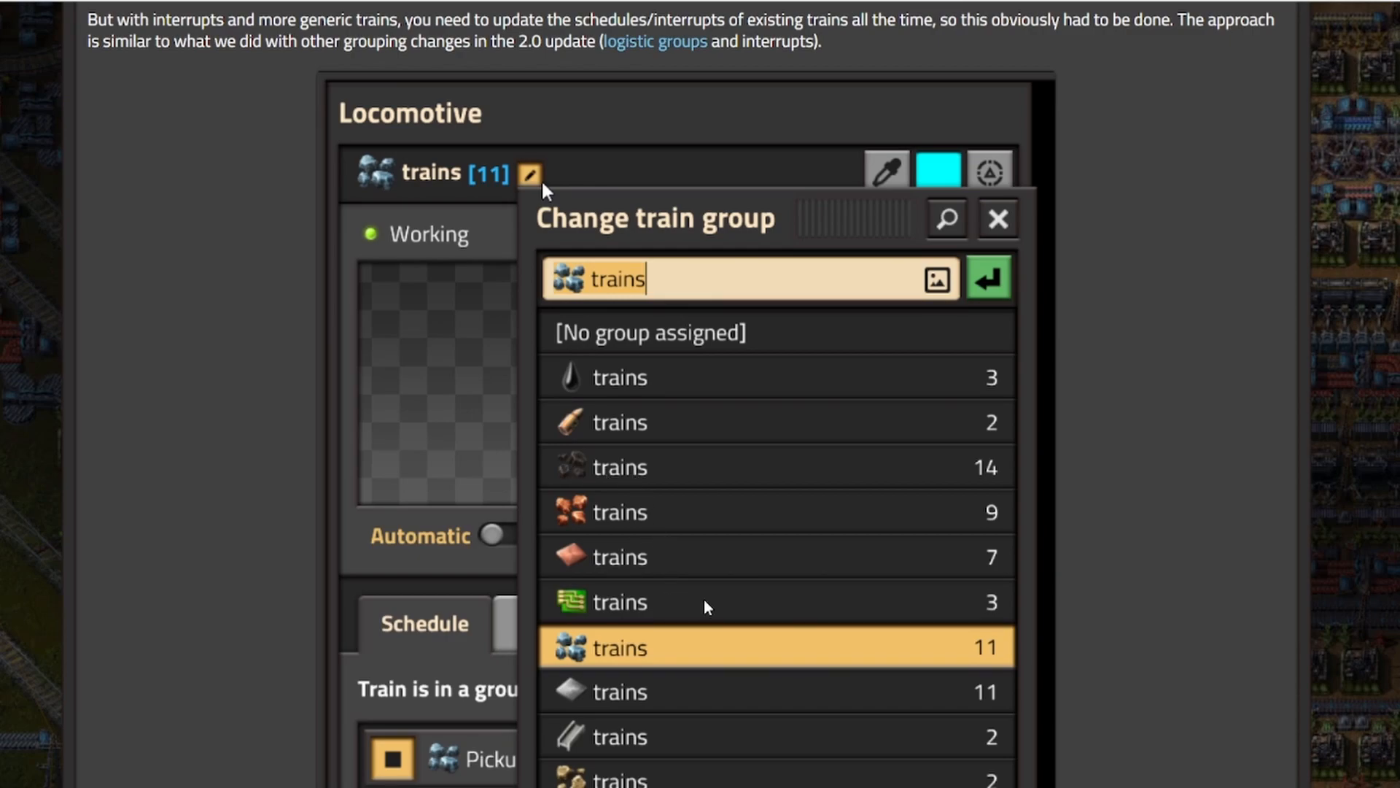
scroll("down", 3)
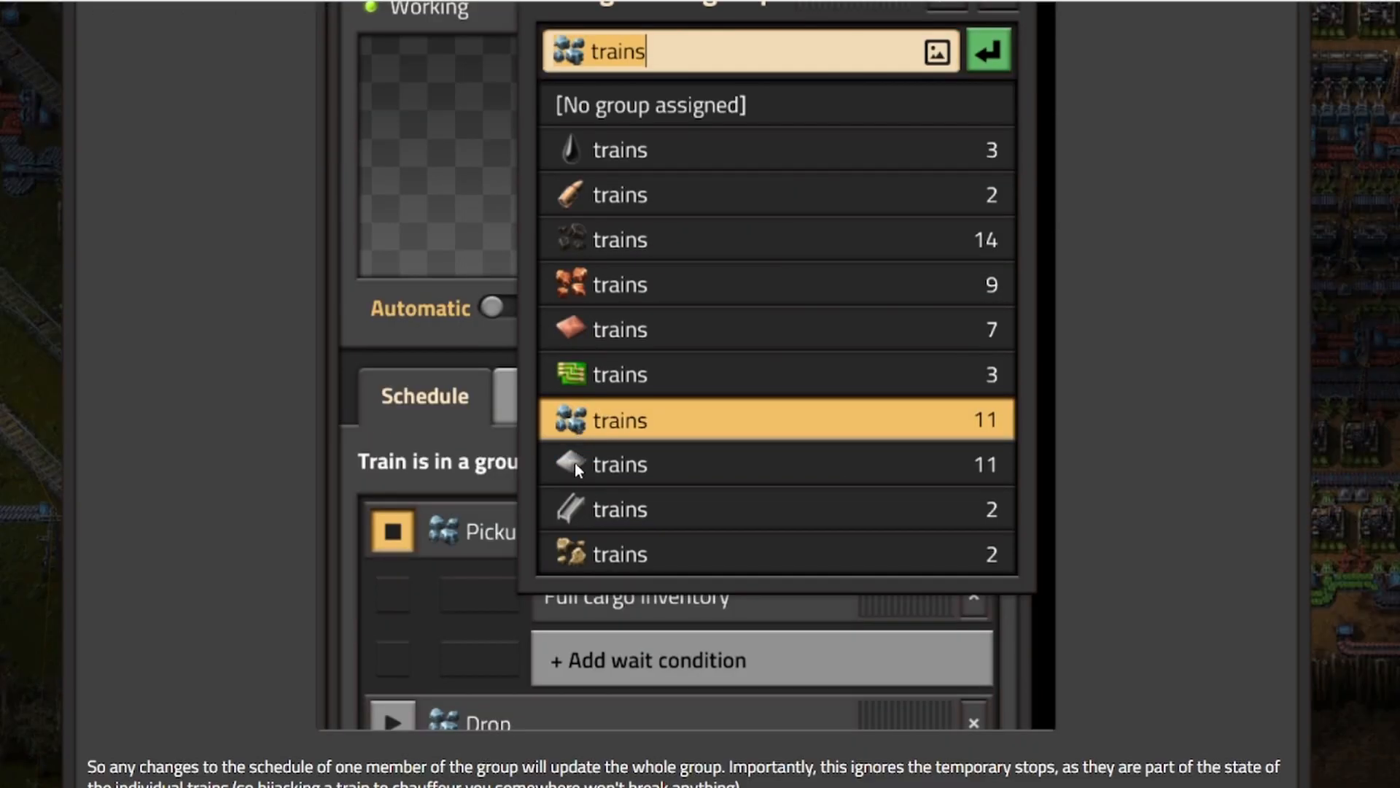
mouse_move(573, 572)
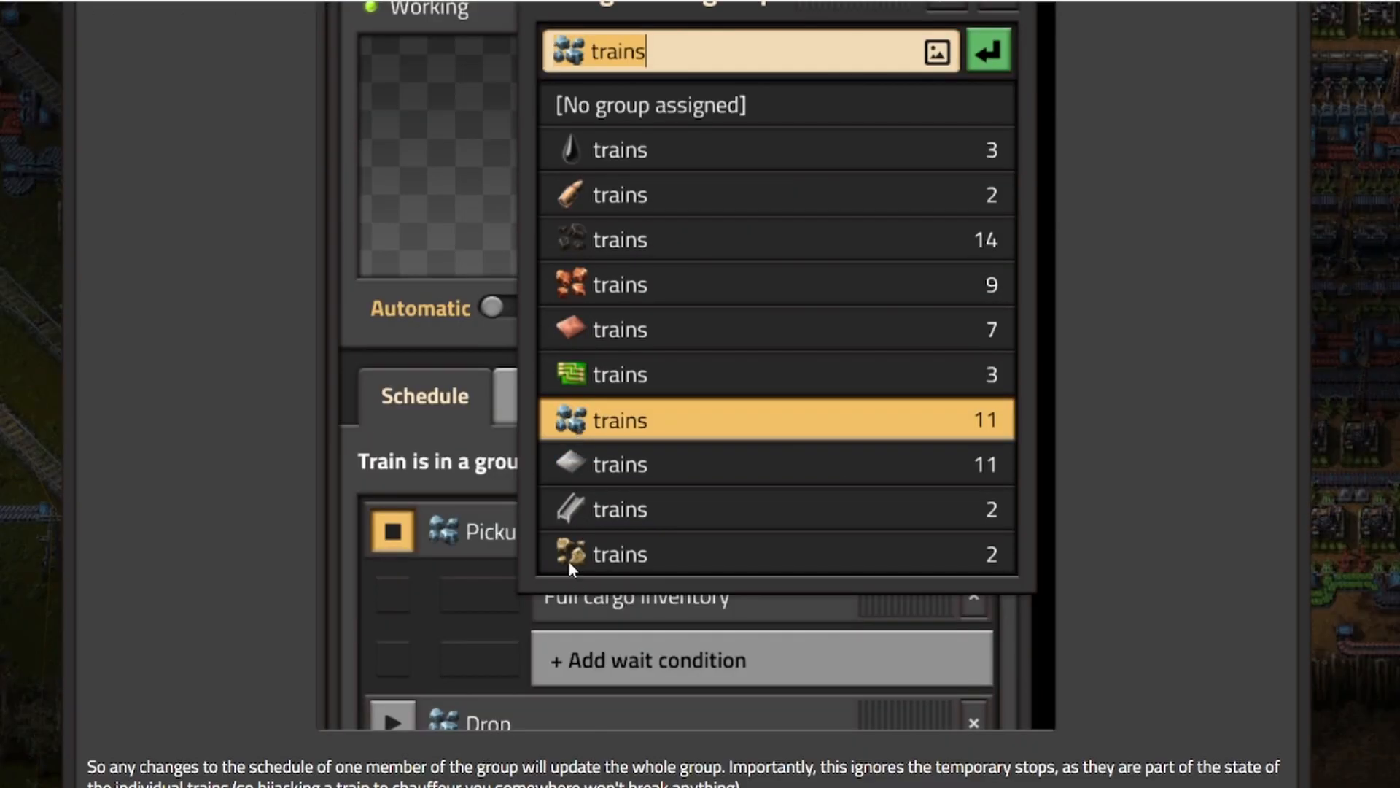
scroll("down", 3)
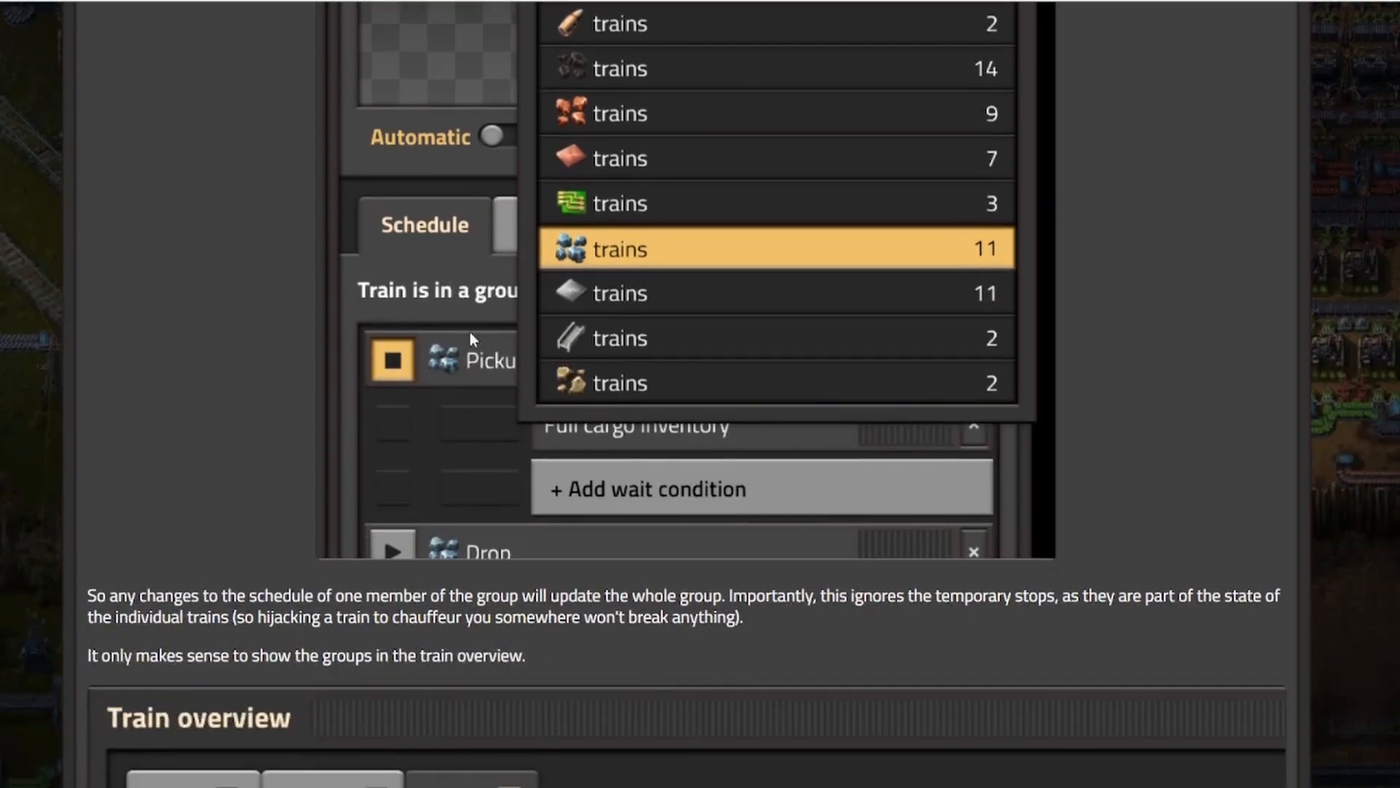
mouse_move(491, 310)
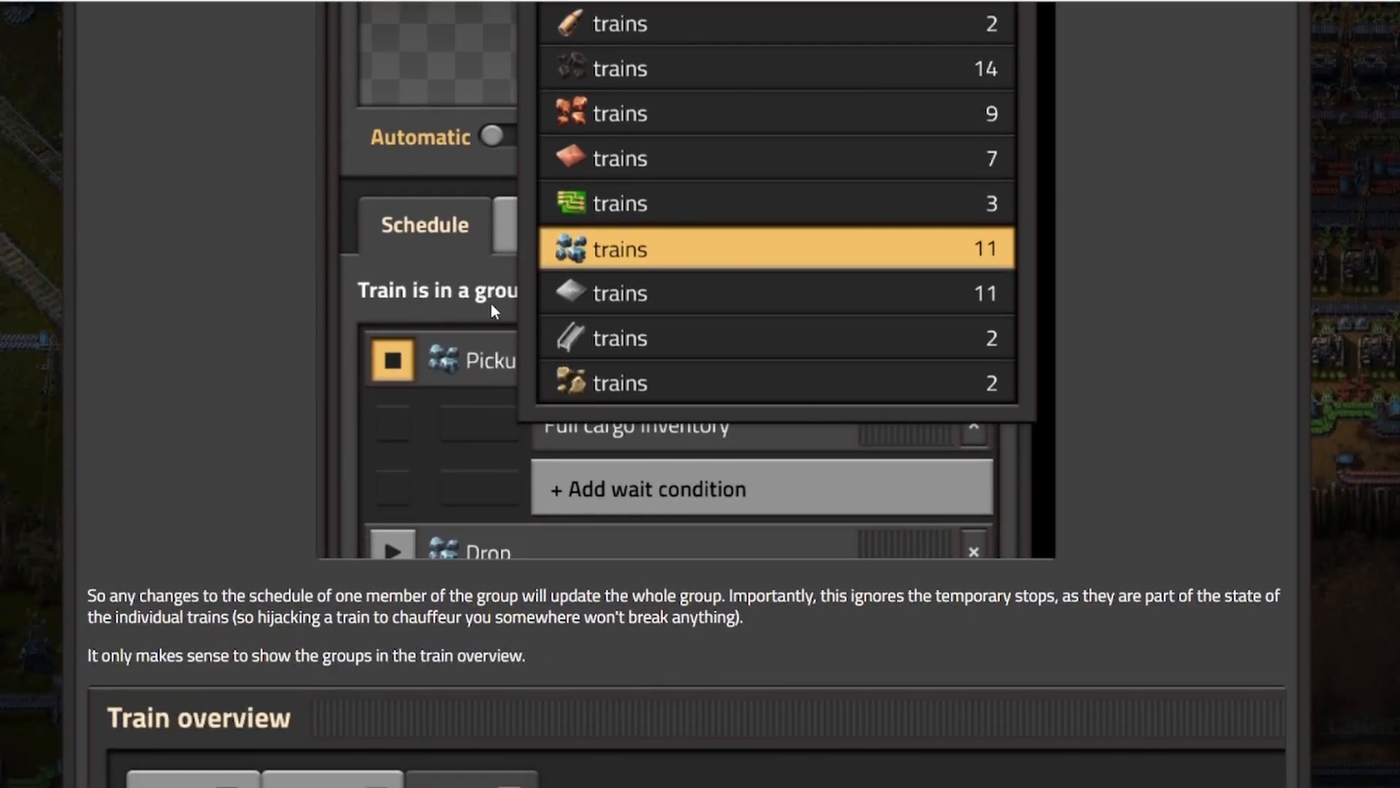
mouse_move(520, 308)
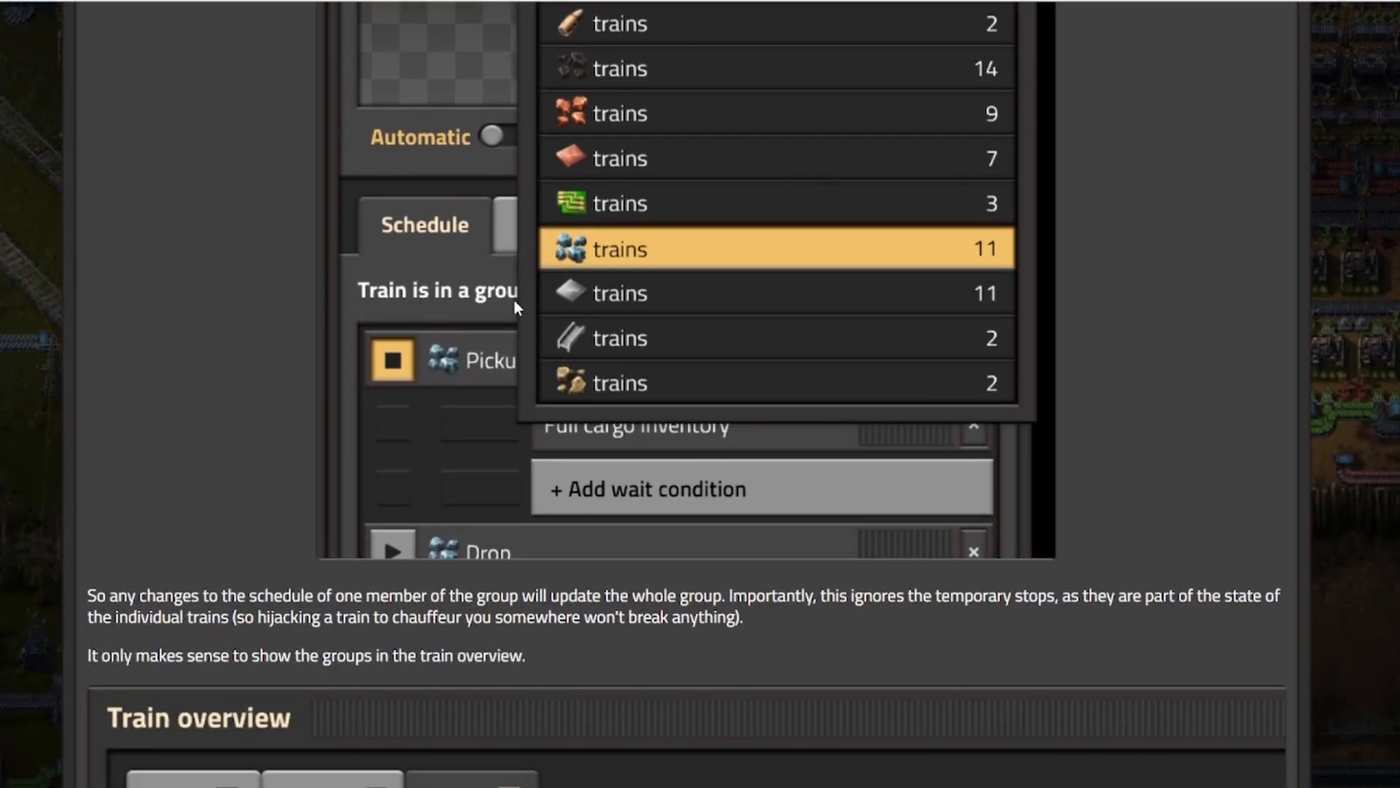
mouse_move(846, 424)
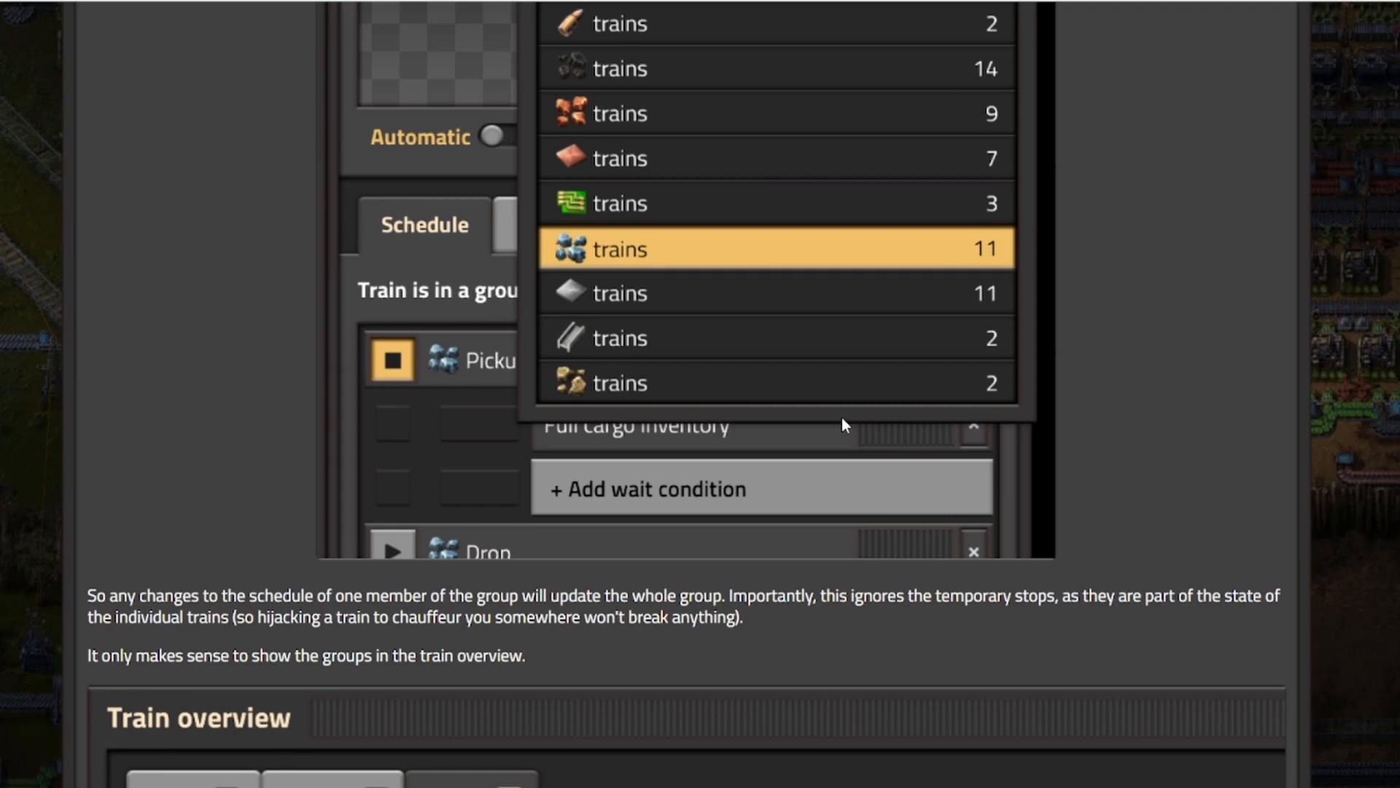
scroll("down", 3)
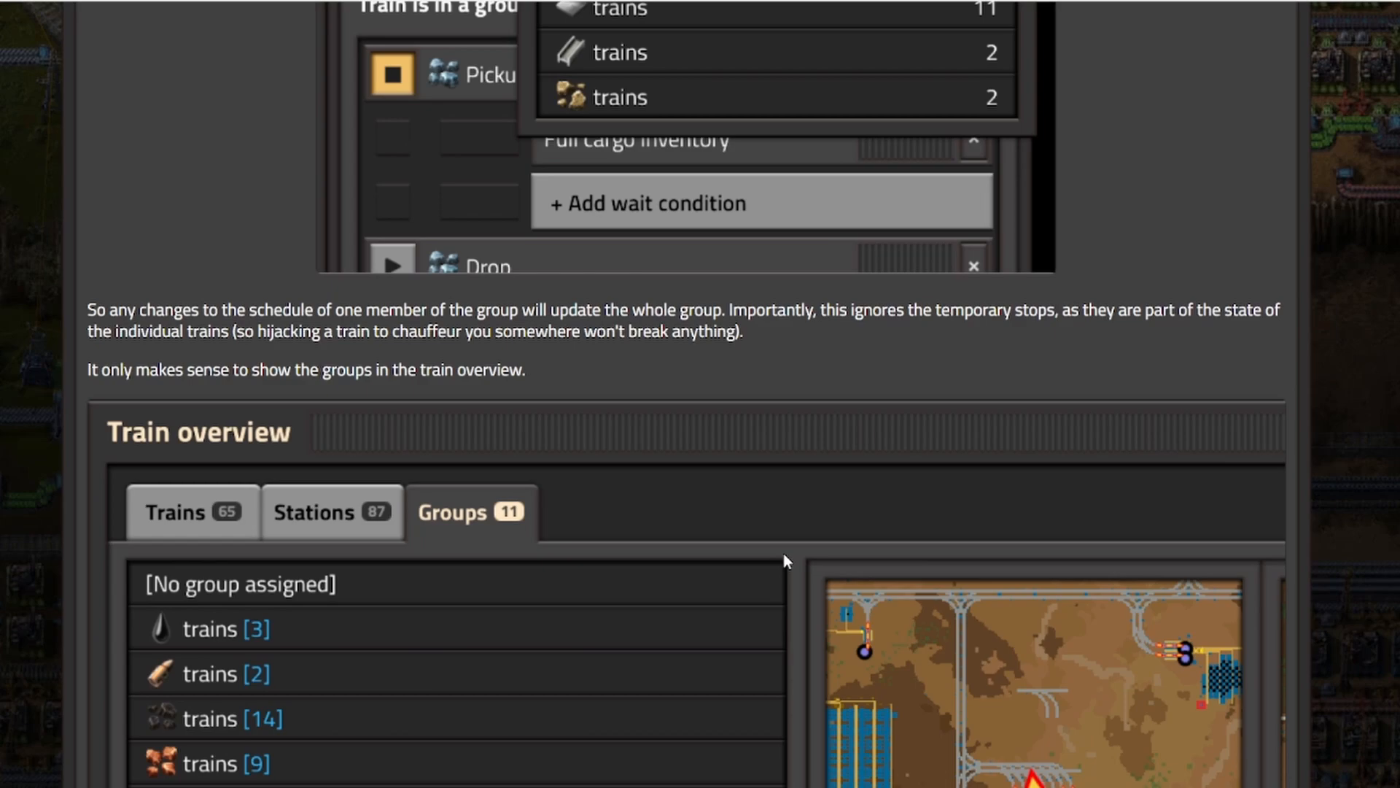
- Scroll down to the Train overview Groups list and the paragraph on assigning new trains to a group
scroll("down", 3)
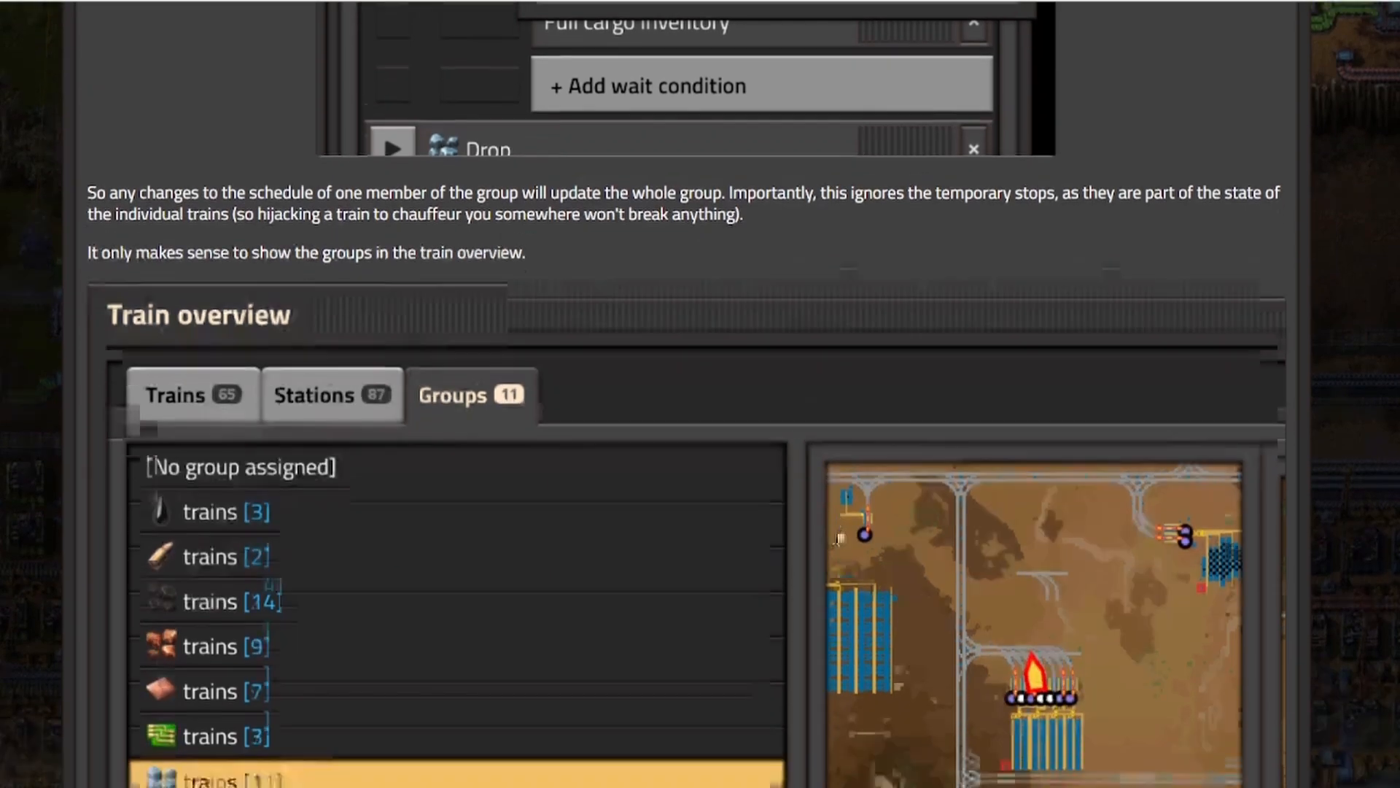
scroll("down", 3)
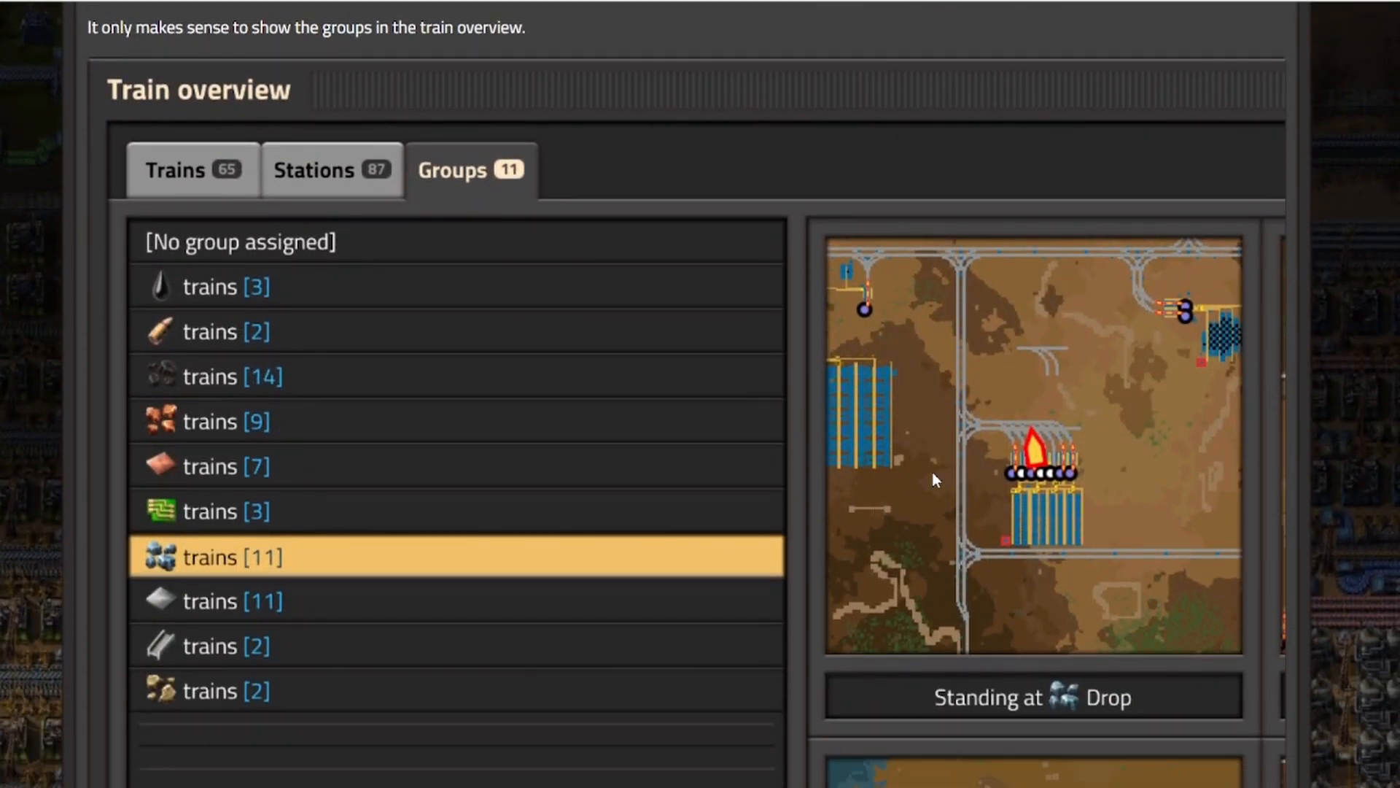
mouse_move(193, 96)
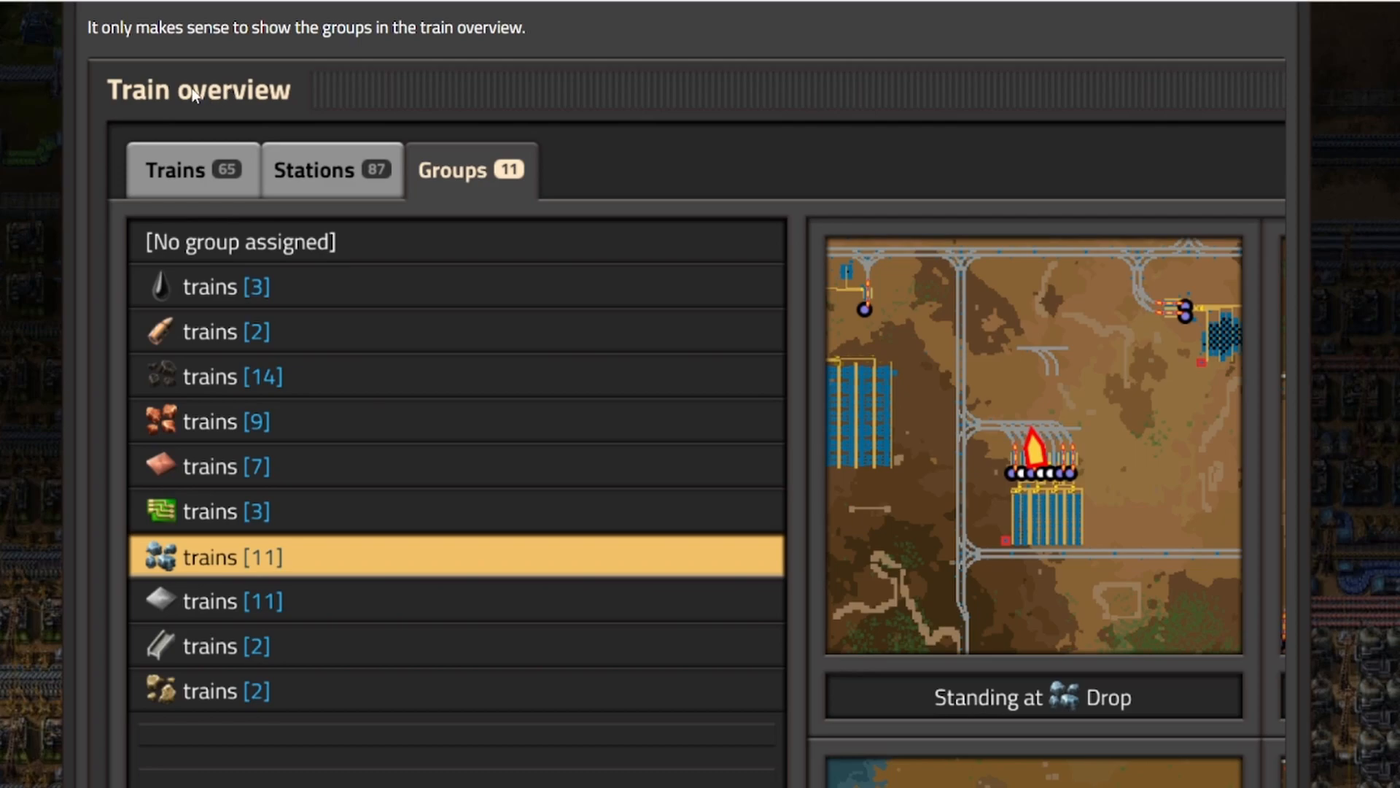
mouse_move(527, 181)
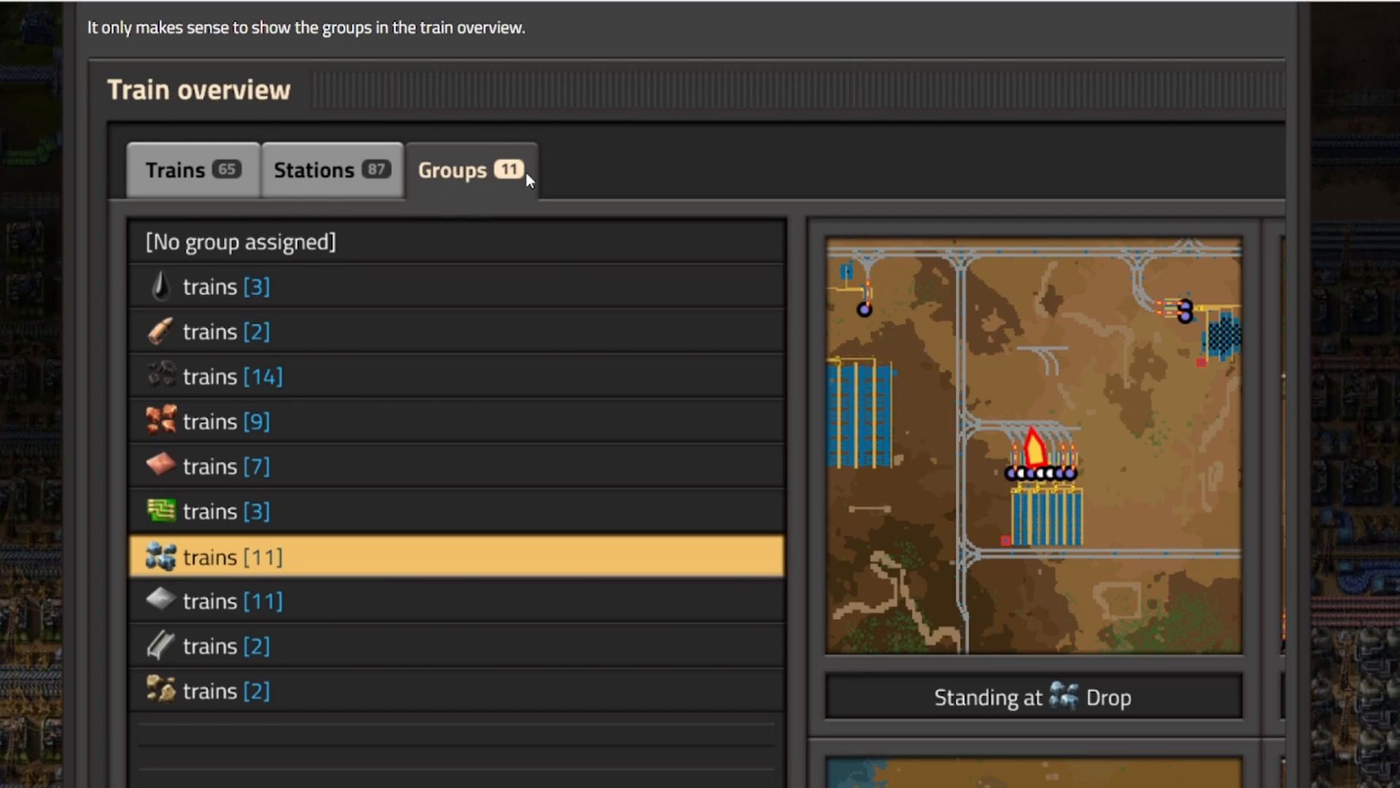
mouse_move(513, 202)
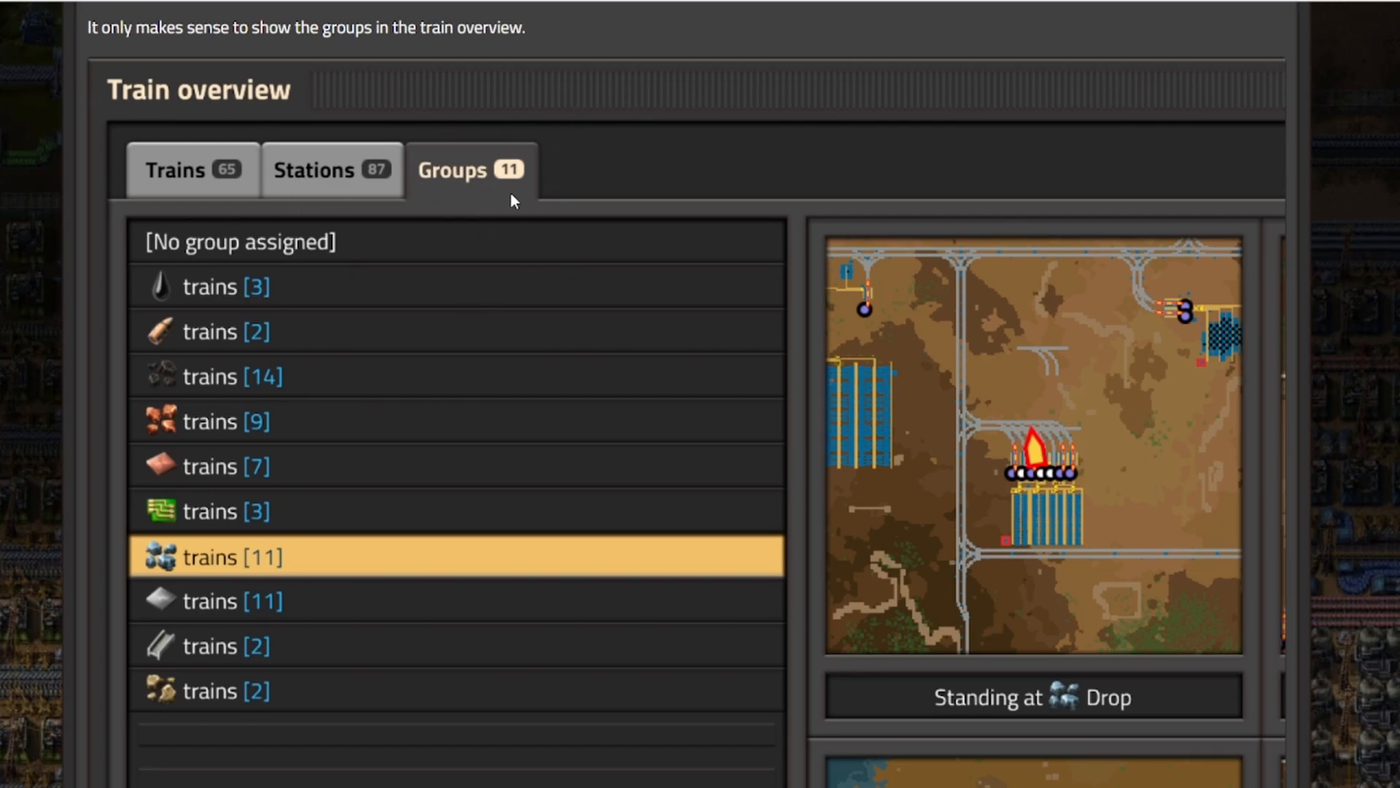
mouse_move(361, 199)
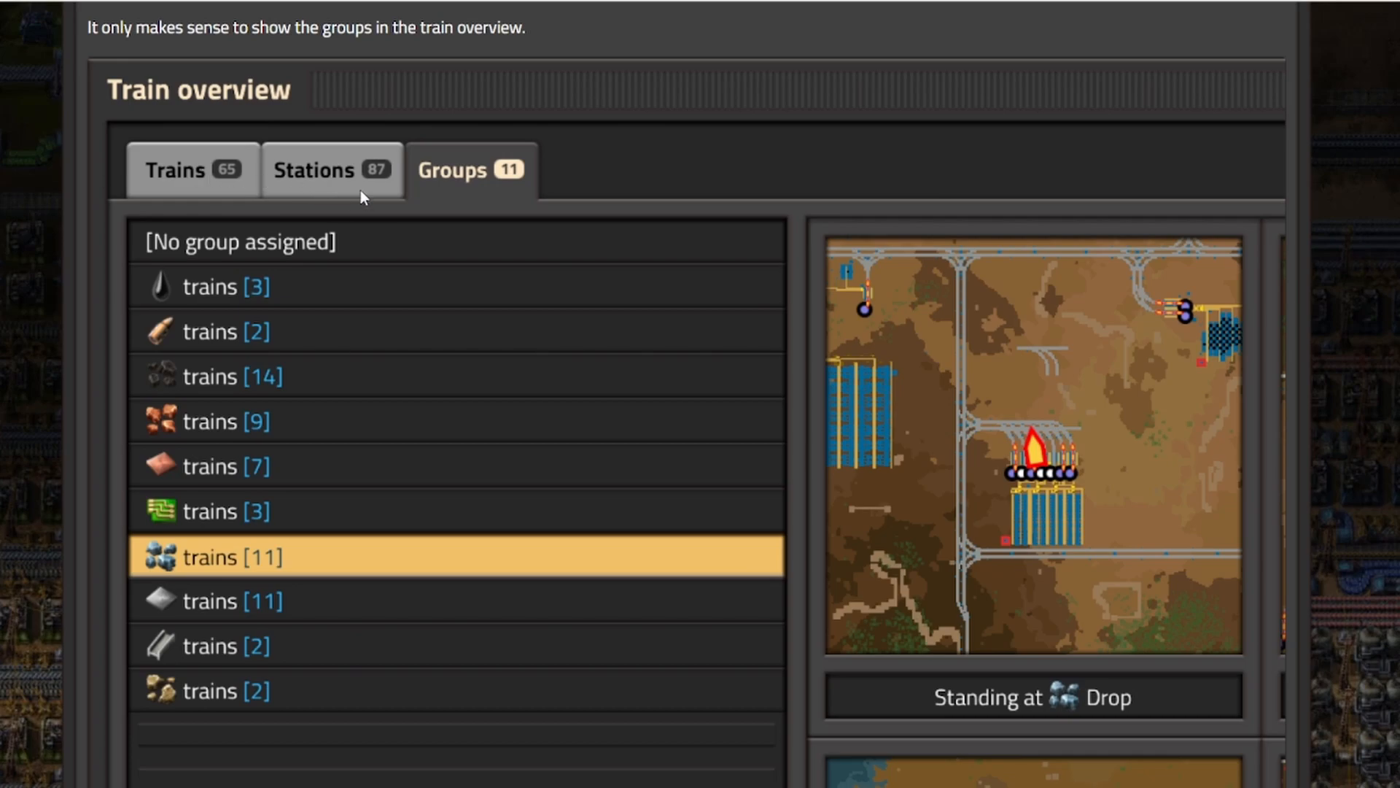
mouse_move(560, 195)
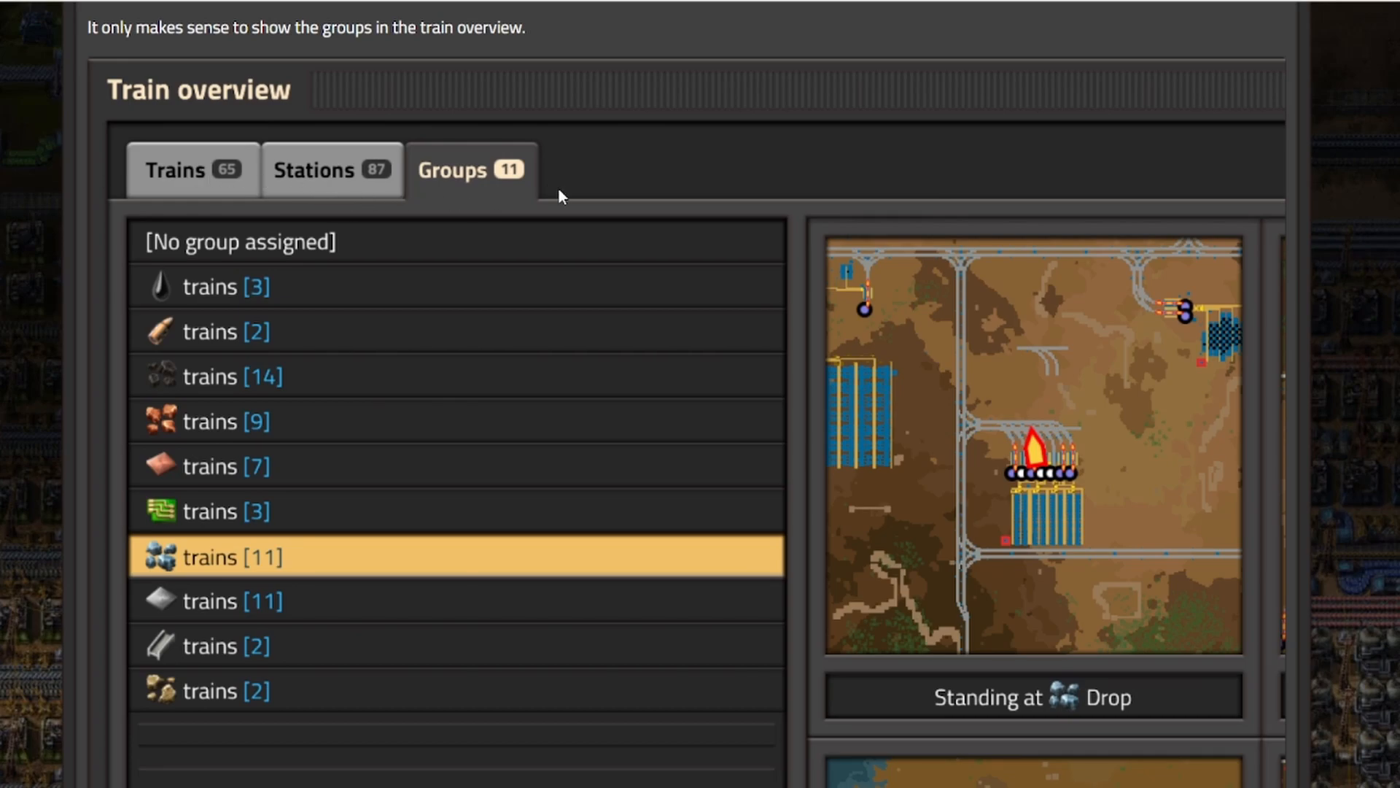
scroll("down", 3)
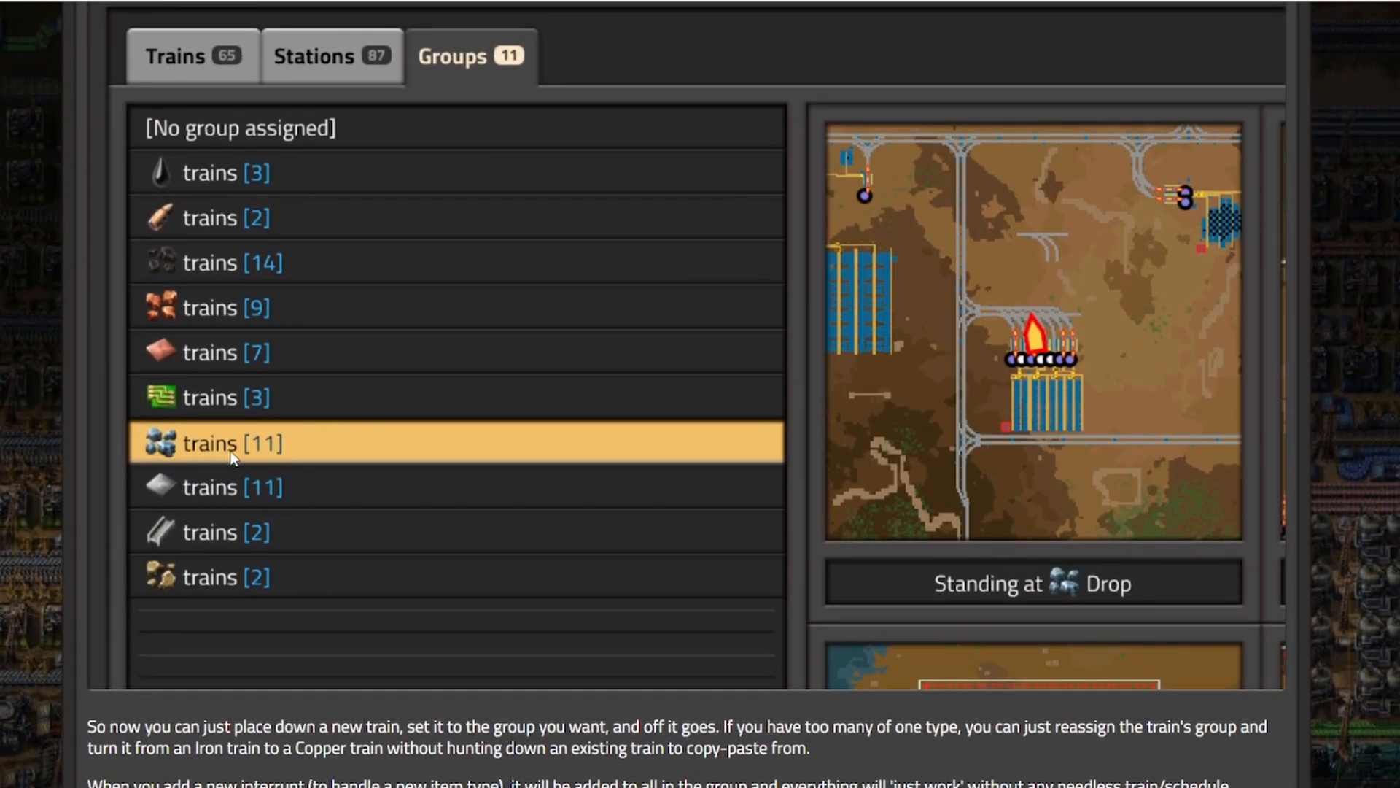
mouse_move(982, 400)
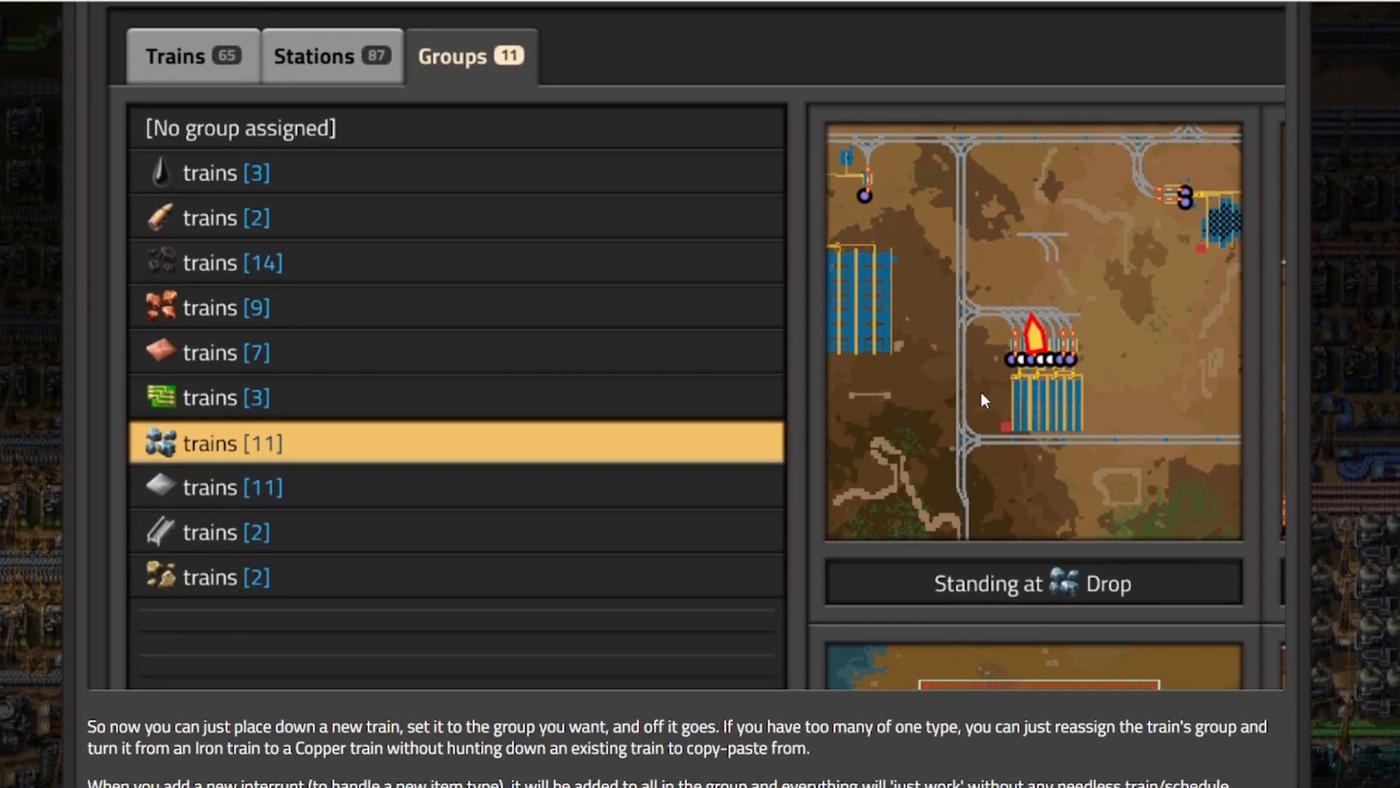
mouse_move(978, 407)
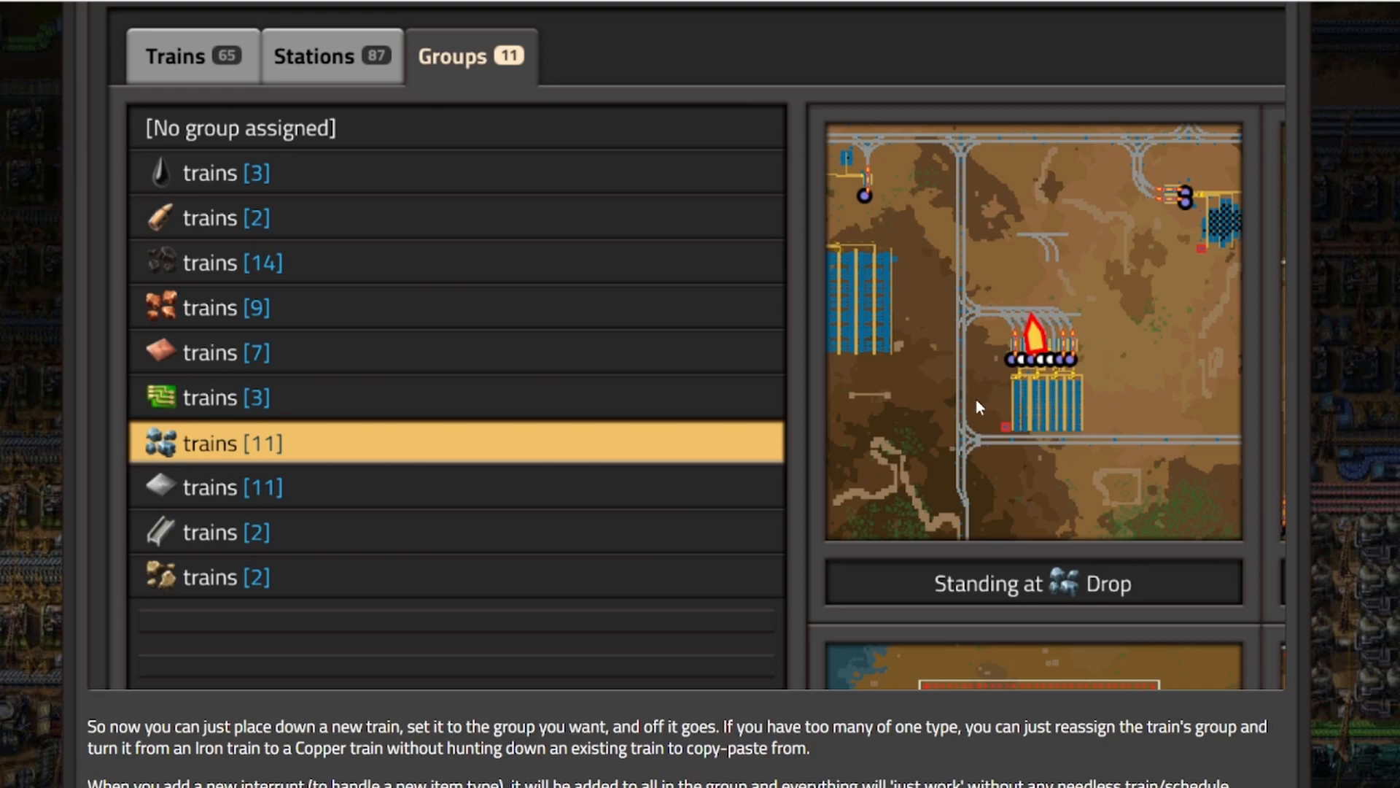
mouse_move(987, 449)
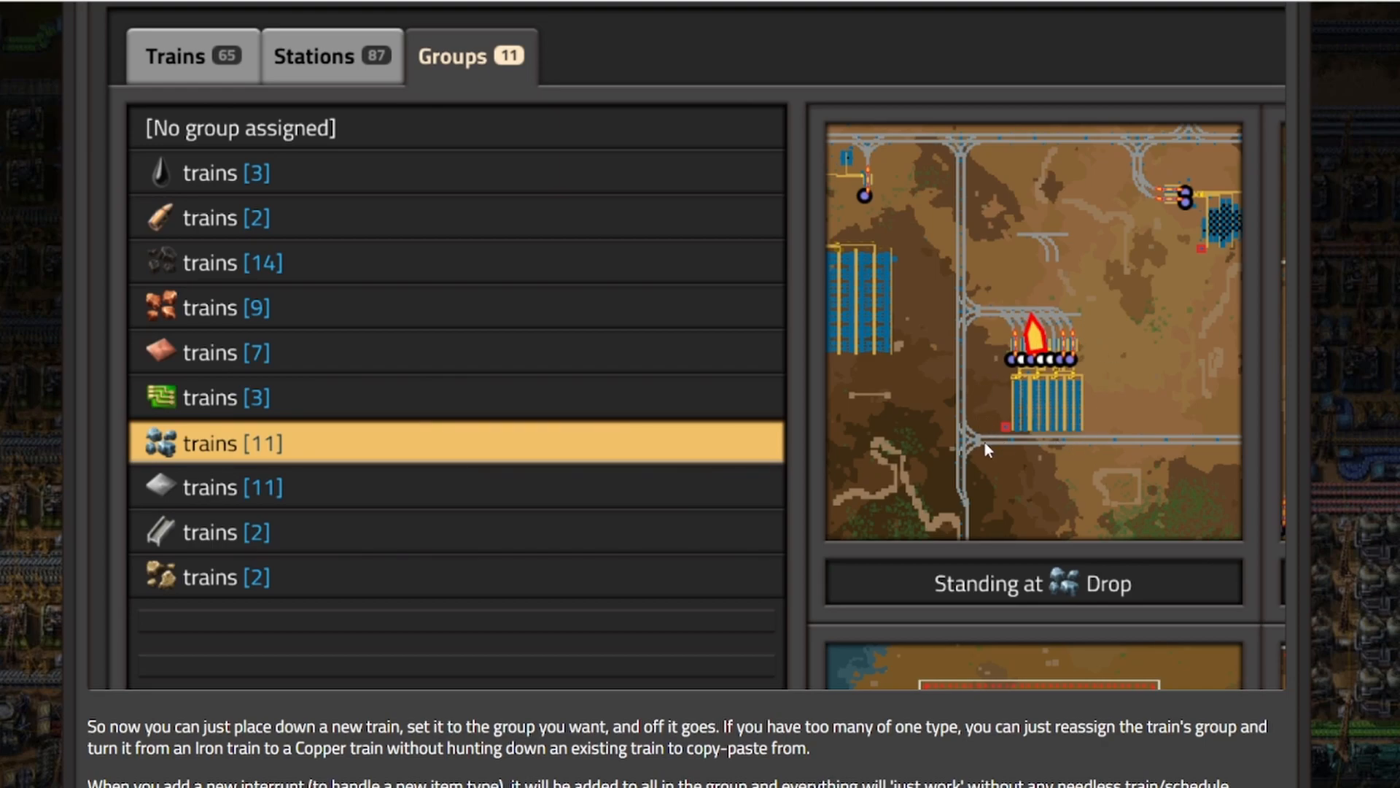
- Scroll through the 'Auto color based on destination' text to the Locomotive color widget with RGB sliders
scroll("down", 3)
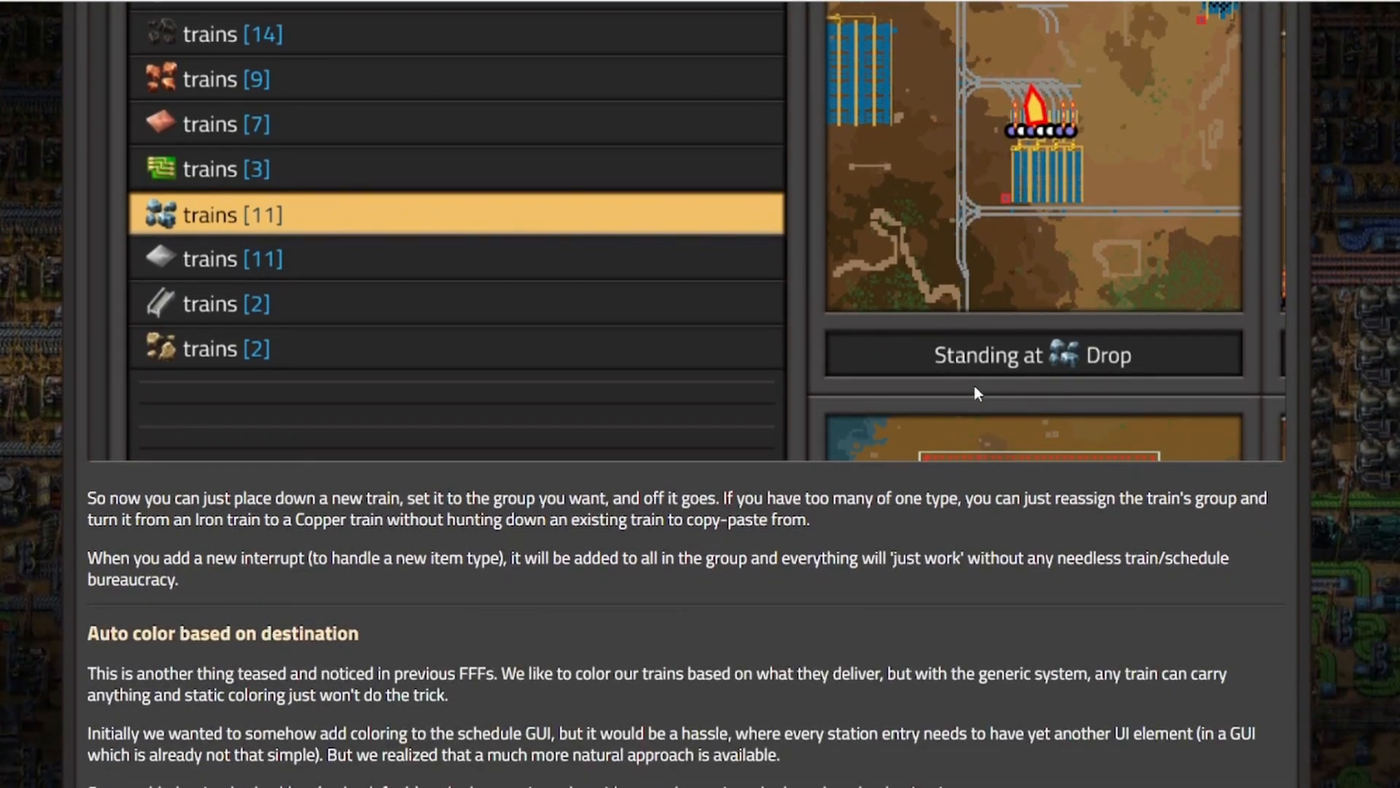
scroll("down", 3)
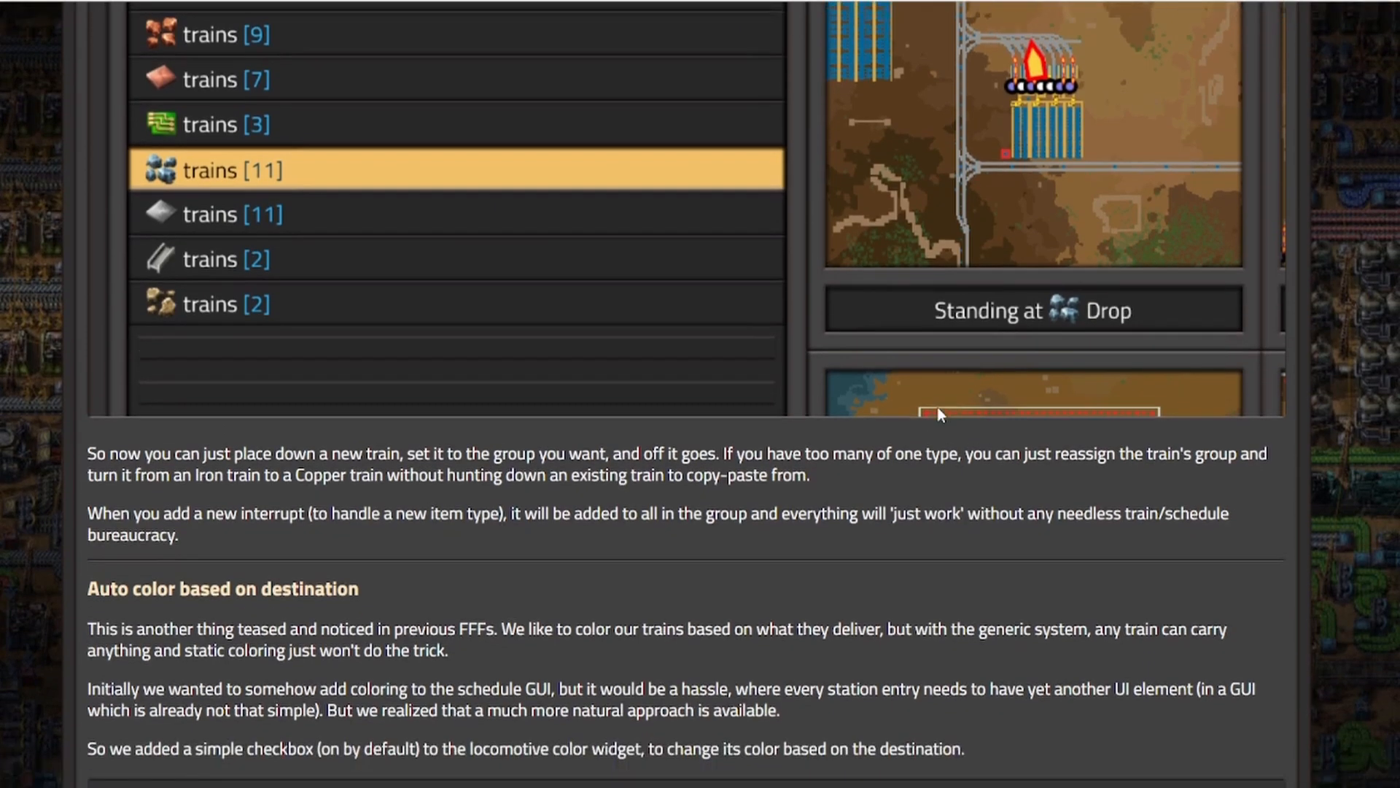
scroll("down", 3)
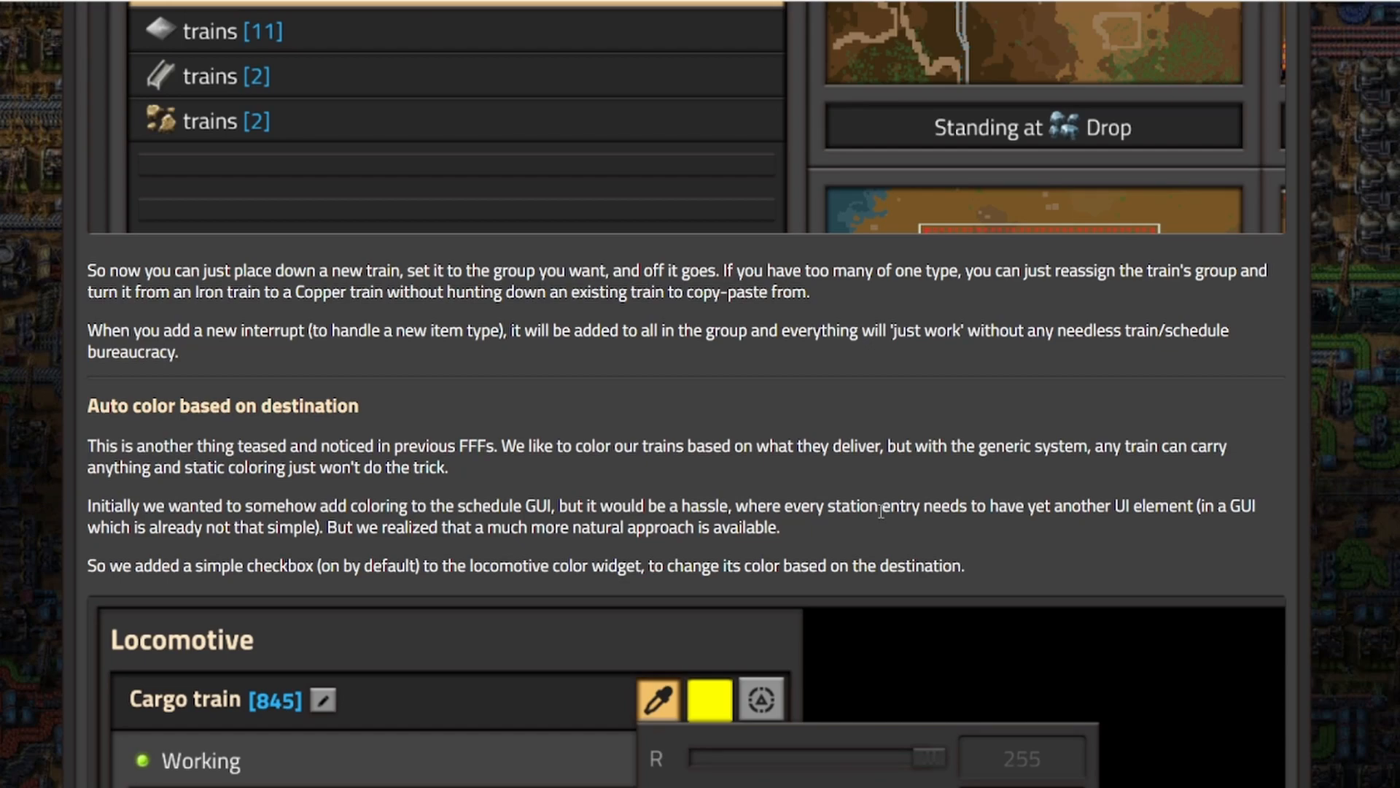
mouse_move(599, 380)
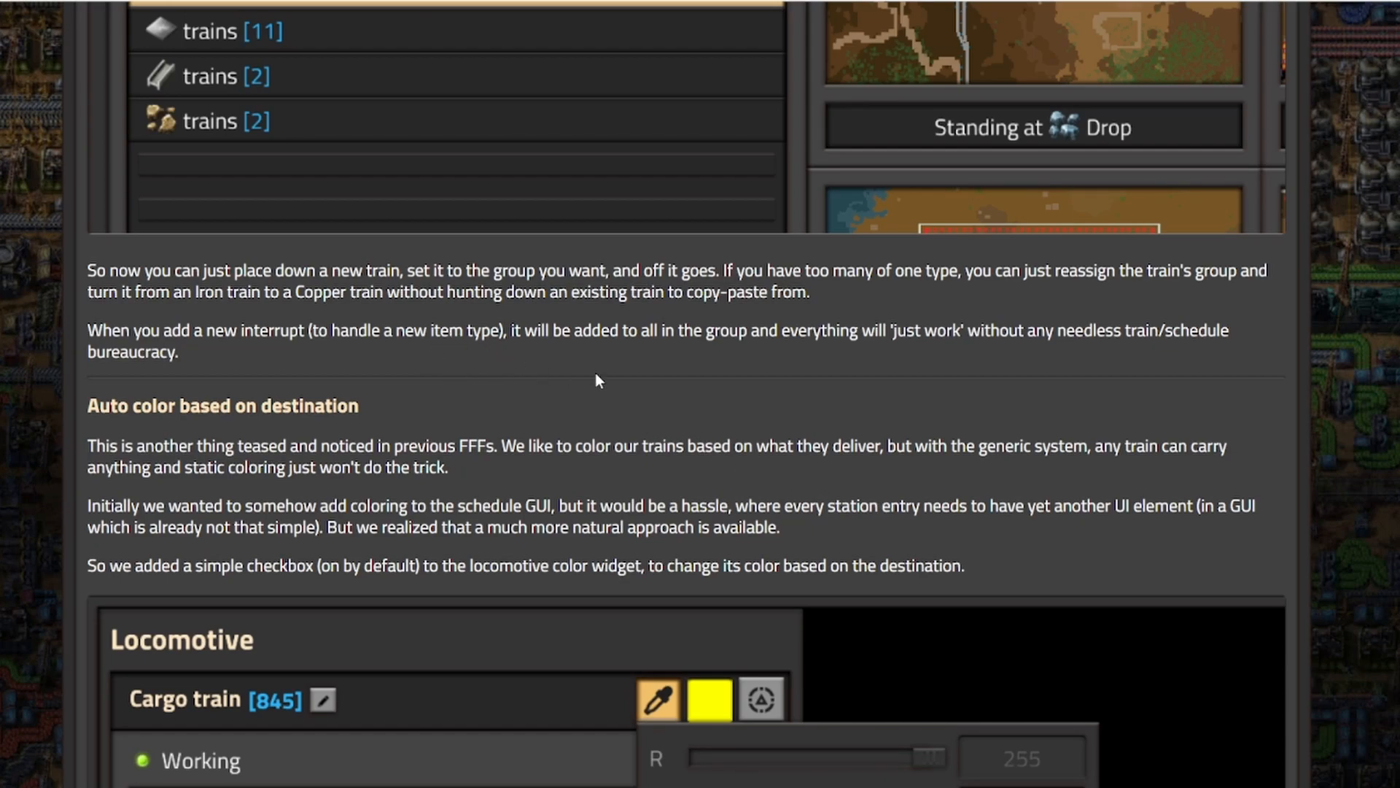
mouse_move(639, 352)
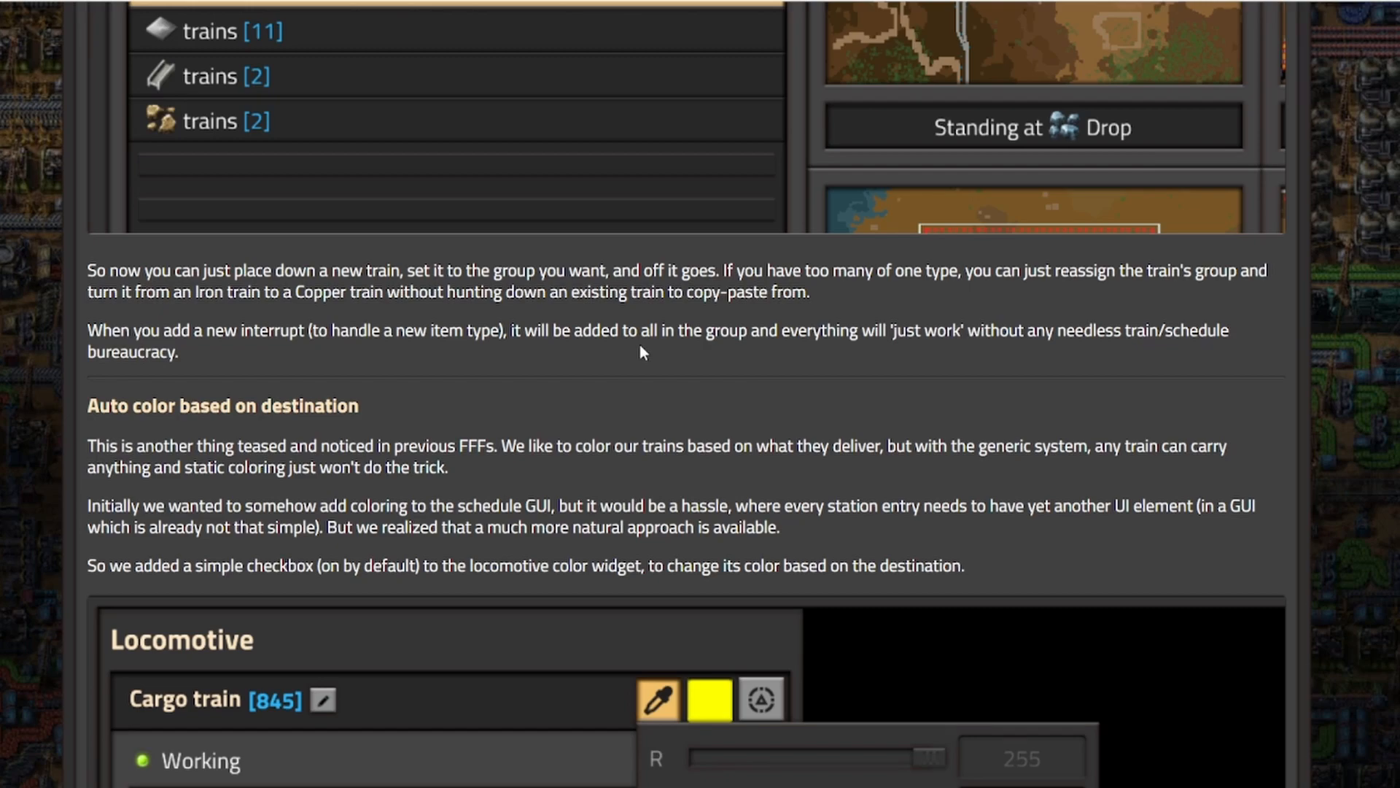
mouse_move(894, 352)
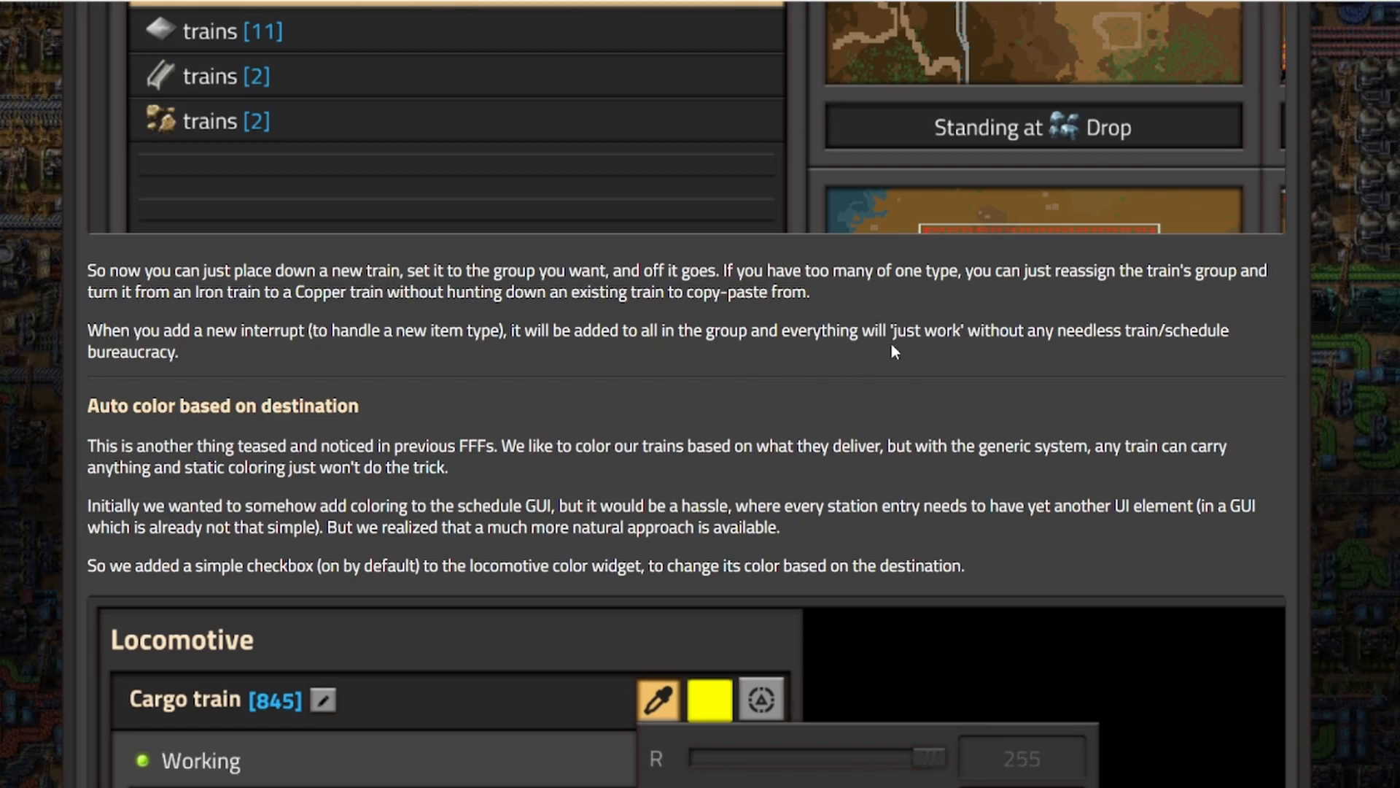
mouse_move(906, 356)
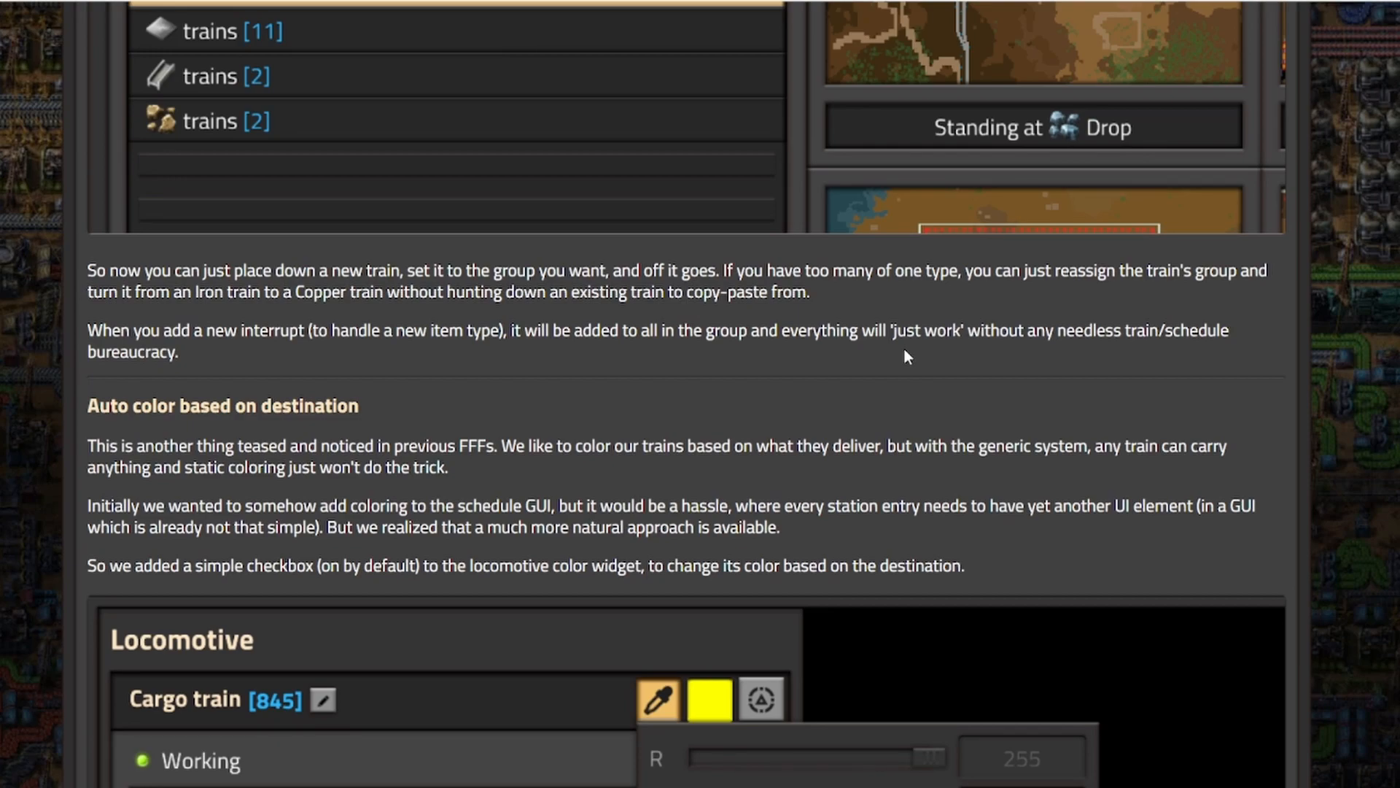
mouse_move(930, 466)
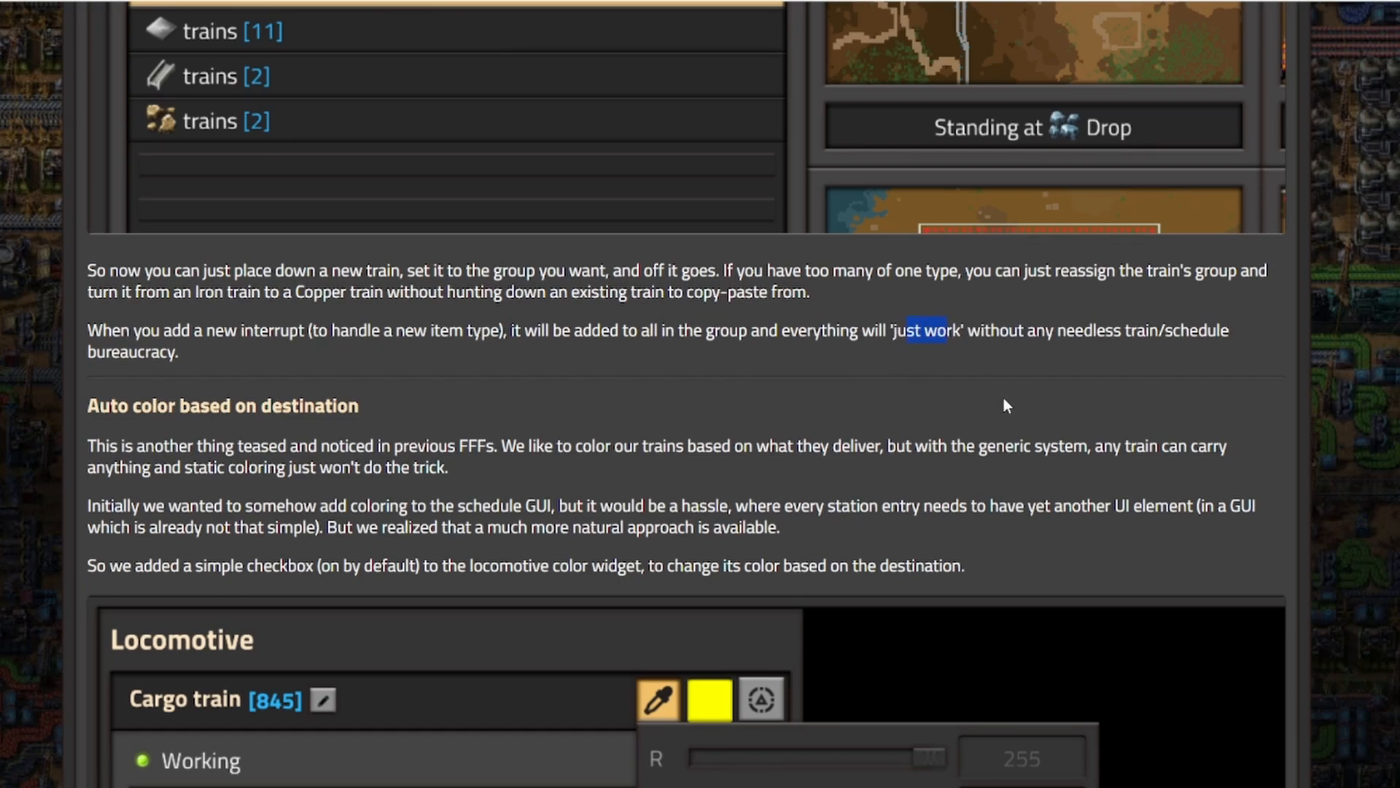
mouse_move(903, 411)
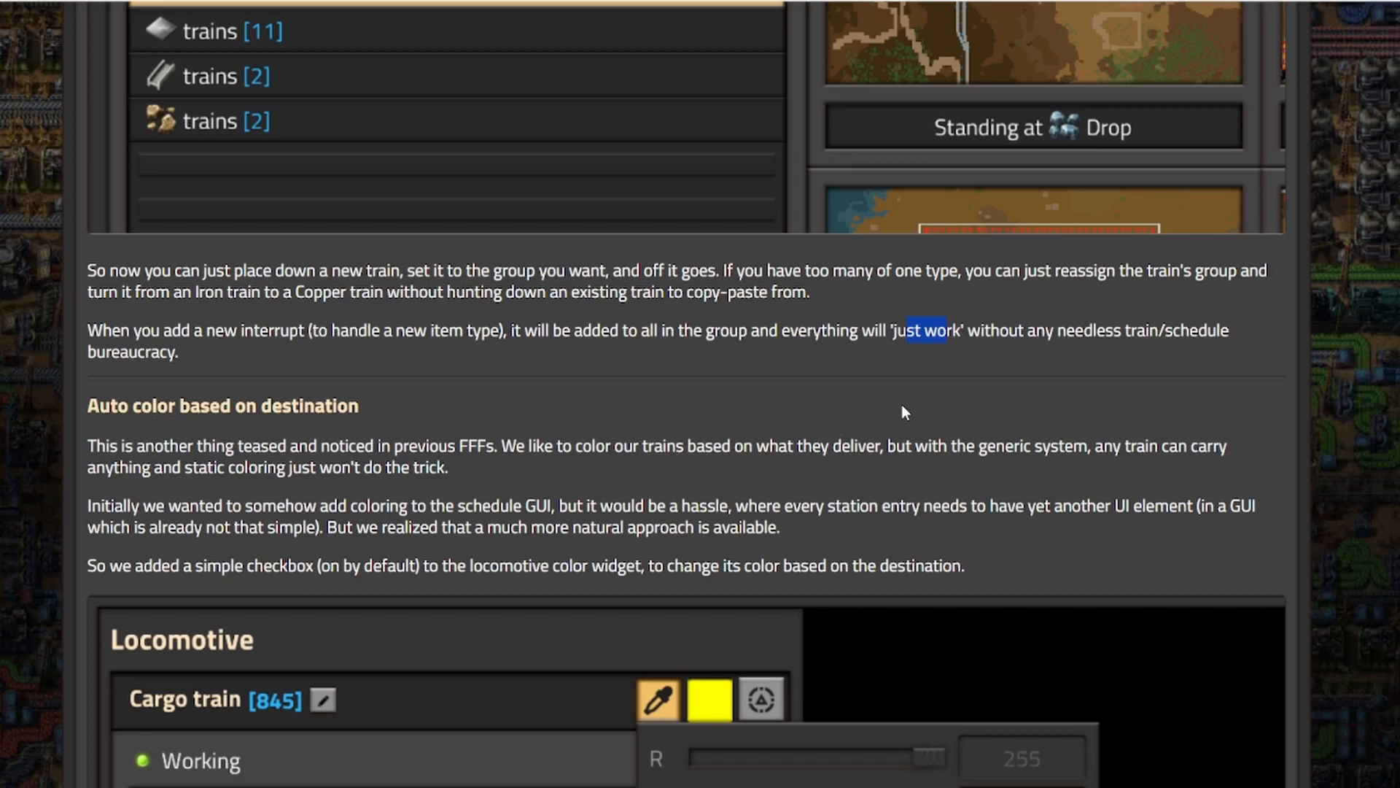
scroll("down", 3)
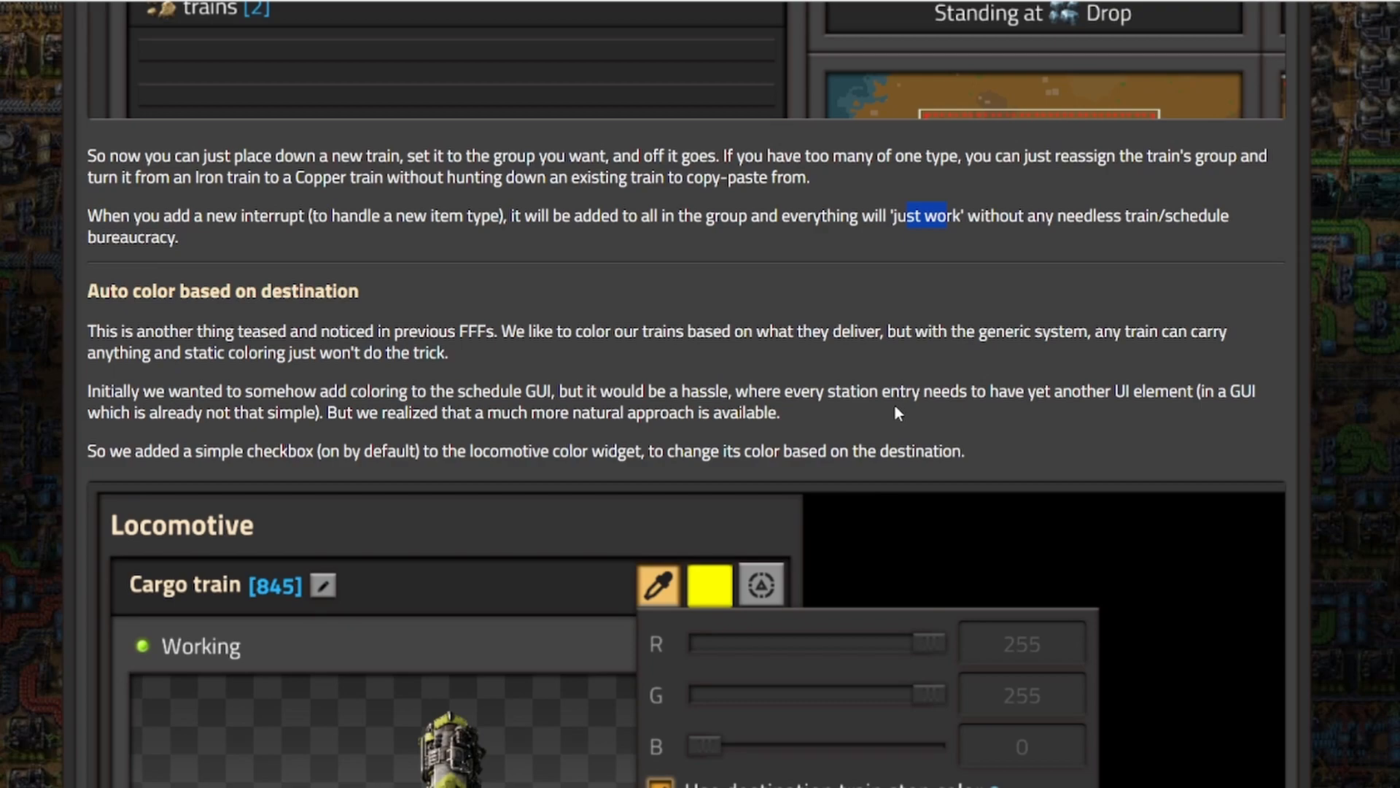
mouse_move(859, 425)
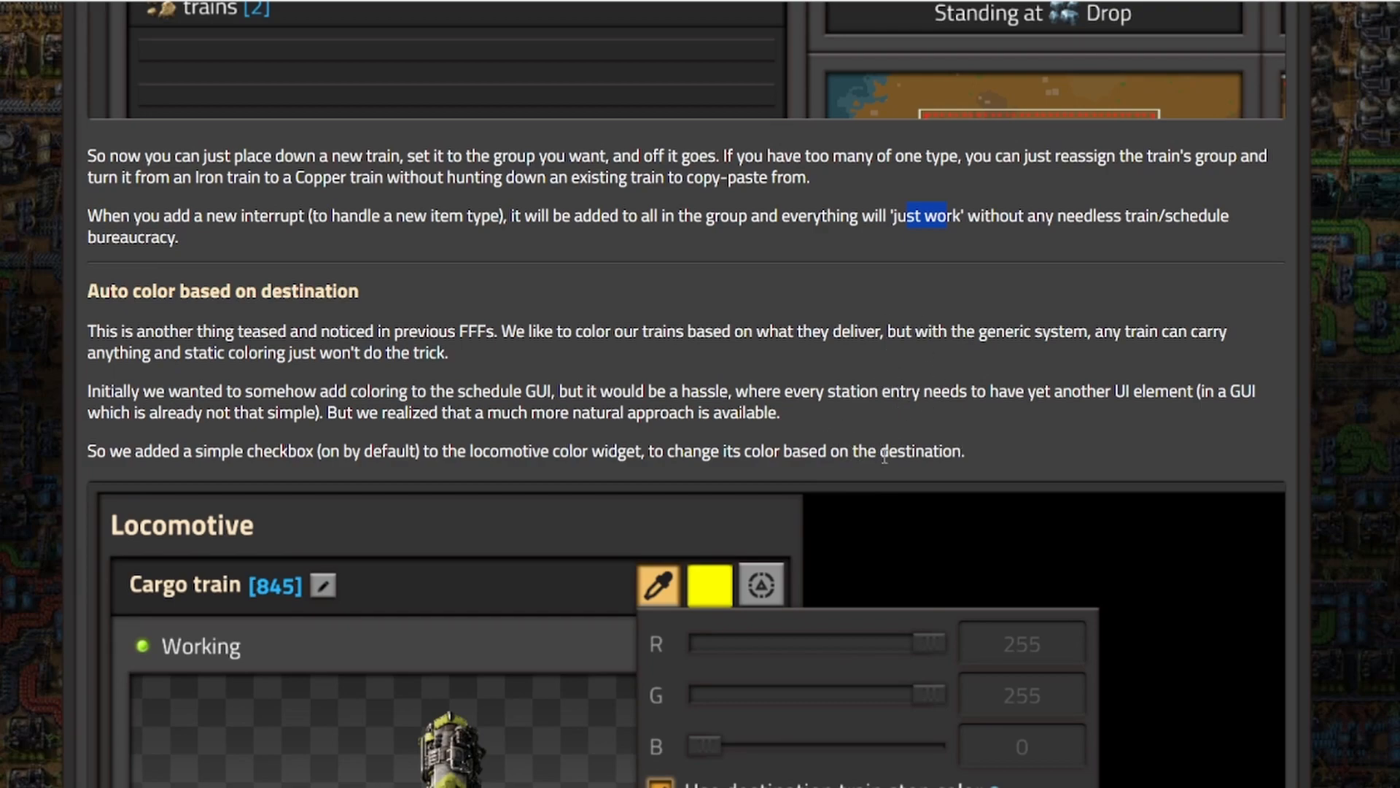
mouse_move(879, 531)
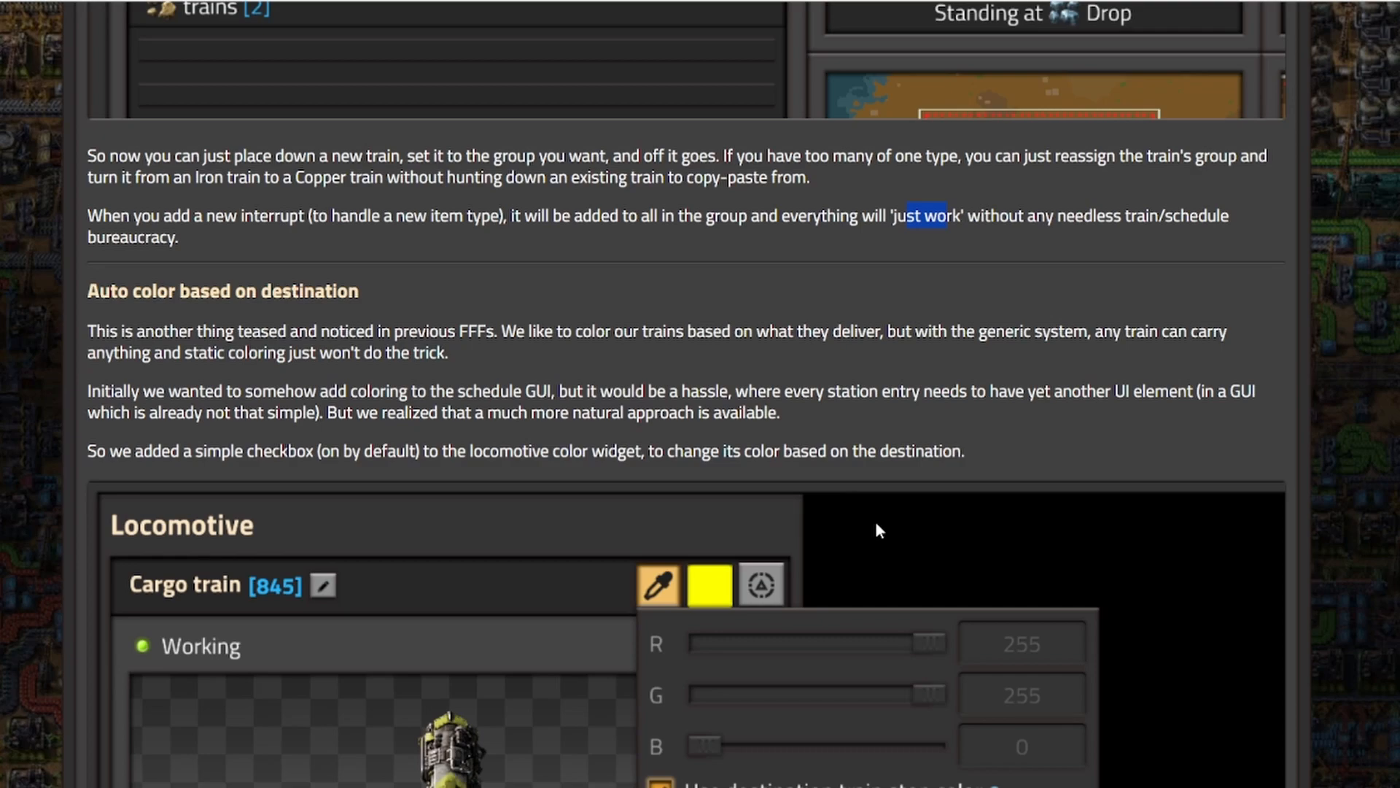
mouse_move(941, 516)
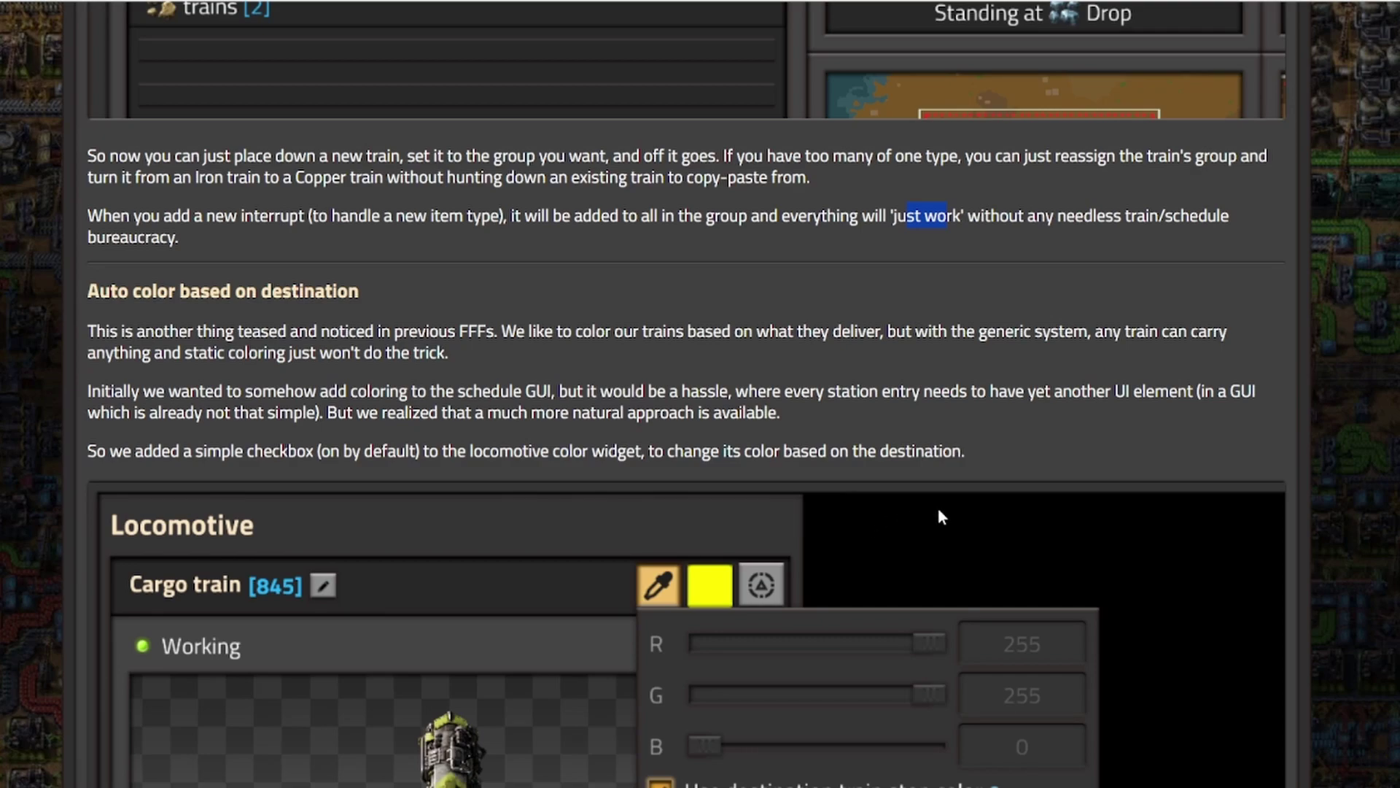
mouse_move(929, 569)
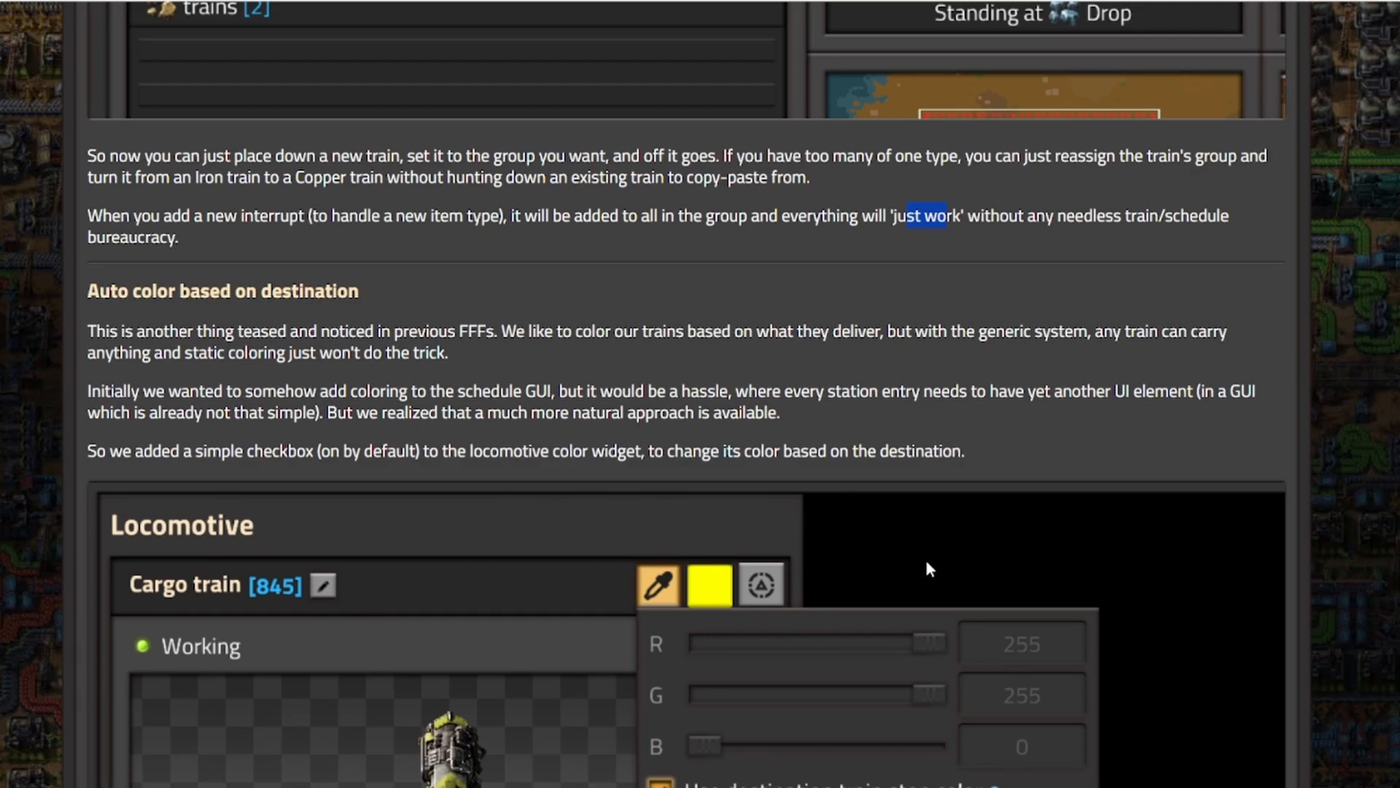
mouse_move(938, 599)
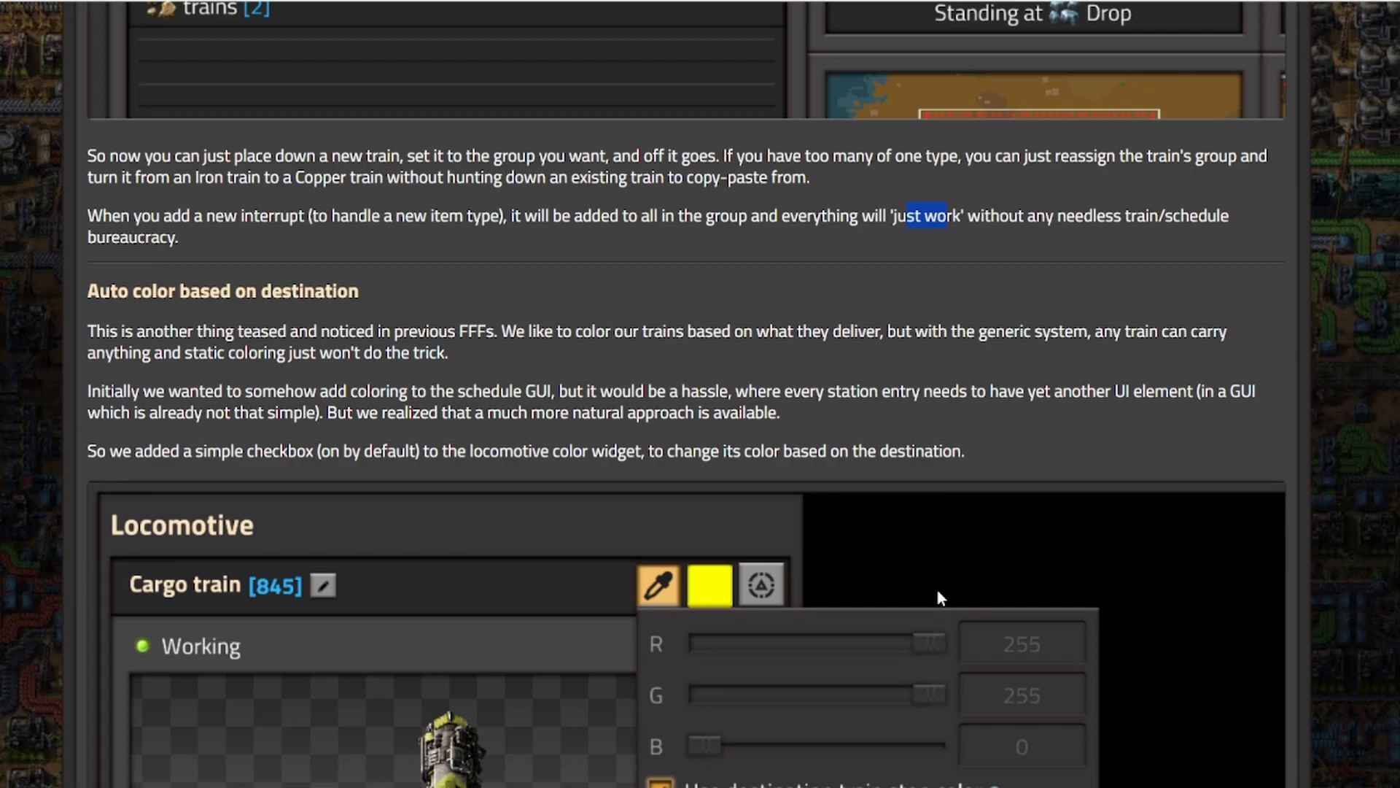
mouse_move(934, 578)
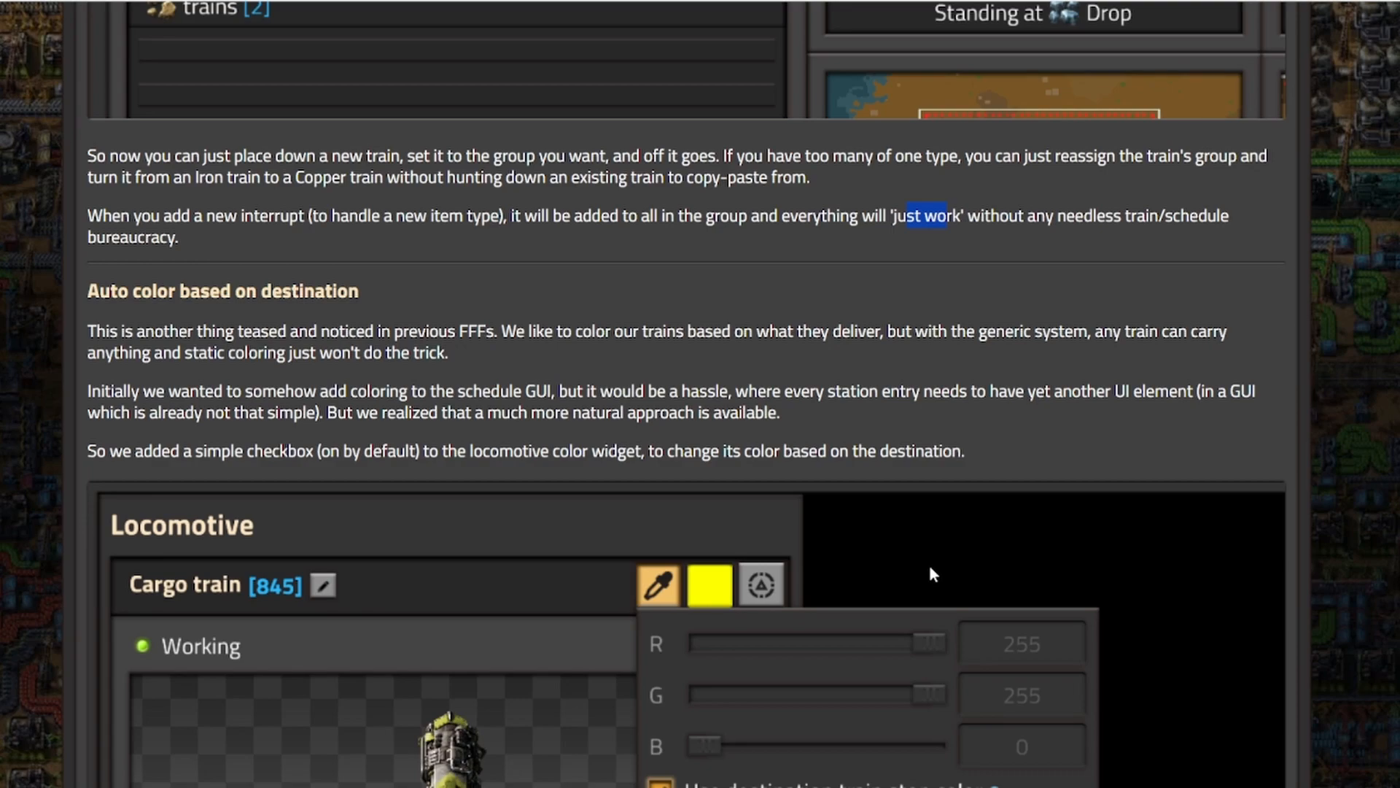
- Scroll down until the Locomotive screenshot with its destination train stop color tooltip is fully shown
scroll("down", 3)
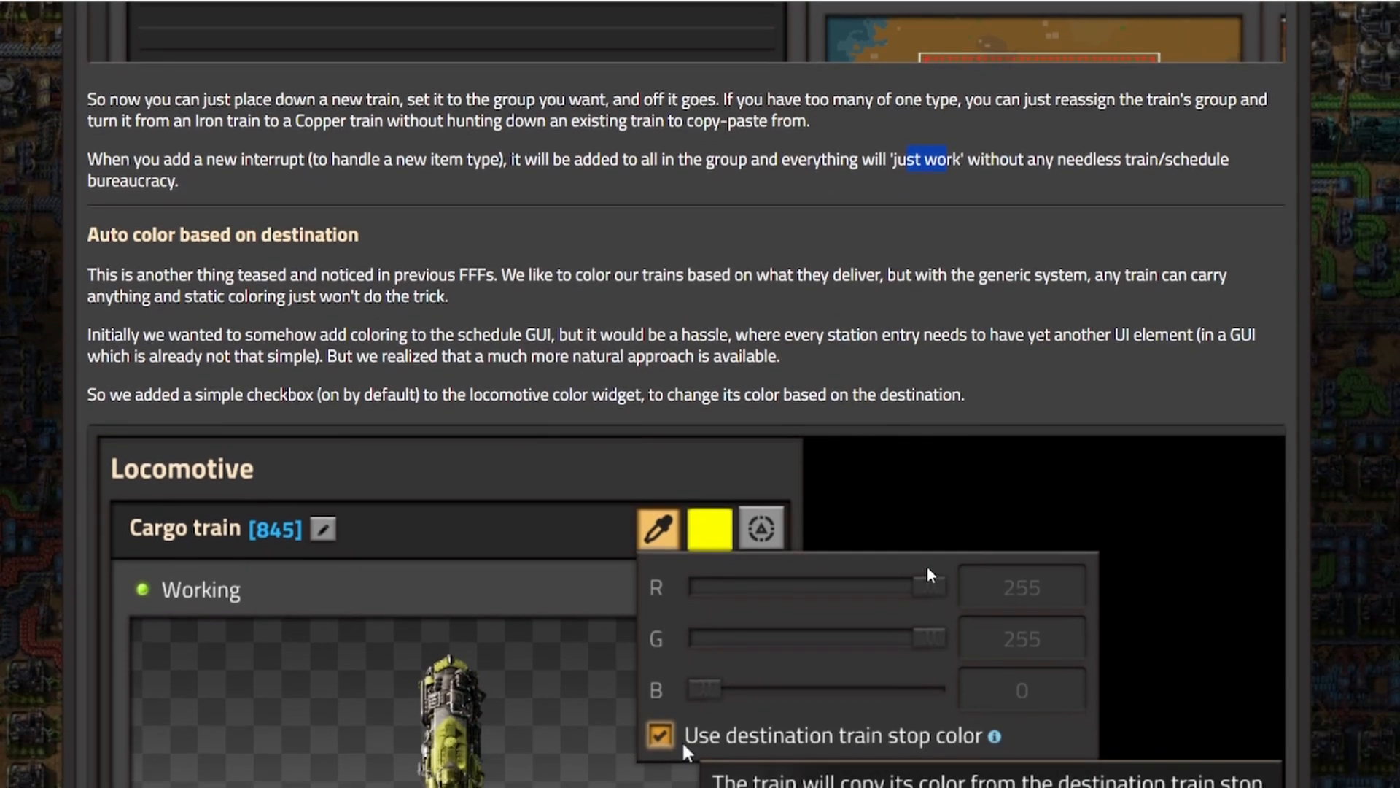
mouse_move(929, 567)
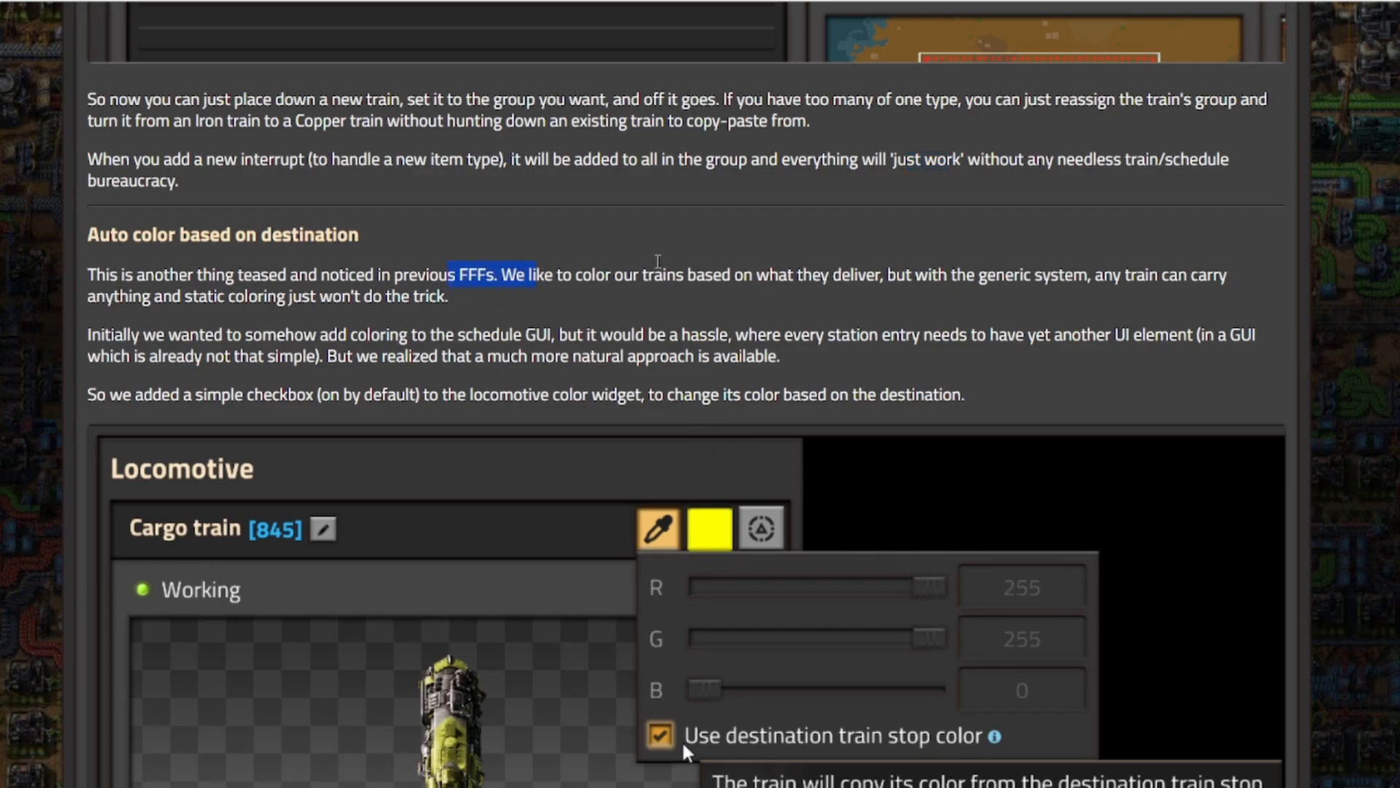
mouse_move(963, 579)
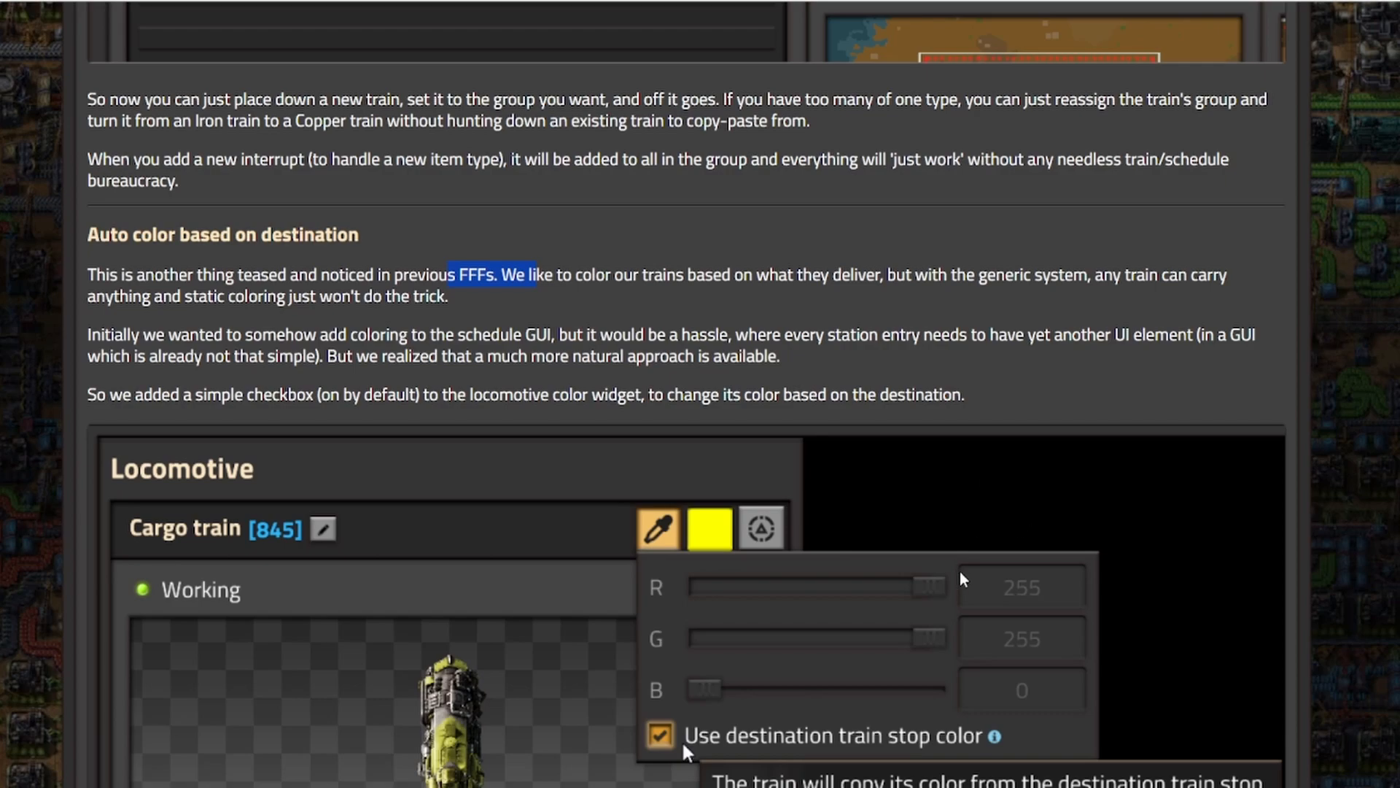
mouse_move(965, 535)
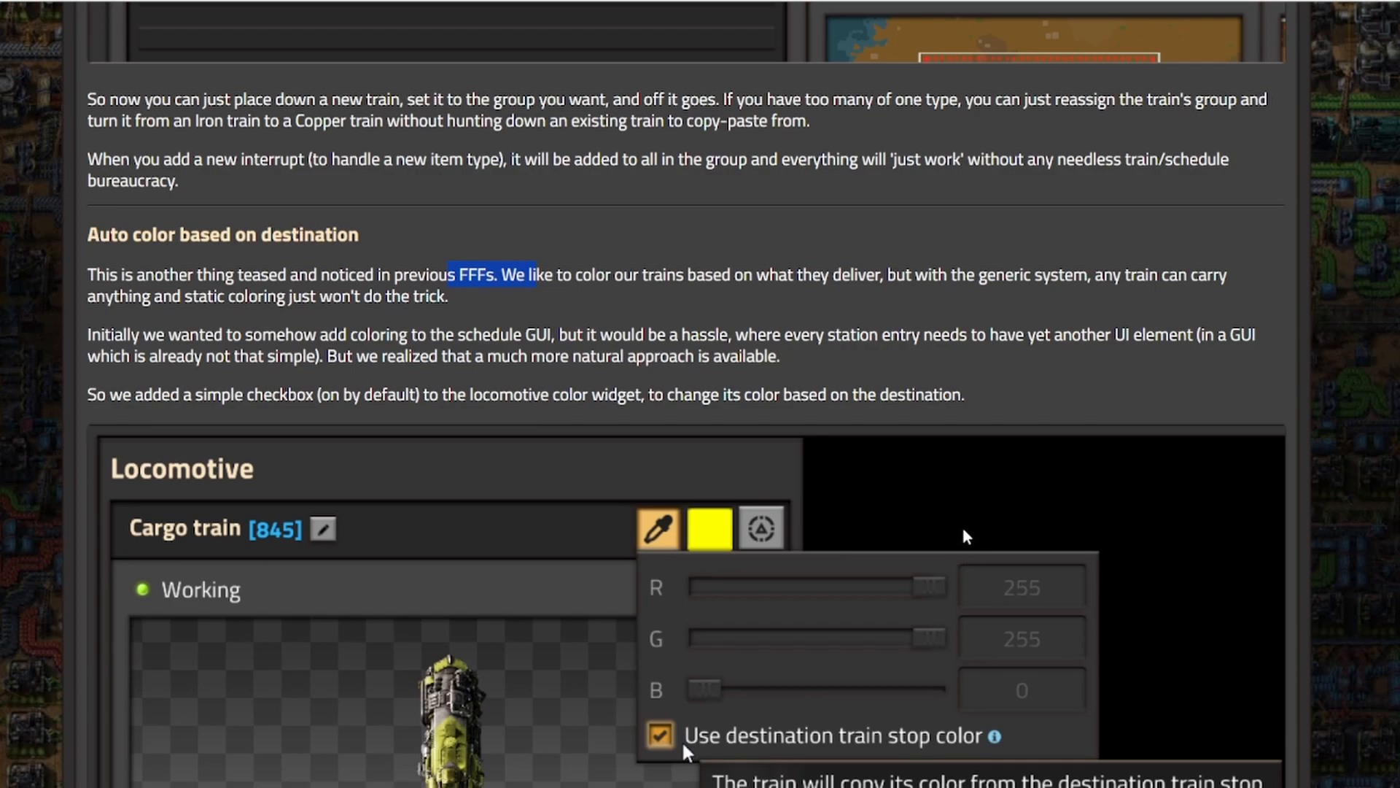
mouse_move(957, 554)
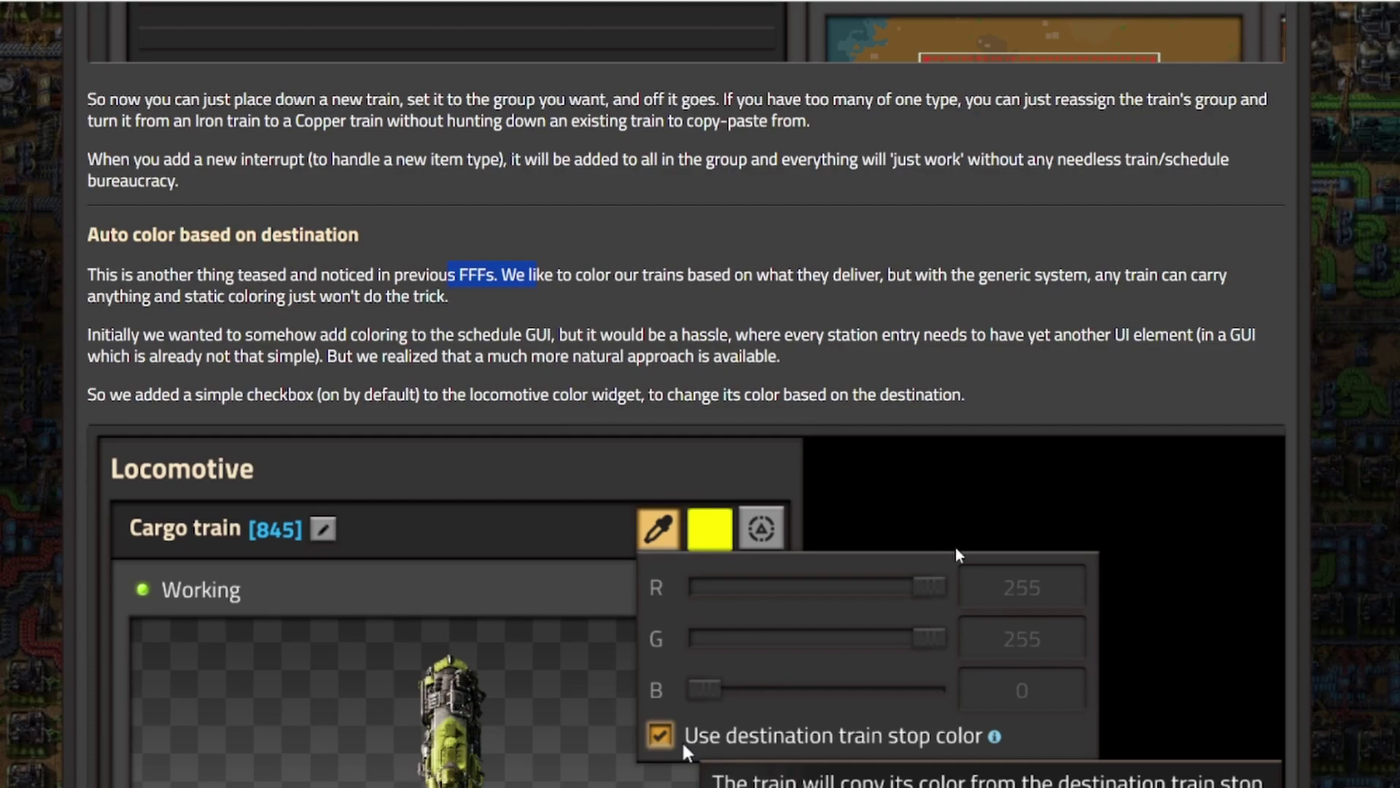
mouse_move(949, 551)
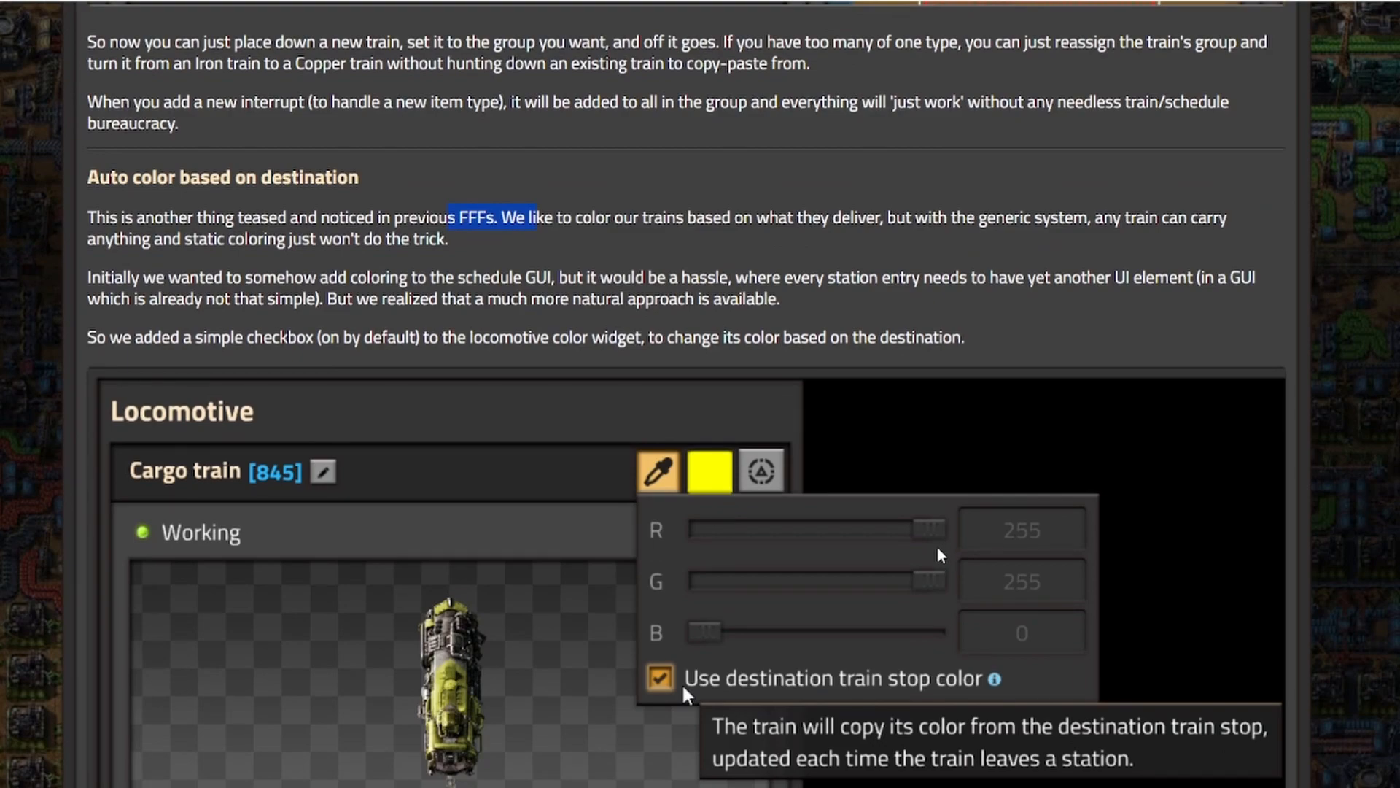
mouse_move(938, 554)
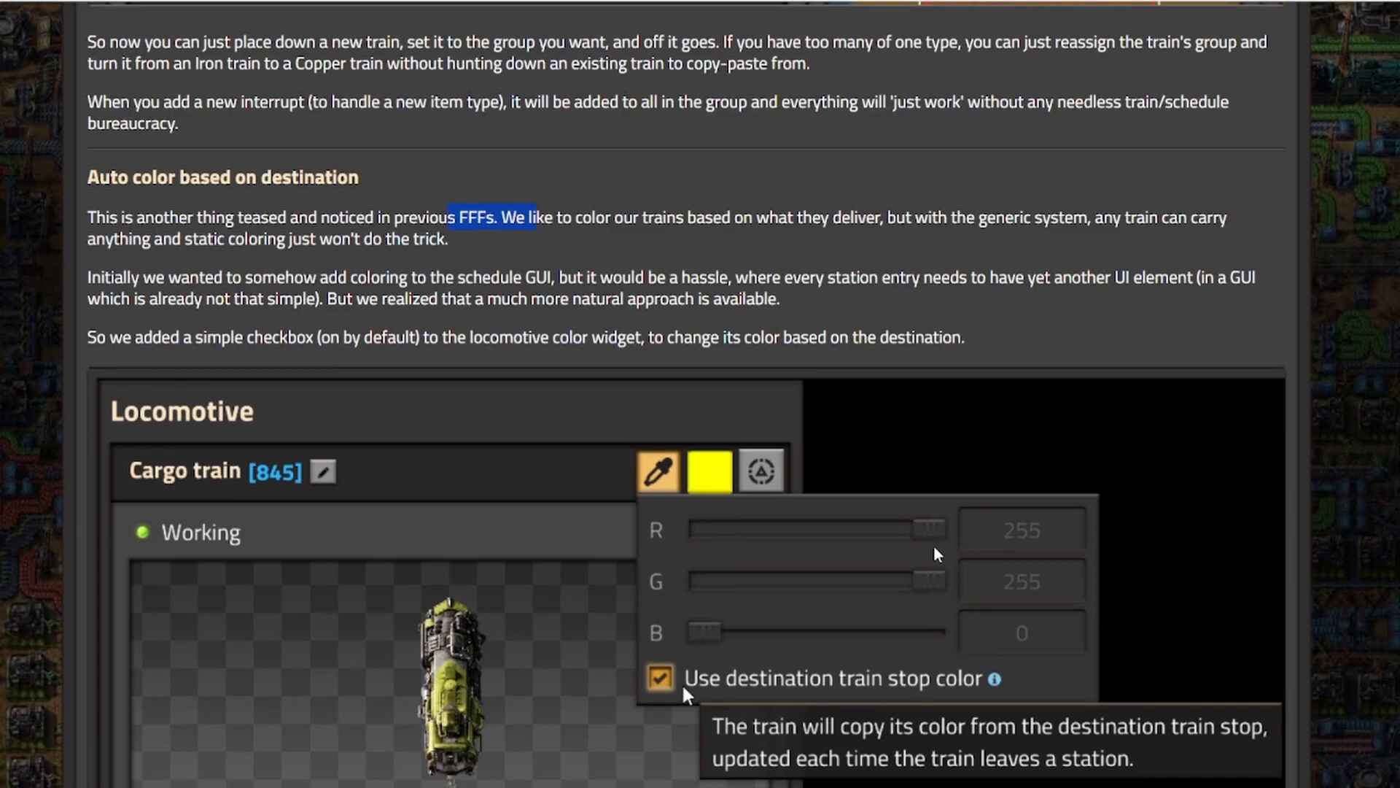
mouse_move(889, 567)
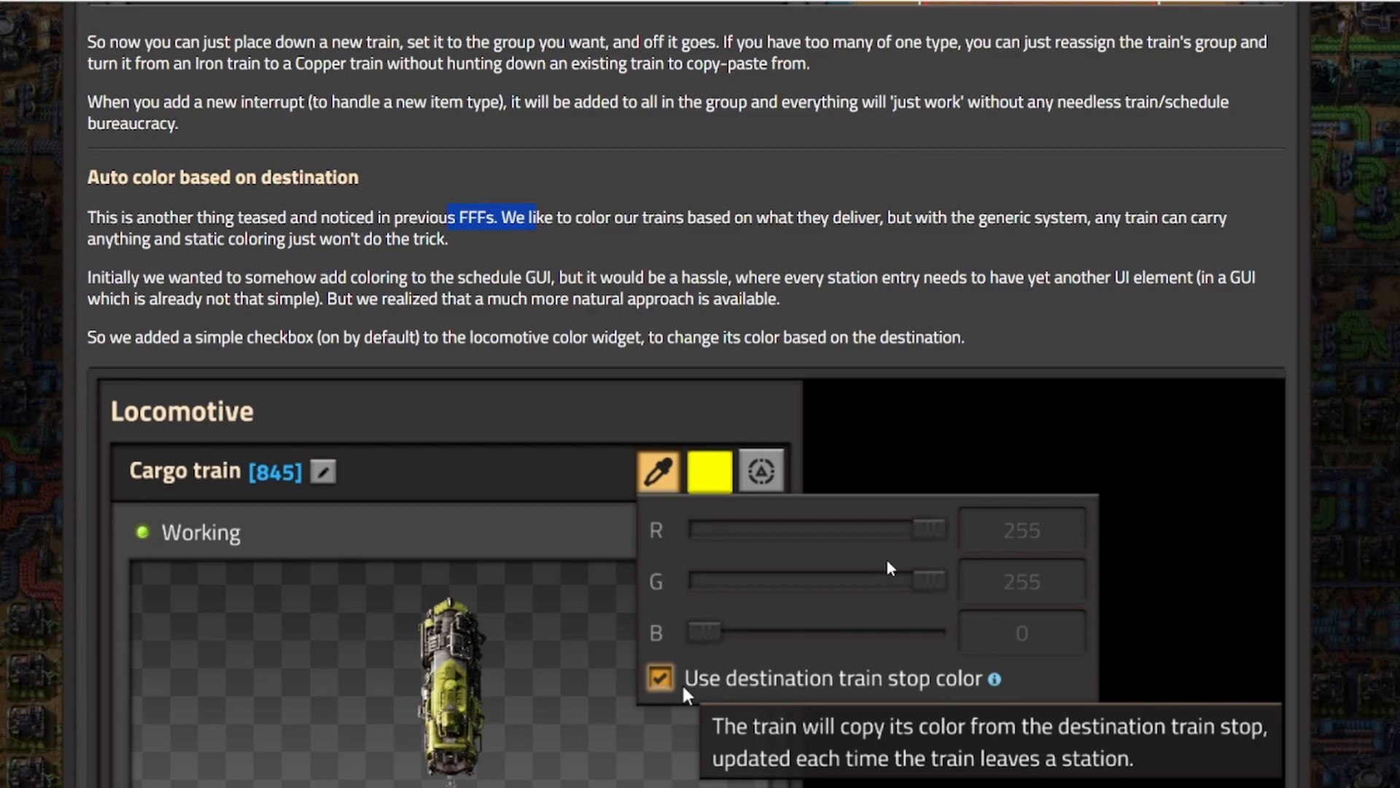
mouse_move(837, 550)
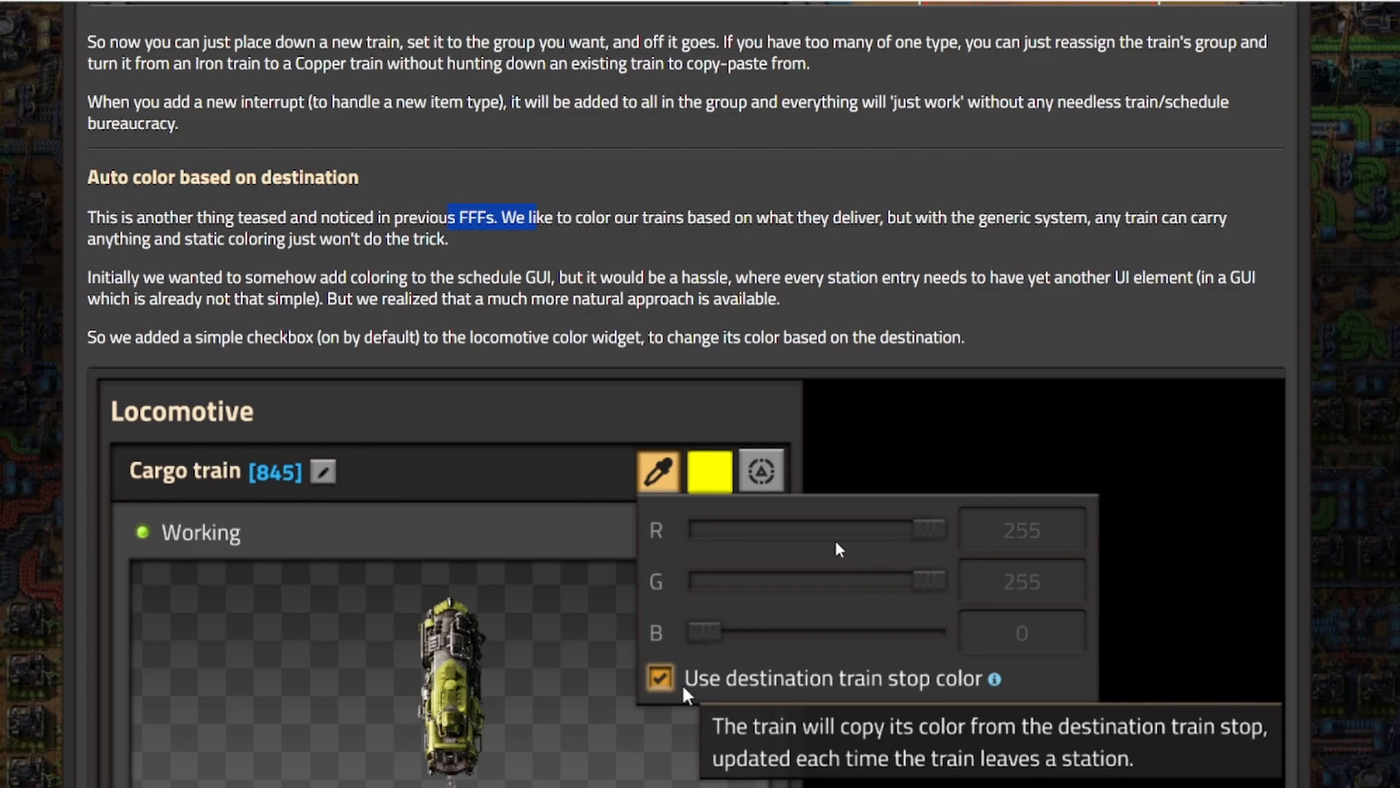
scroll("down", 3)
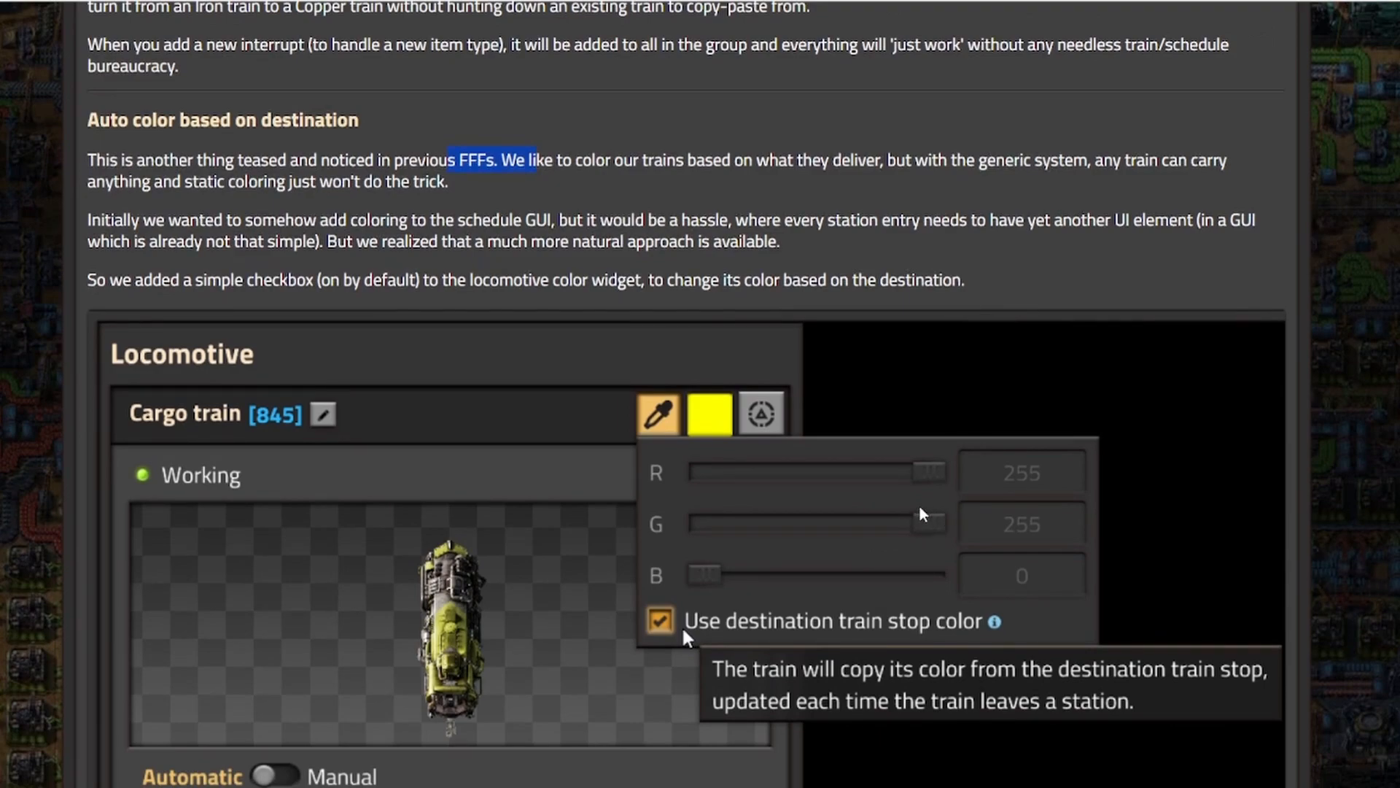
mouse_move(926, 519)
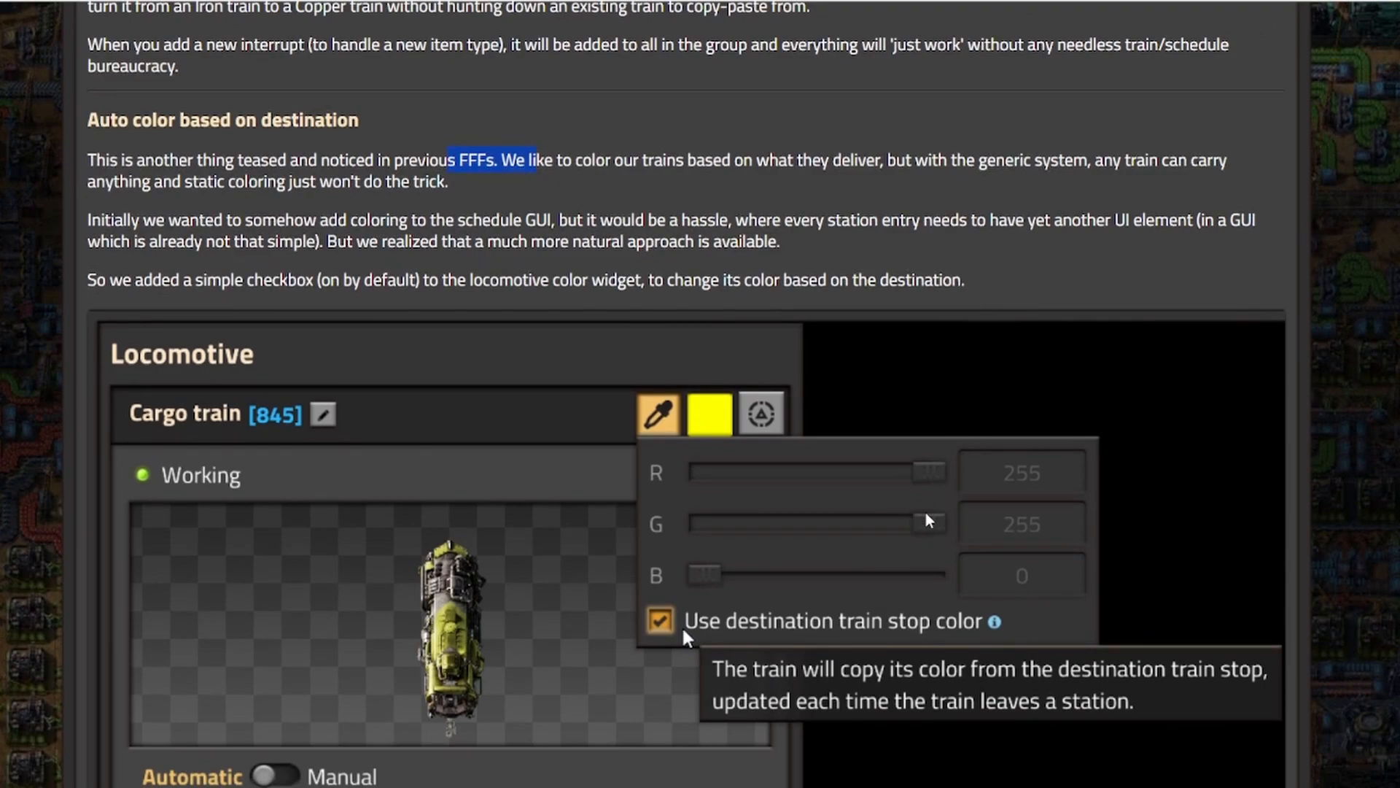
mouse_move(935, 489)
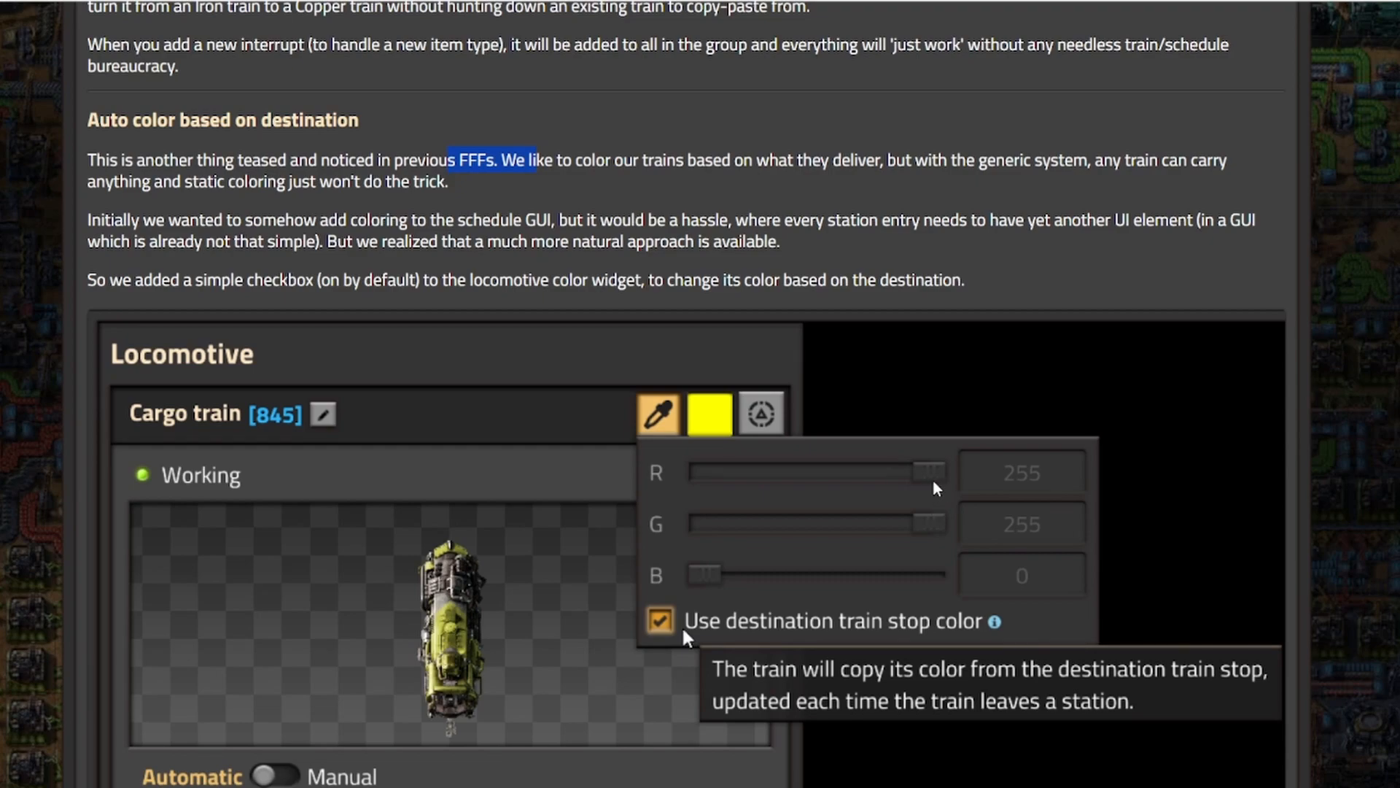
mouse_move(1017, 440)
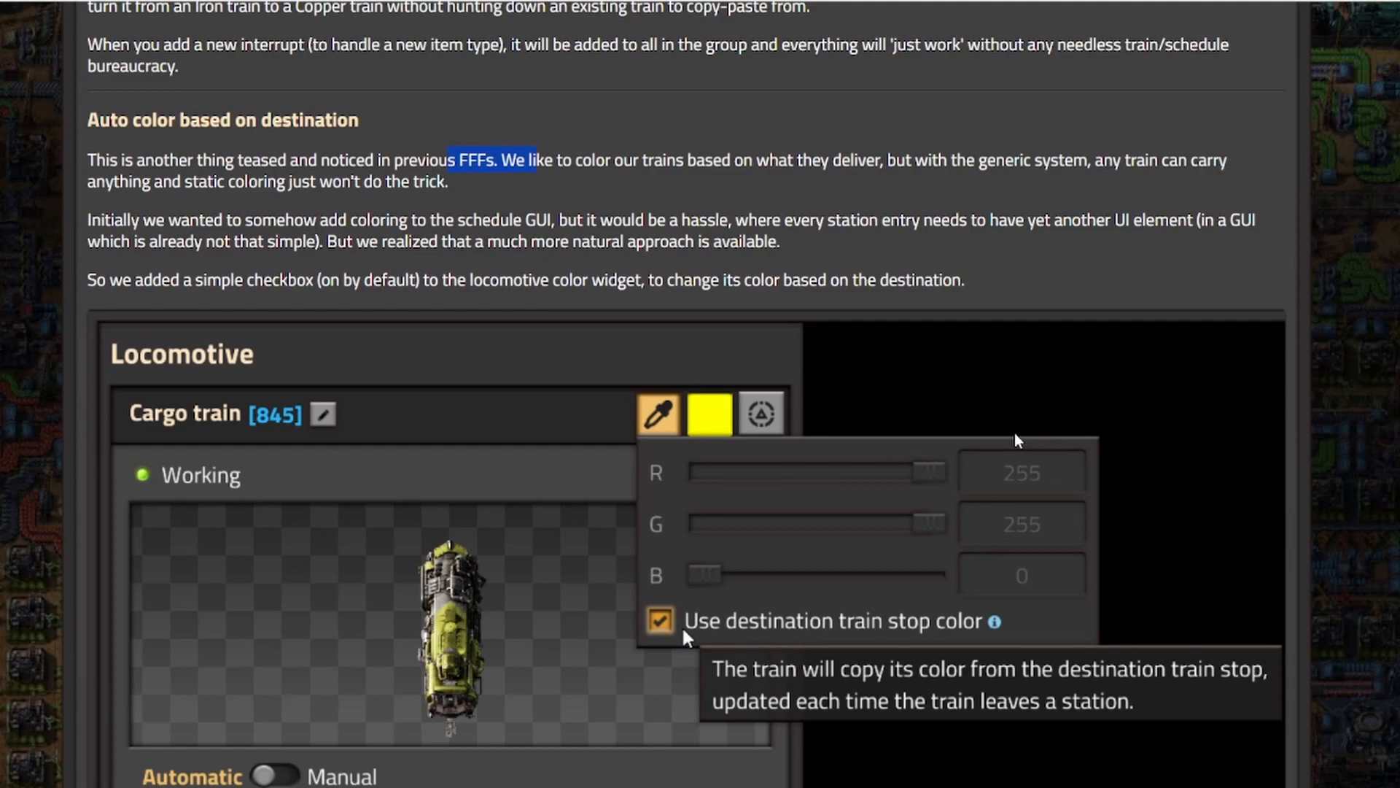
mouse_move(1007, 420)
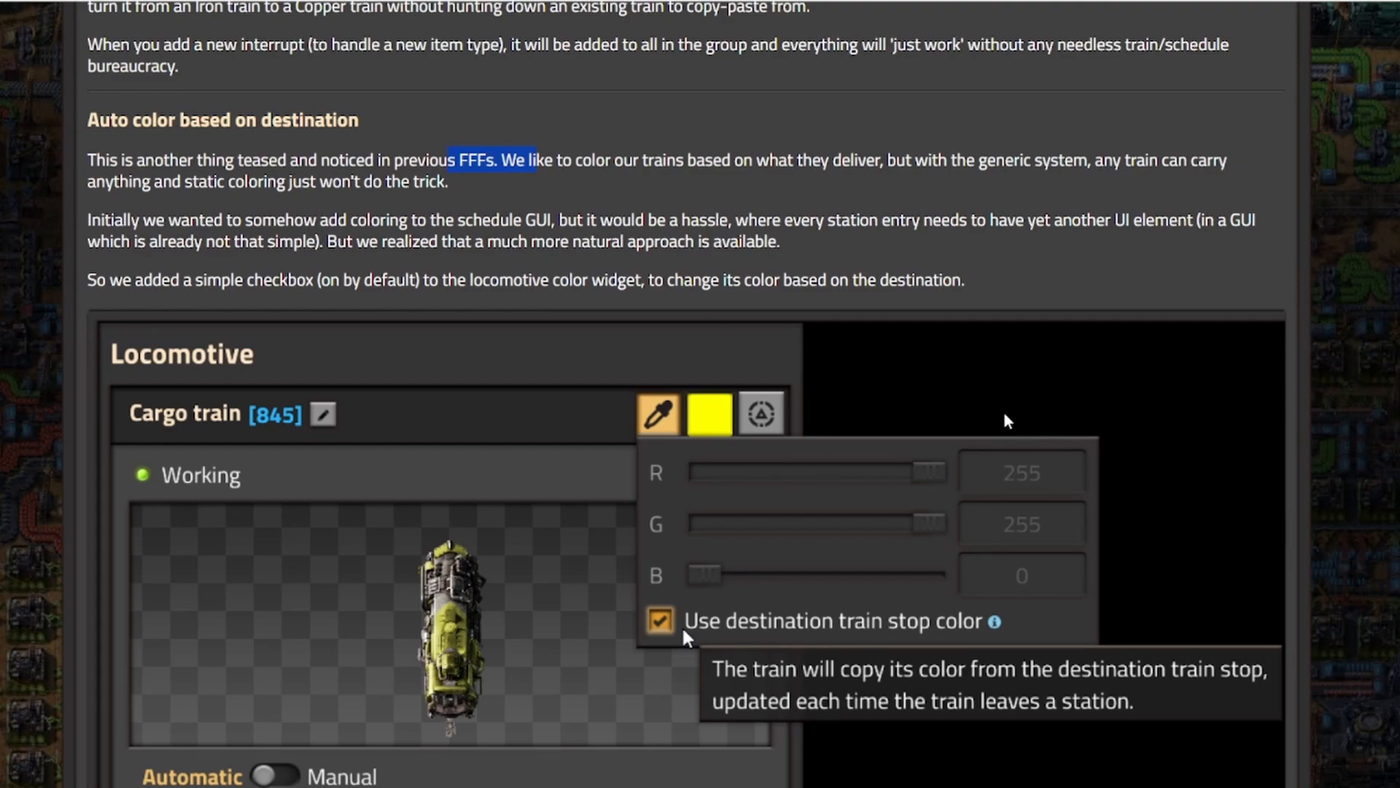
mouse_move(1013, 439)
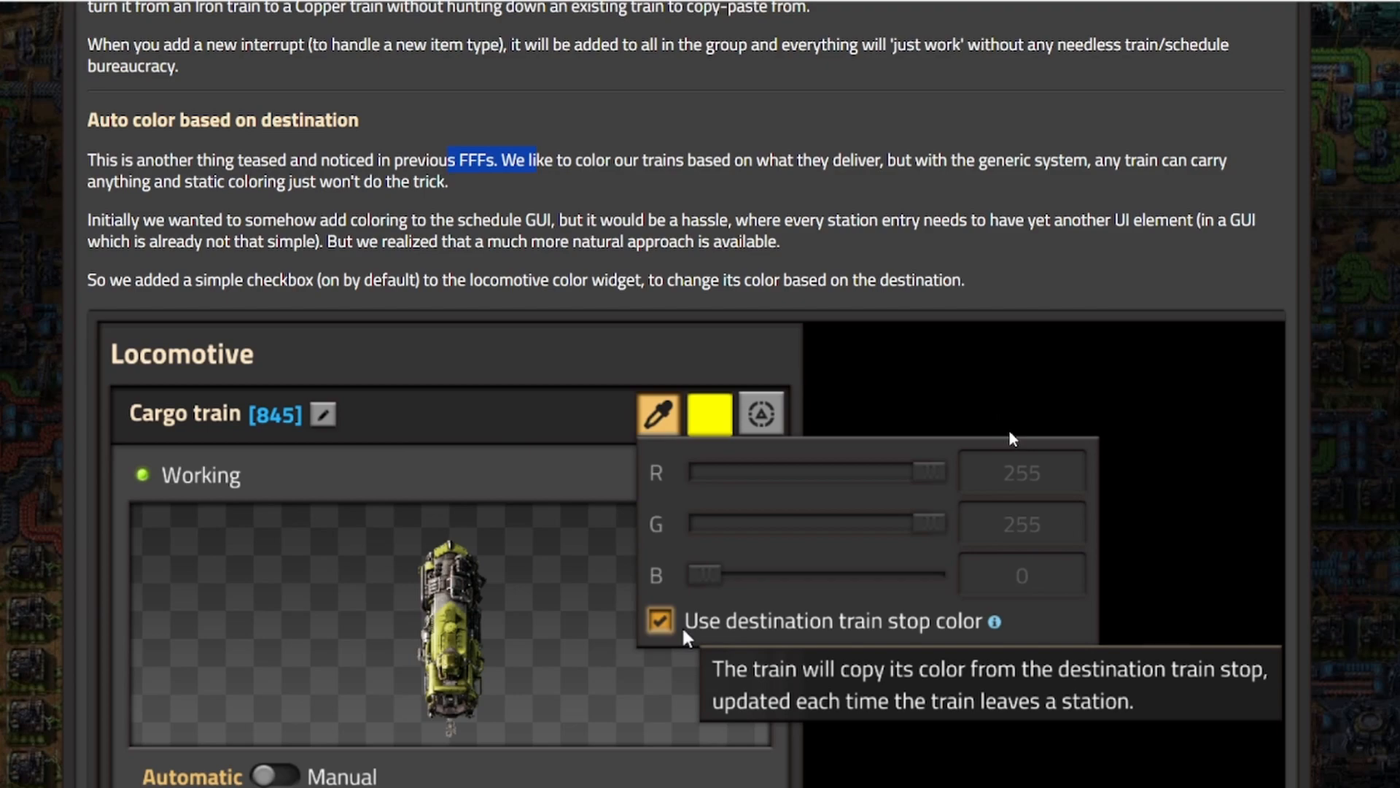
scroll("down", 3)
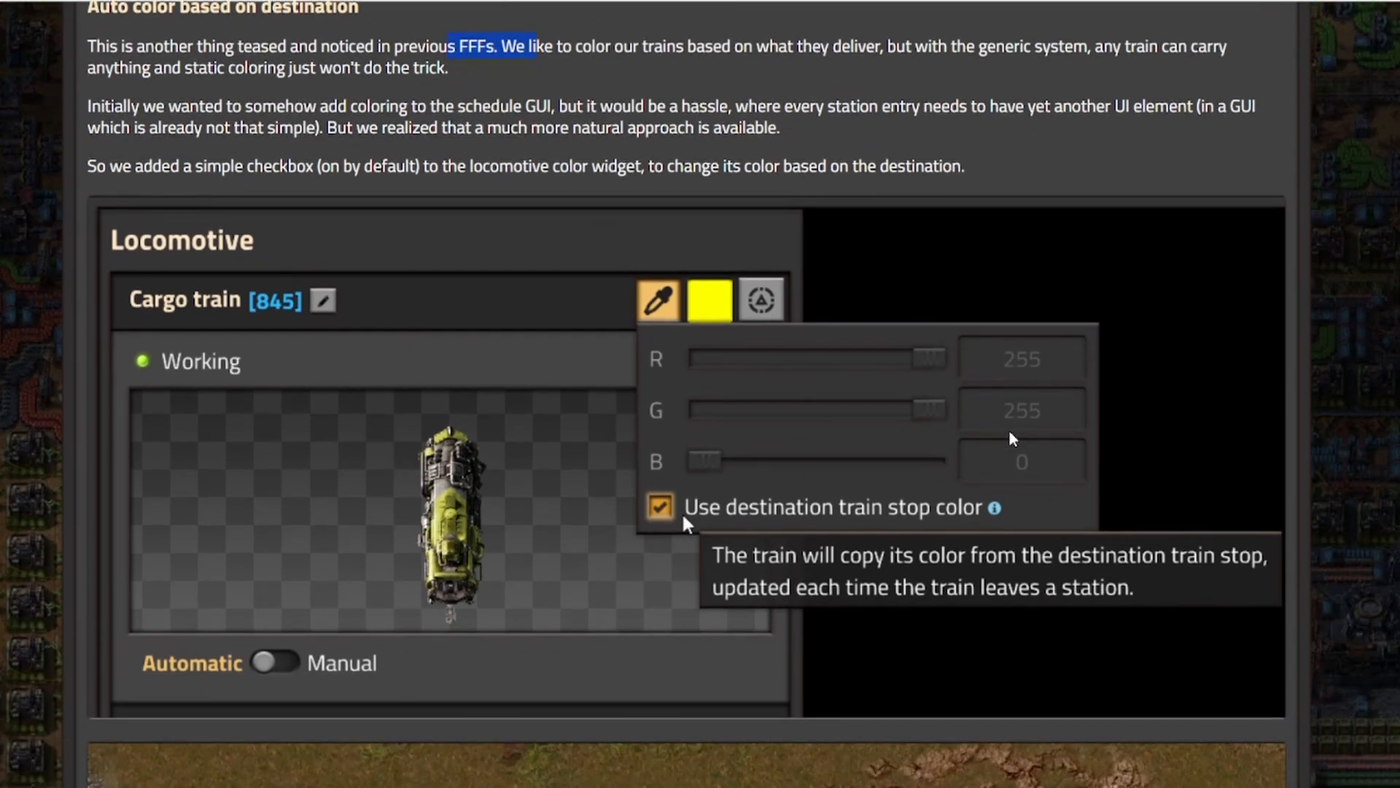
mouse_move(1014, 480)
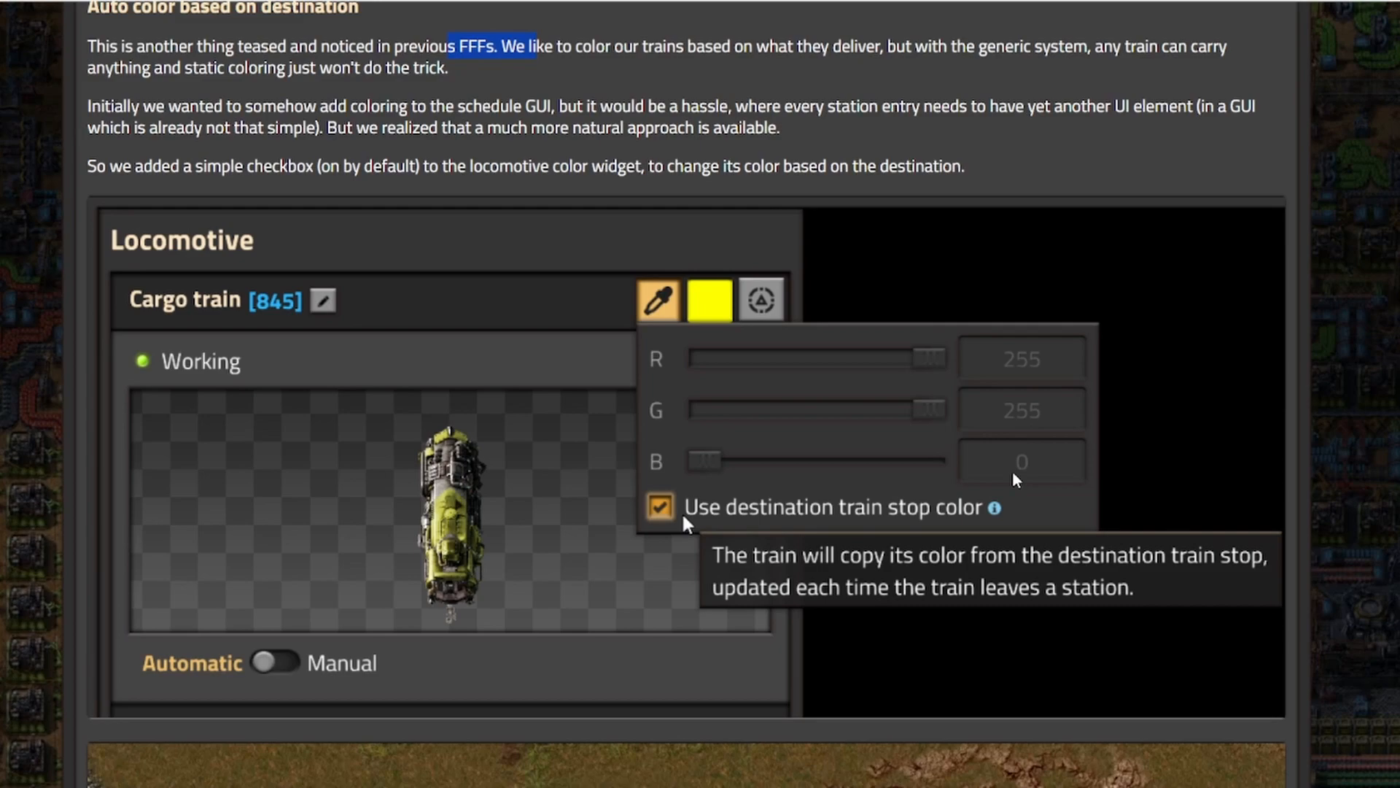
mouse_move(517, 186)
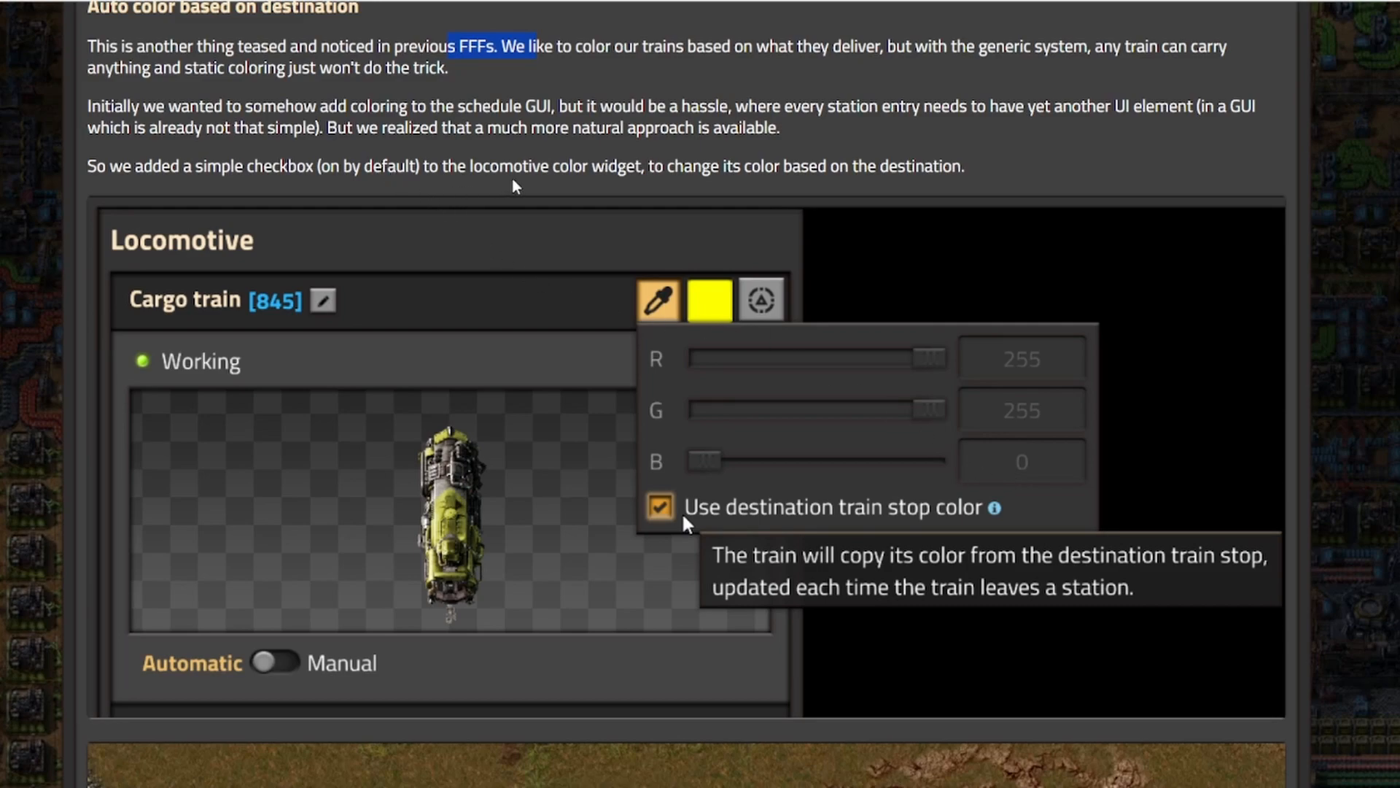
mouse_move(773, 174)
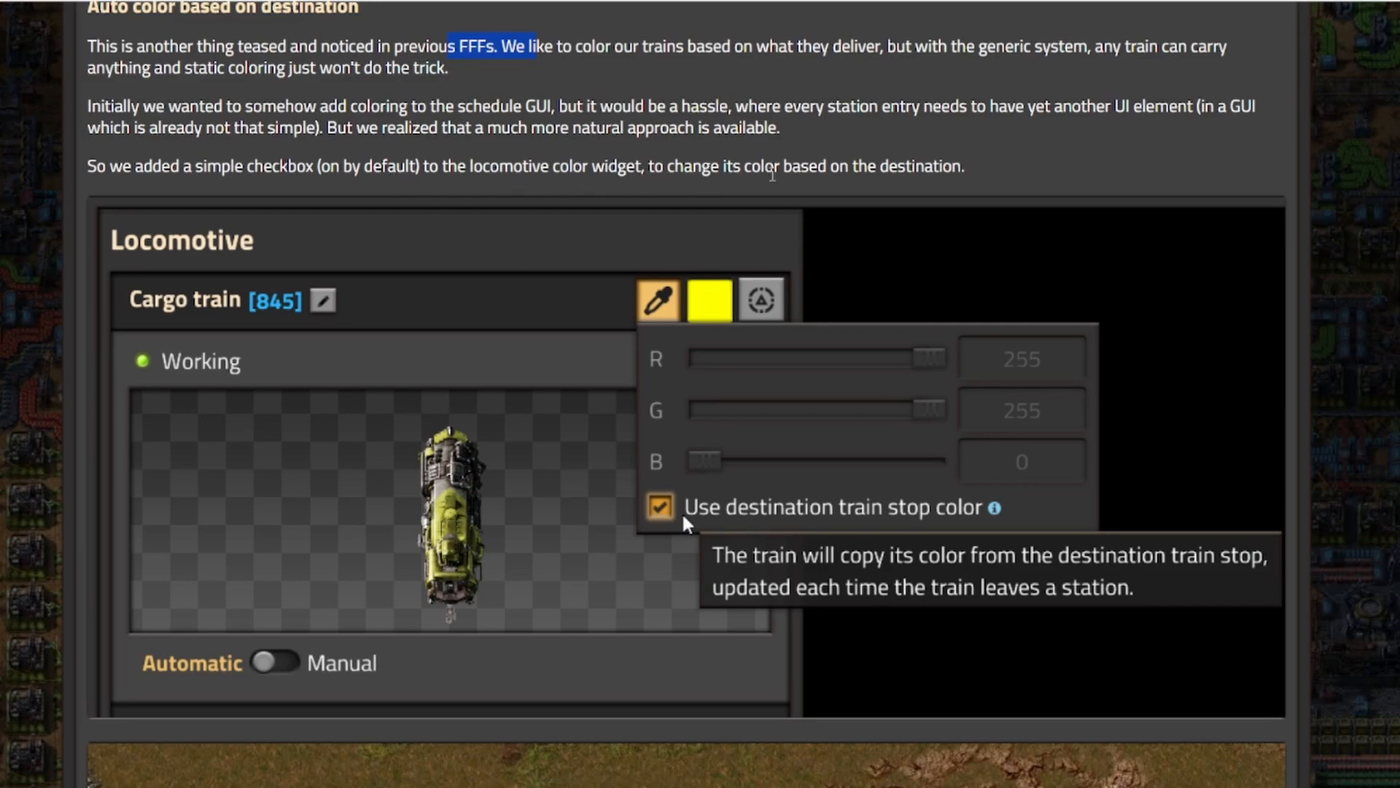
mouse_move(1096, 459)
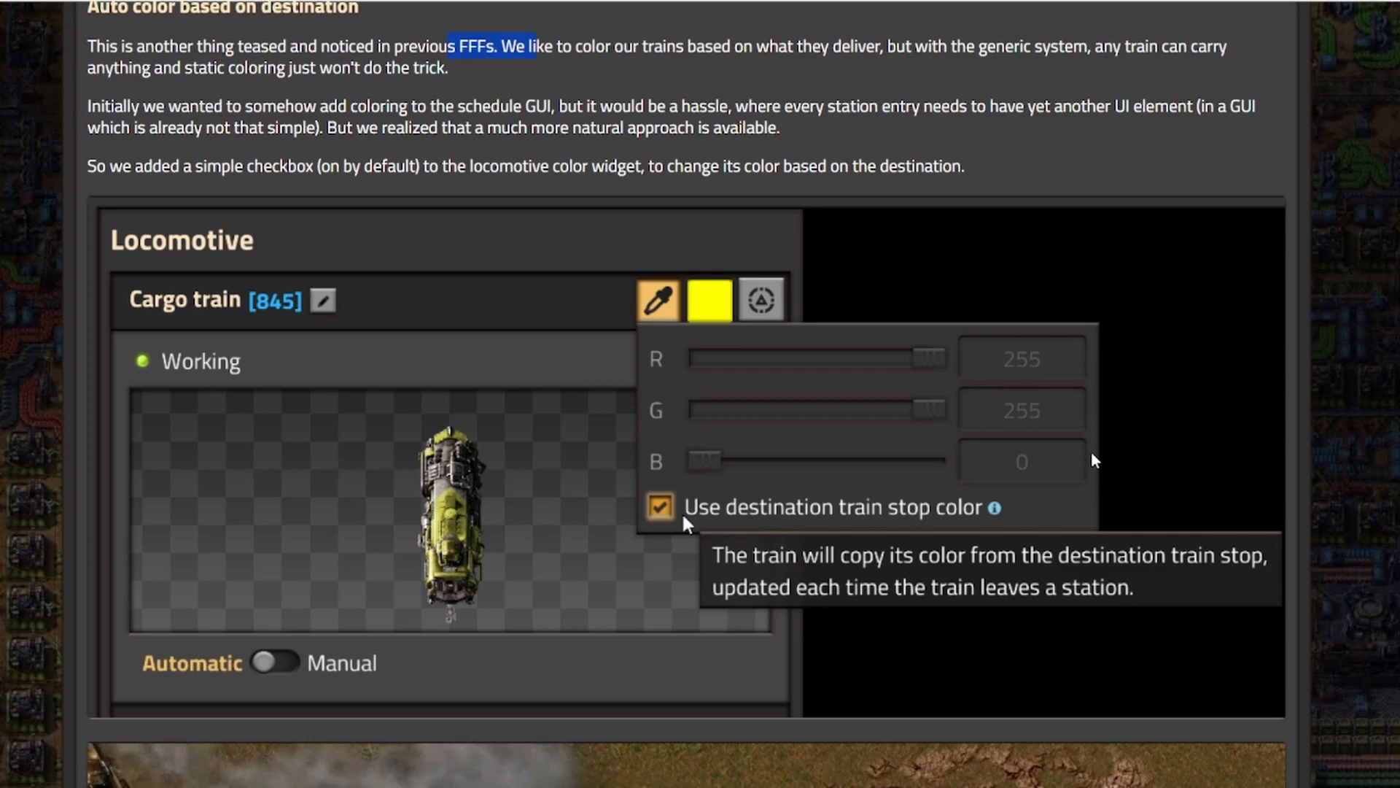
scroll("down", 3)
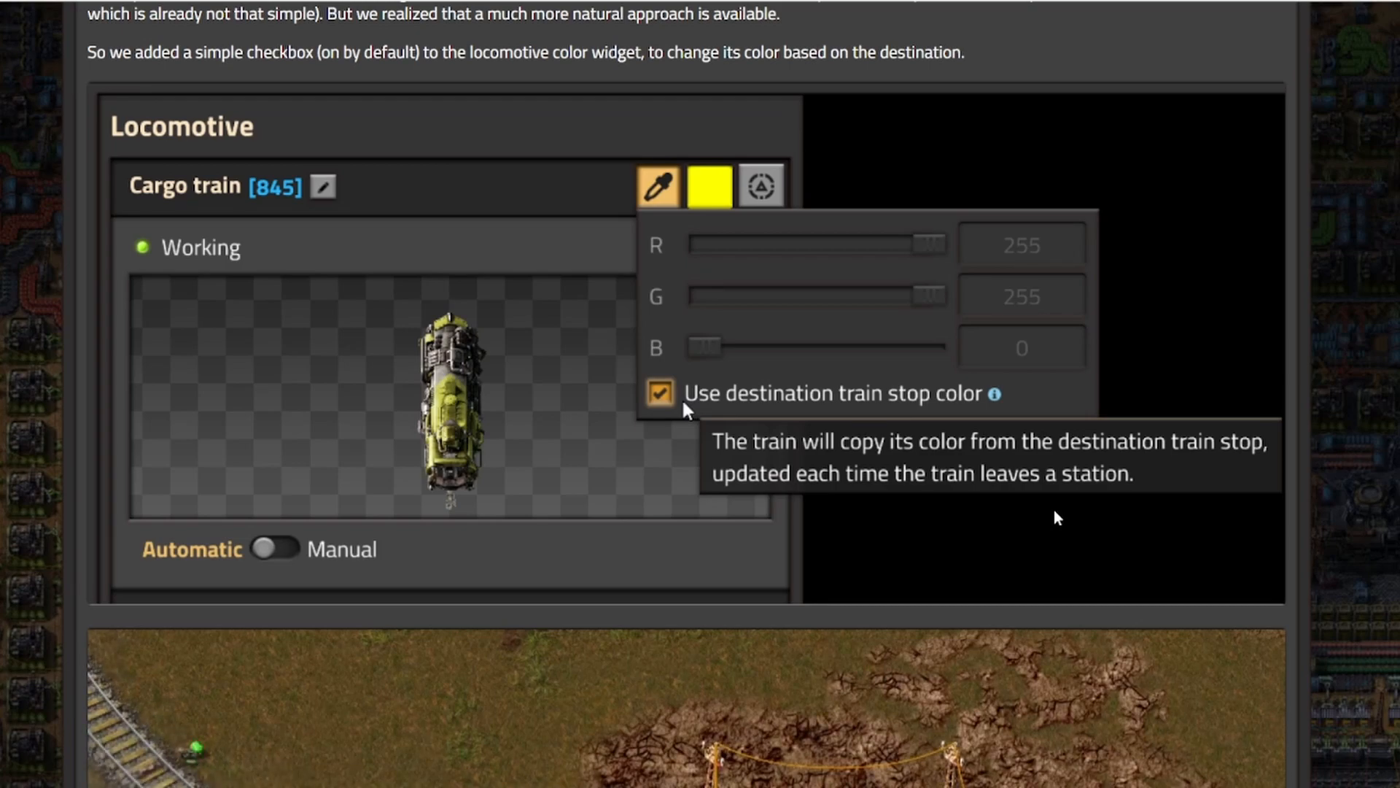
mouse_move(775, 181)
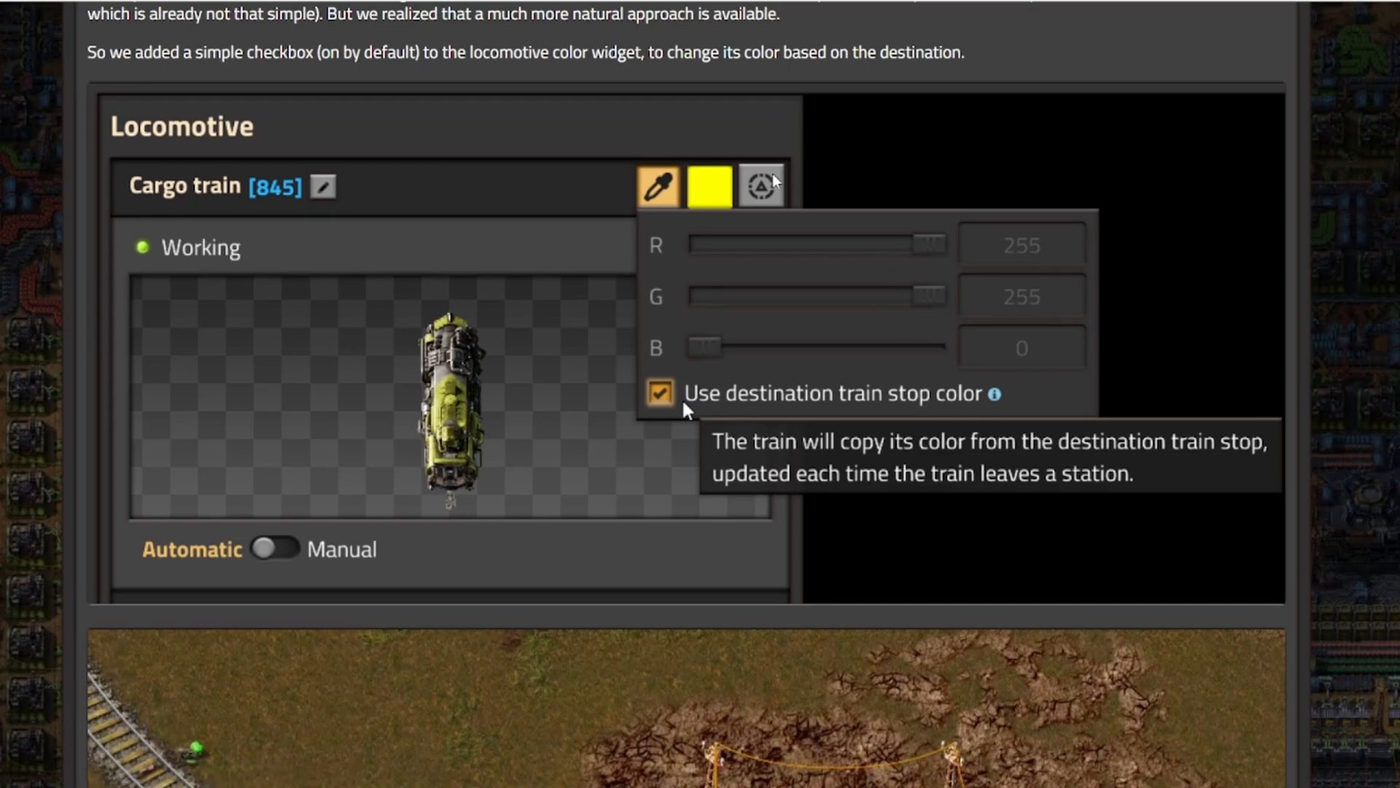
mouse_move(854, 402)
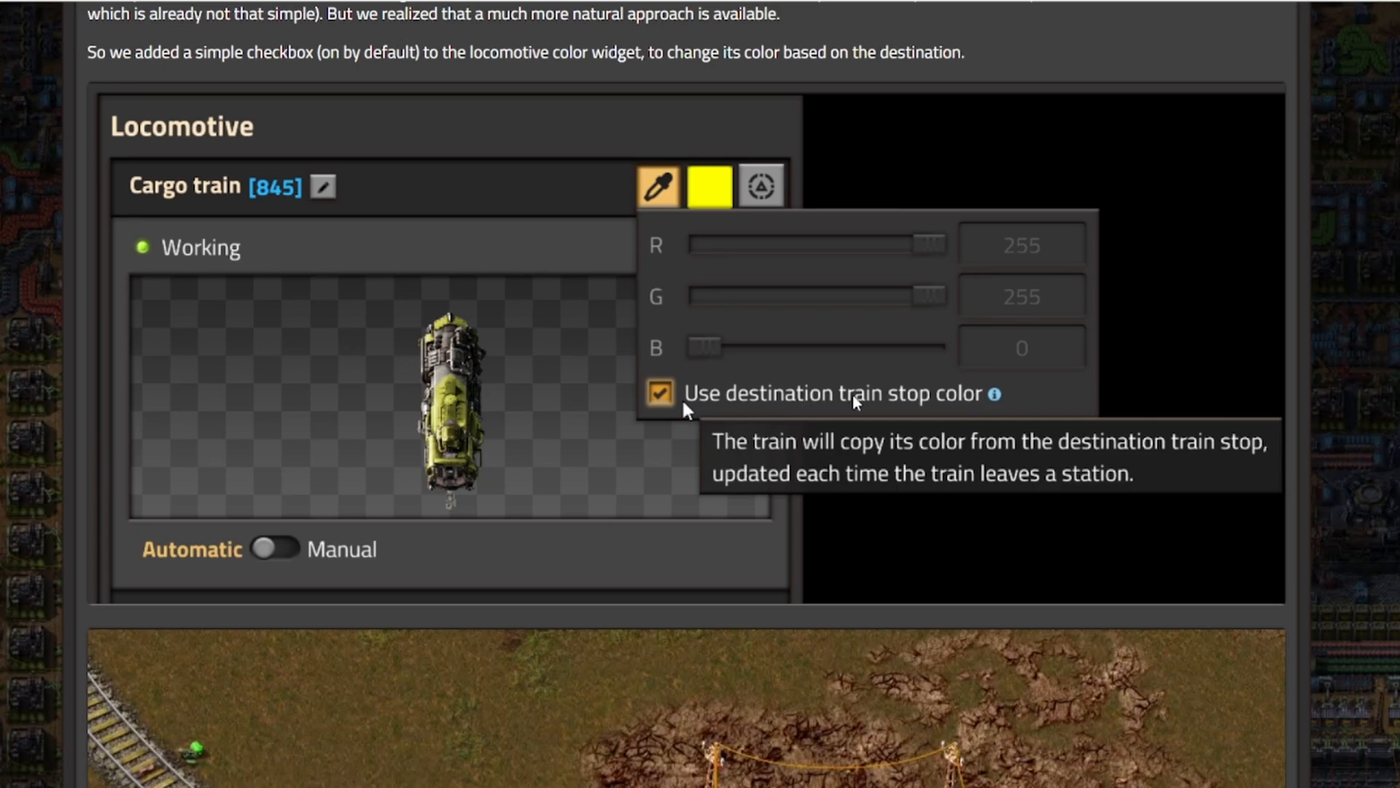
mouse_move(951, 467)
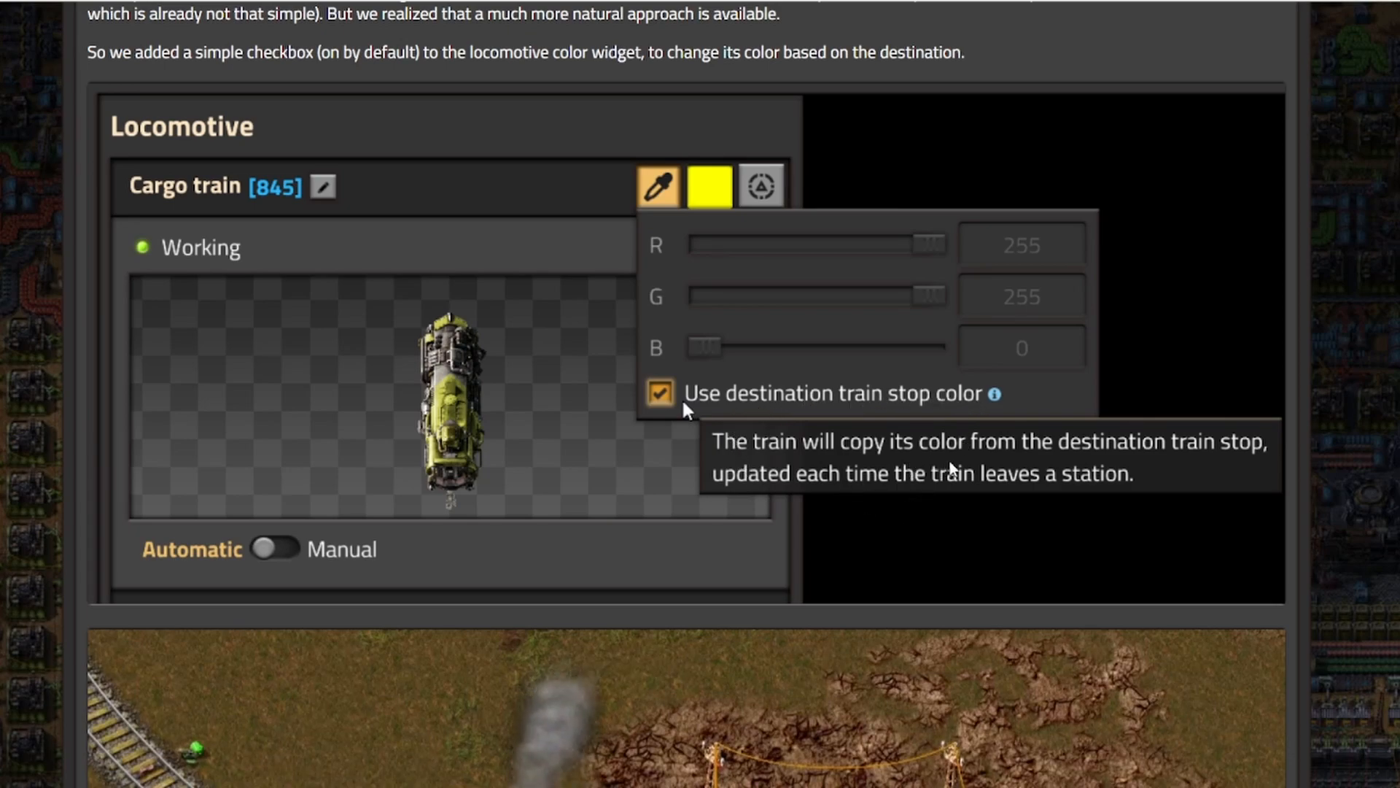
mouse_move(830, 507)
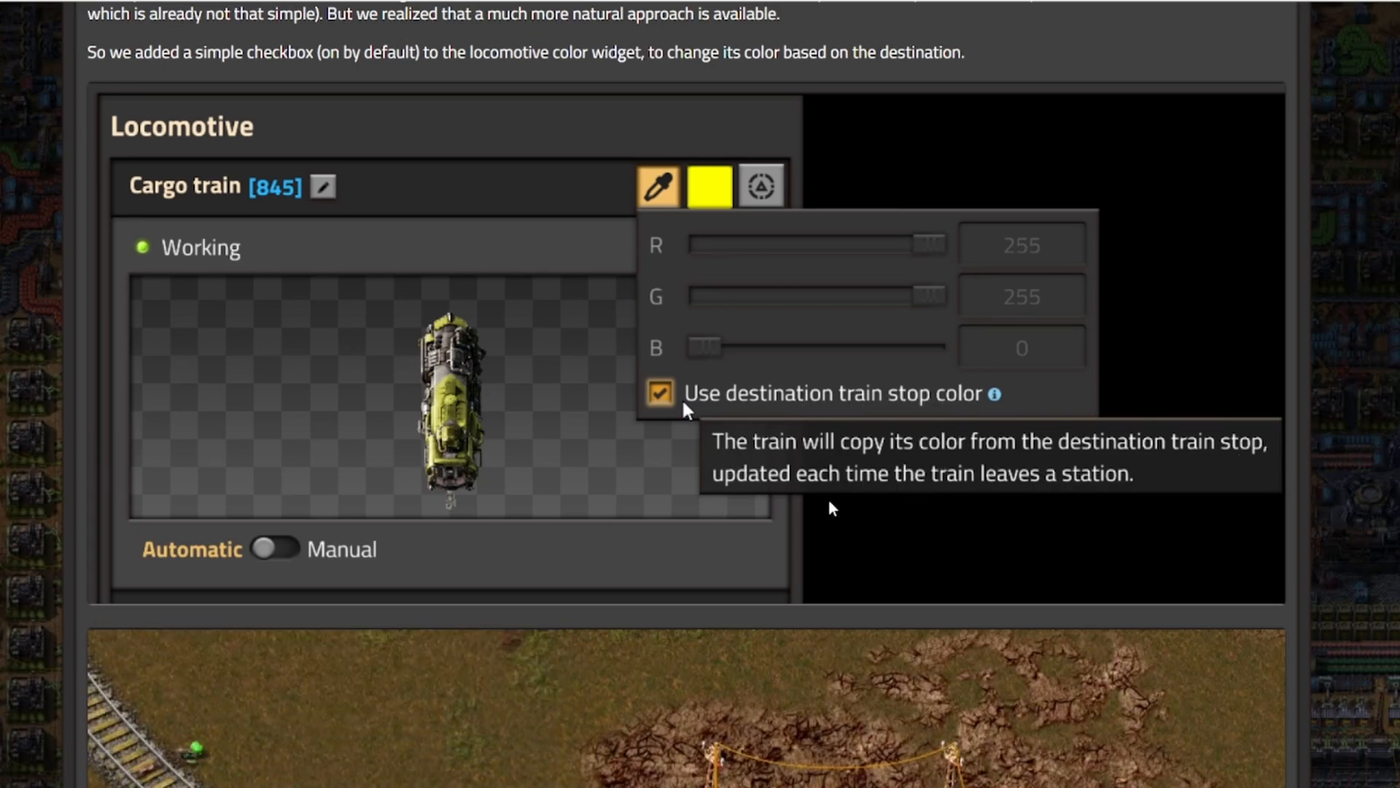
mouse_move(1031, 469)
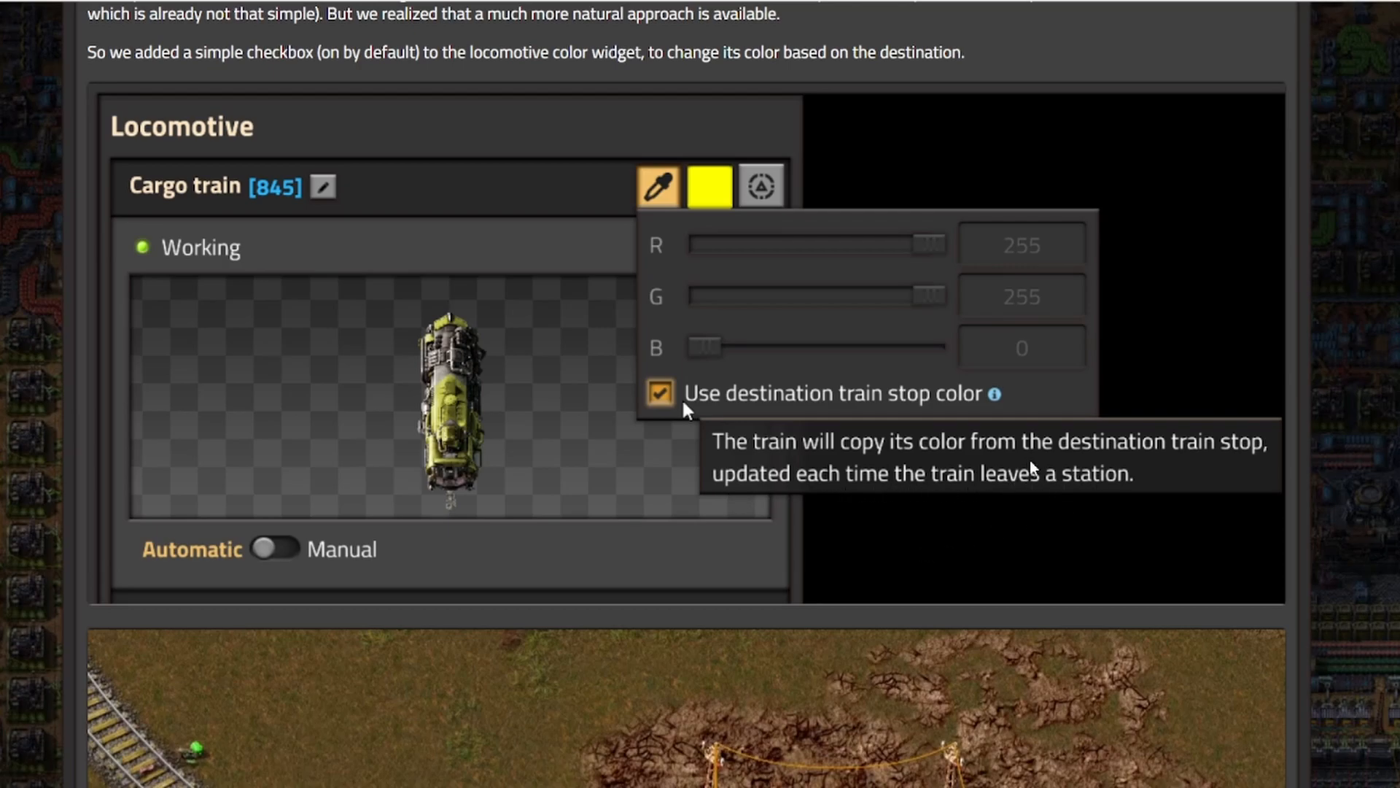
- Scroll past the train station animation until the Conclusion heading appears below it
scroll("down", 3)
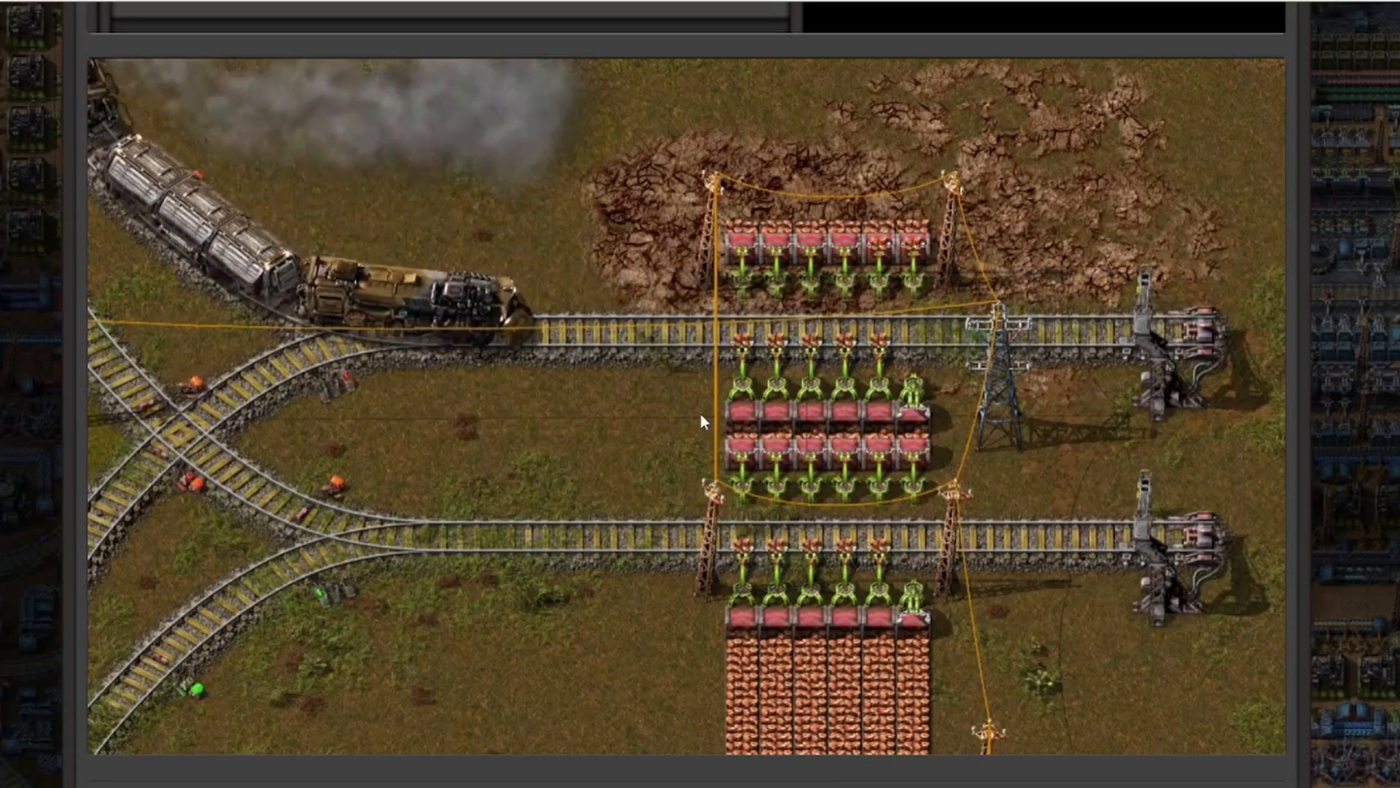
scroll("down", 3)
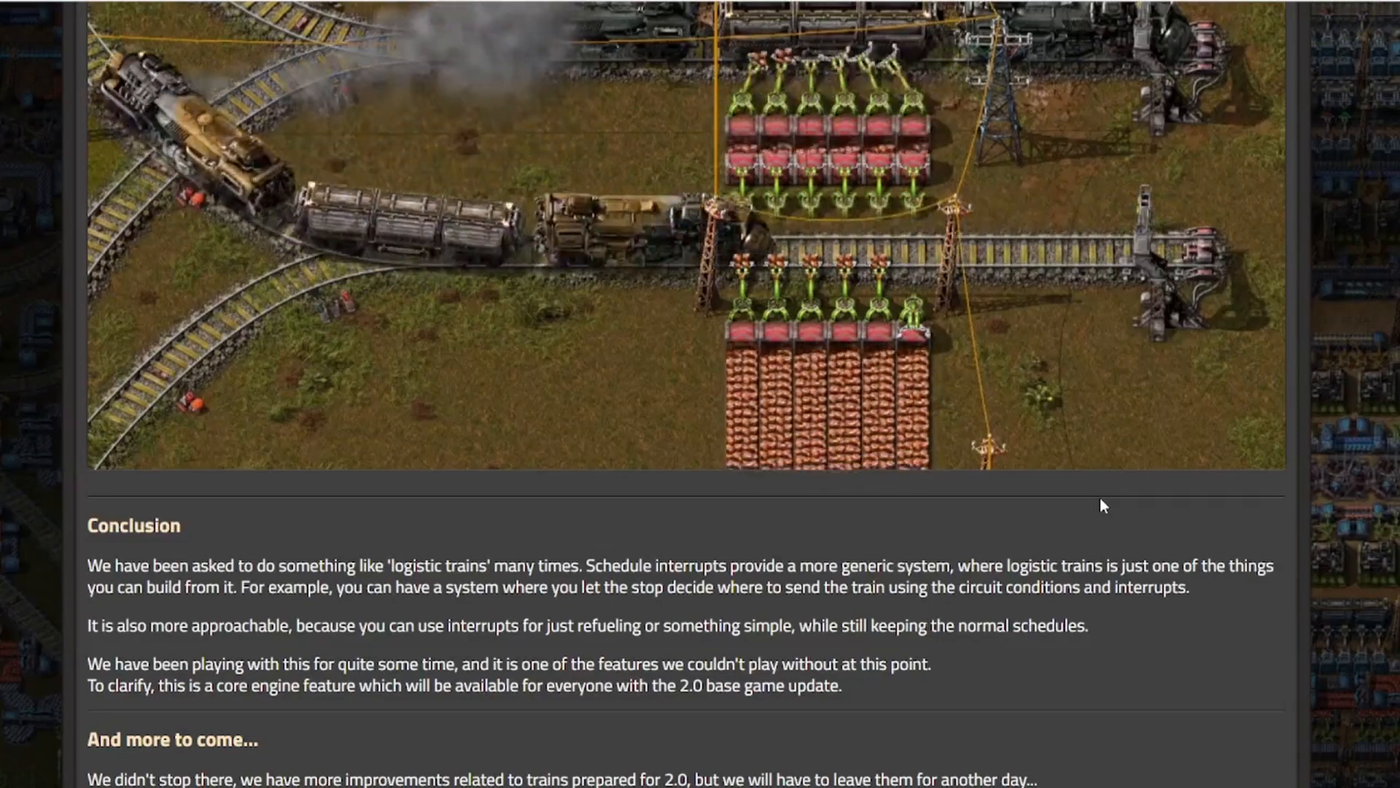
scroll("down", 3)
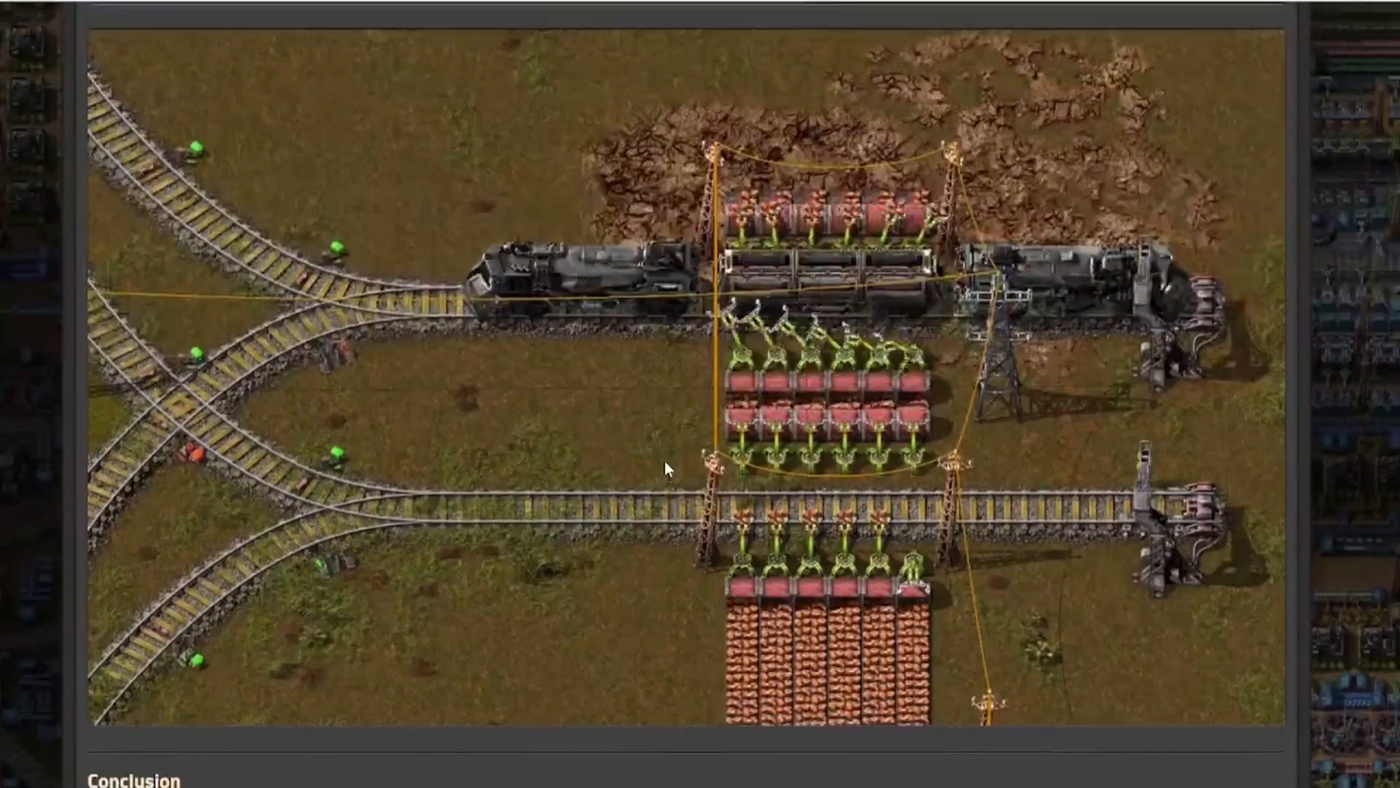
- Jump back up to the Friday Facts #389 title and its Train Schedule Interrupts introduction
scroll("down", 3)
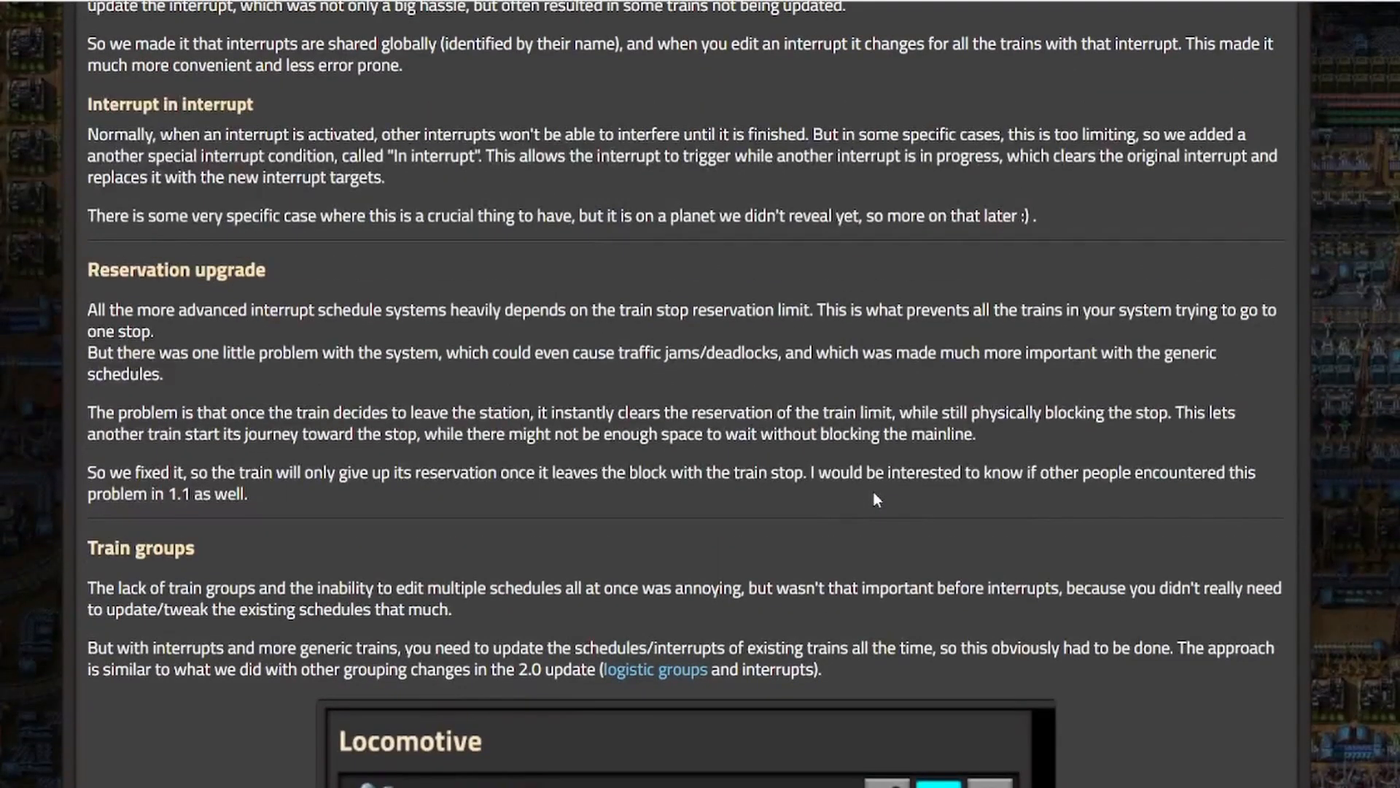
scroll("up", 3)
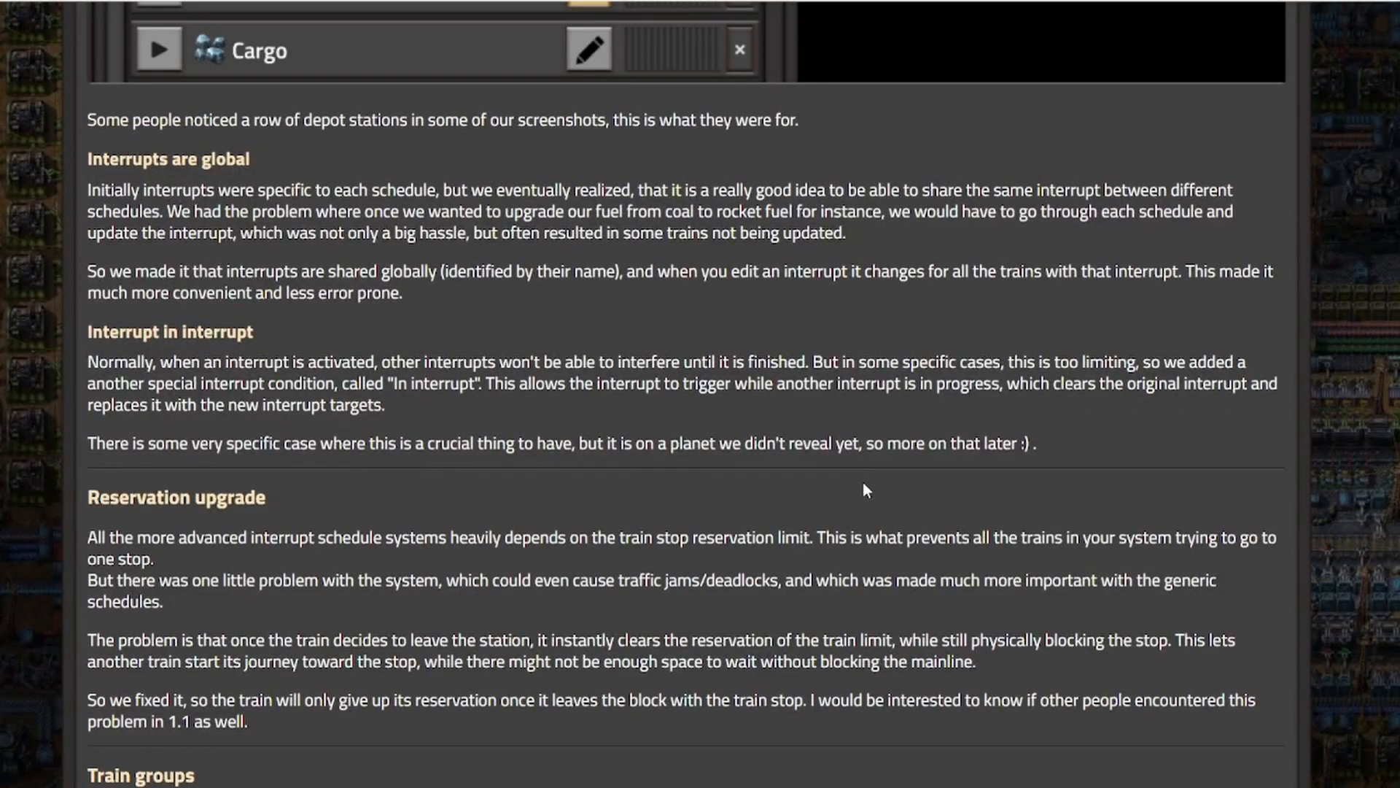
mouse_move(850, 491)
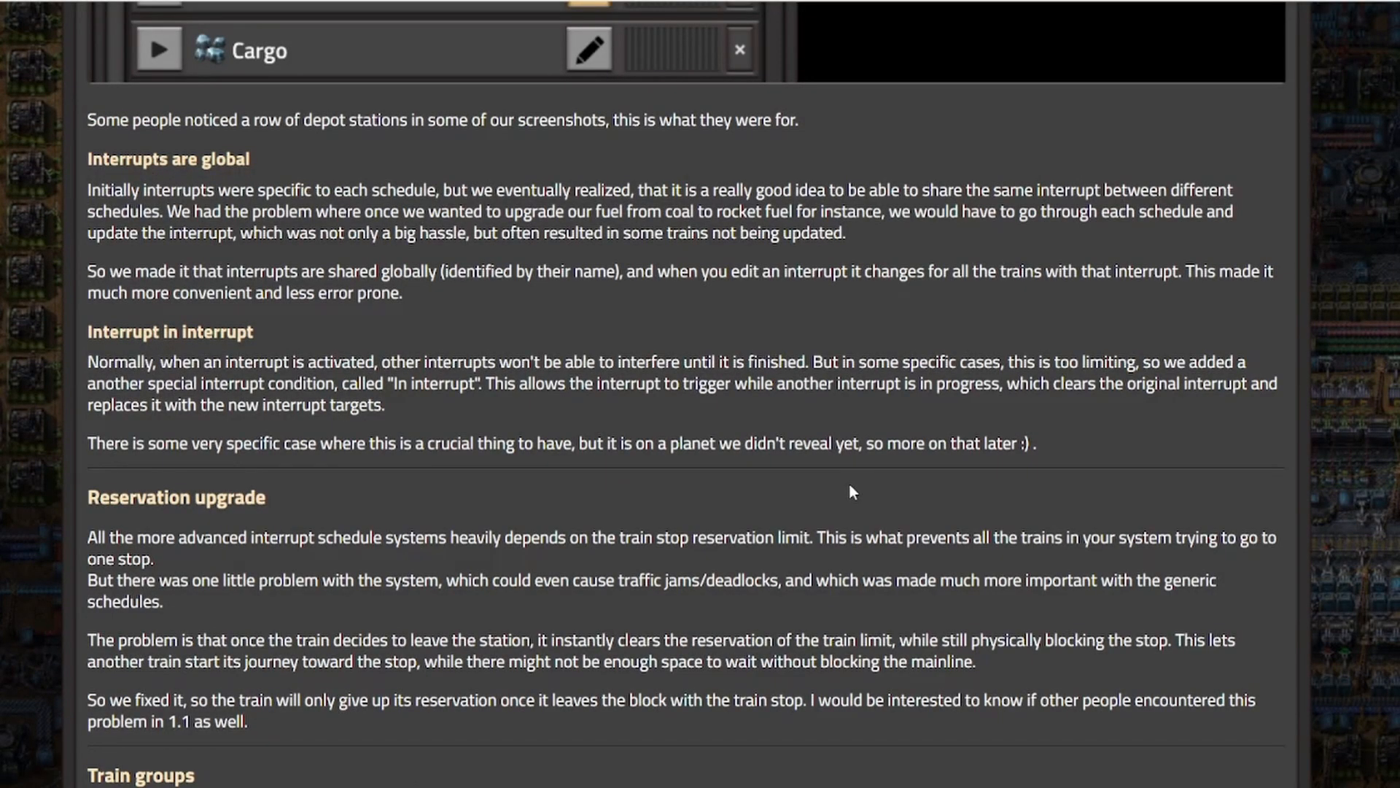
left_click(588, 49)
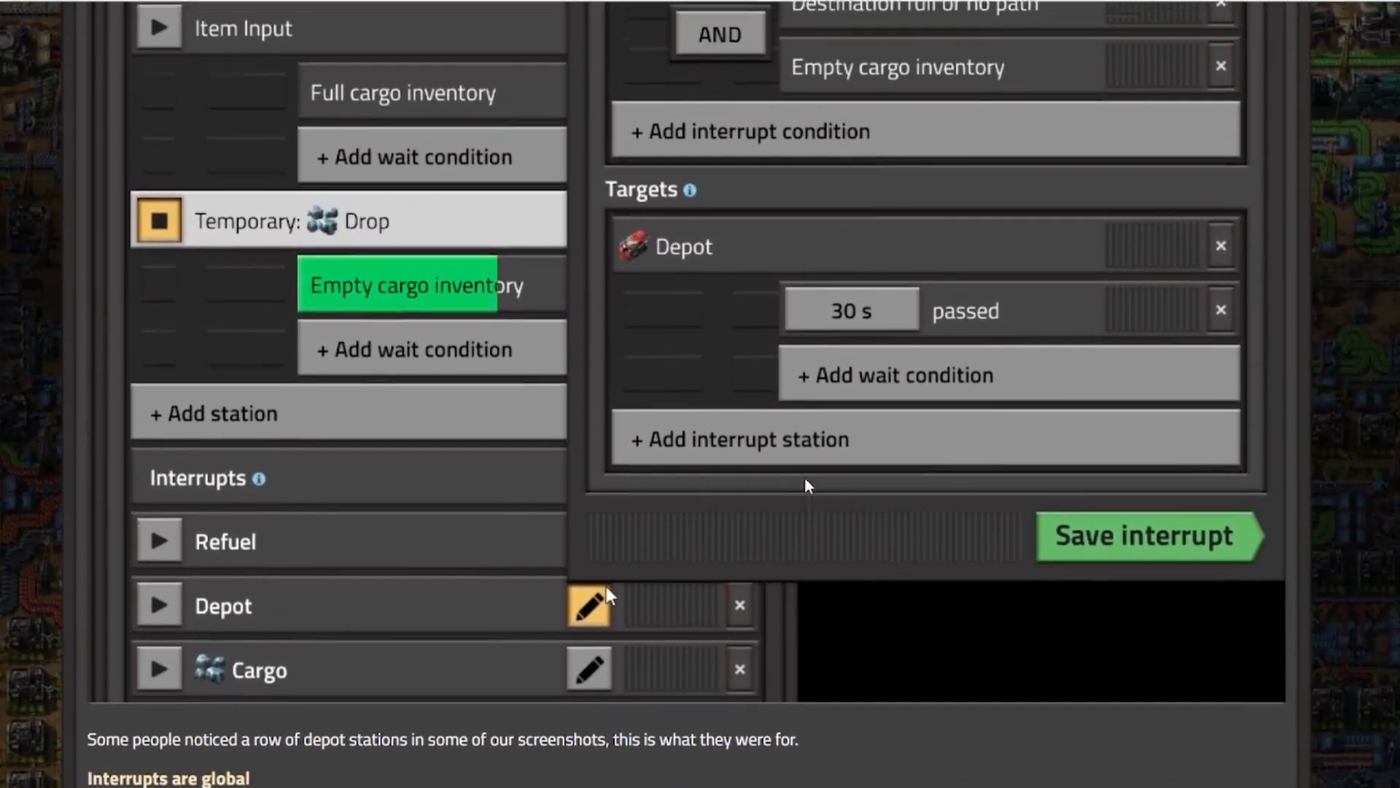
scroll("down", 3)
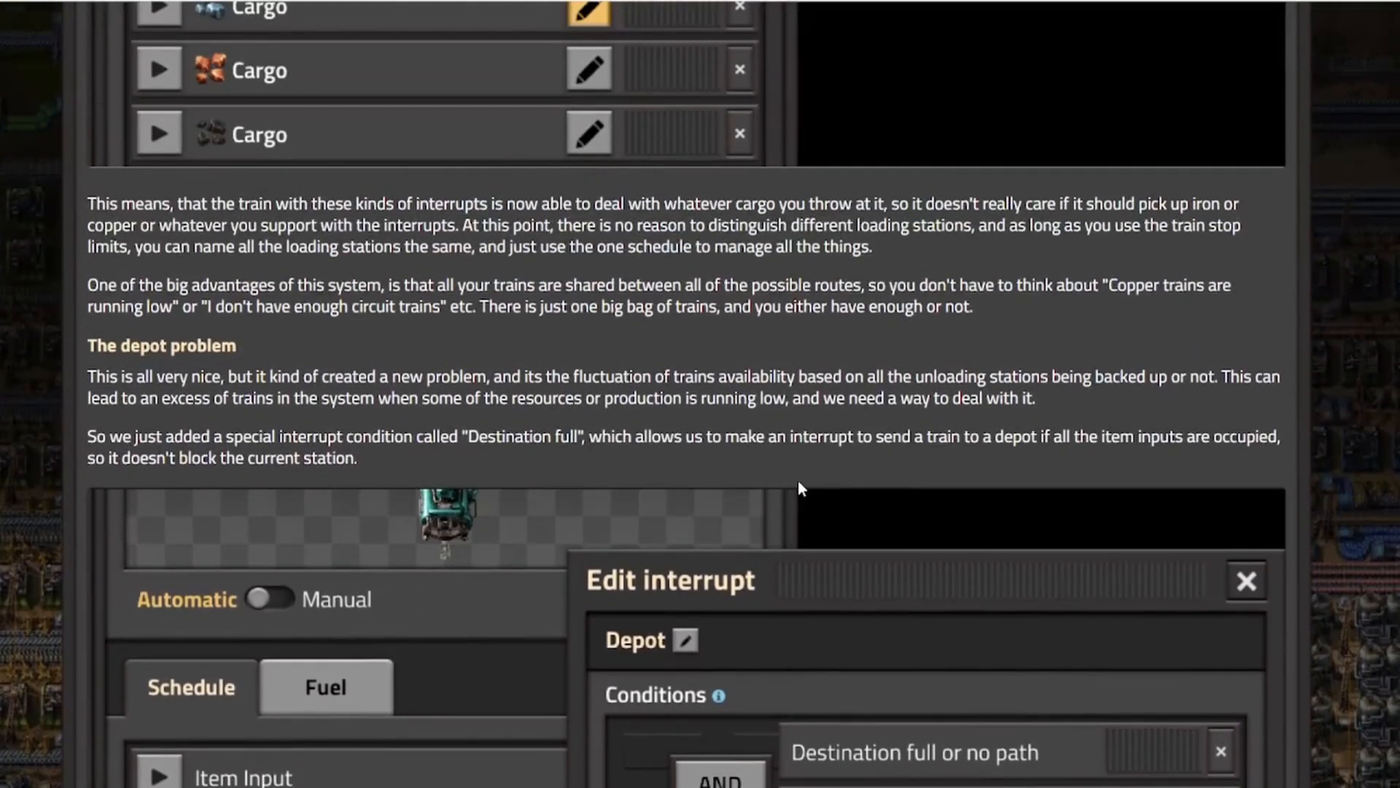
scroll("down", 3)
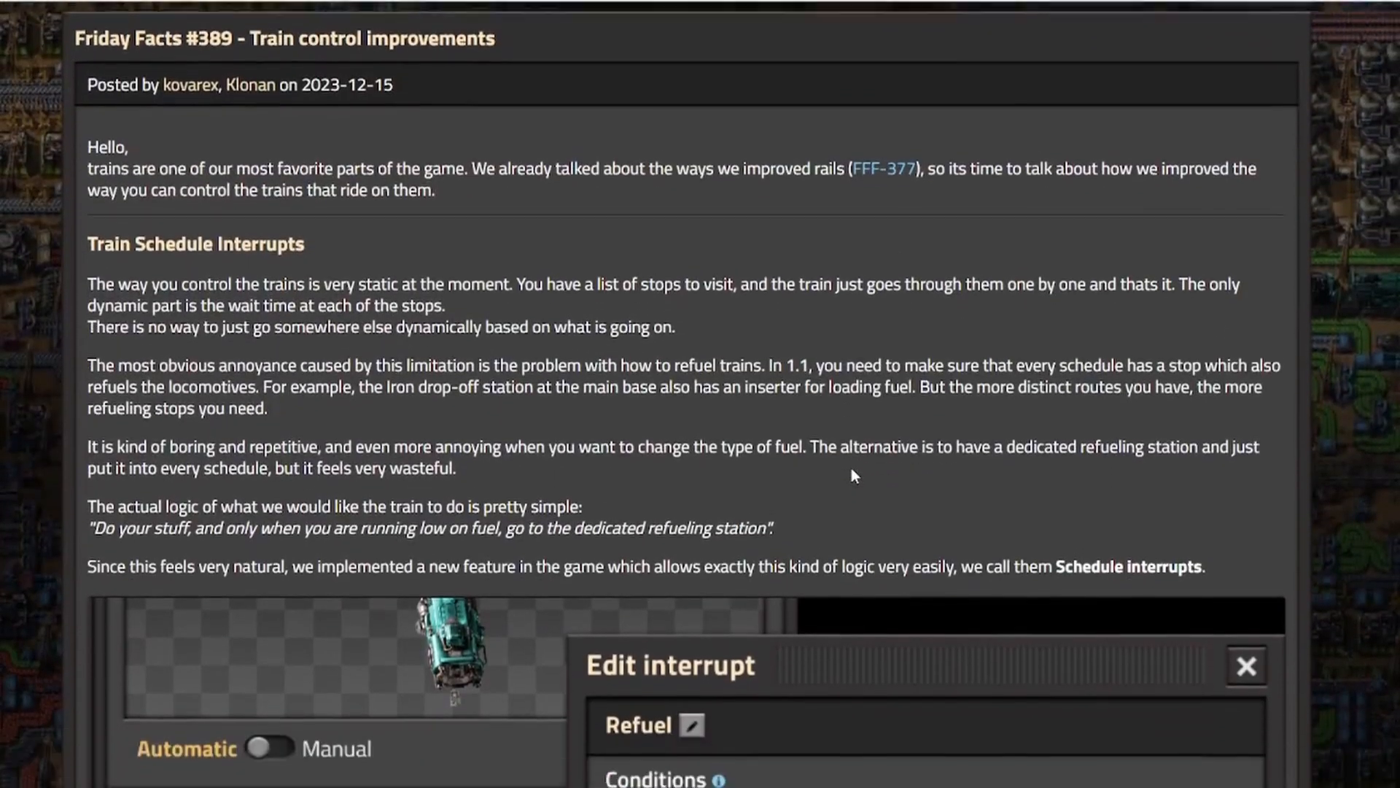
scroll("down", 3)
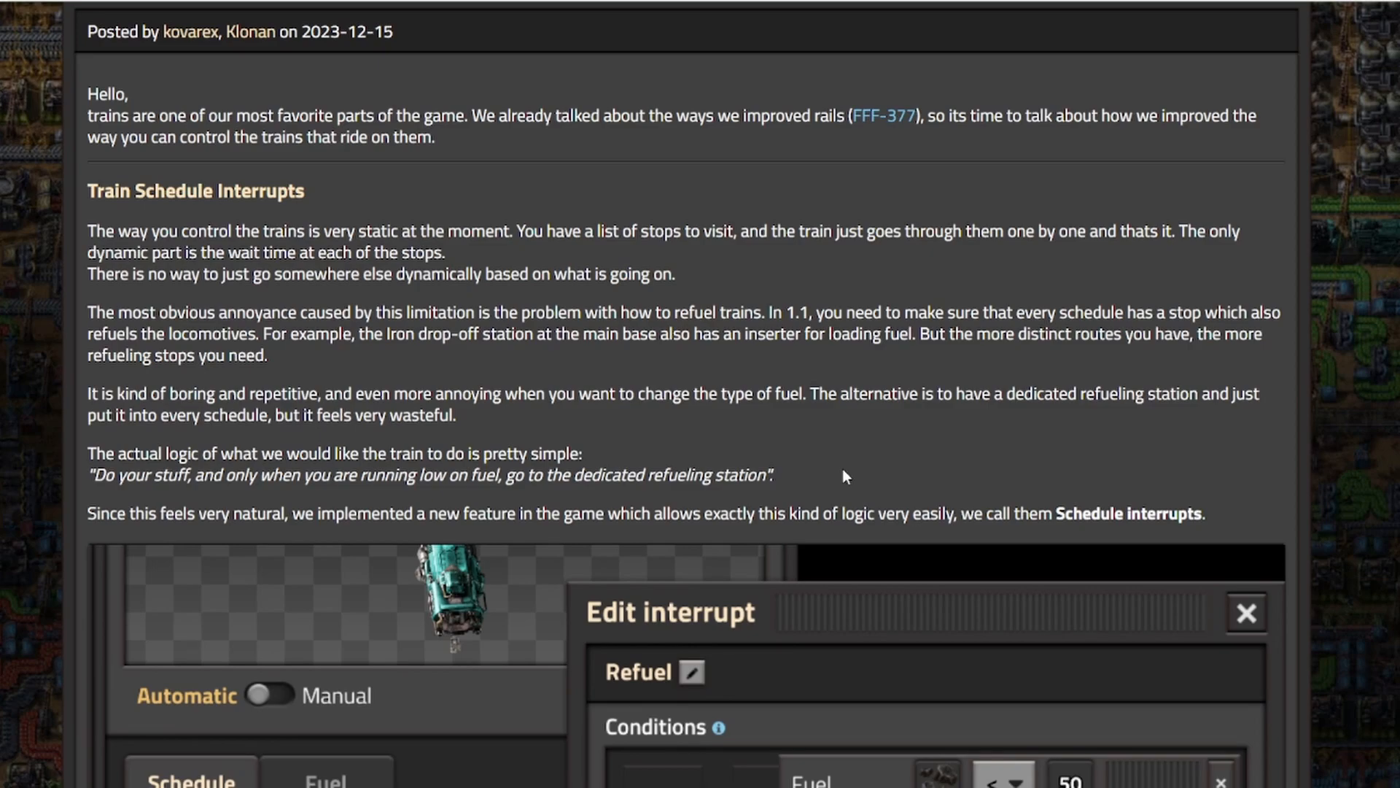
- Scroll down again through the article's later sections
scroll("down", 3)
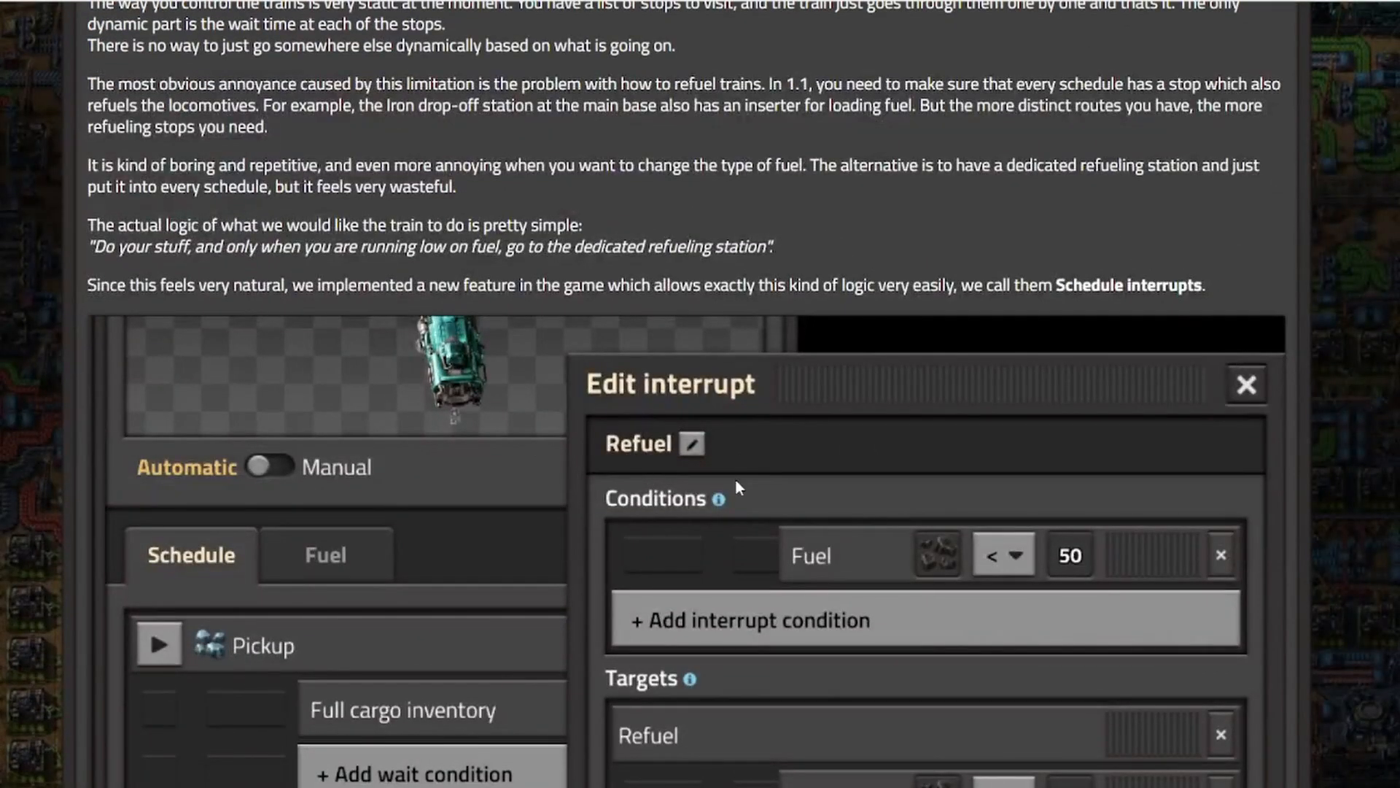
scroll("down", 3)
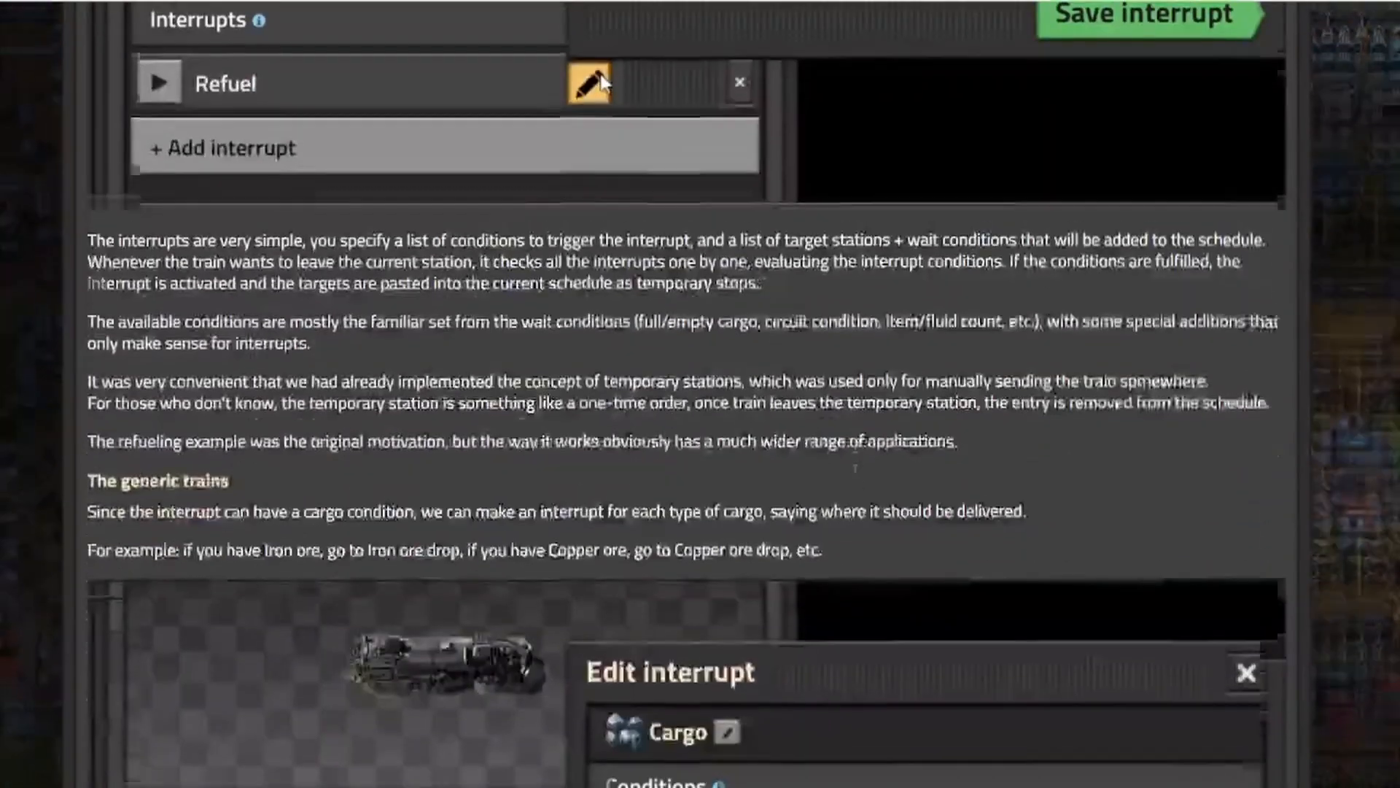
scroll("down", 3)
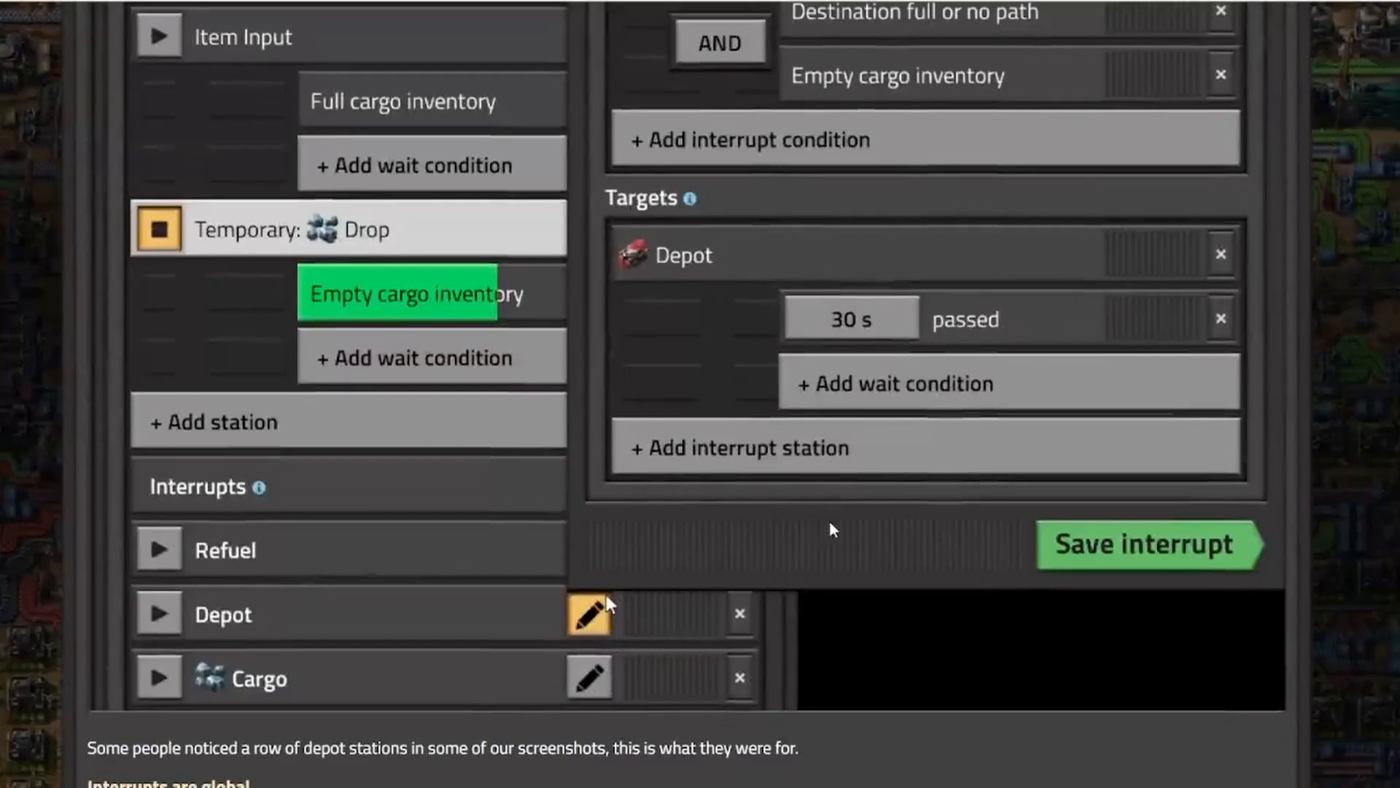
scroll("down", 3)
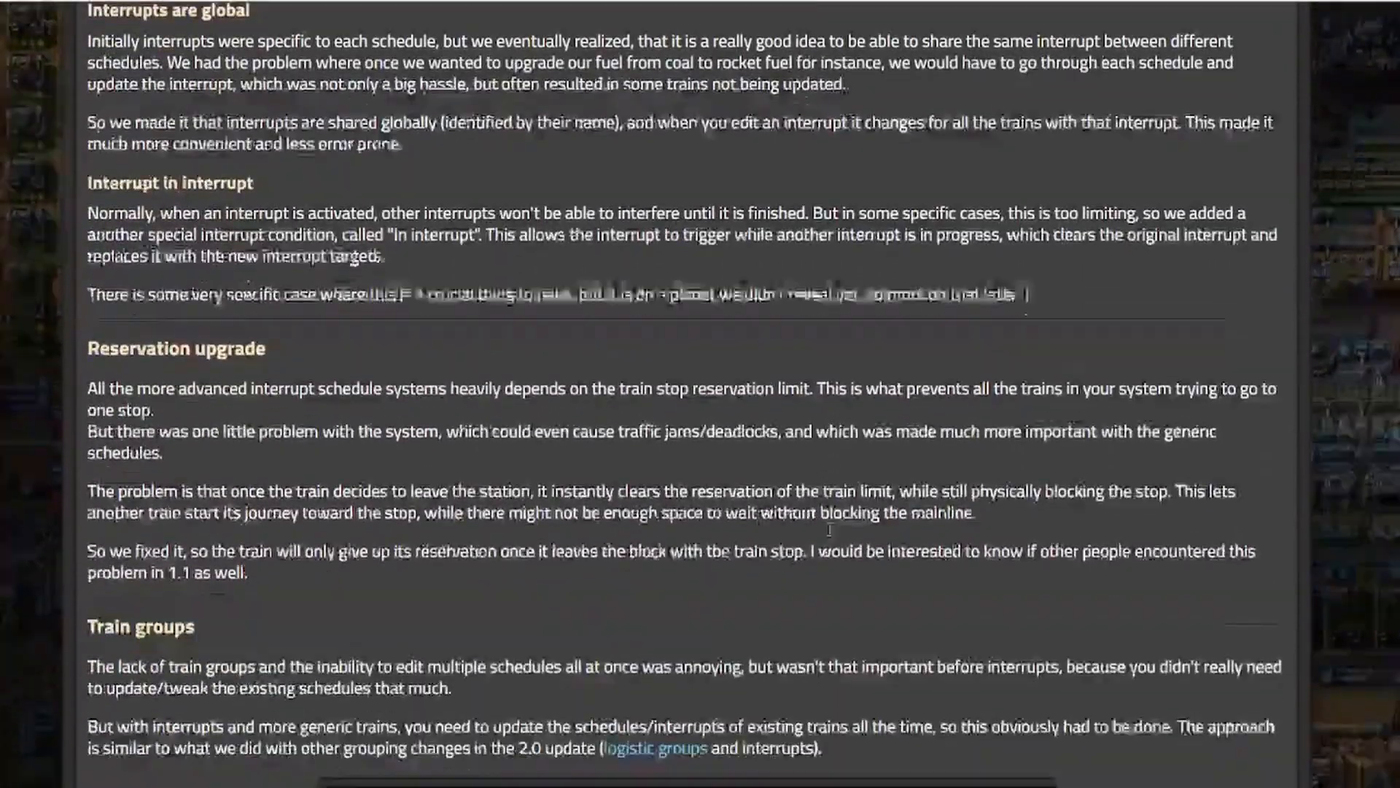
scroll("down", 3)
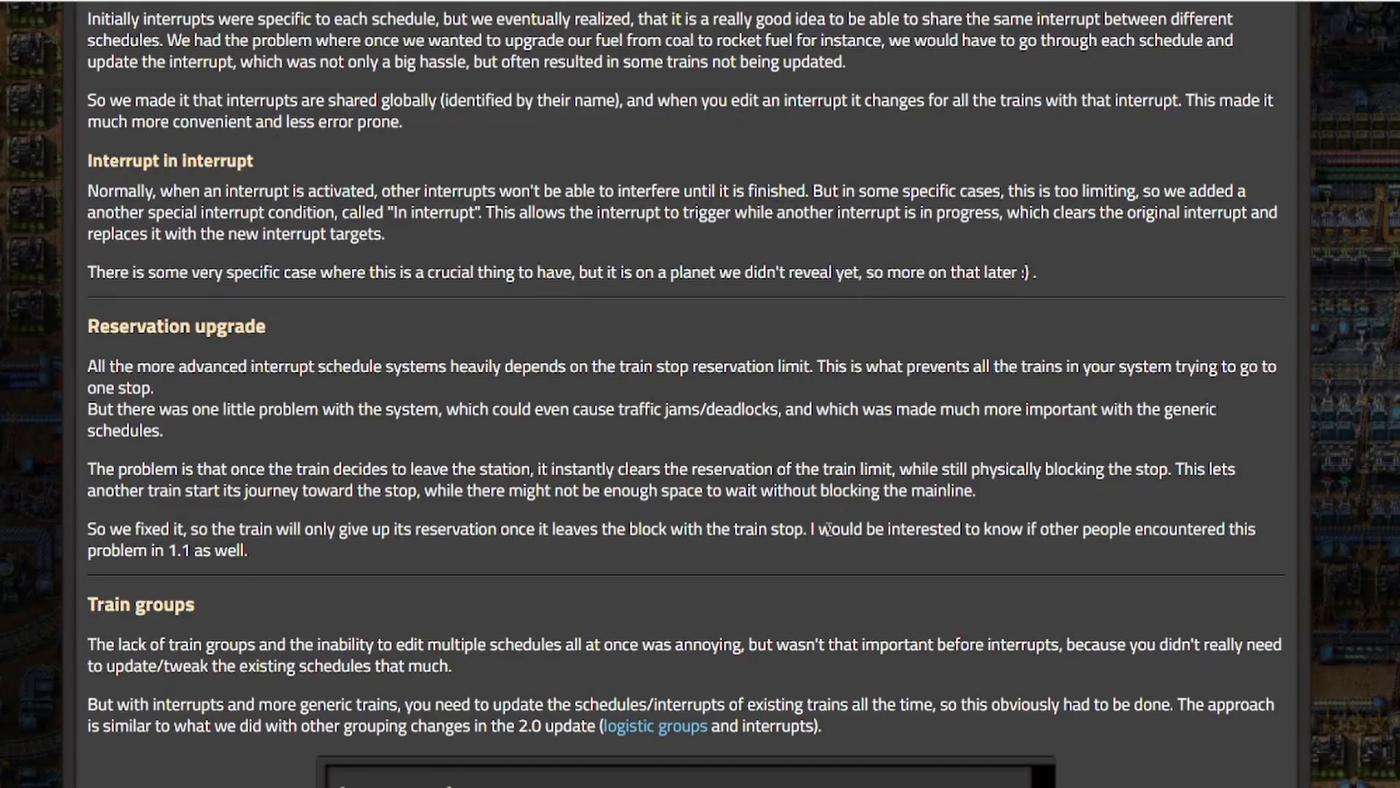
mouse_move(838, 455)
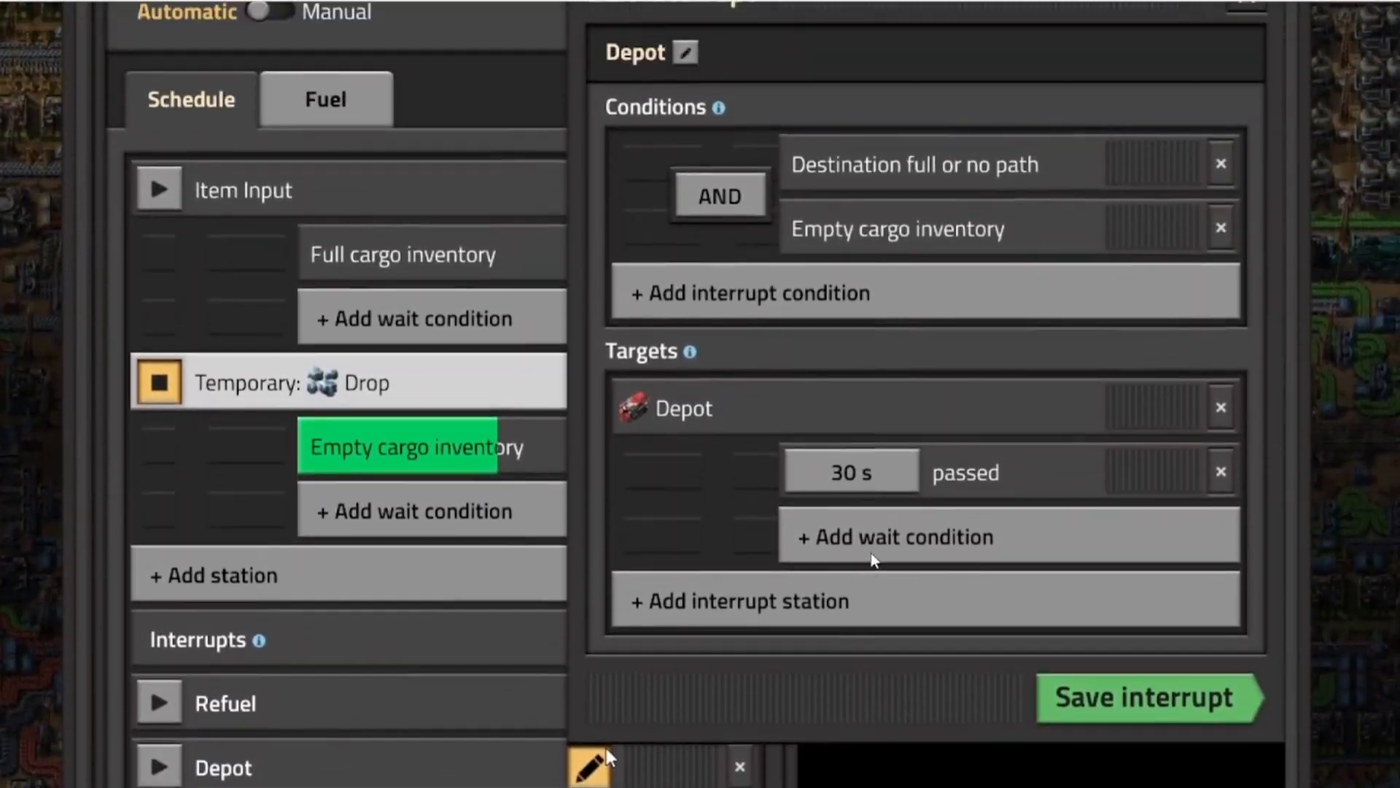
- Scroll back up to the Factorio logo, navigation bar and post title
scroll("up", 3)
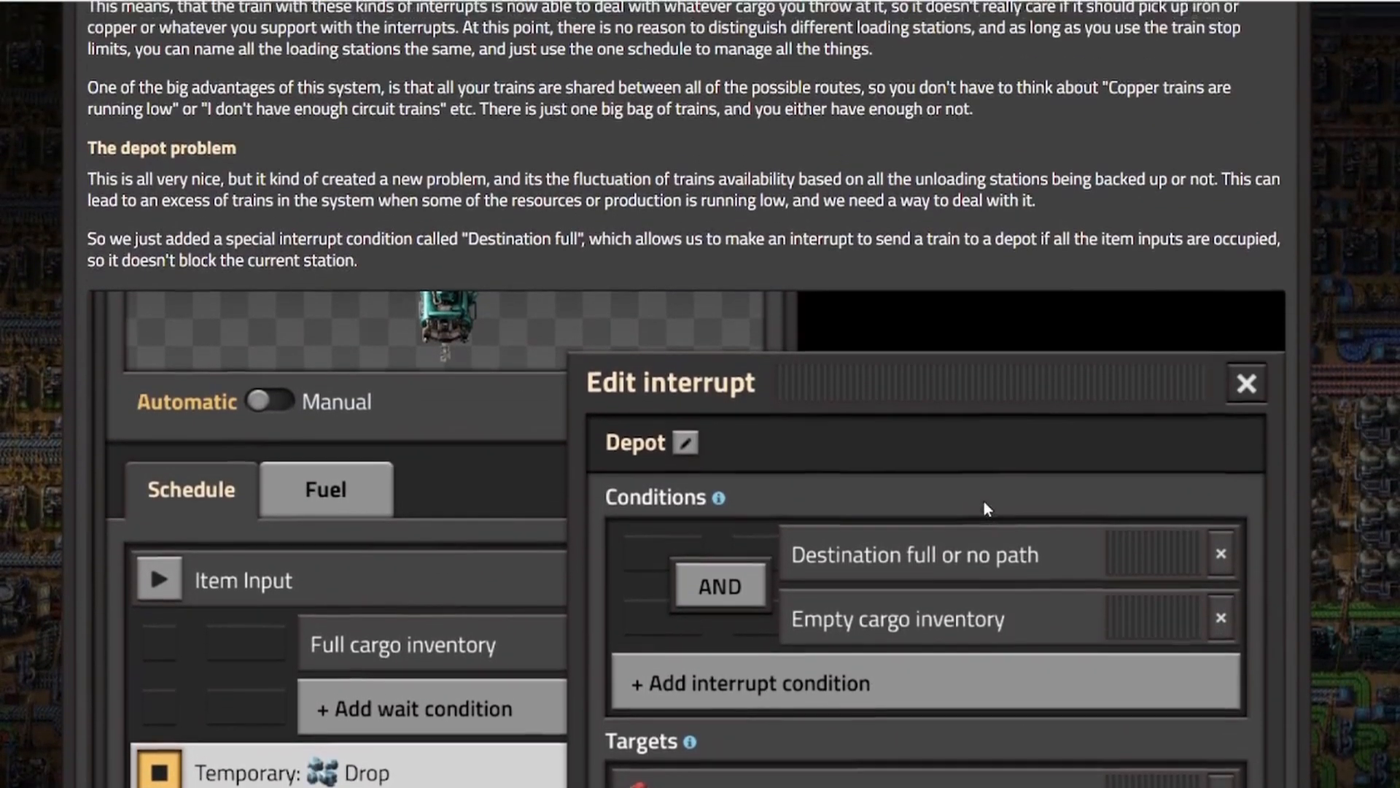
scroll("down", 3)
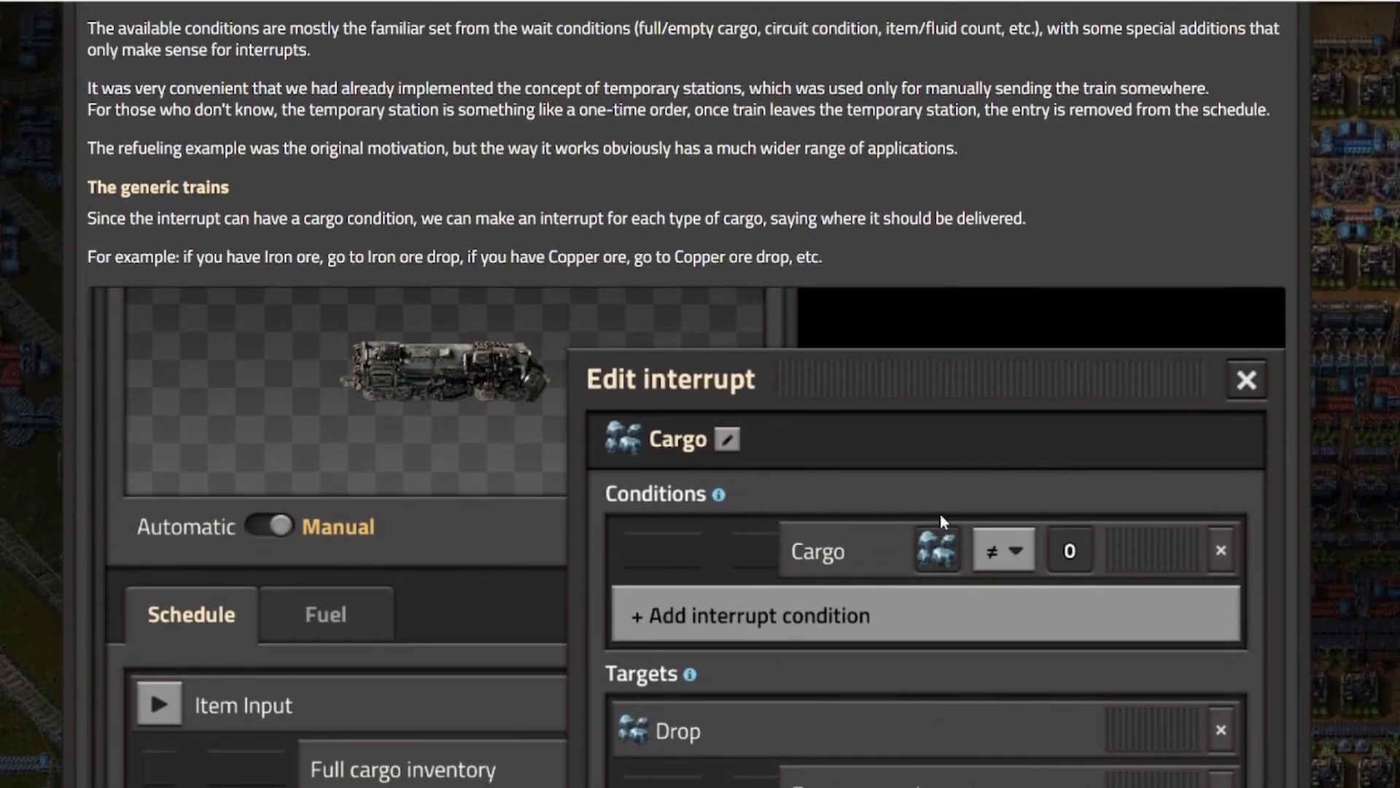
scroll("down", 3)
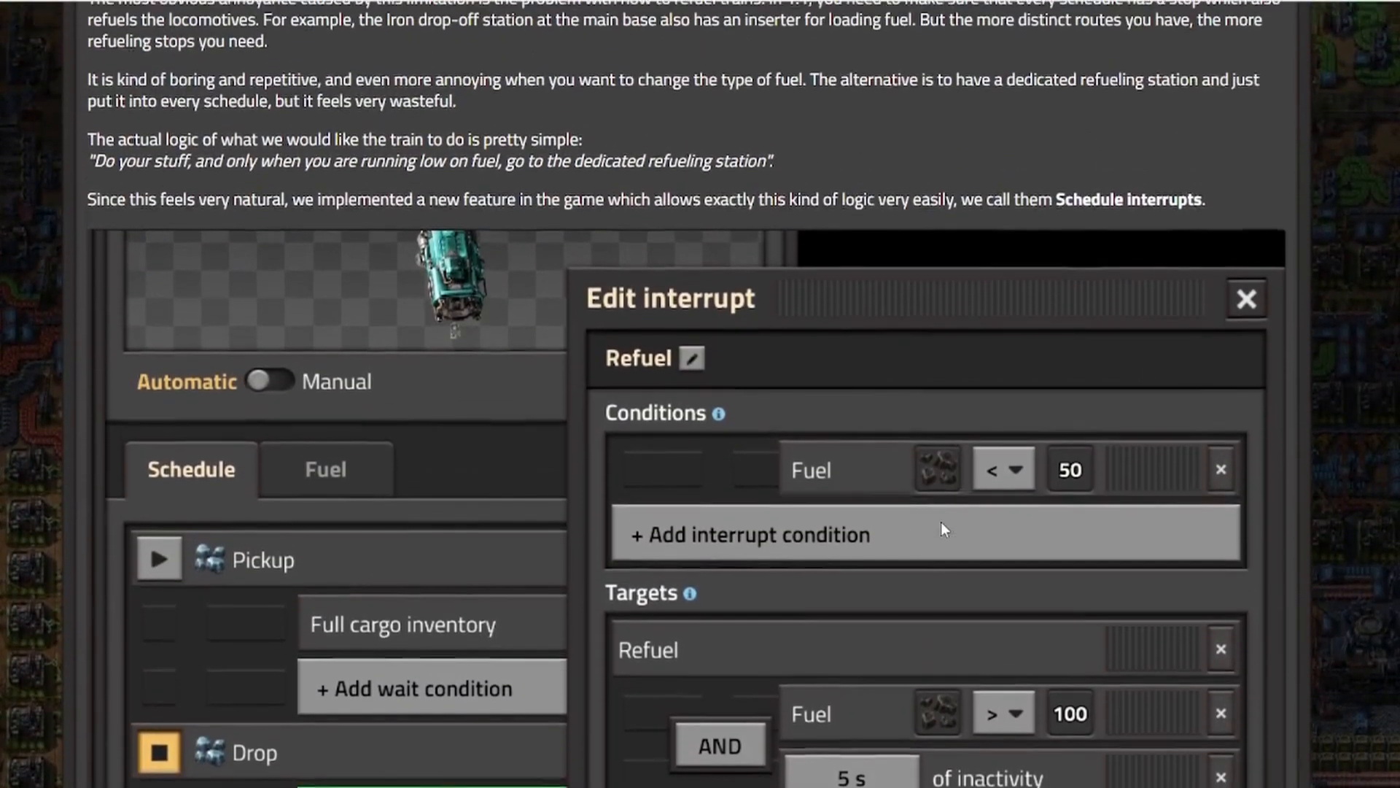
scroll("up", 3)
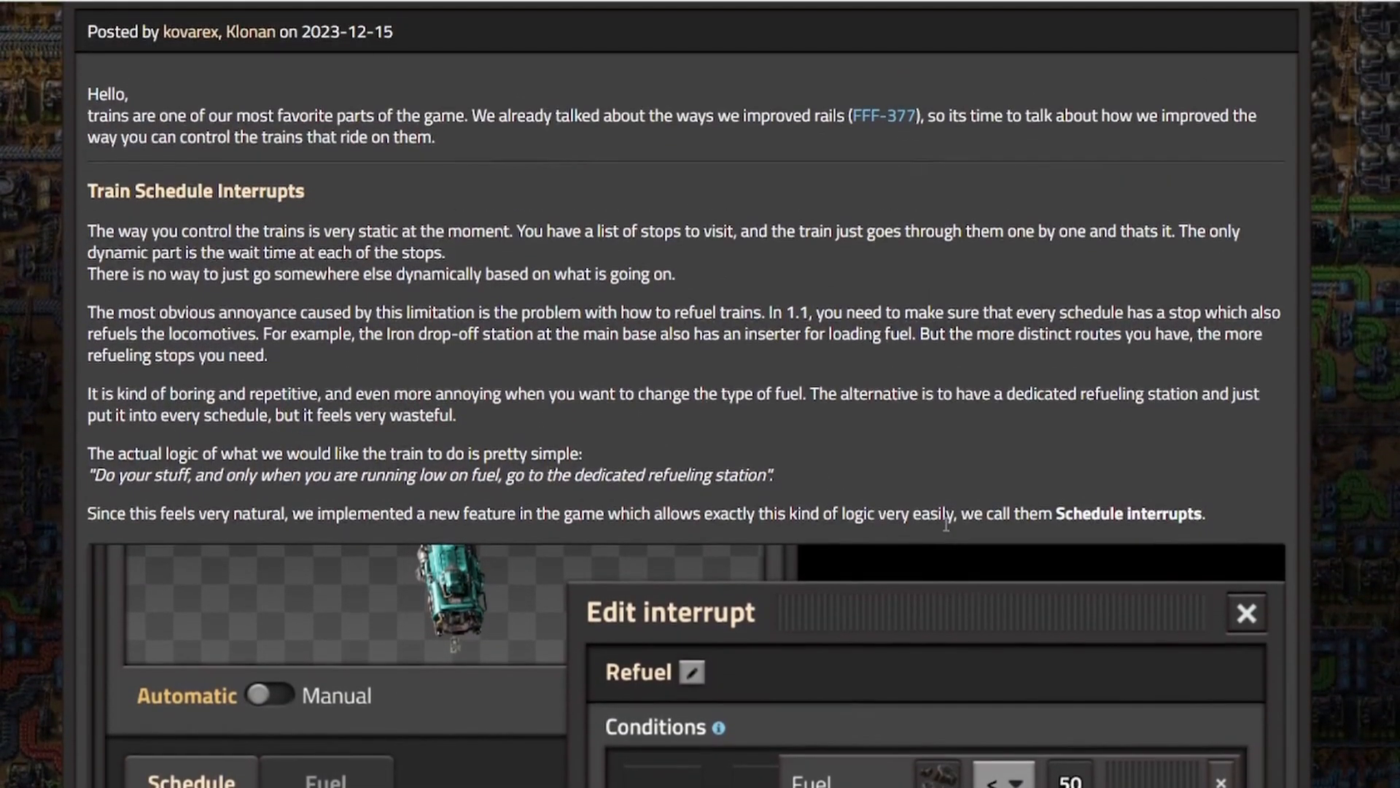
scroll("up", 3)
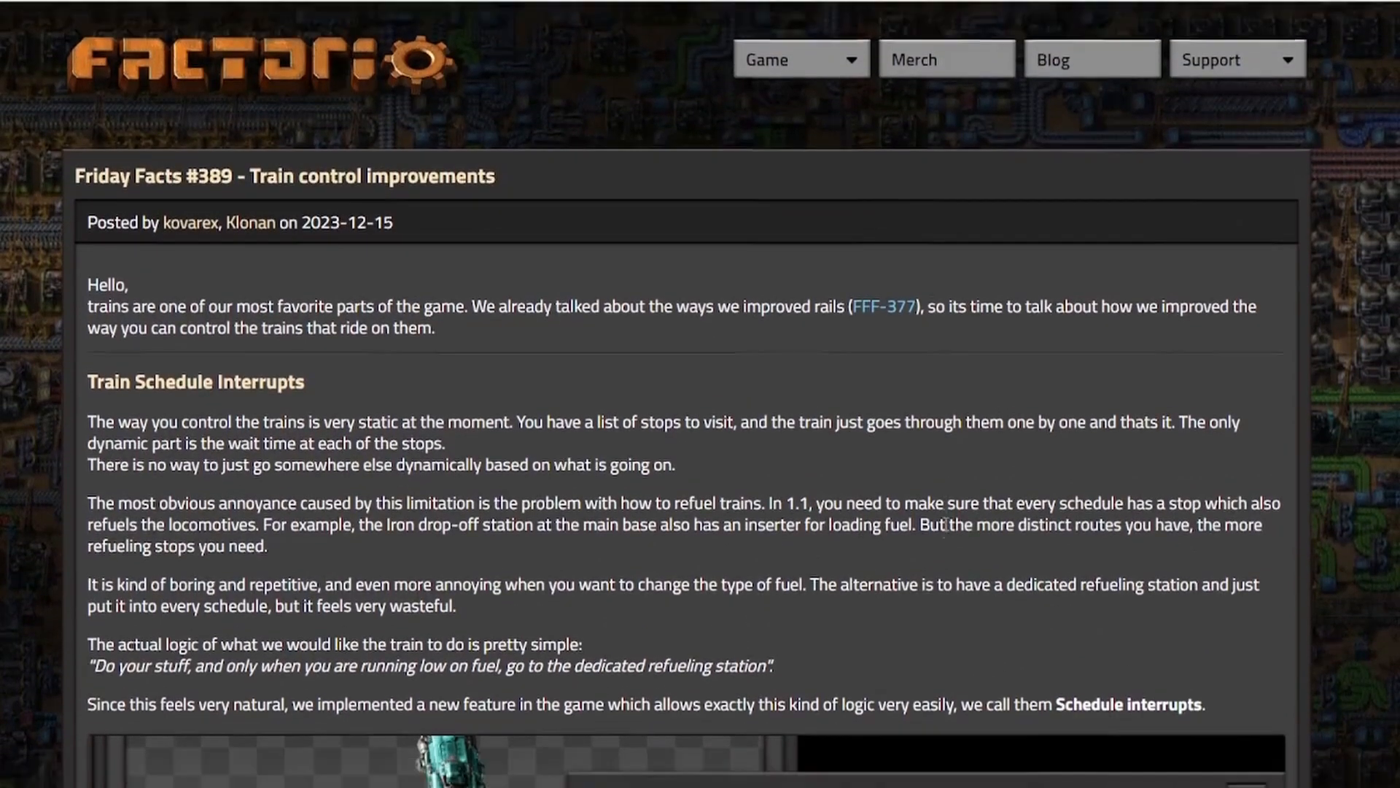